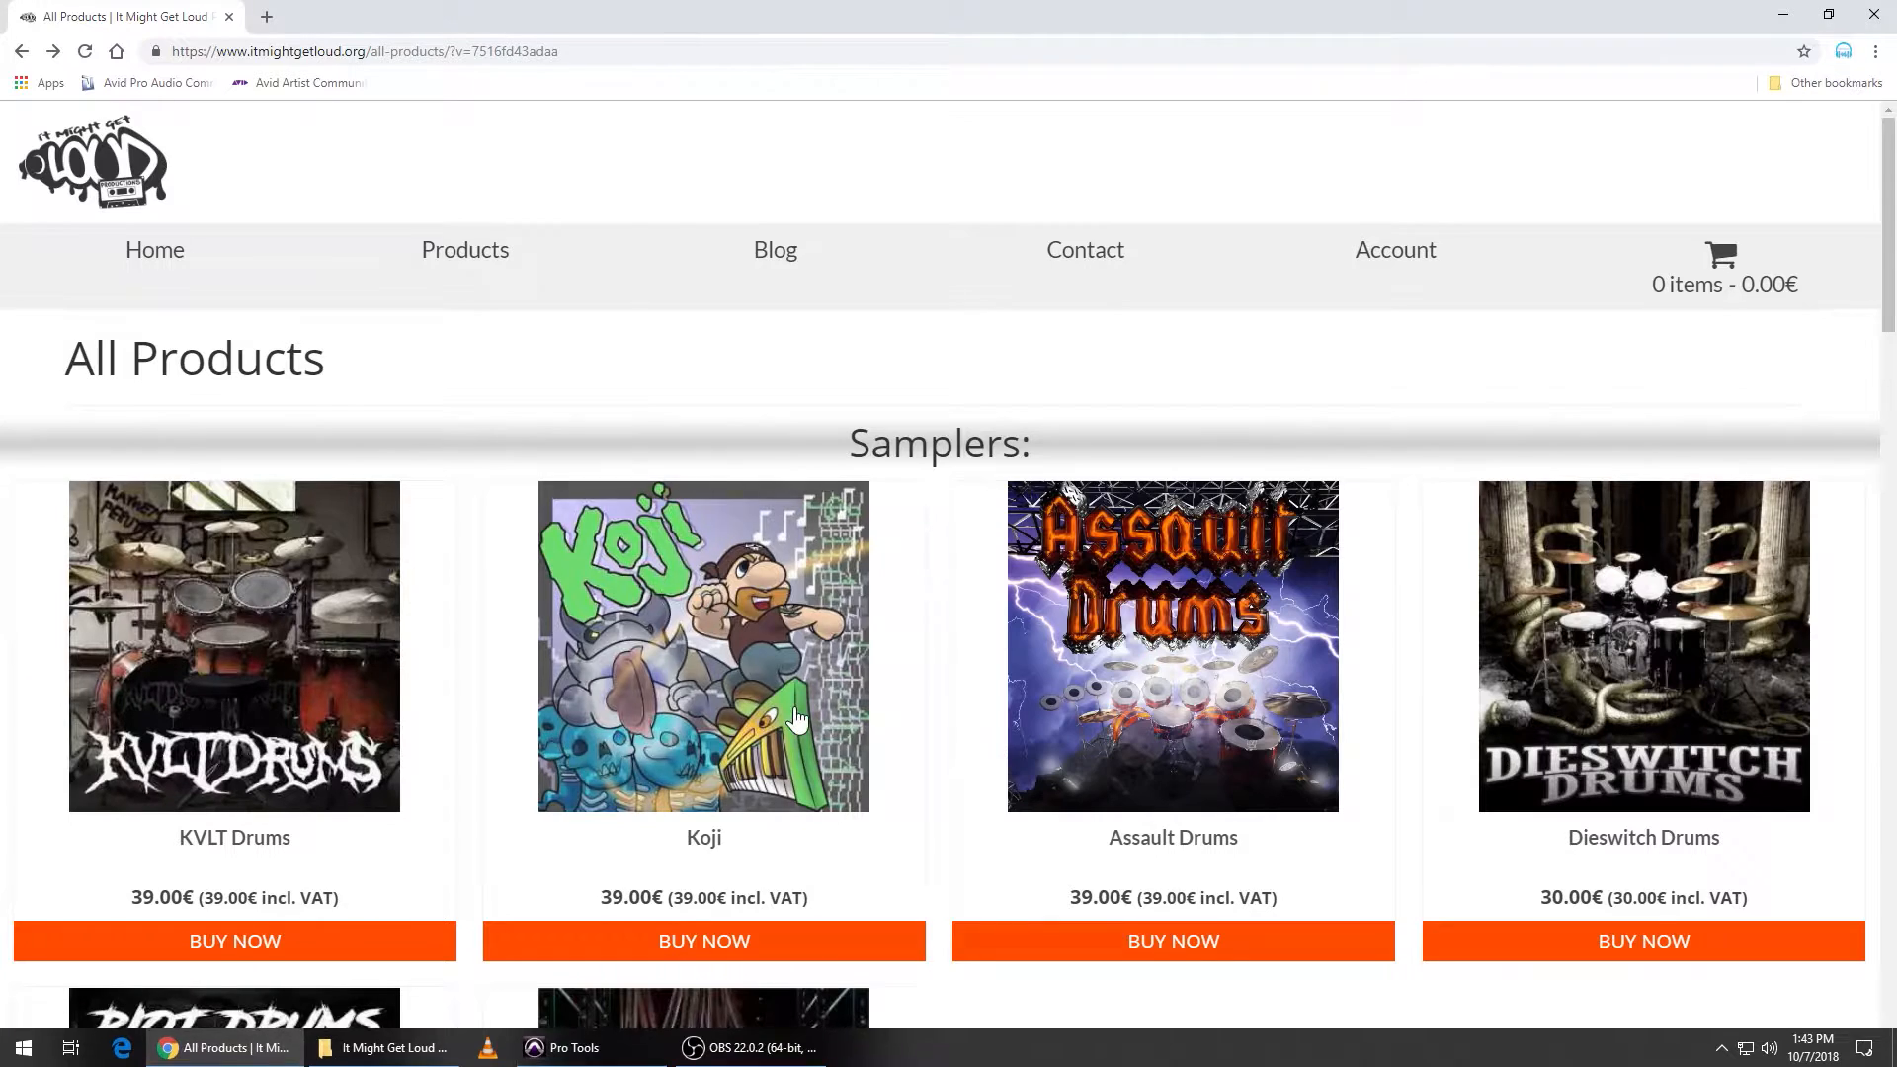
- Scroll the itmightgetloud.org product list to reach the Djenthuggah Drums product page
scroll("down", 3)
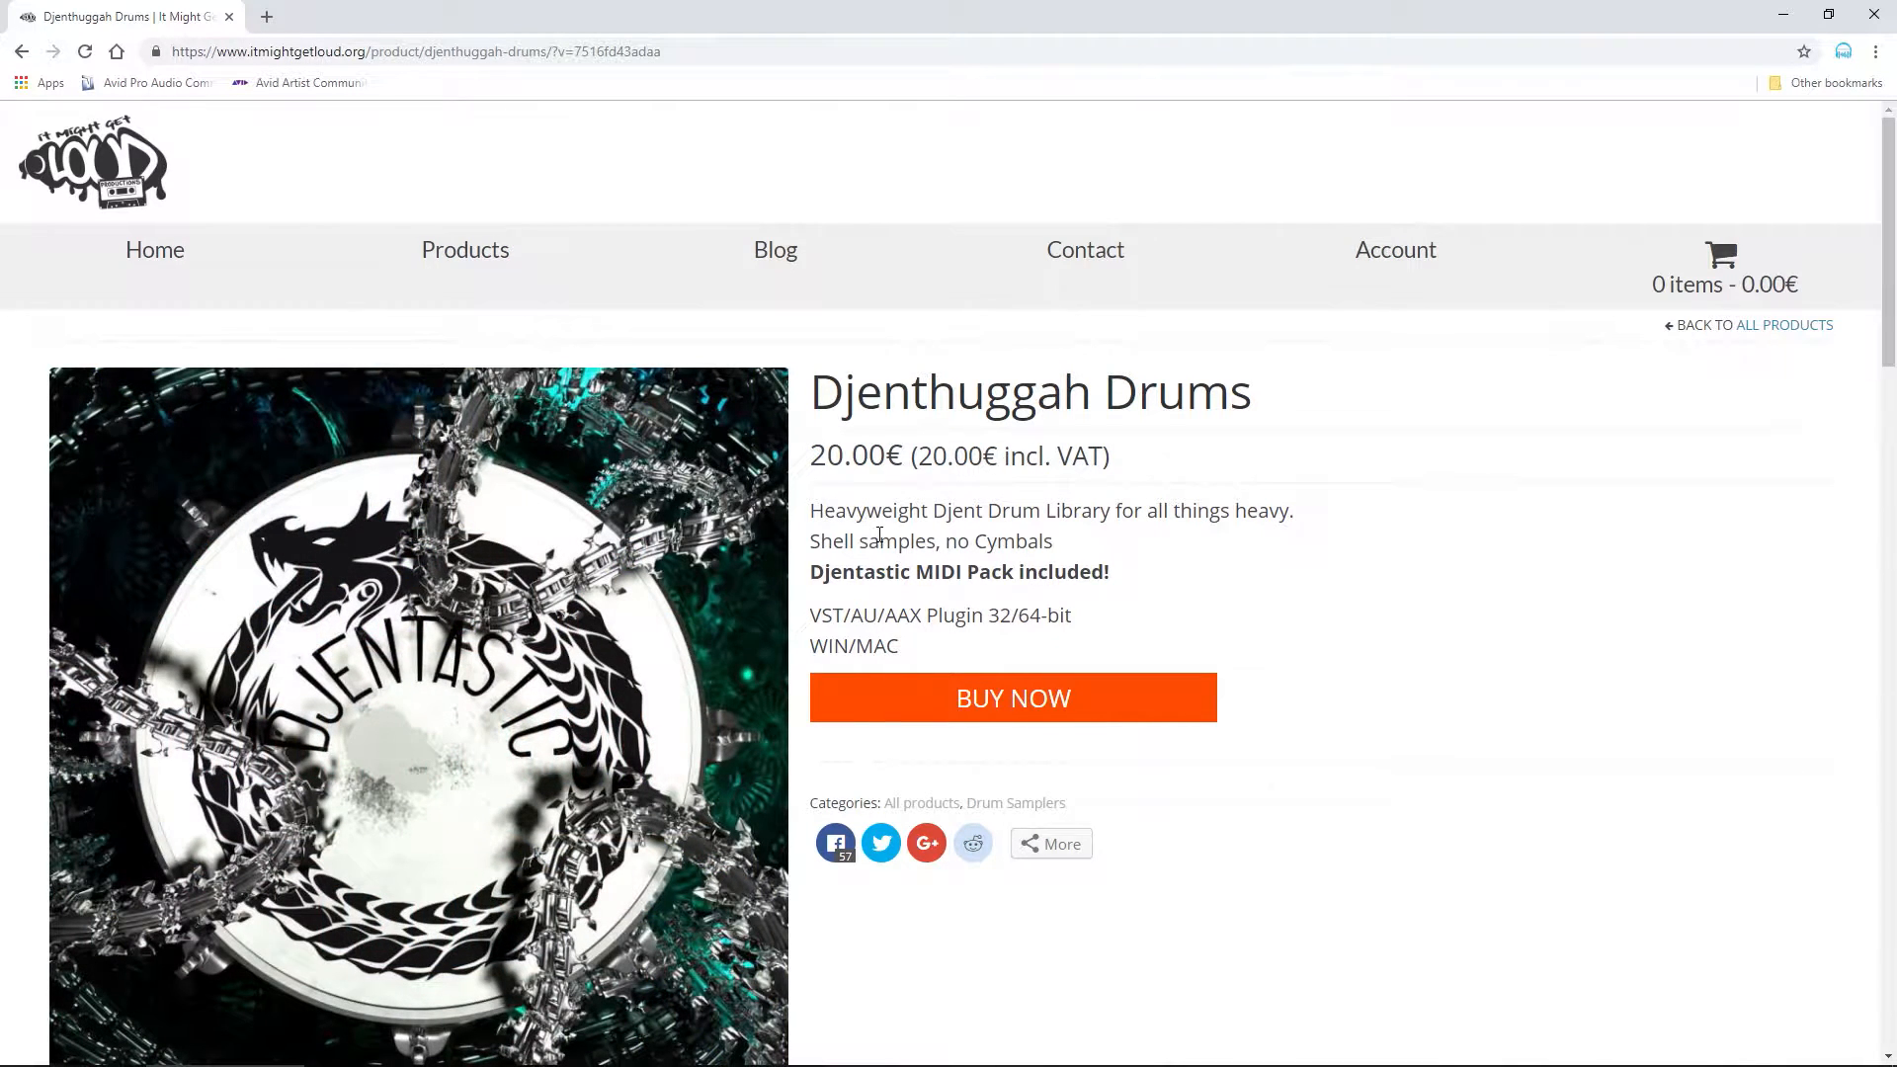
mouse_move(1146, 556)
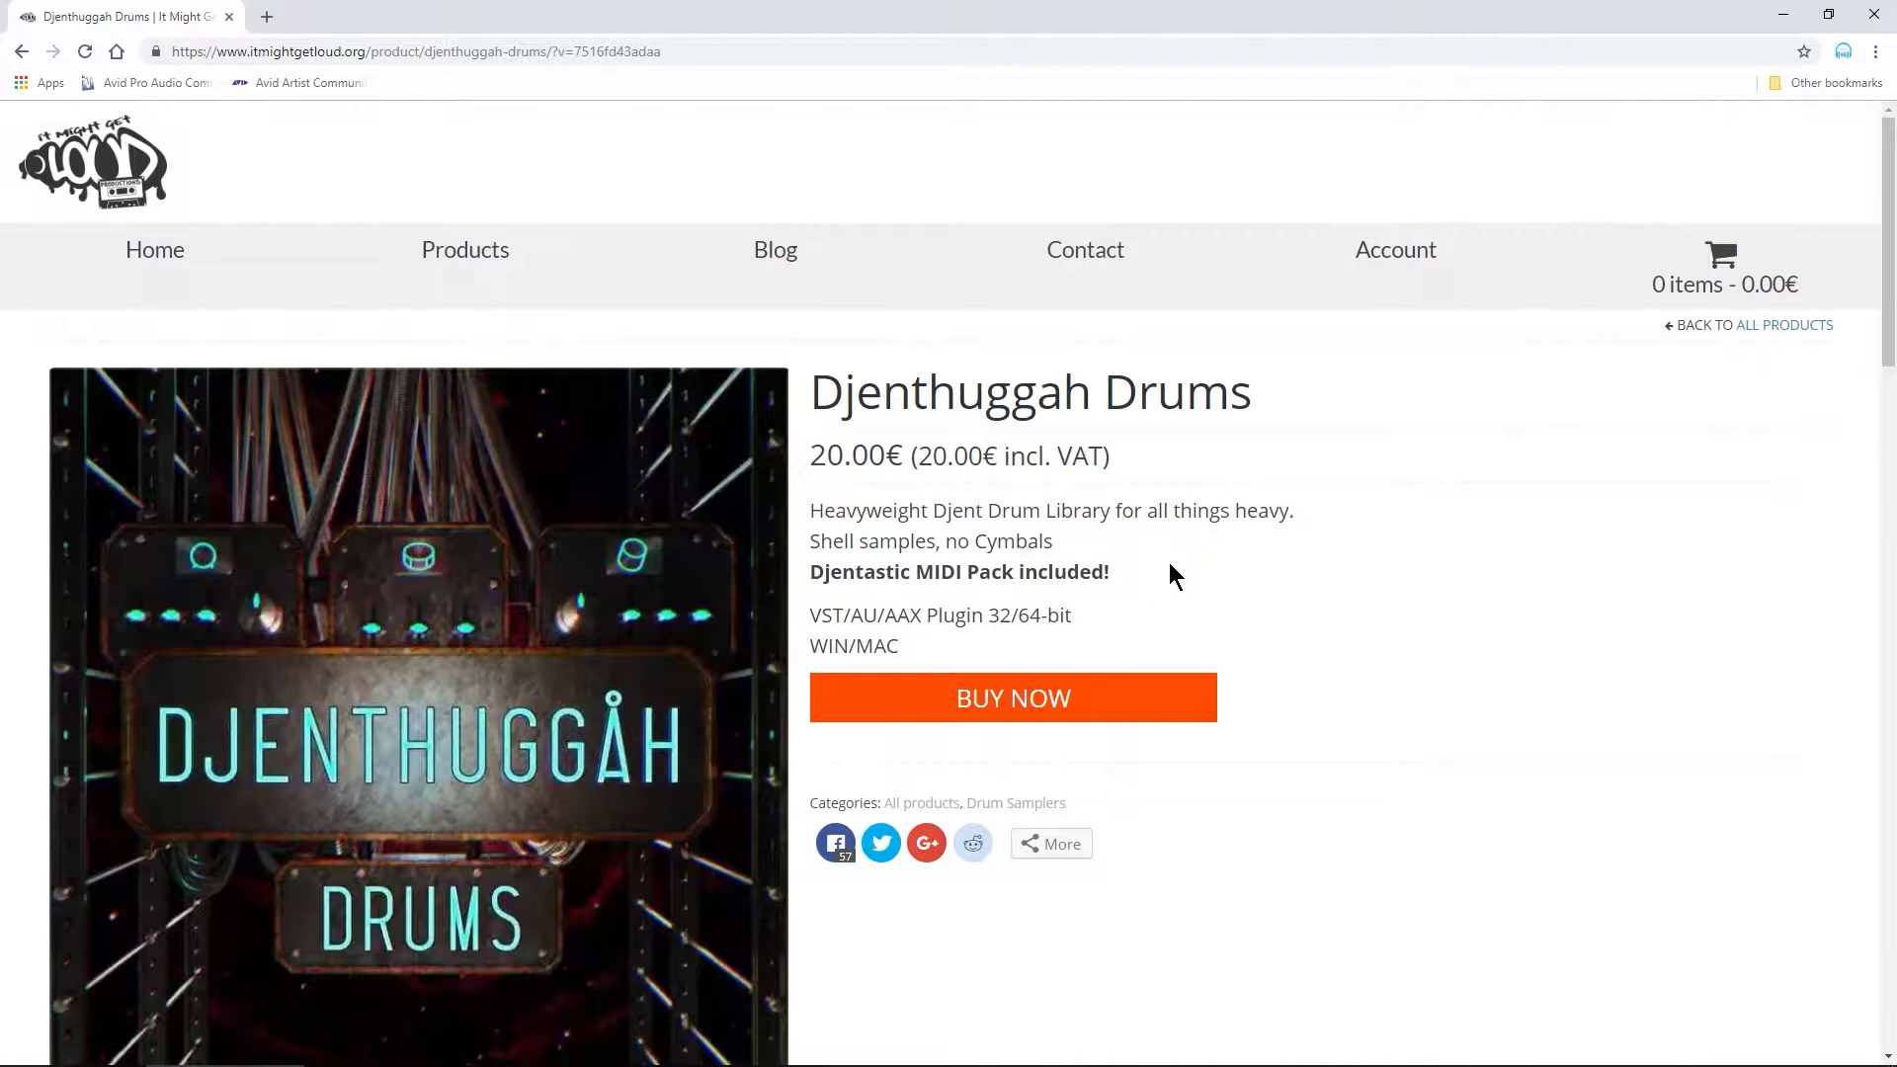
scroll("down", 3)
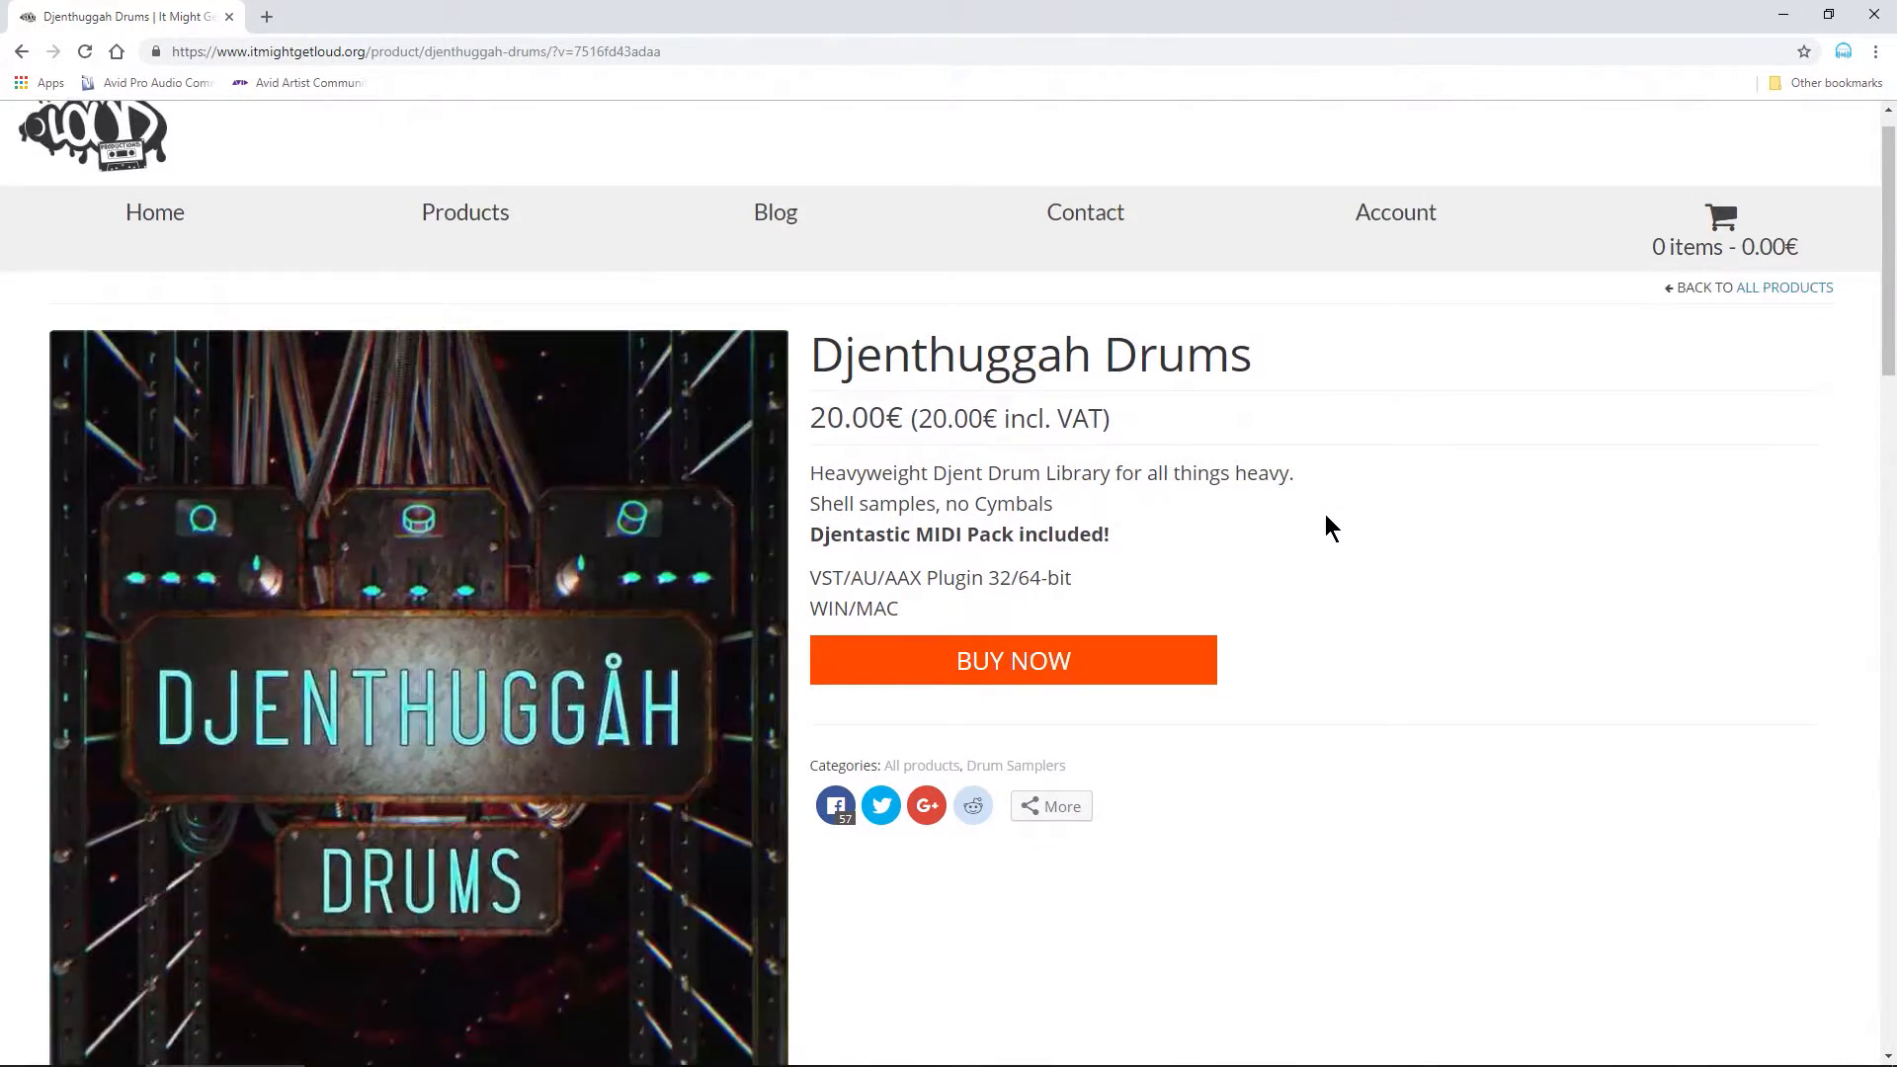
scroll("down", 3)
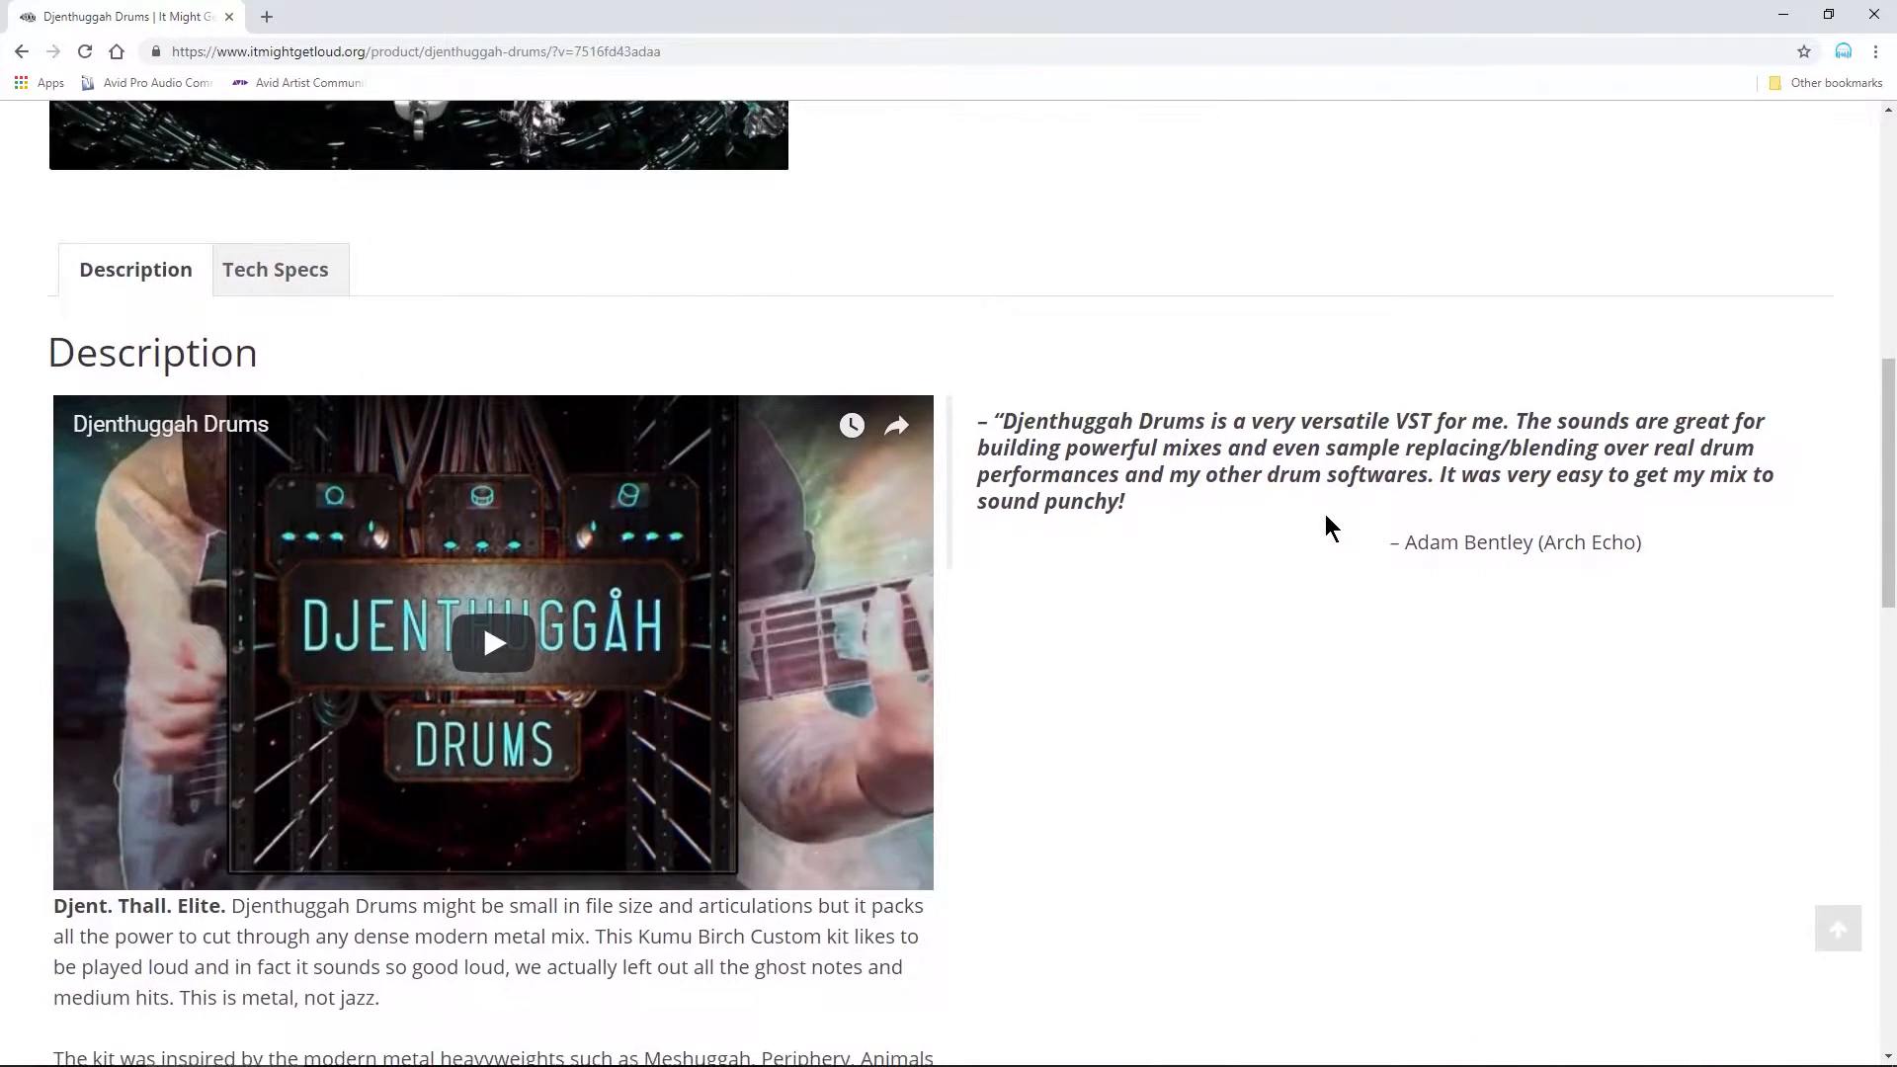
scroll("down", 3)
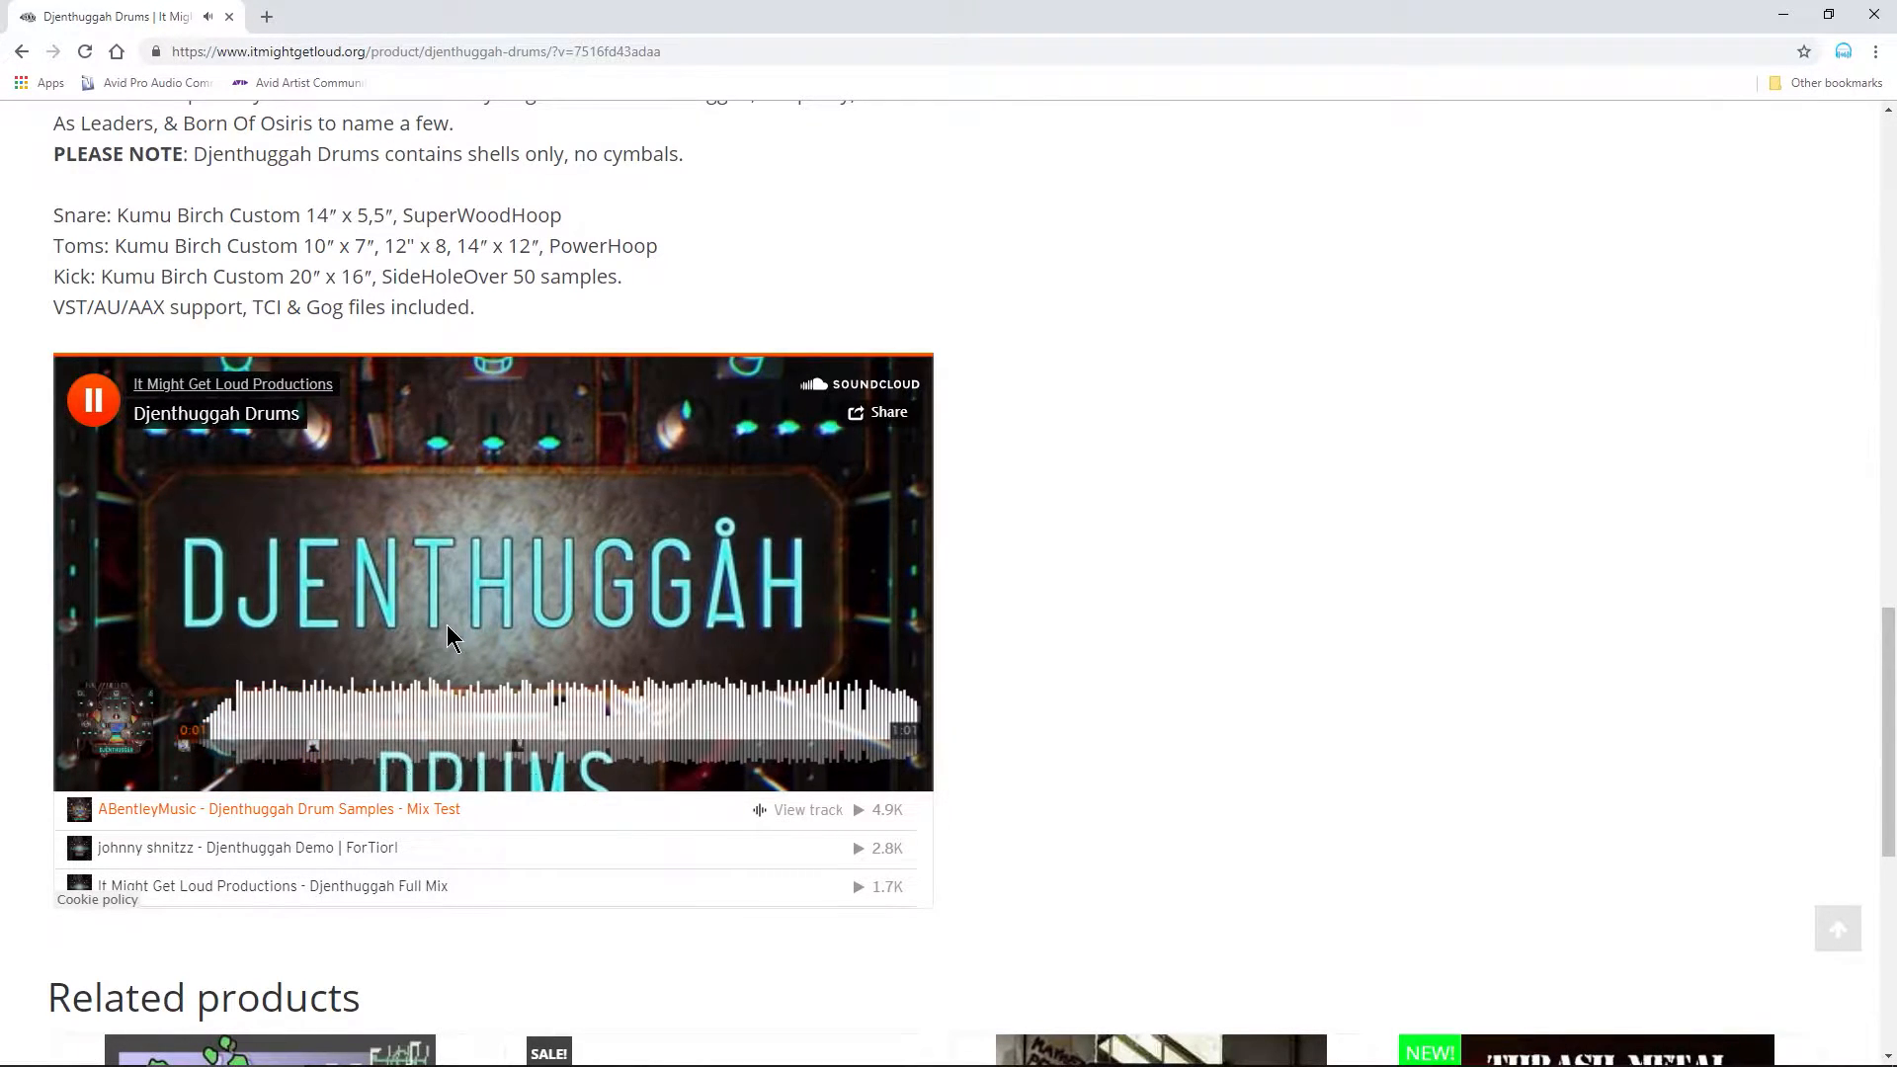
scroll("down", 3)
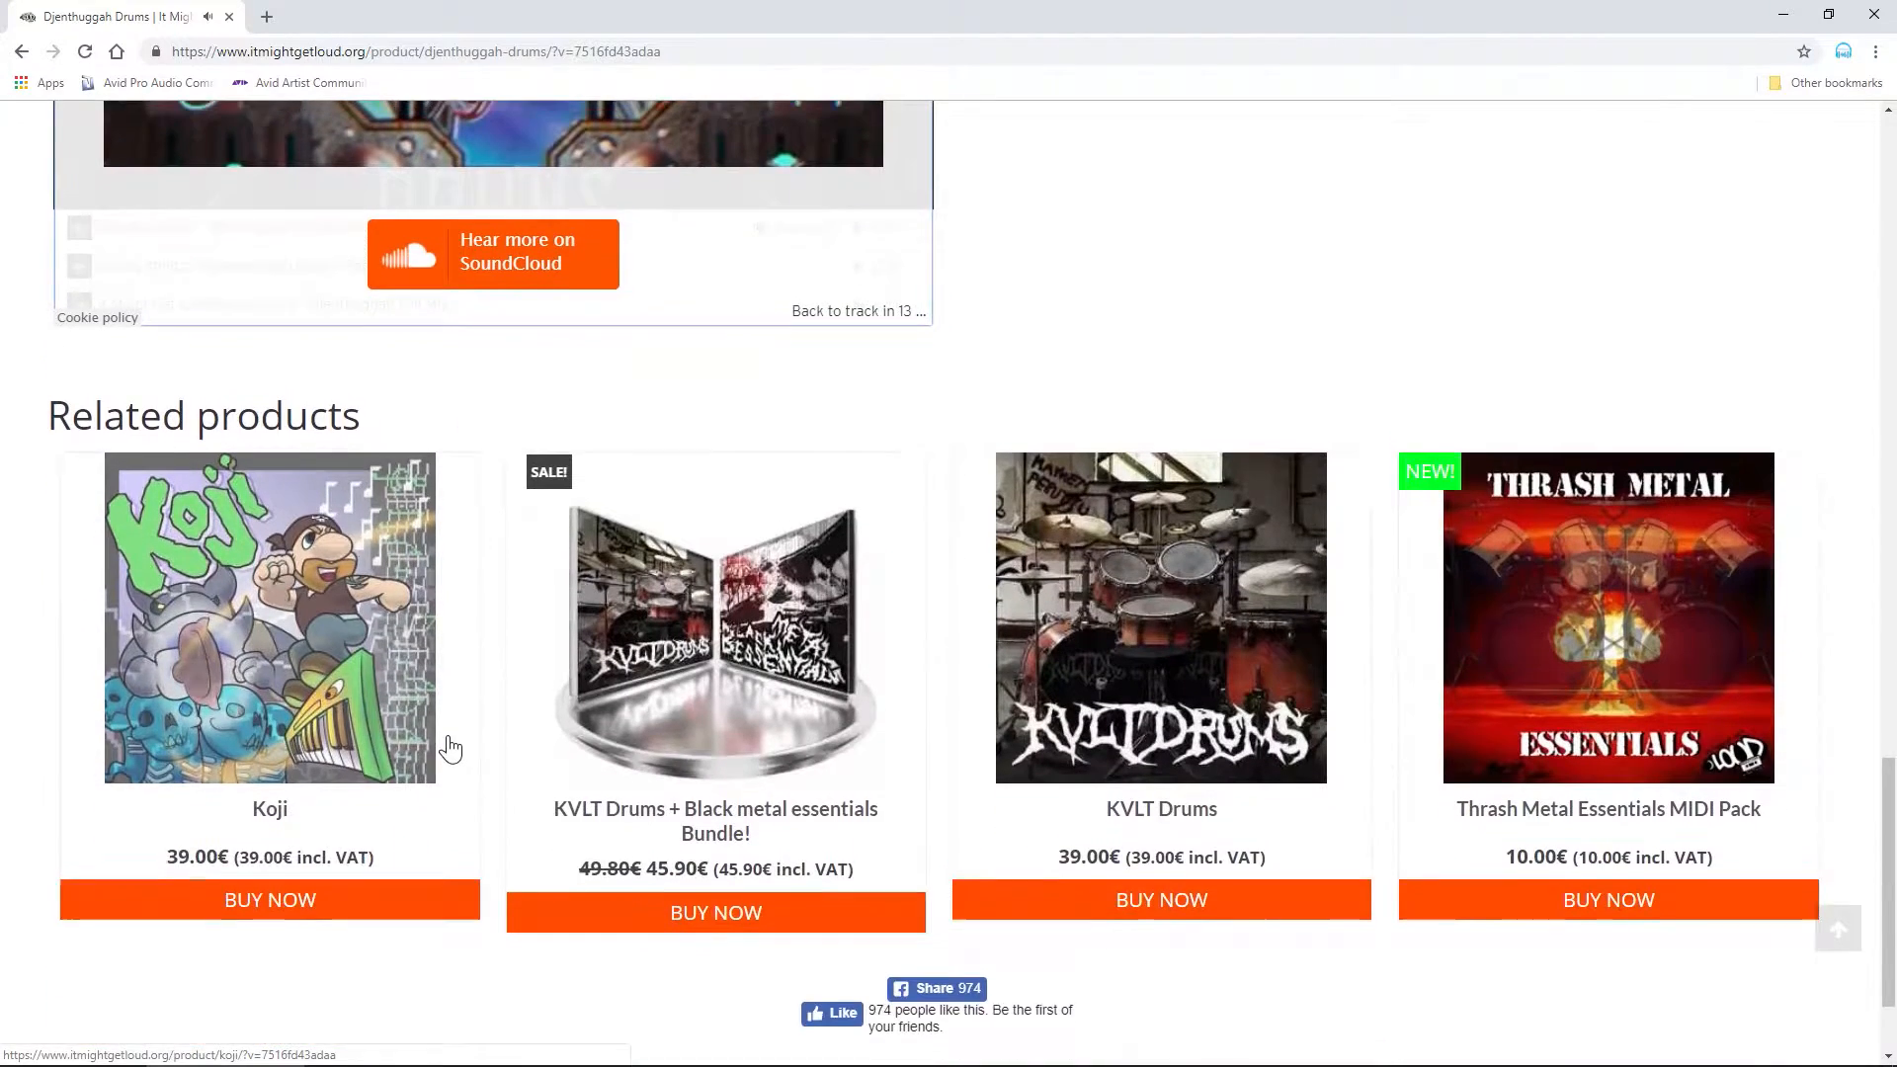
scroll("down", 3)
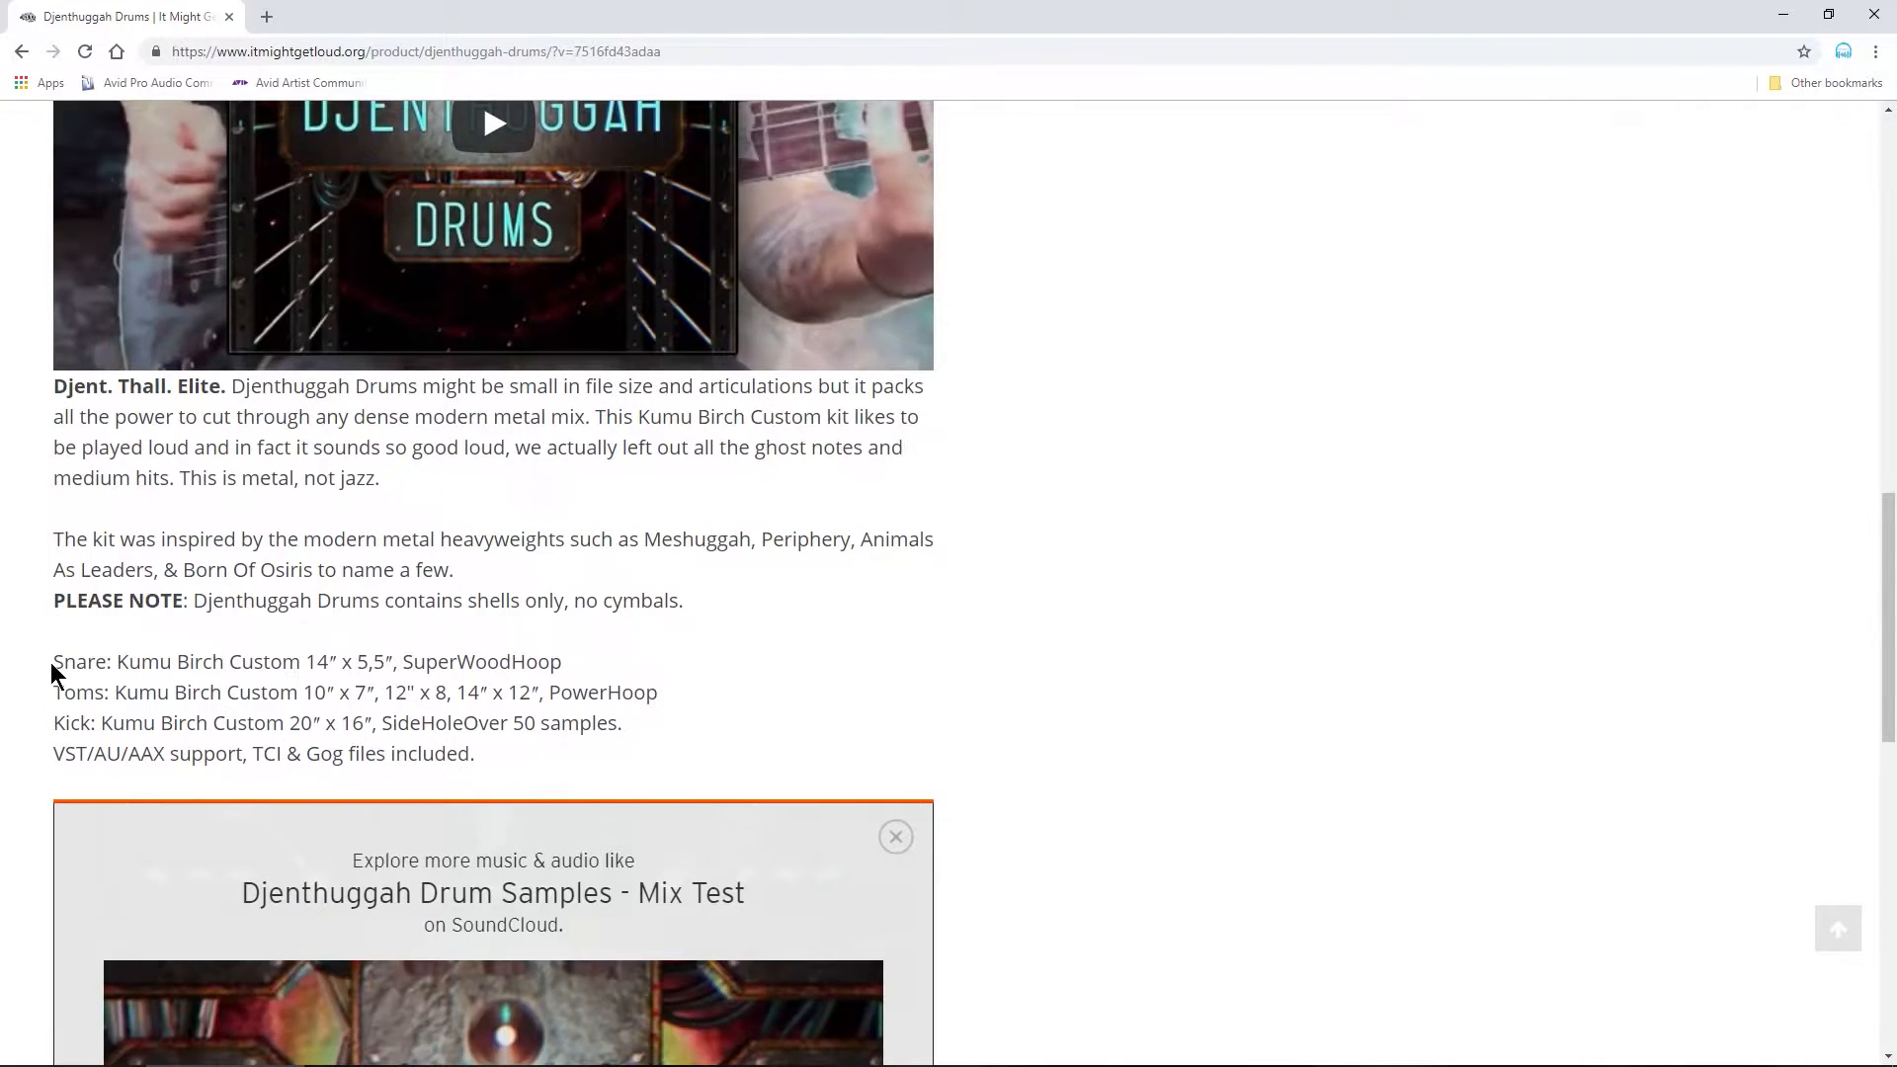
double_click(74, 662)
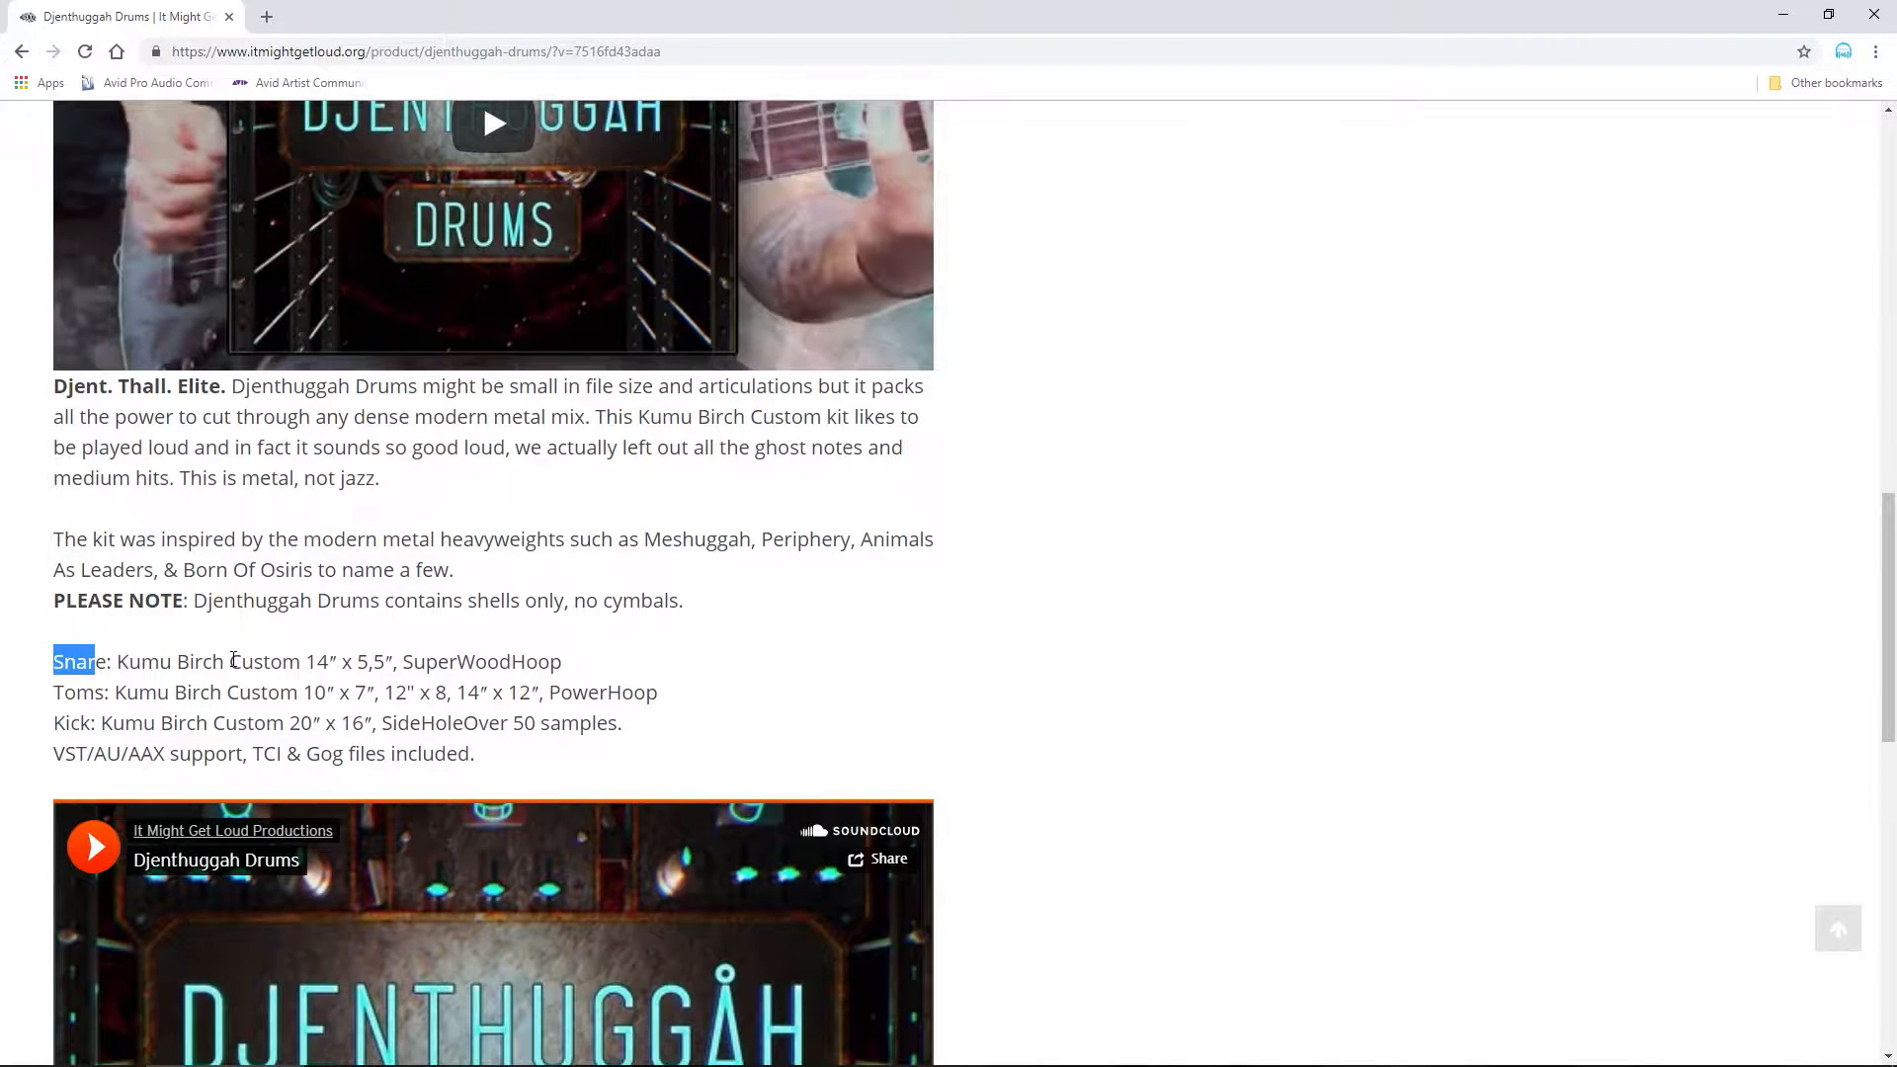
scroll("down", 3)
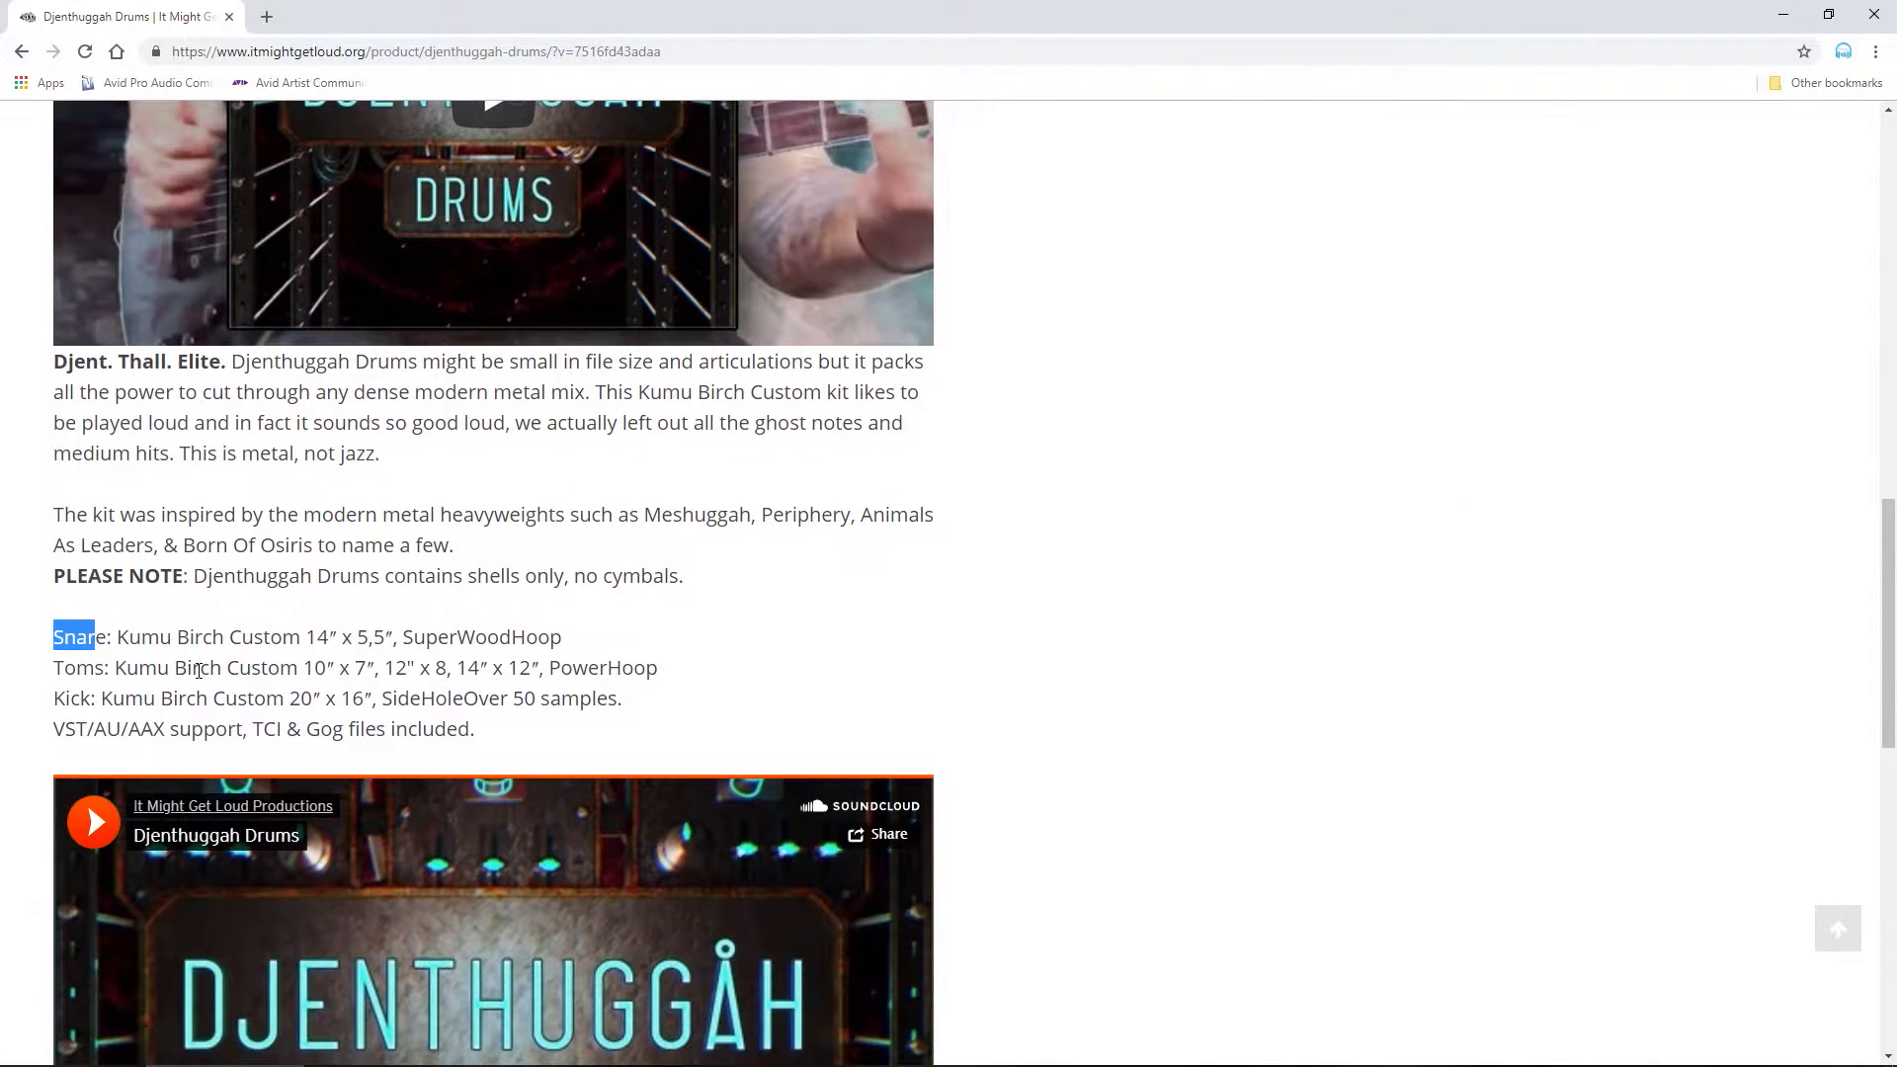
mouse_move(674, 618)
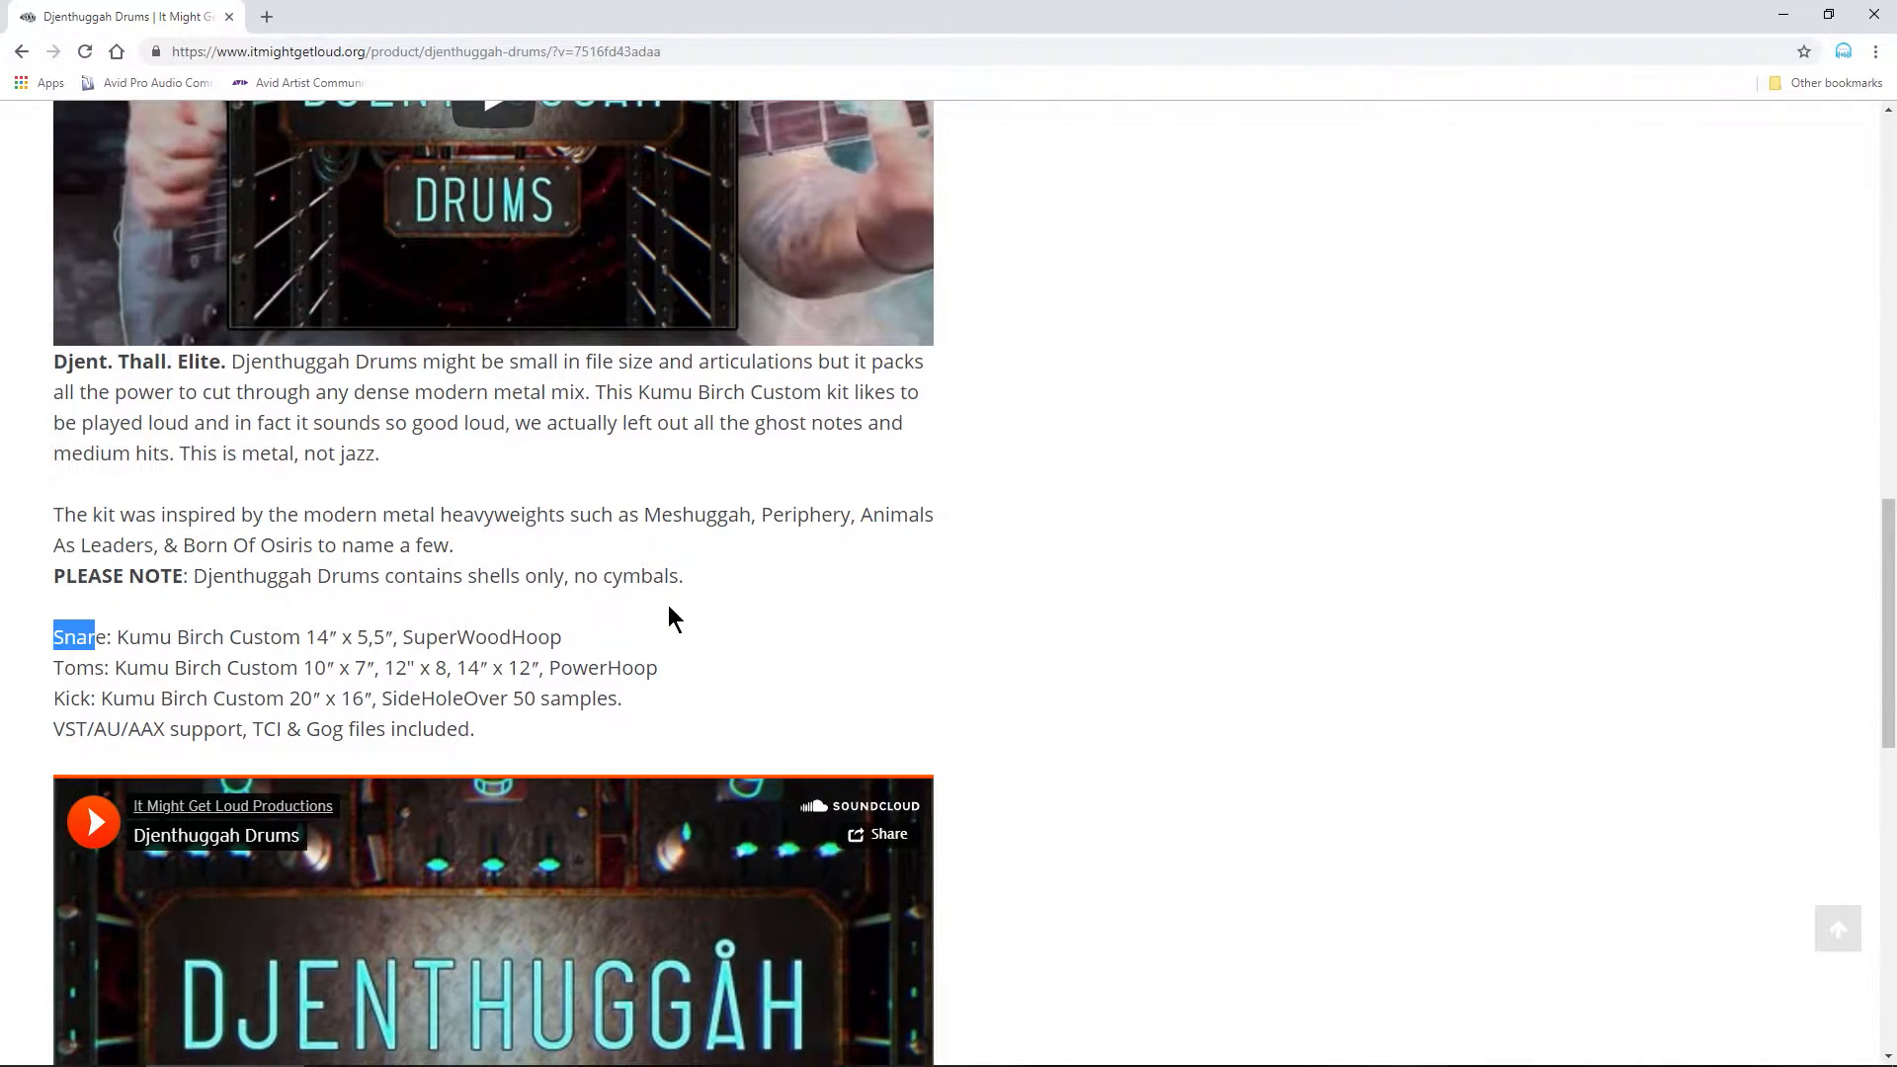
mouse_move(589, 637)
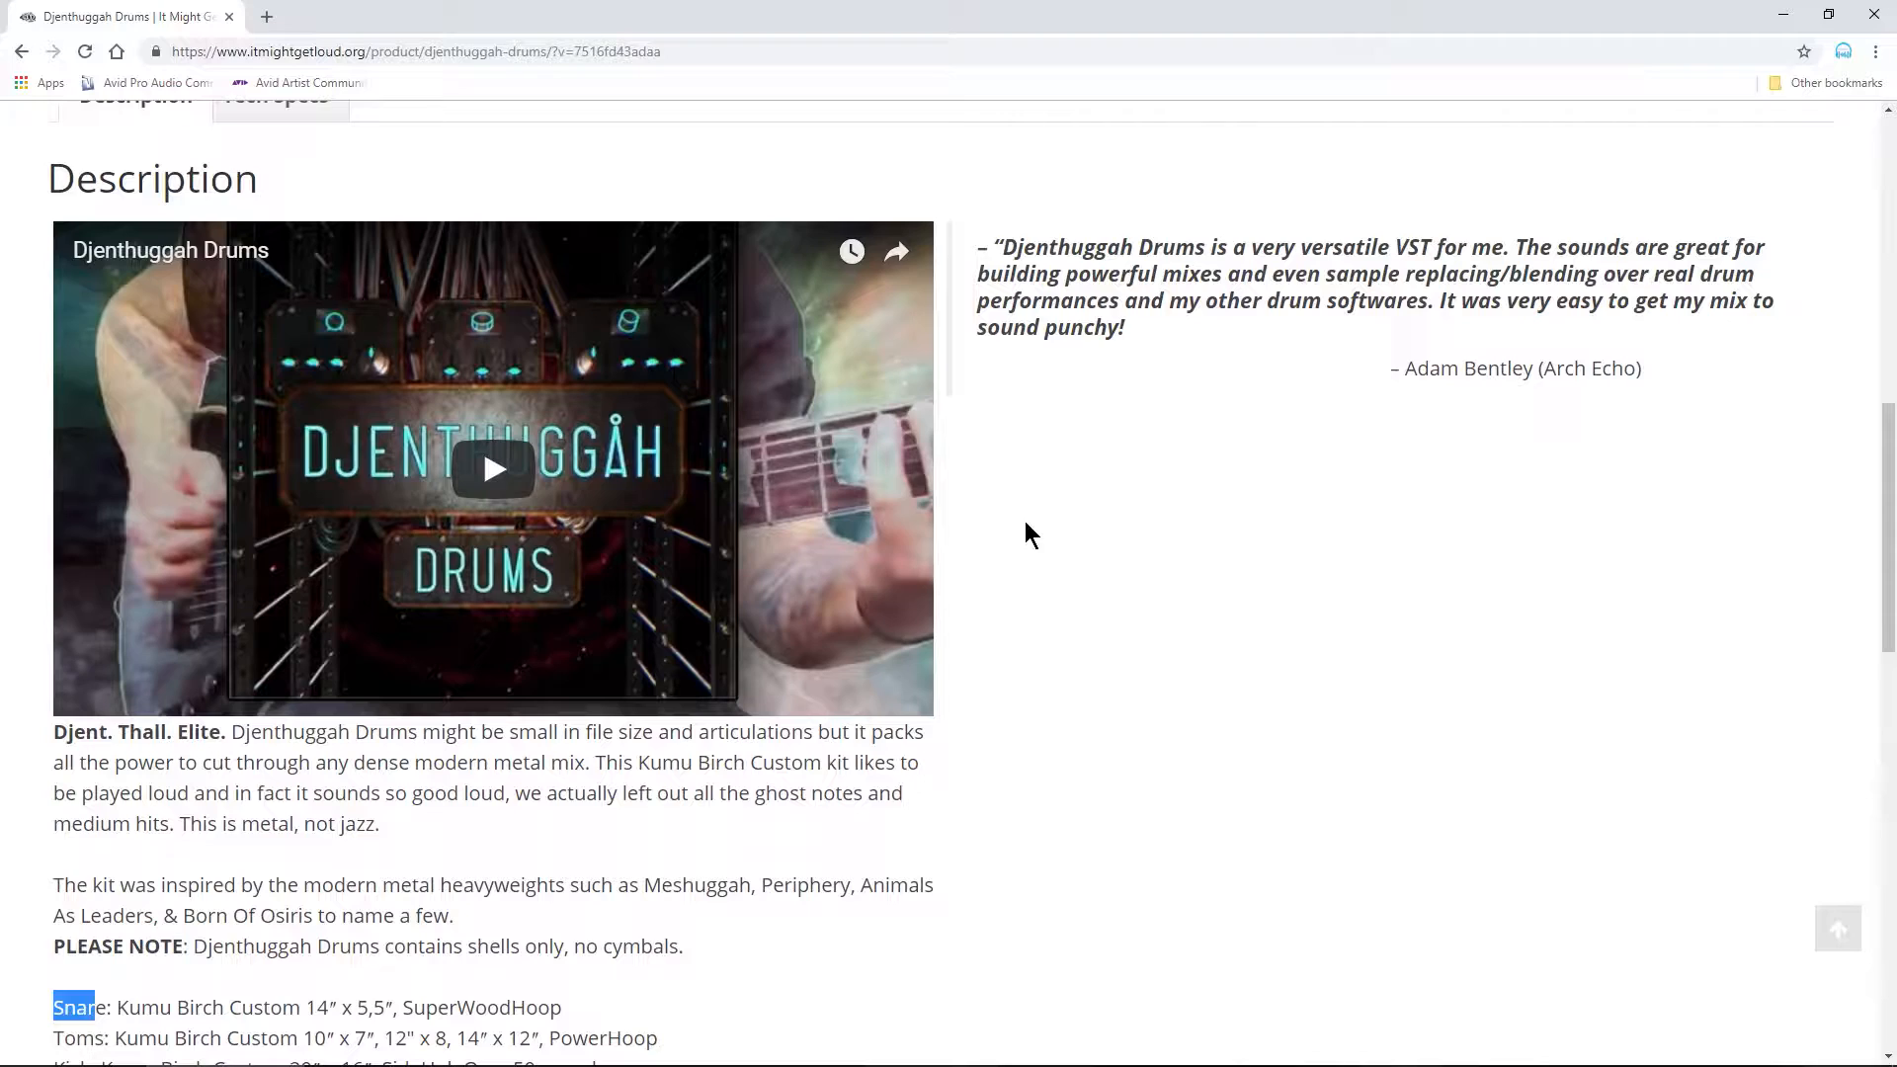
scroll("down", 3)
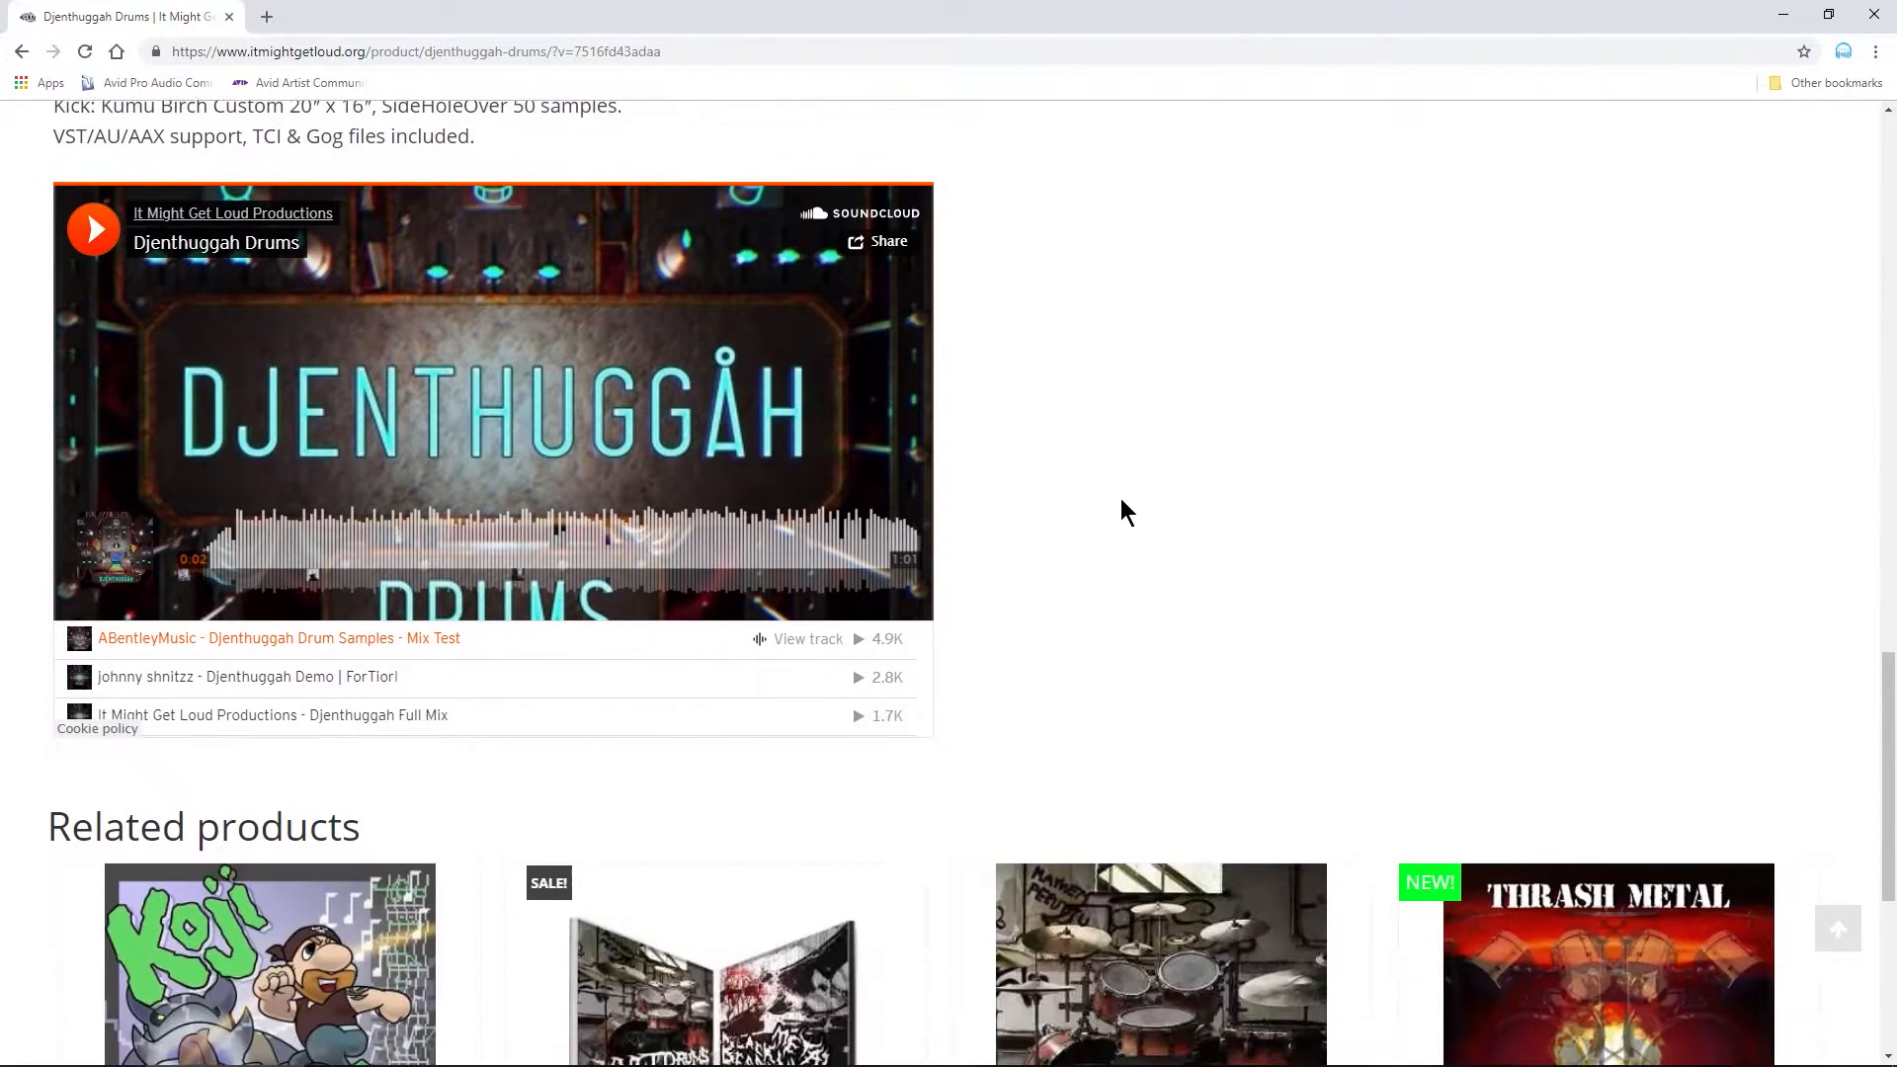
scroll("down", 3)
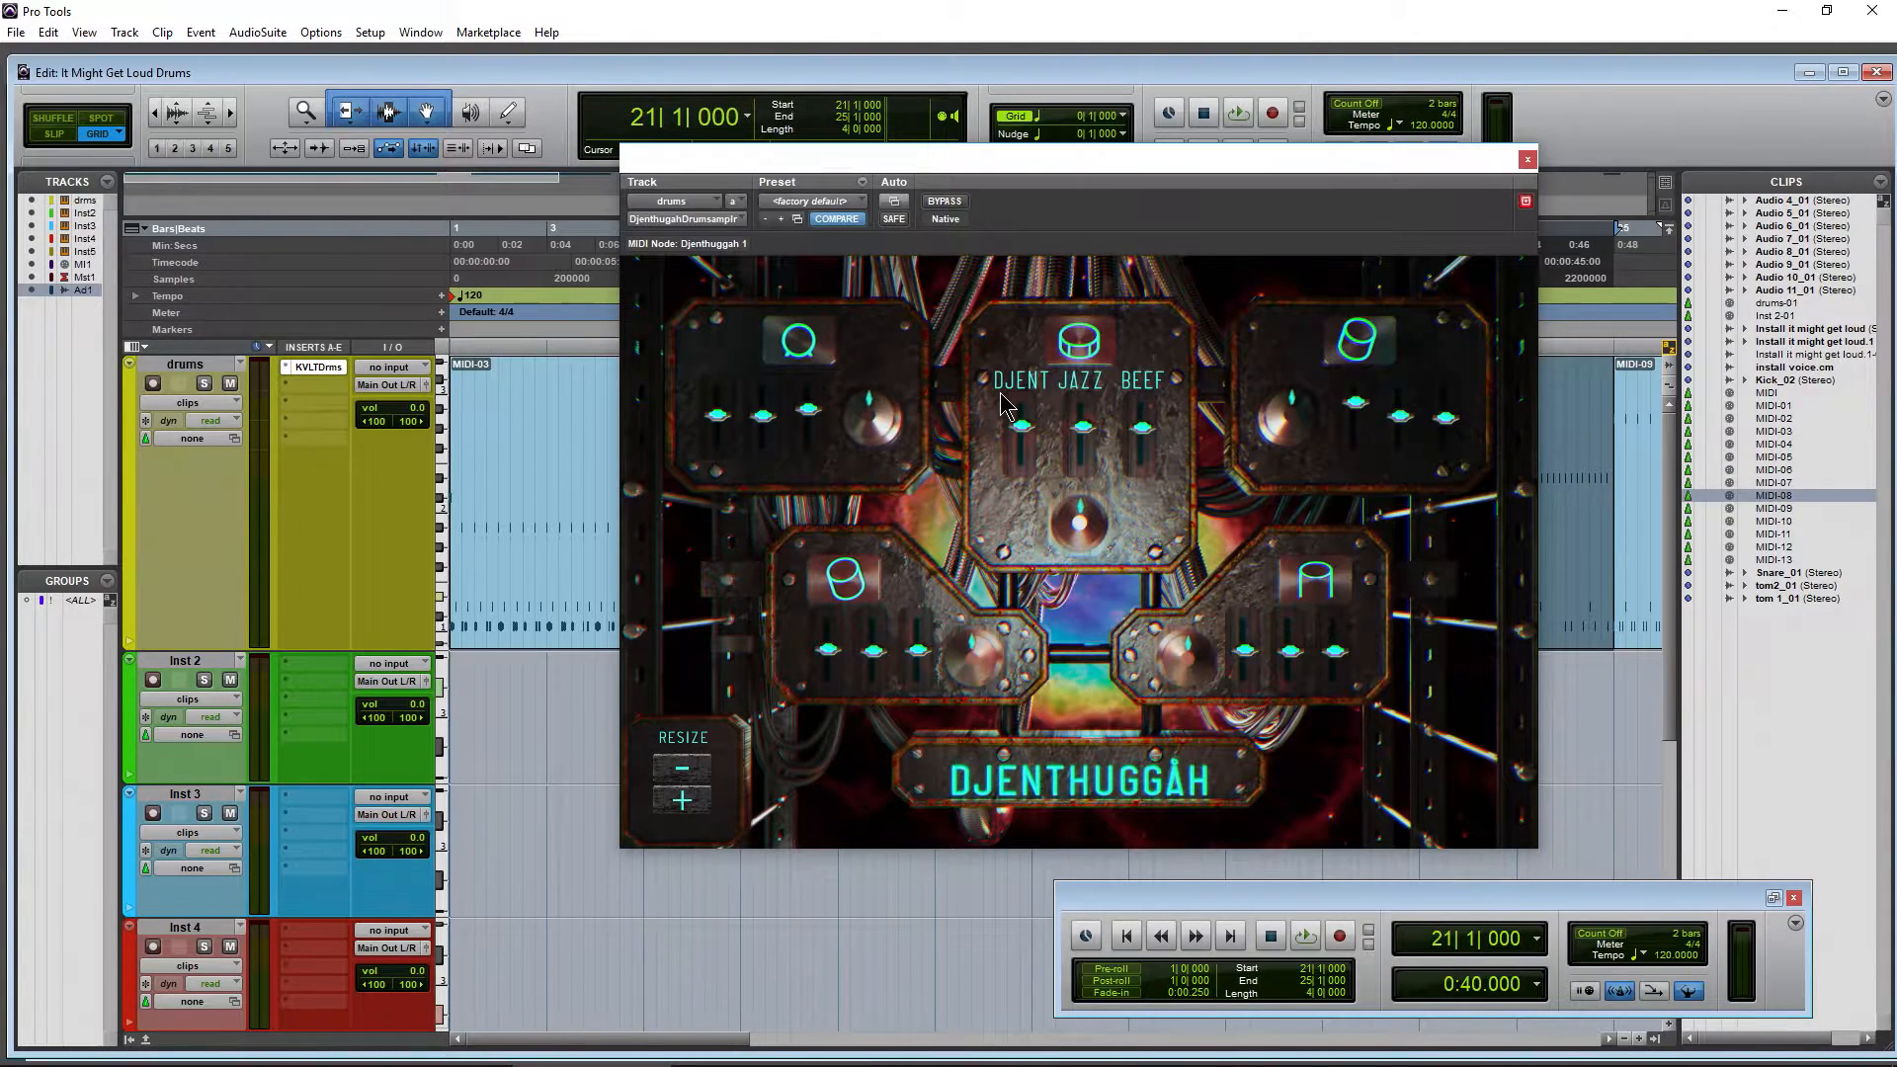
mouse_move(926, 221)
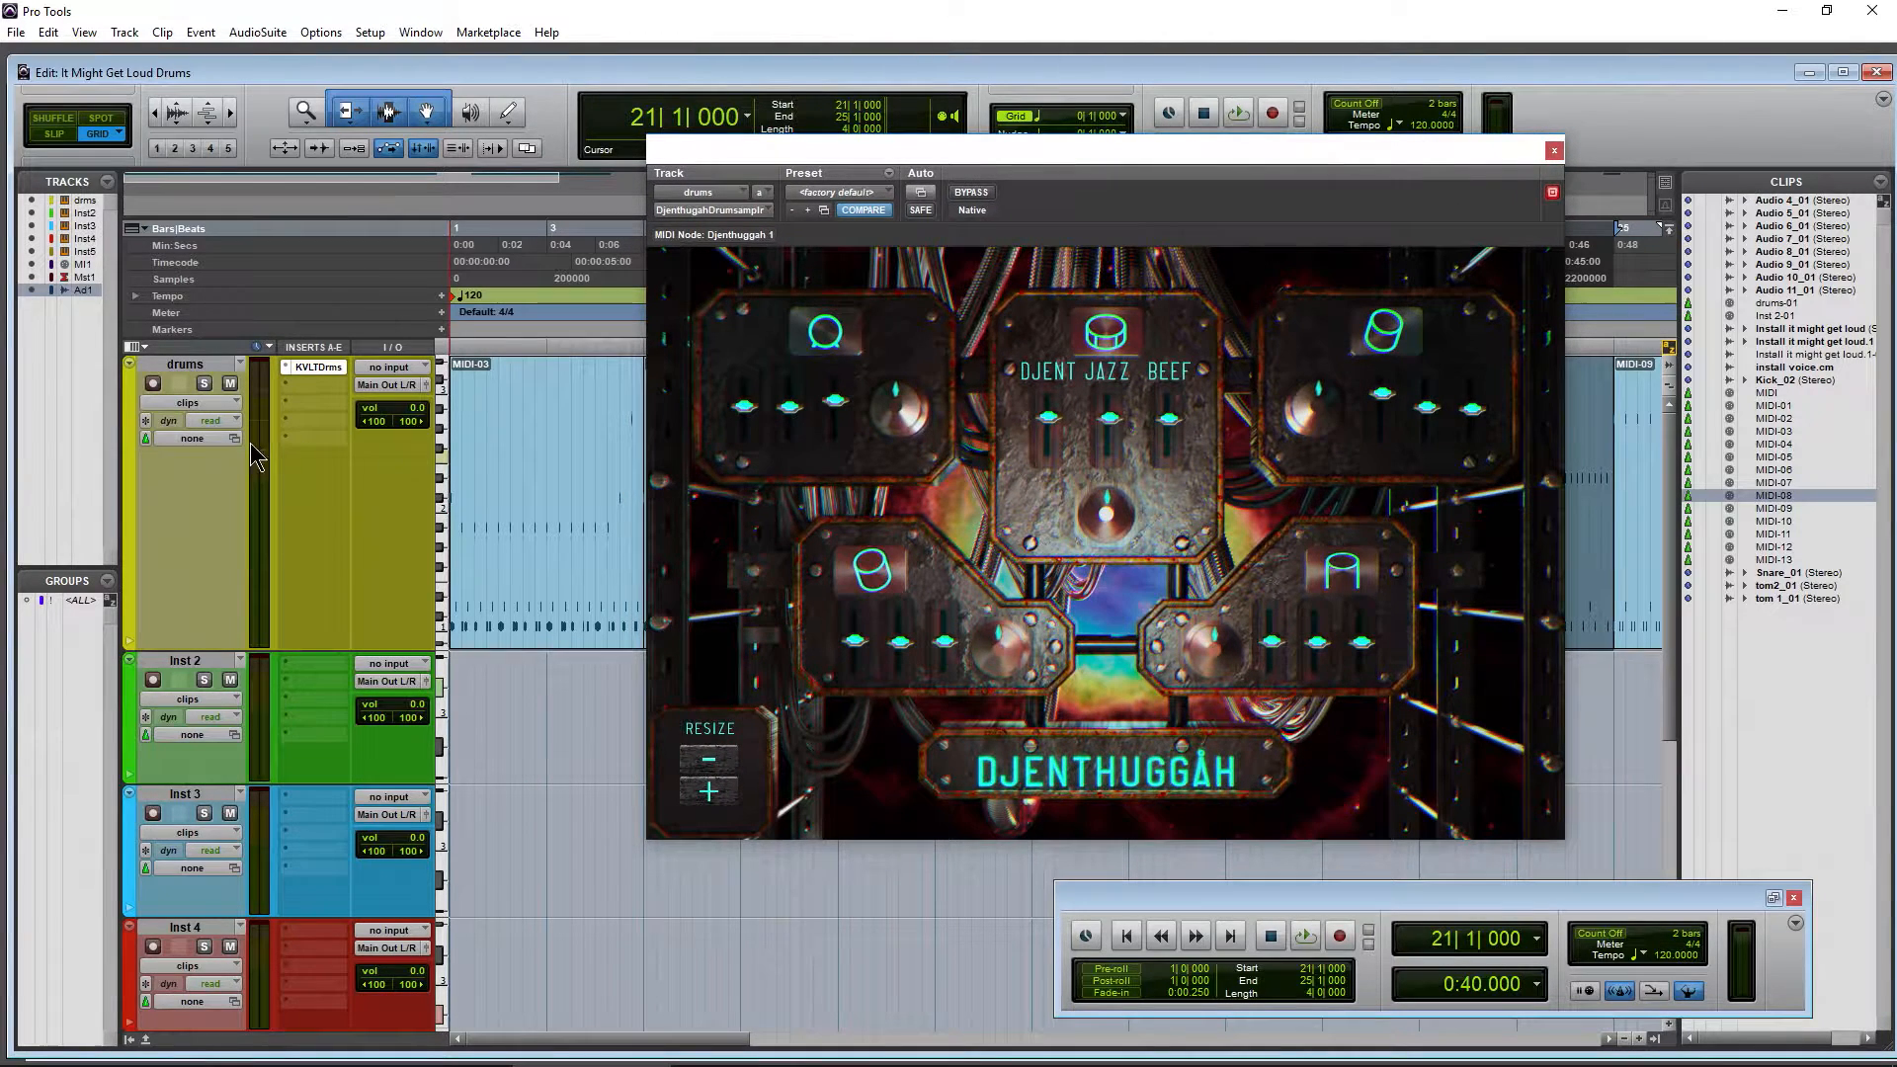
mouse_move(307, 543)
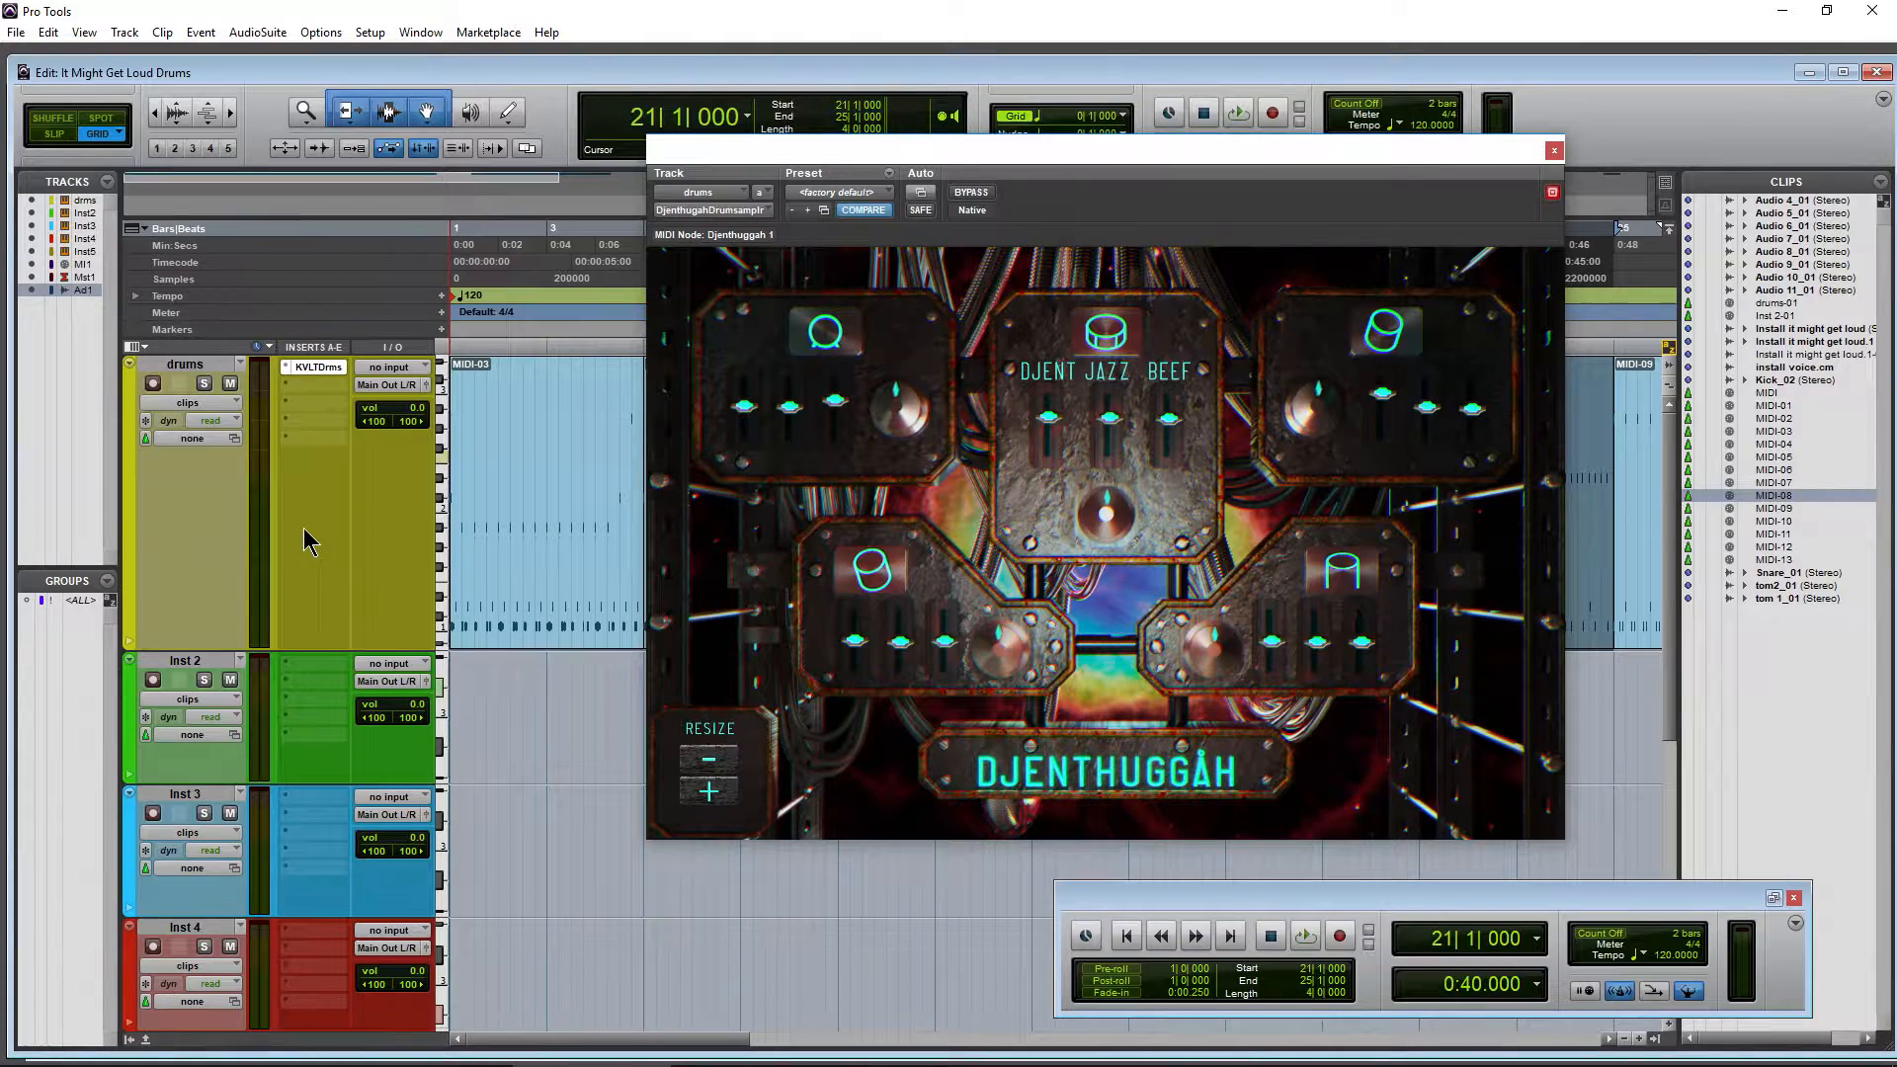
- Open the Djenthuggah Drums insert on the drums track, then enlarge and reposition its window
left_click(392, 366)
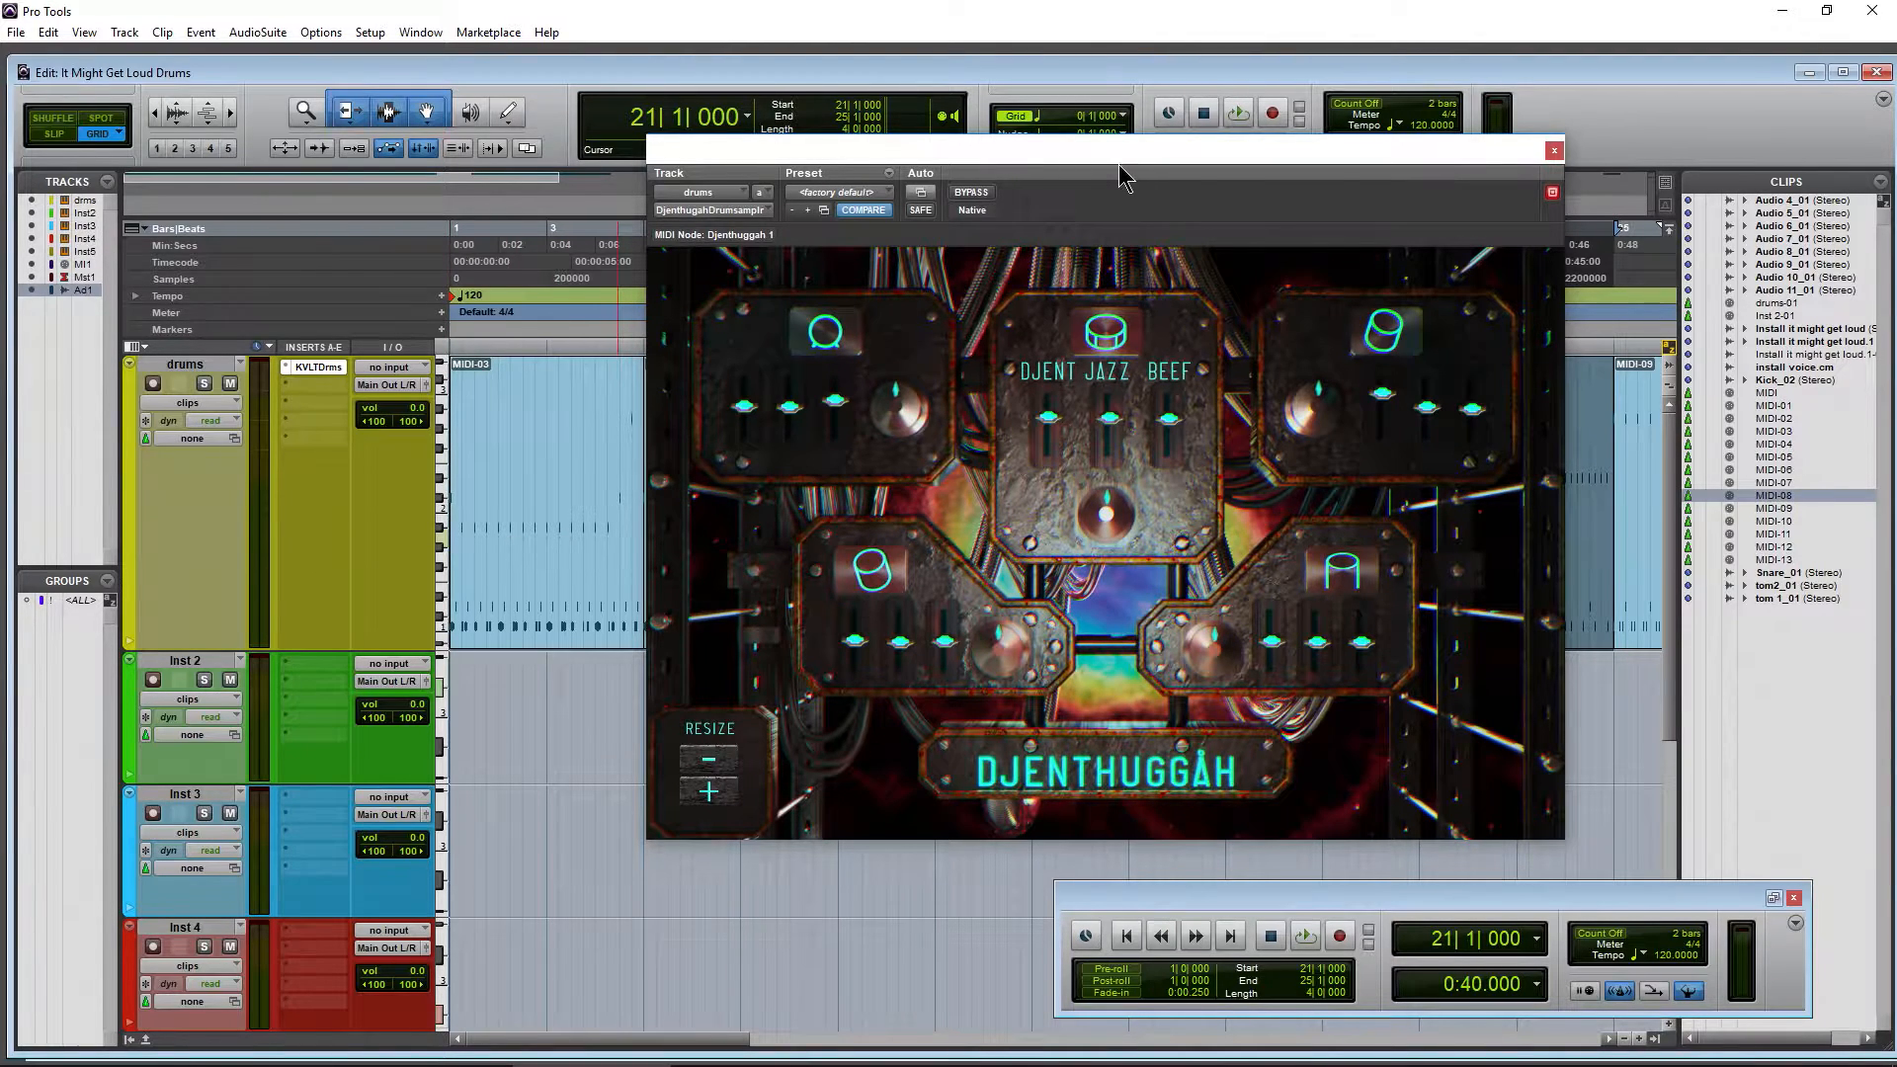
left_click_drag(1122, 151, 1050, 169)
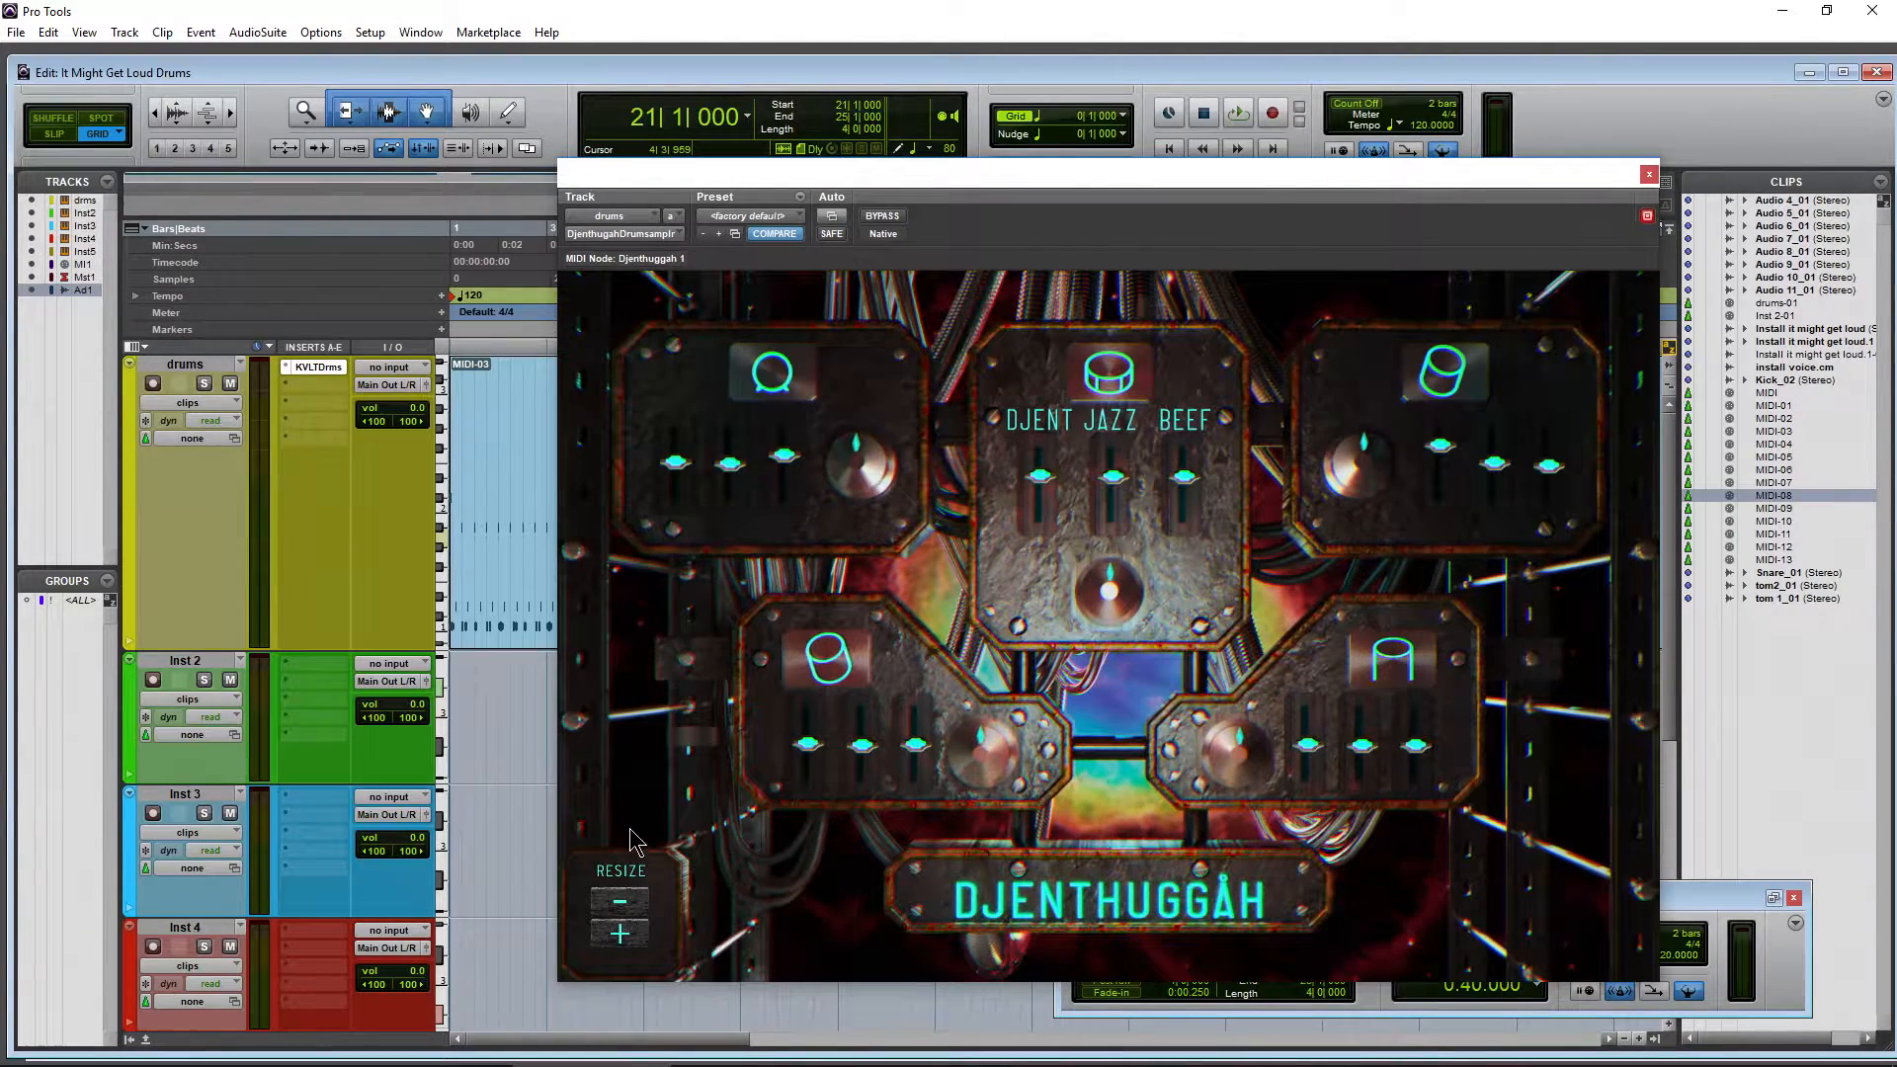
left_click_drag(1100, 173, 1071, 103)
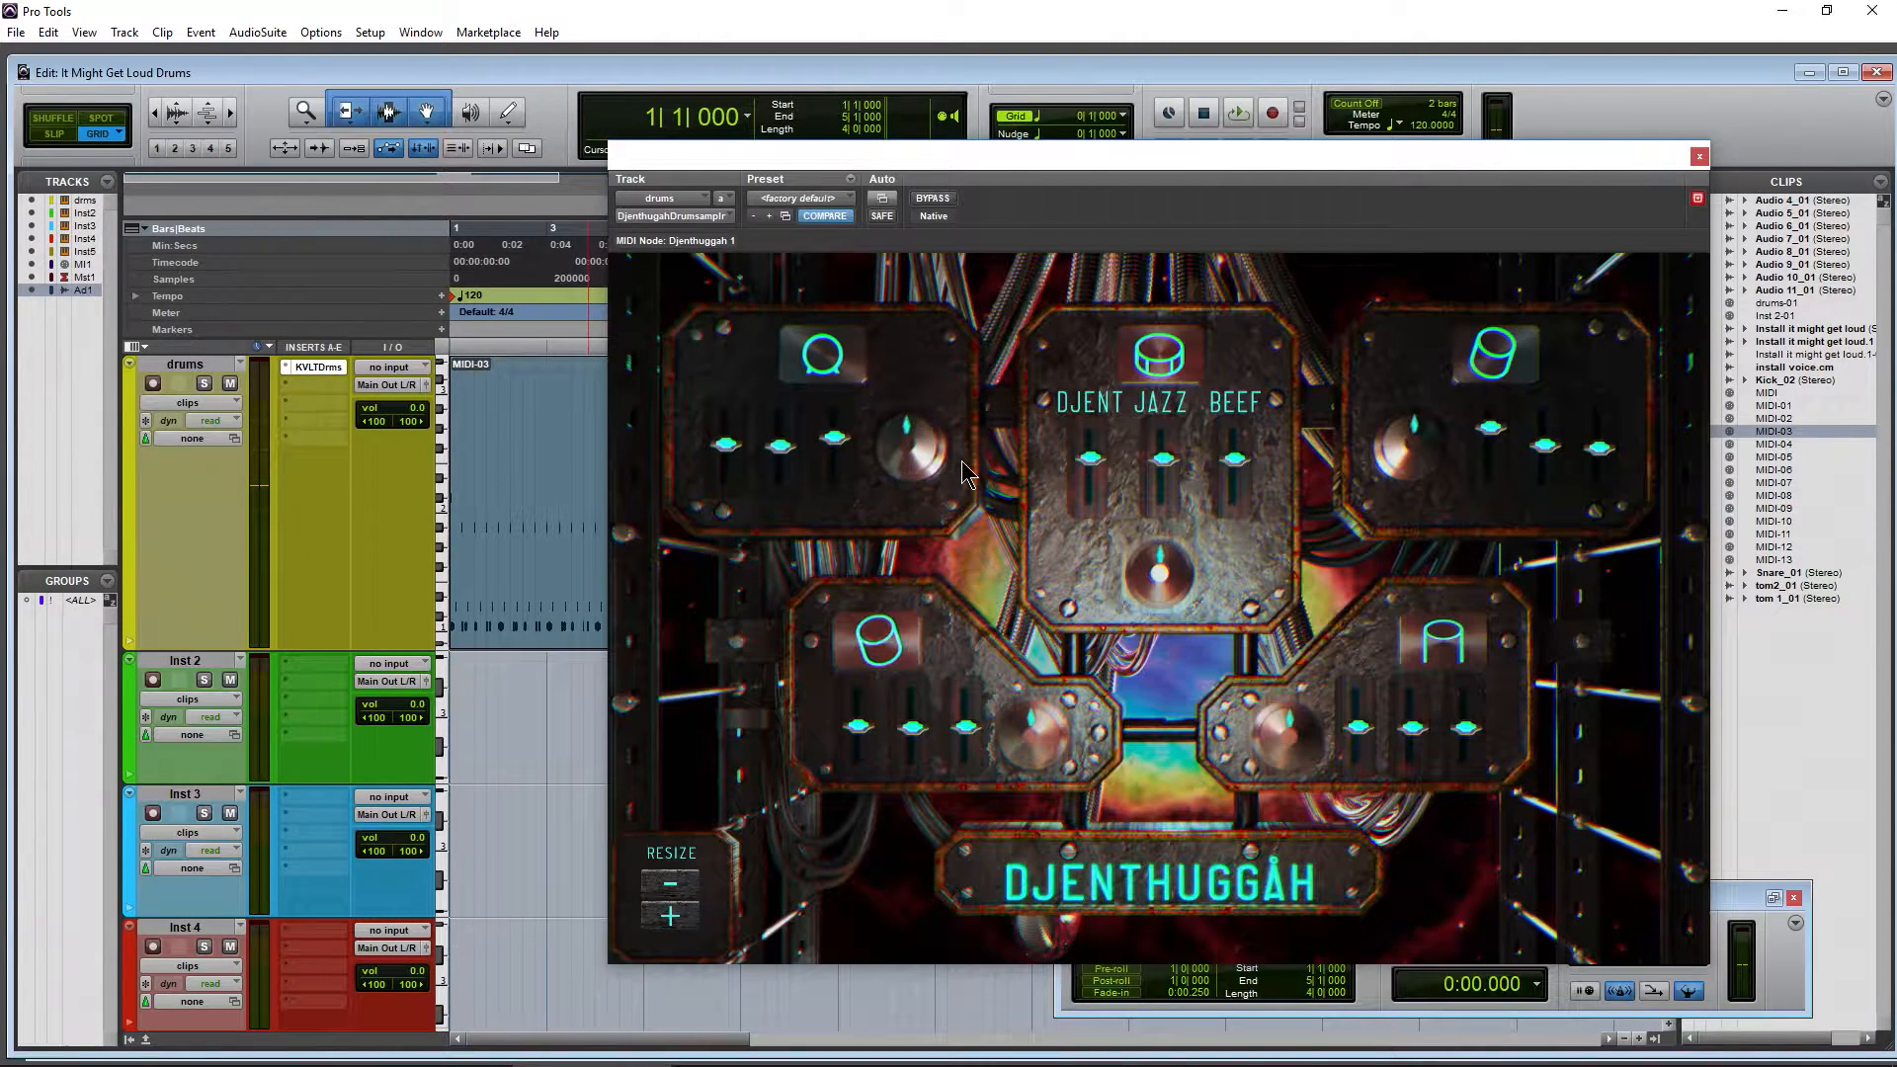
left_click(1236, 112)
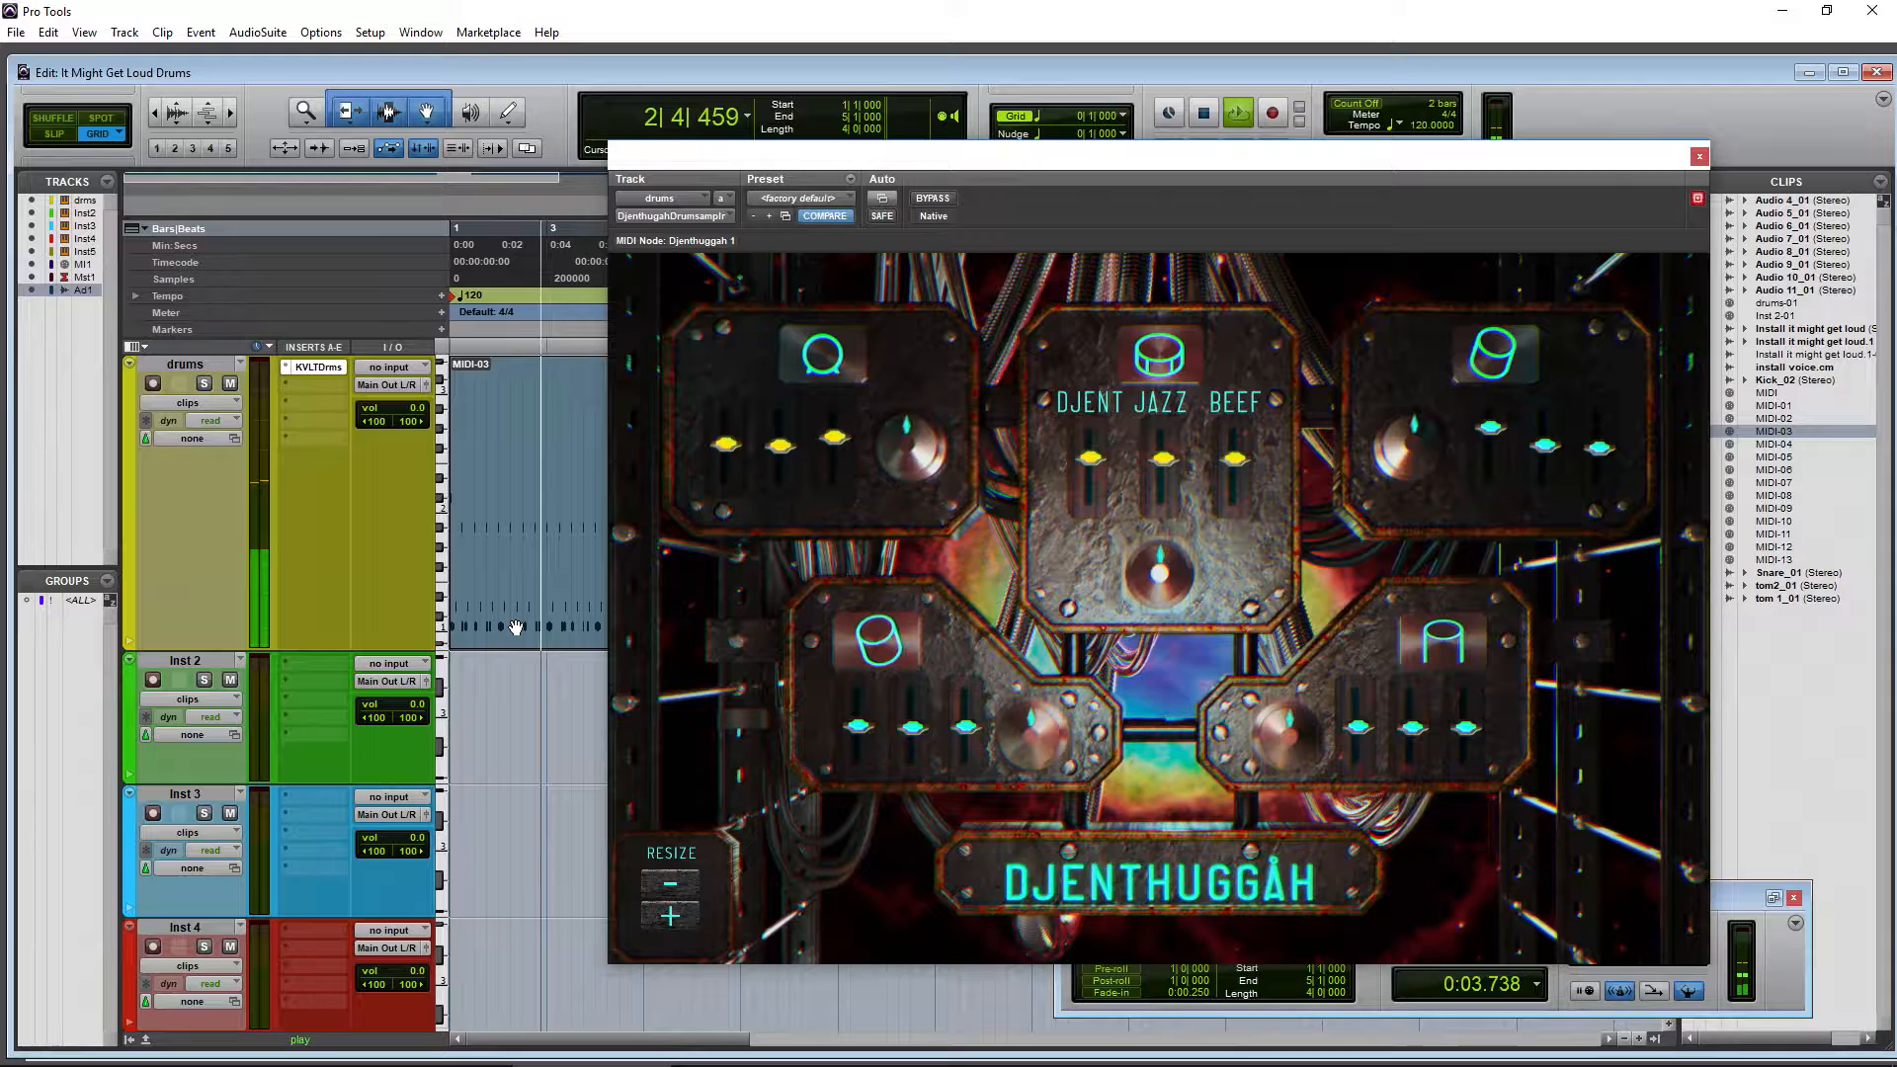
left_click(1203, 112)
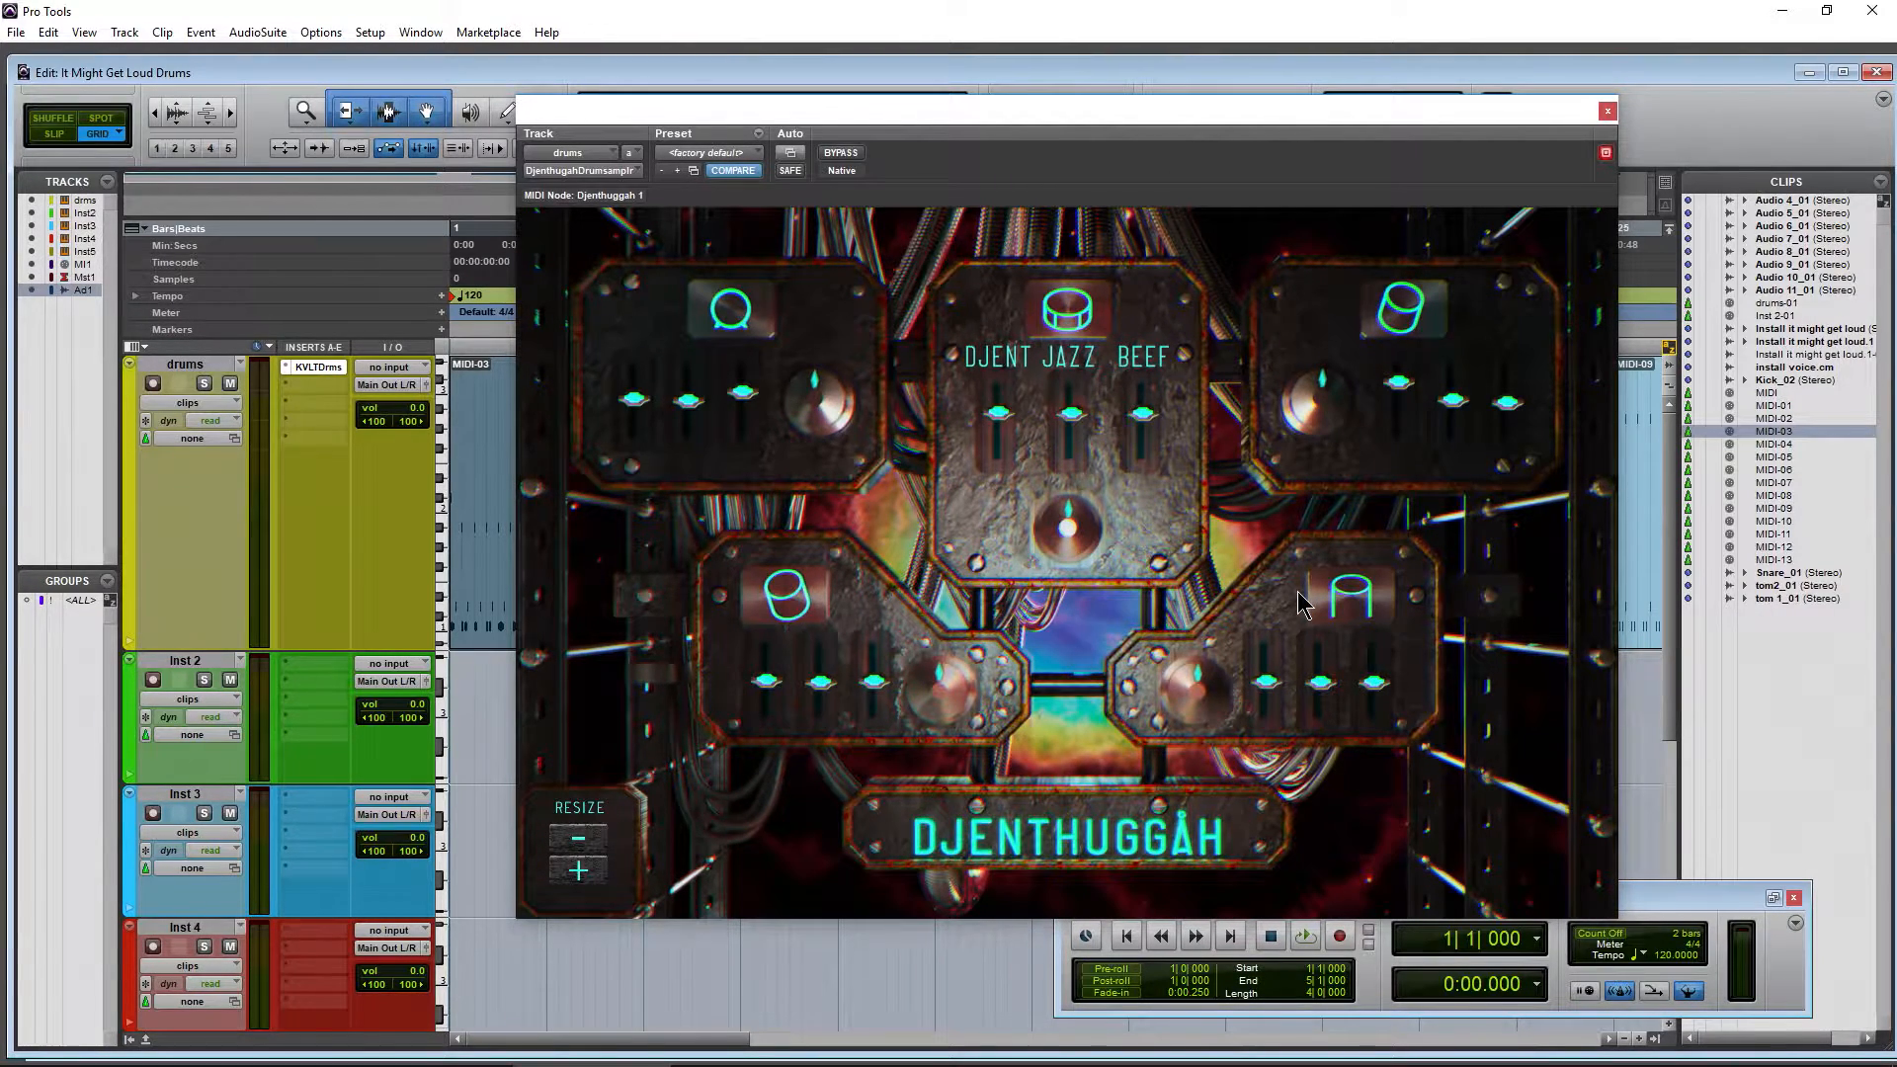
mouse_move(1051, 276)
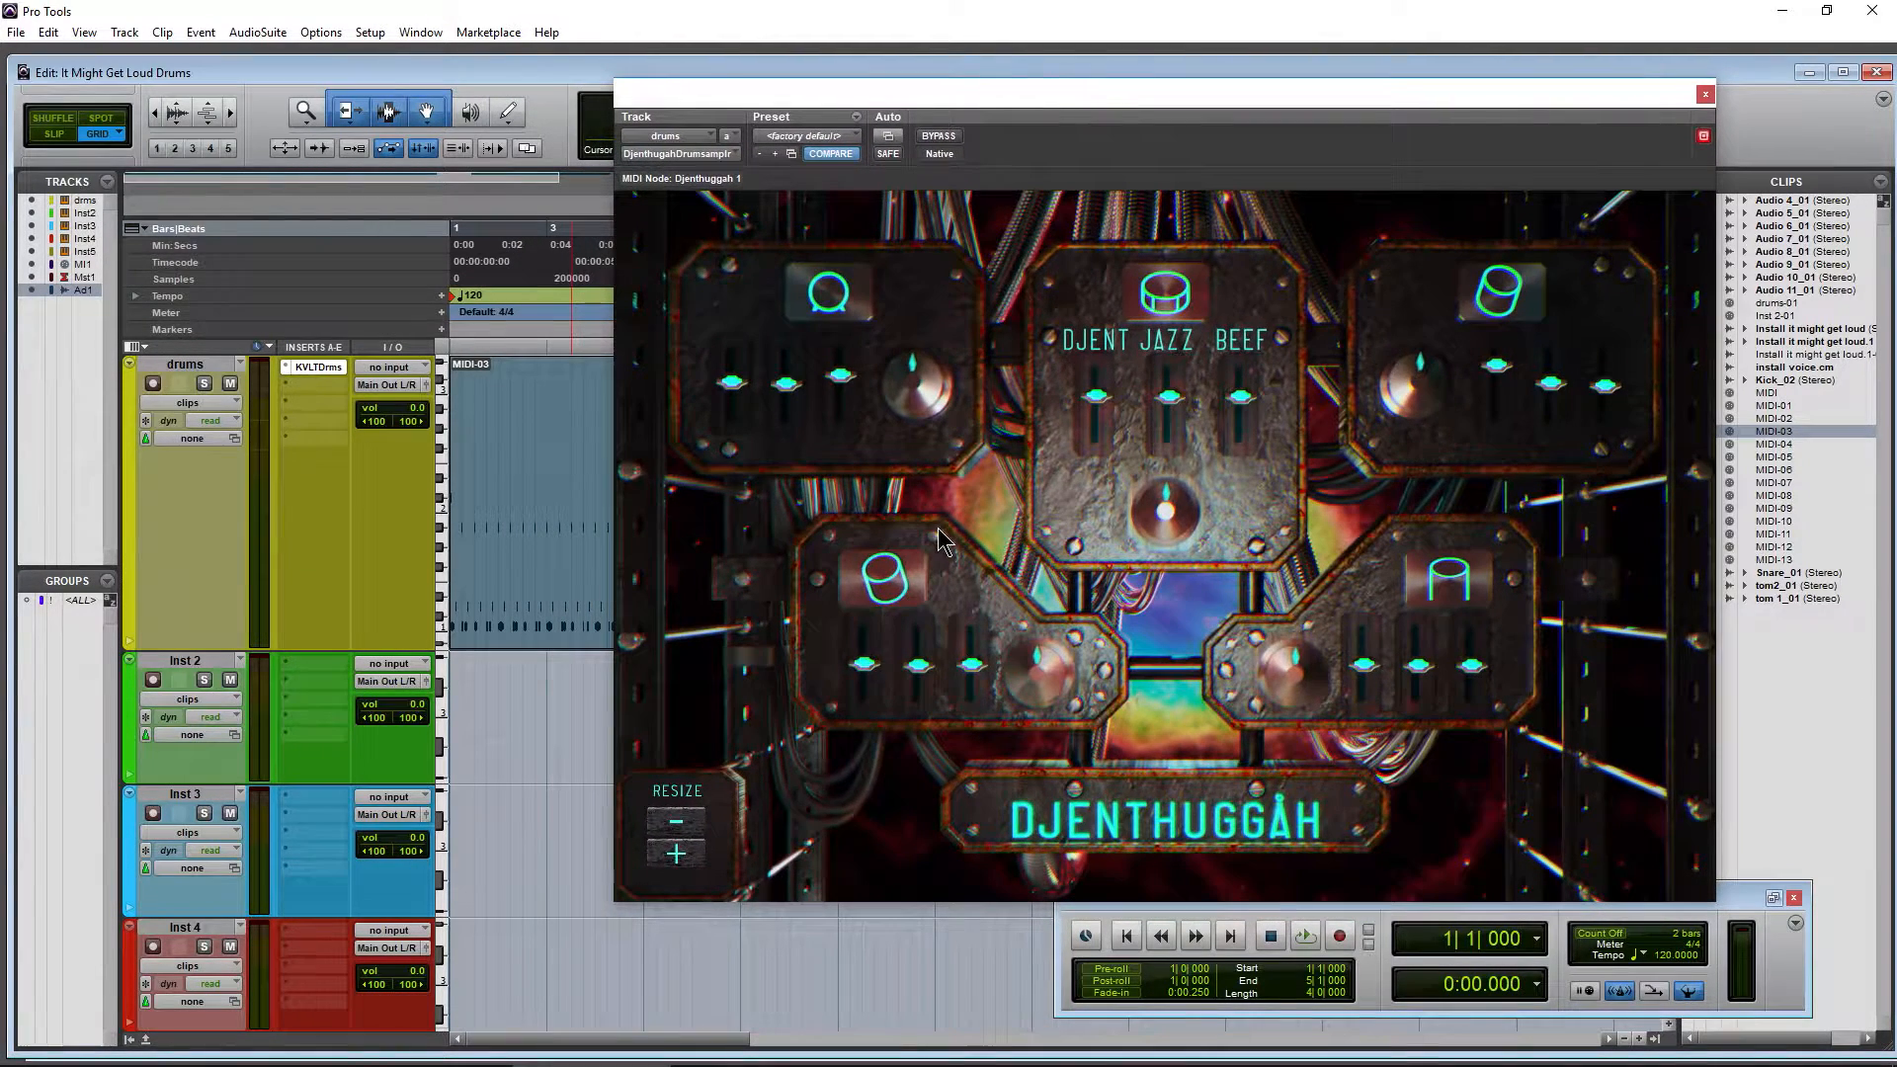
- Scroll down to Audio 1 and bring up its input source choices
scroll("down", 3)
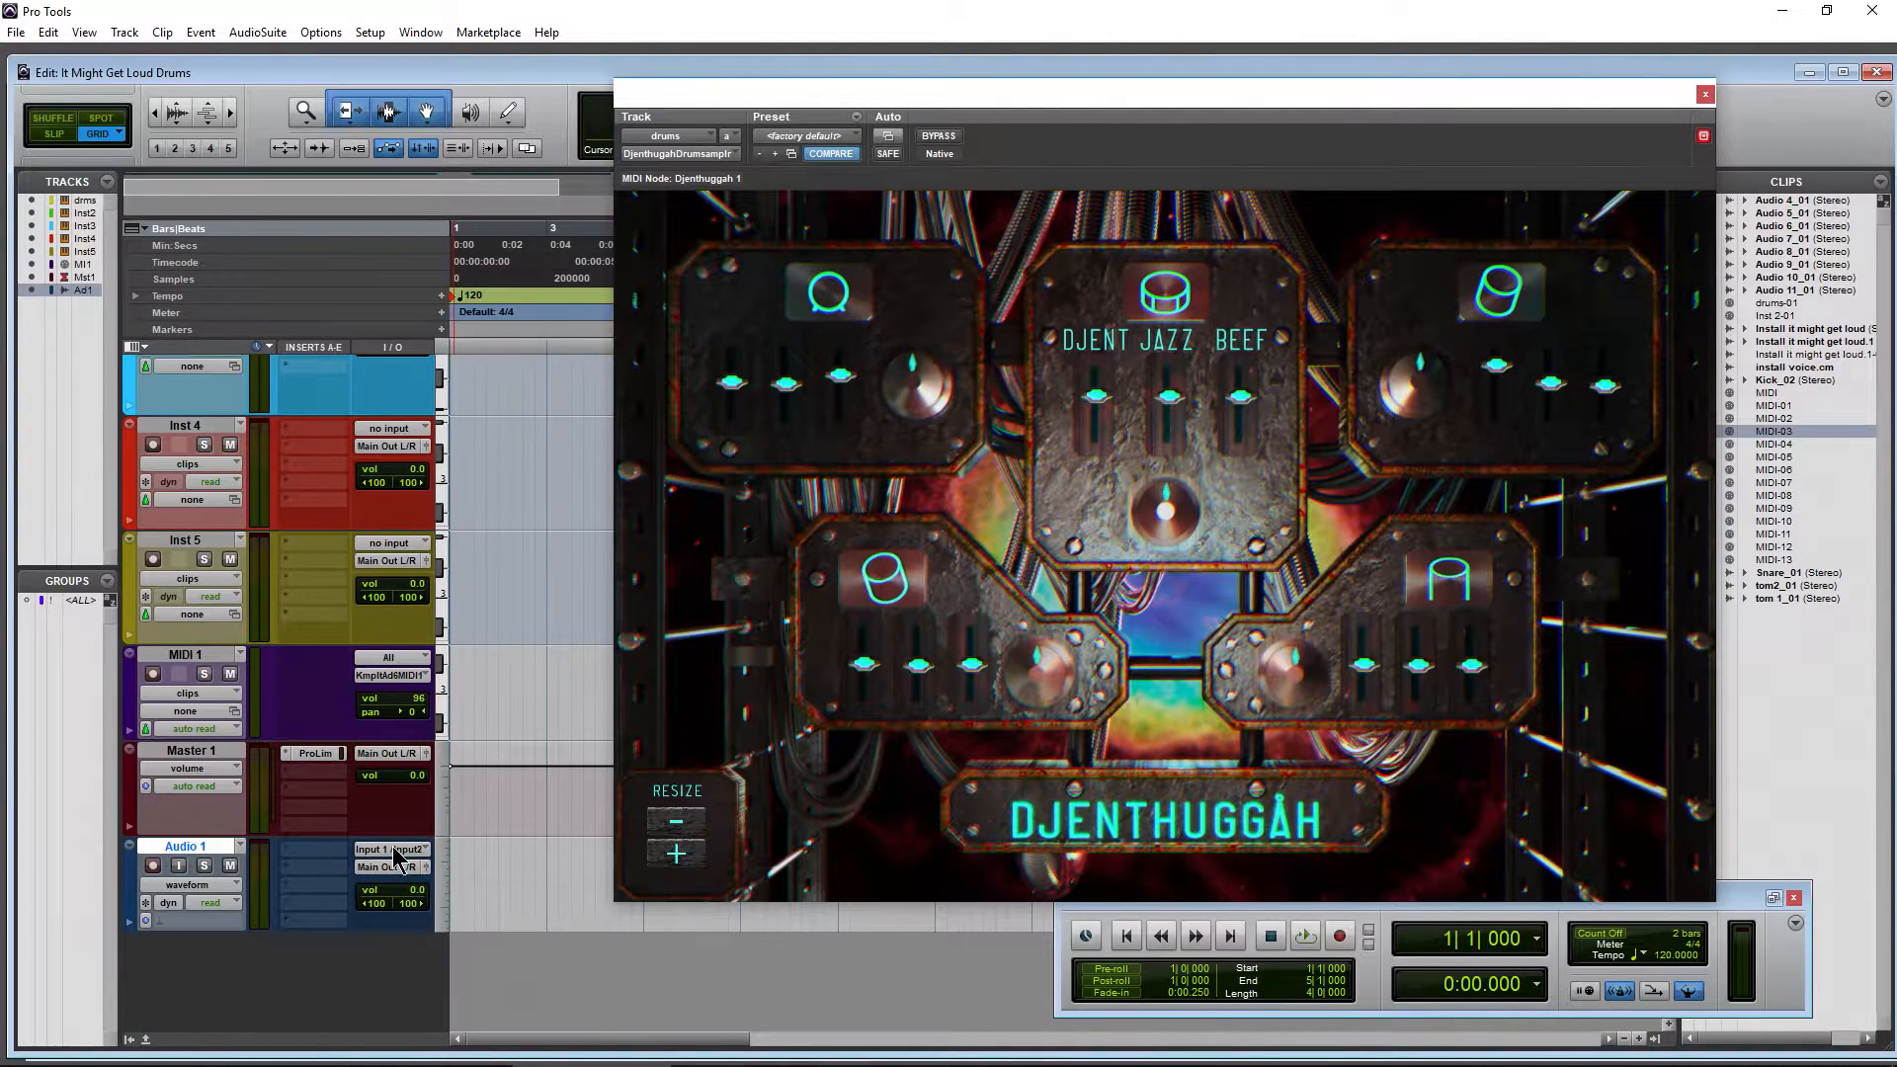
left_click(389, 847)
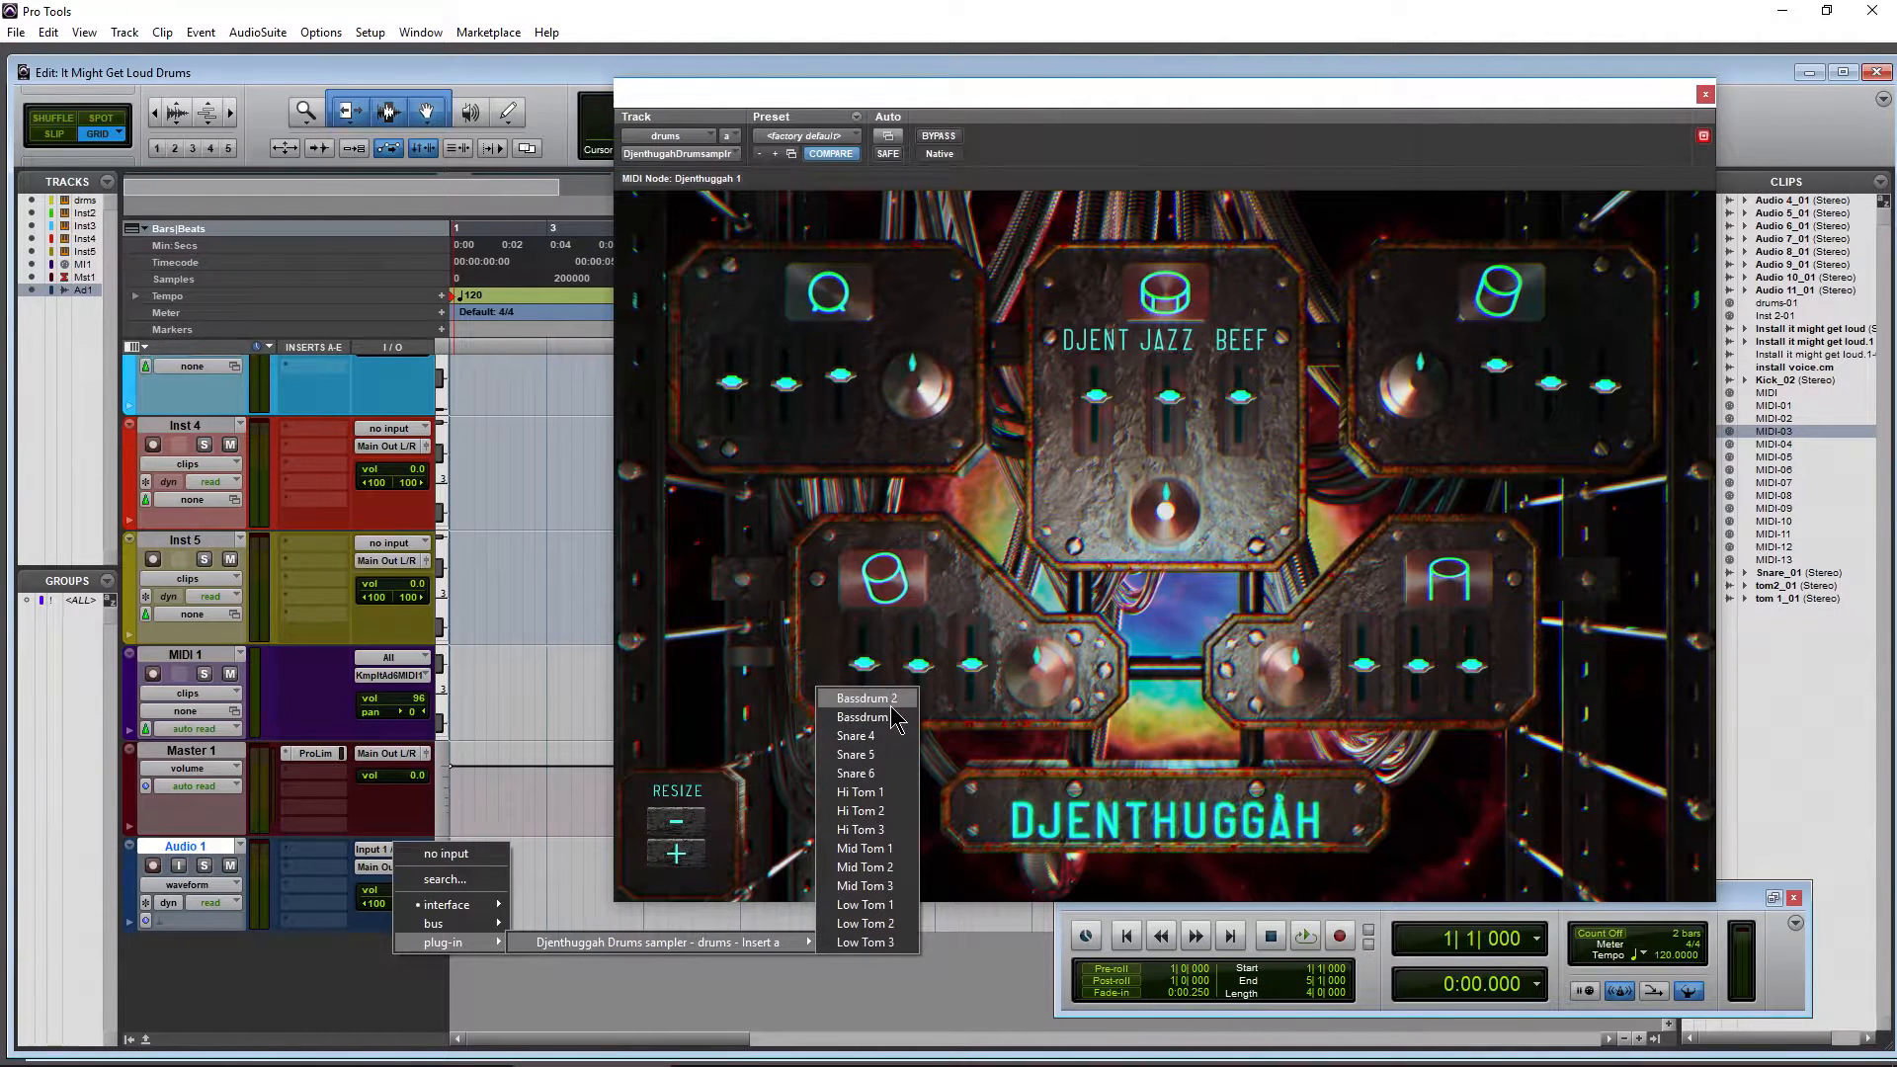
mouse_move(889, 750)
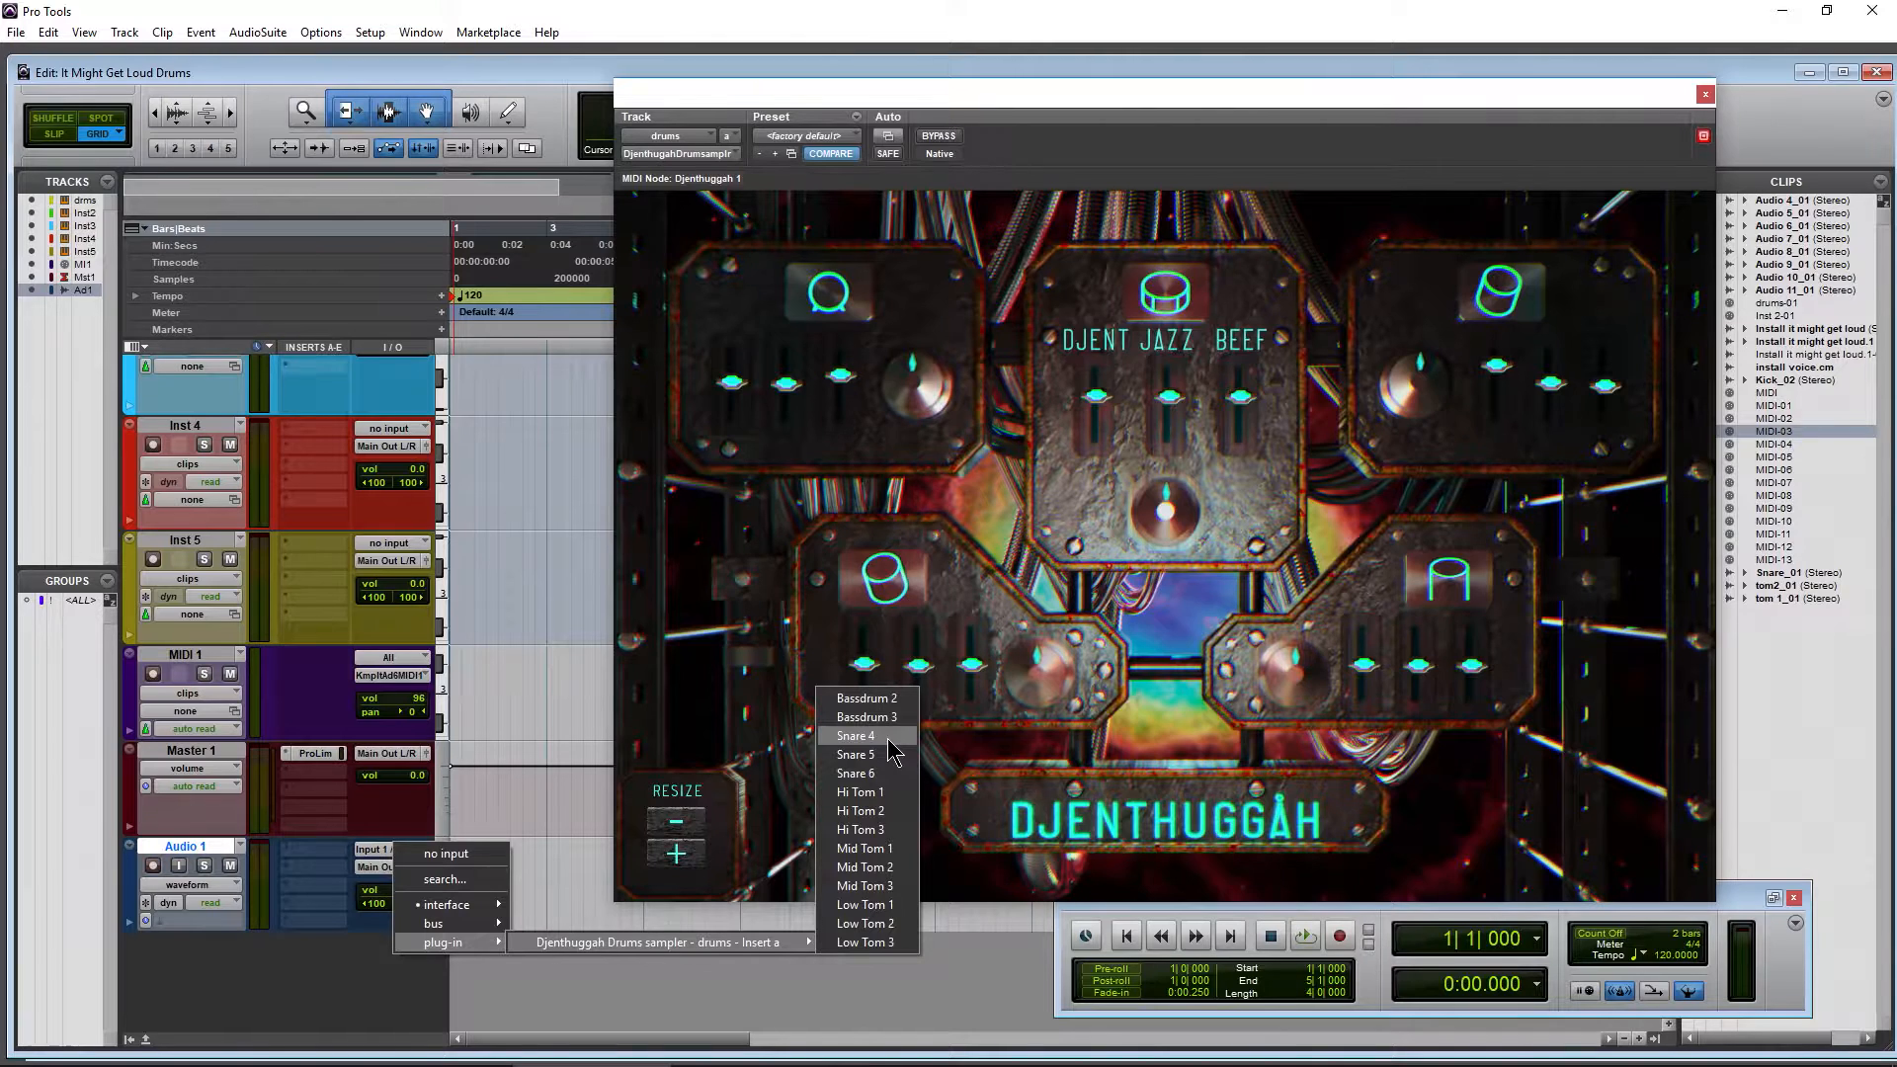
mouse_move(855, 754)
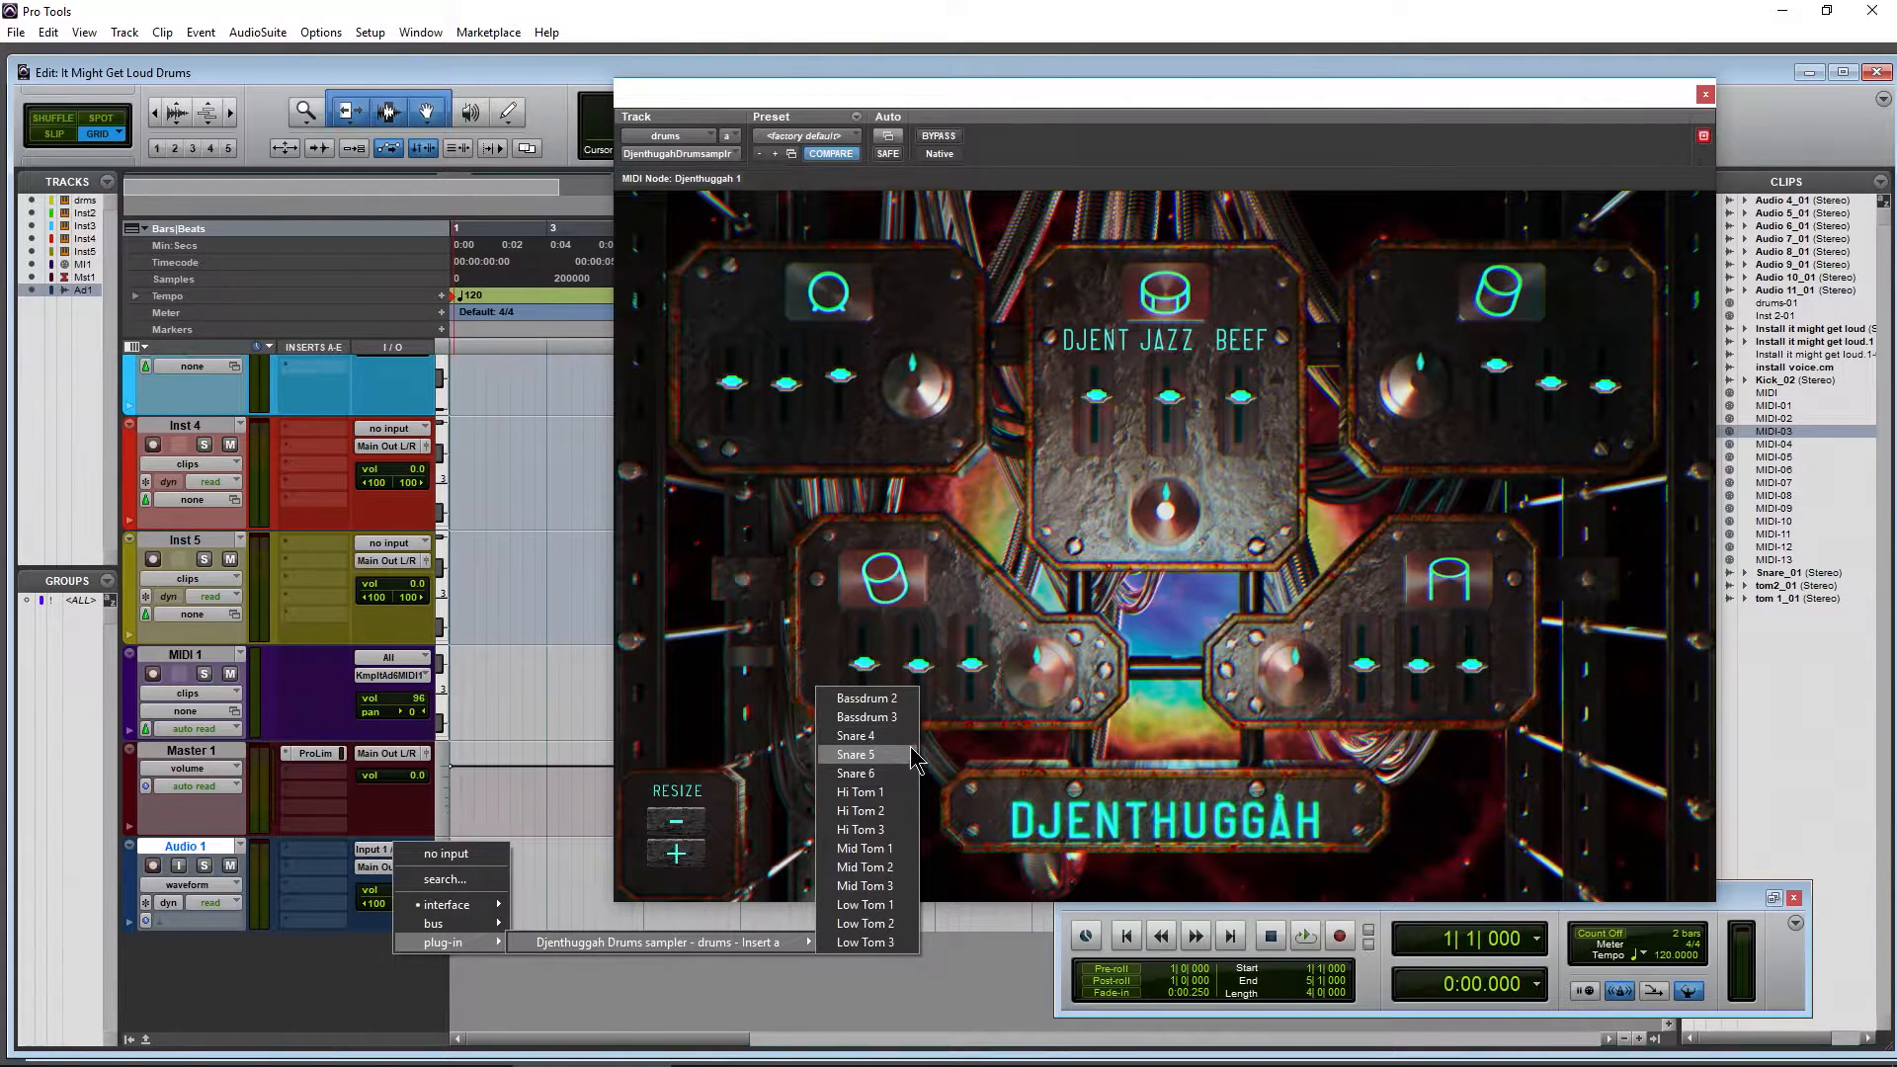
mouse_move(907, 718)
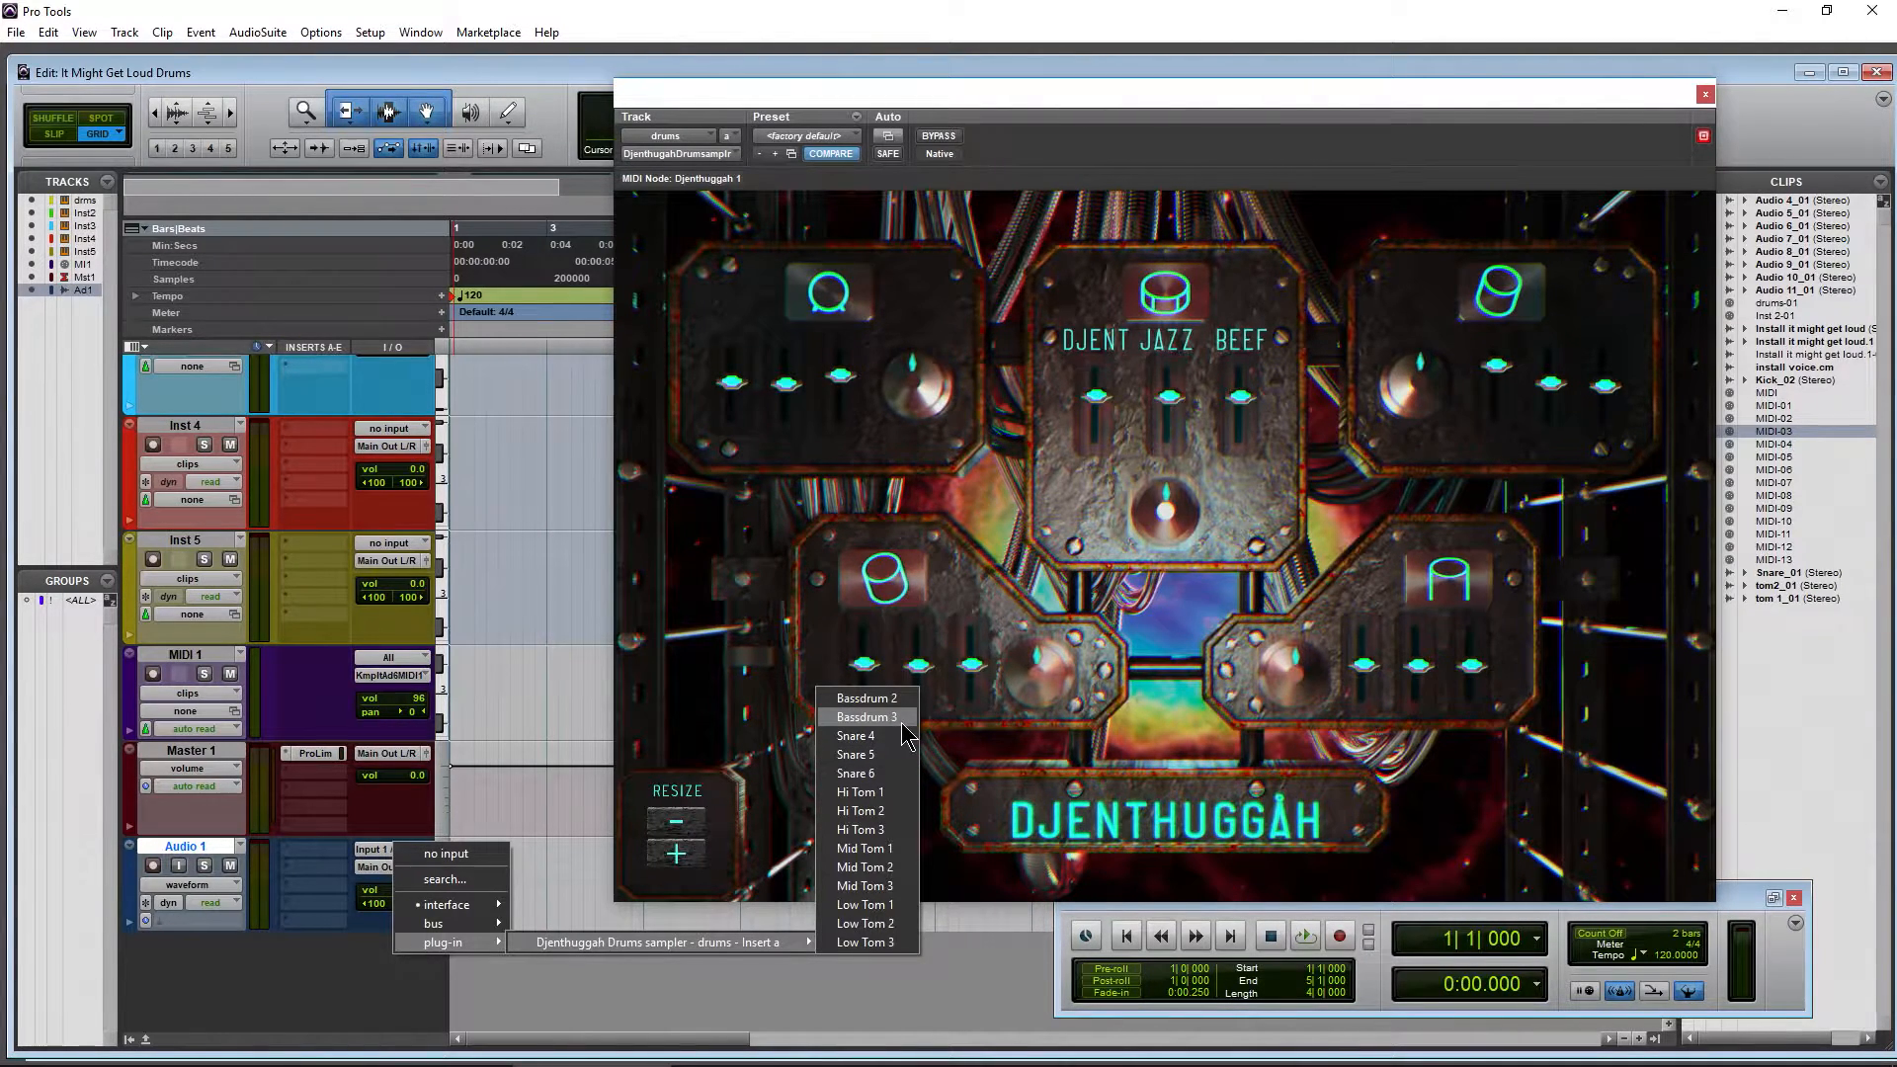
mouse_move(729, 625)
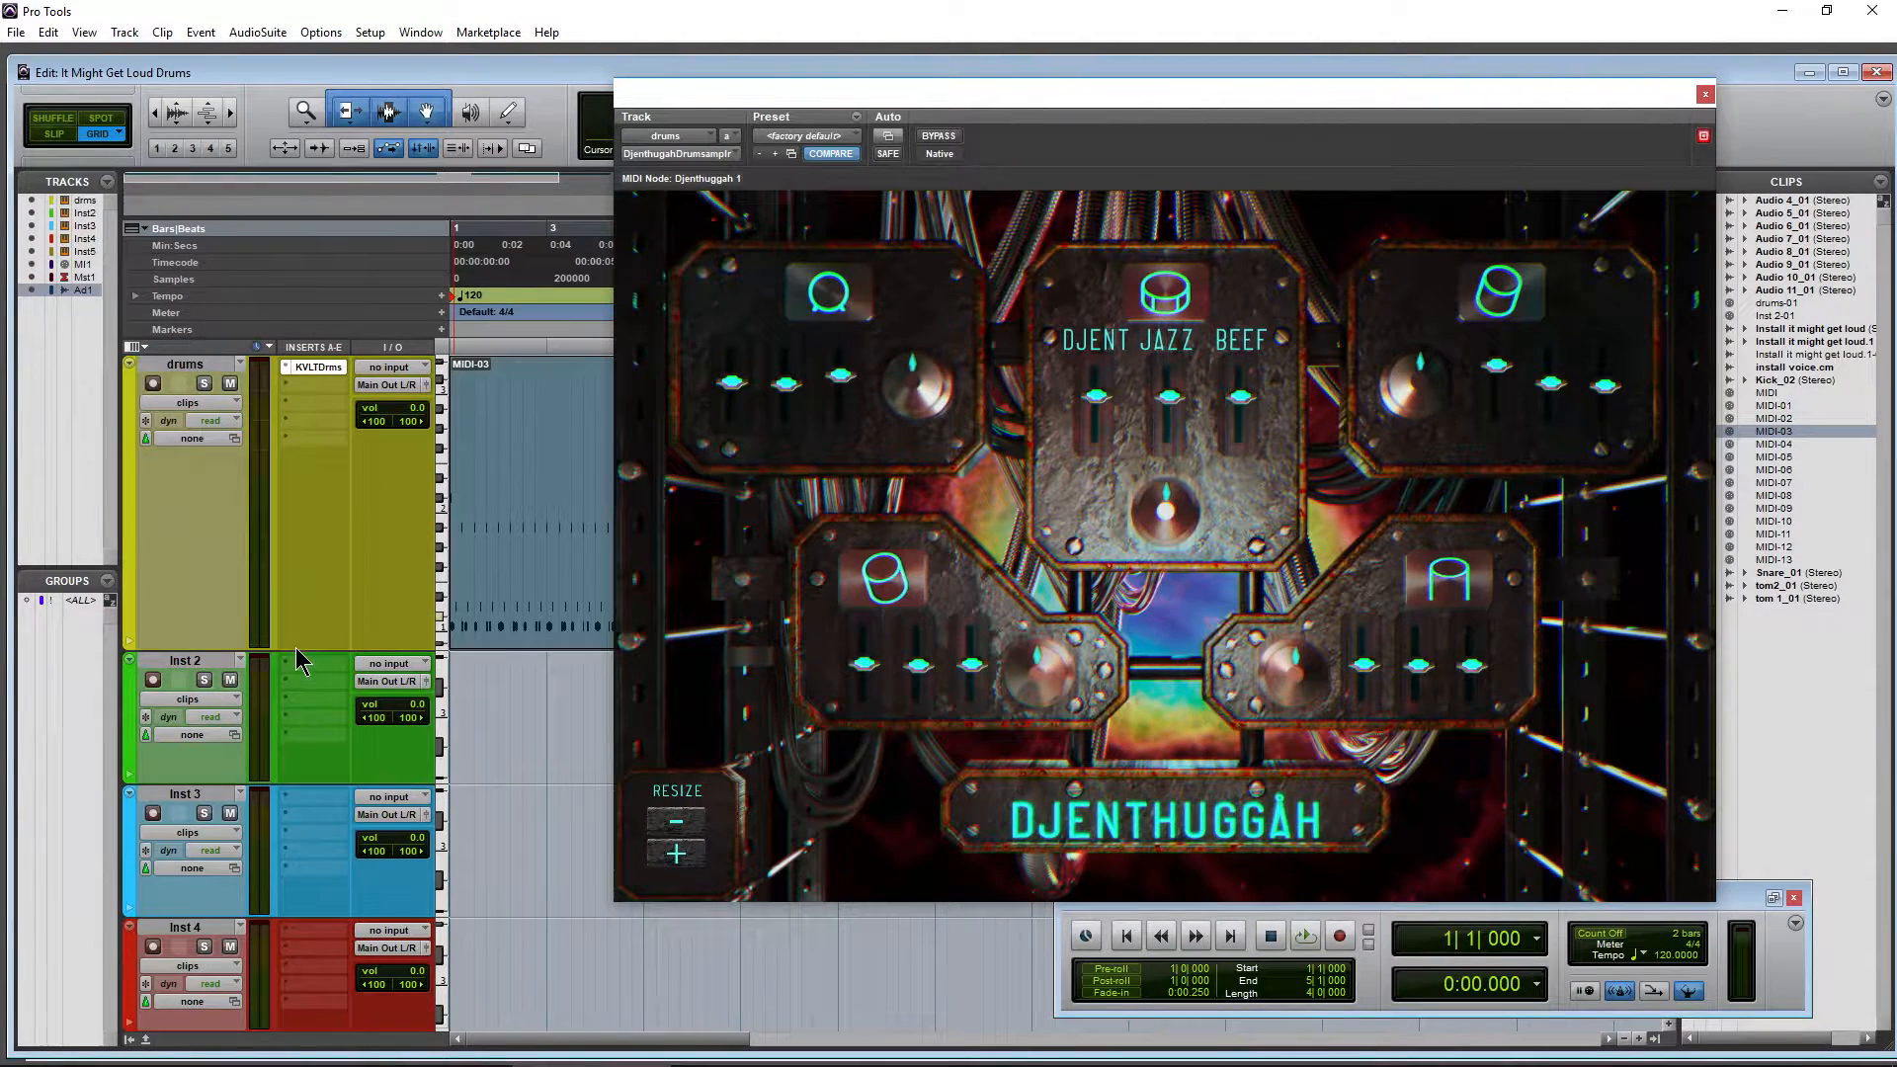
mouse_move(264, 501)
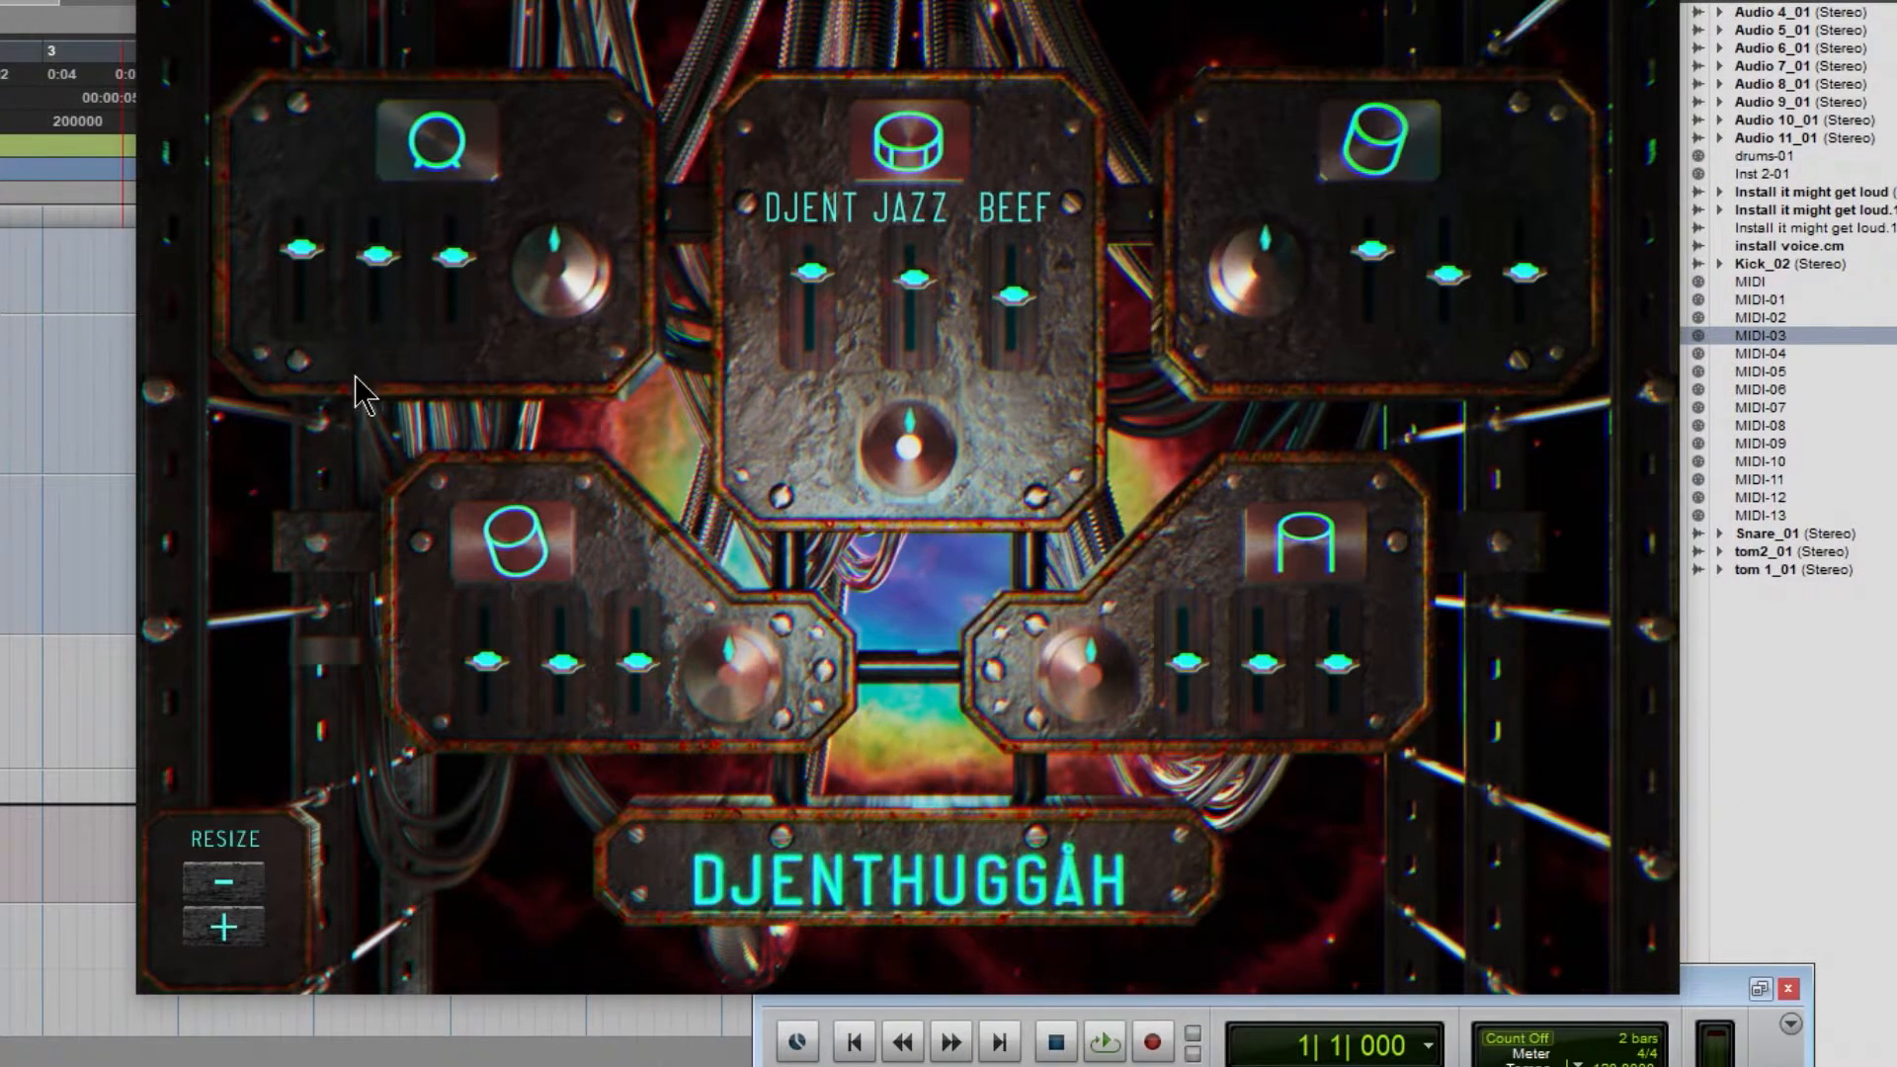
mouse_move(637, 693)
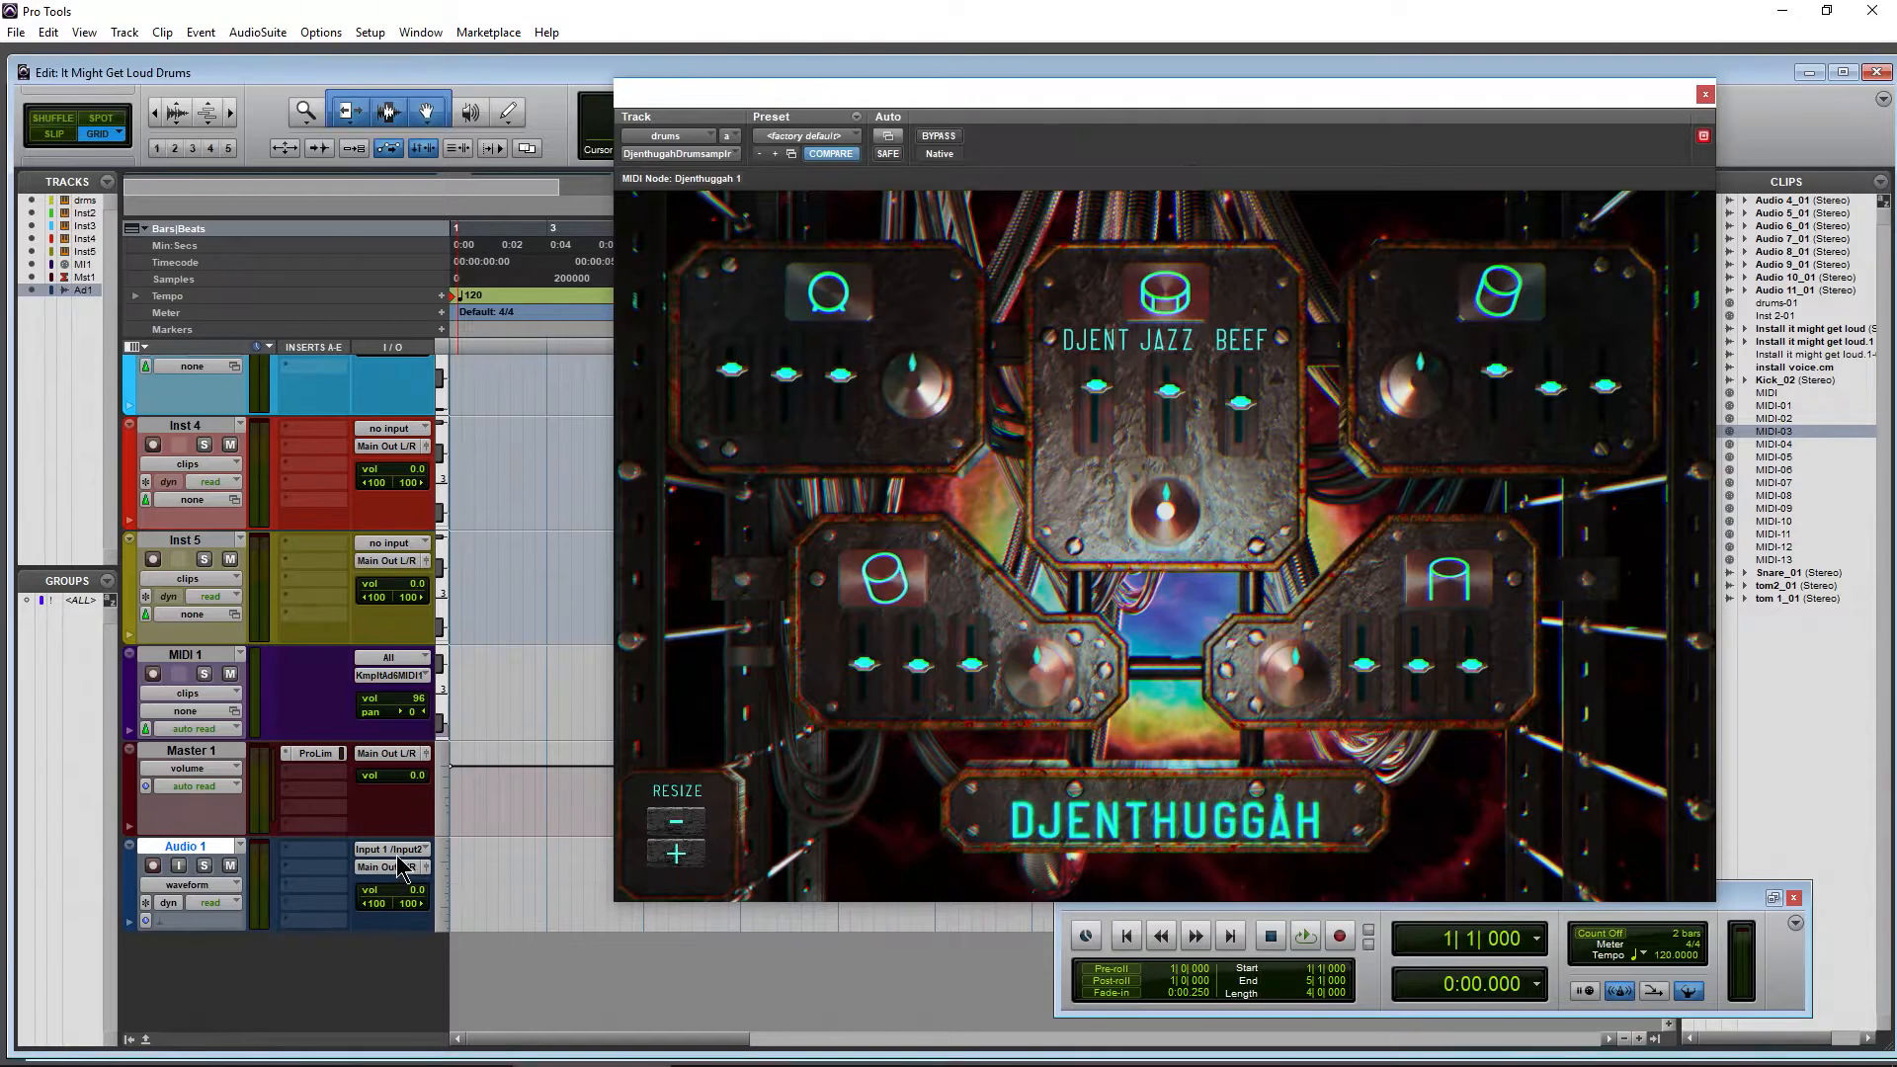
- Browse Audio 1's input list of Djenthuggah kit outputs, leaving Input 1/Input 2 selected
left_click(391, 848)
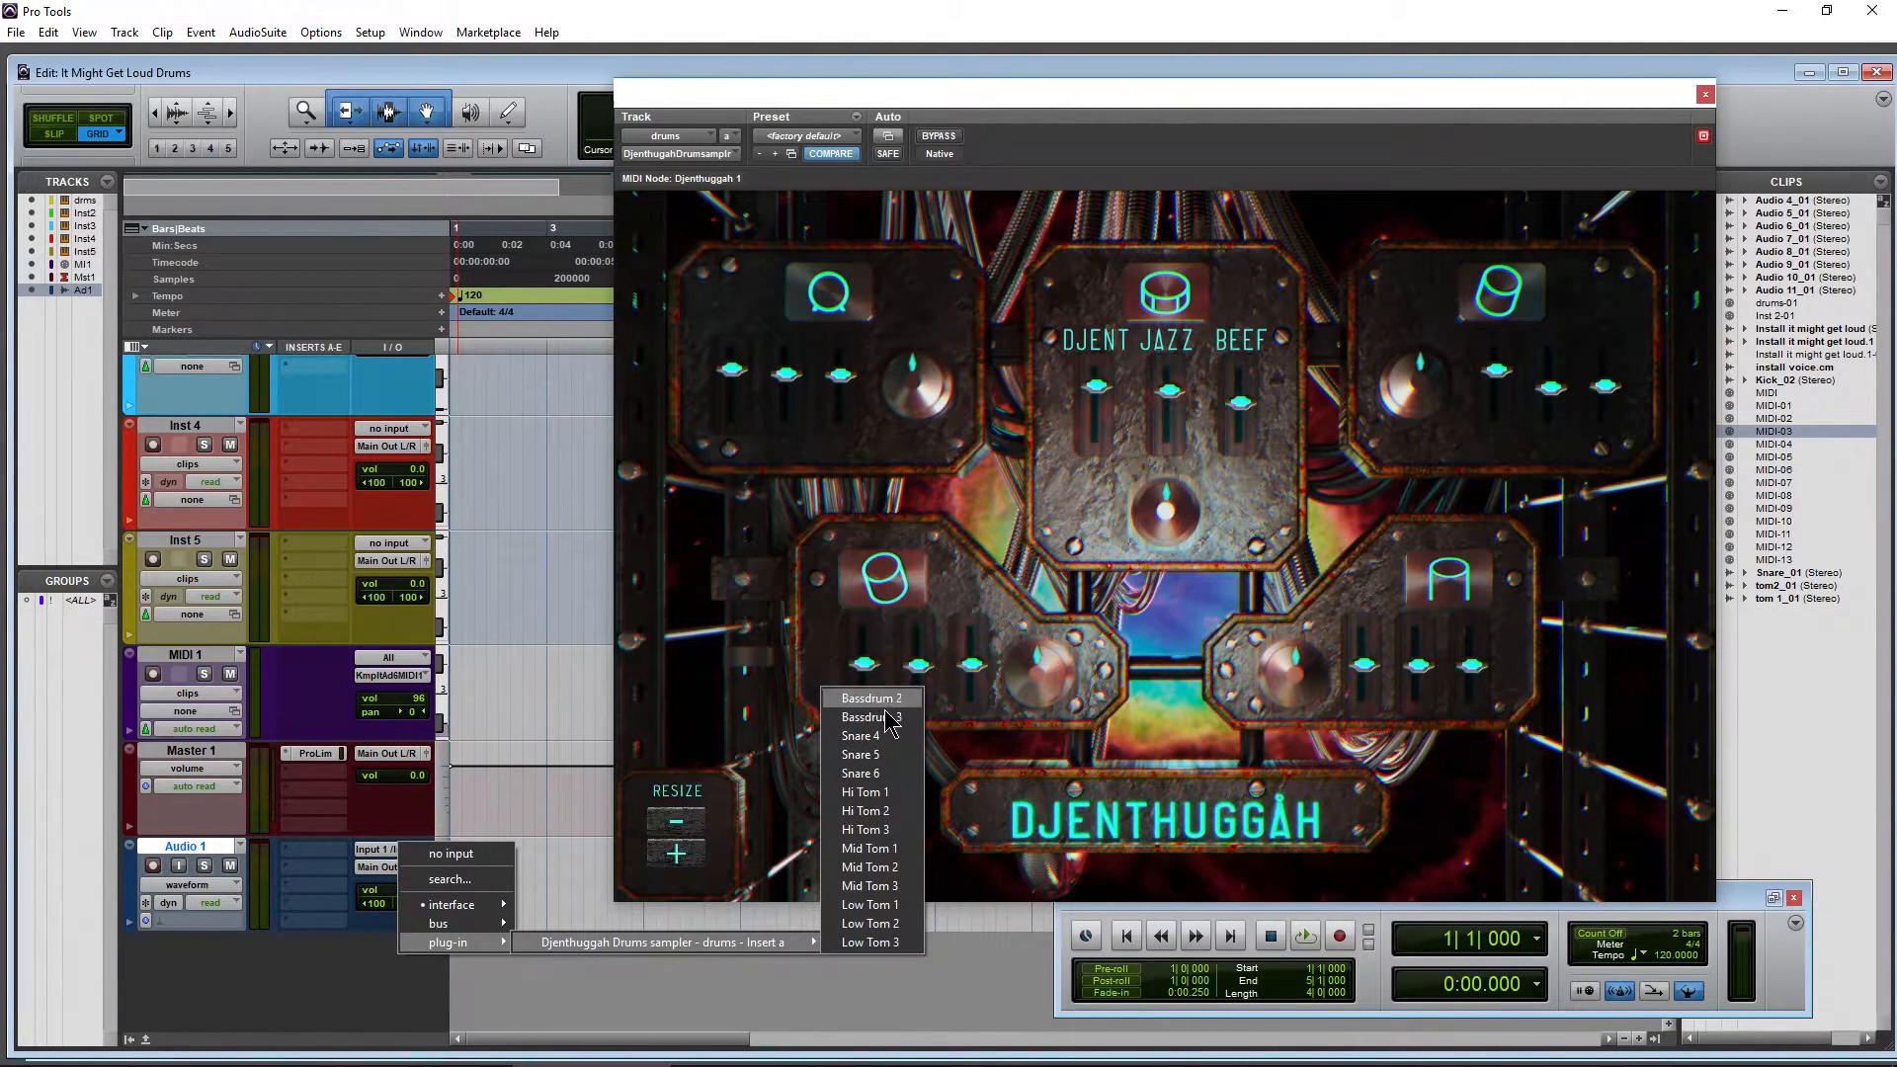
mouse_move(889, 949)
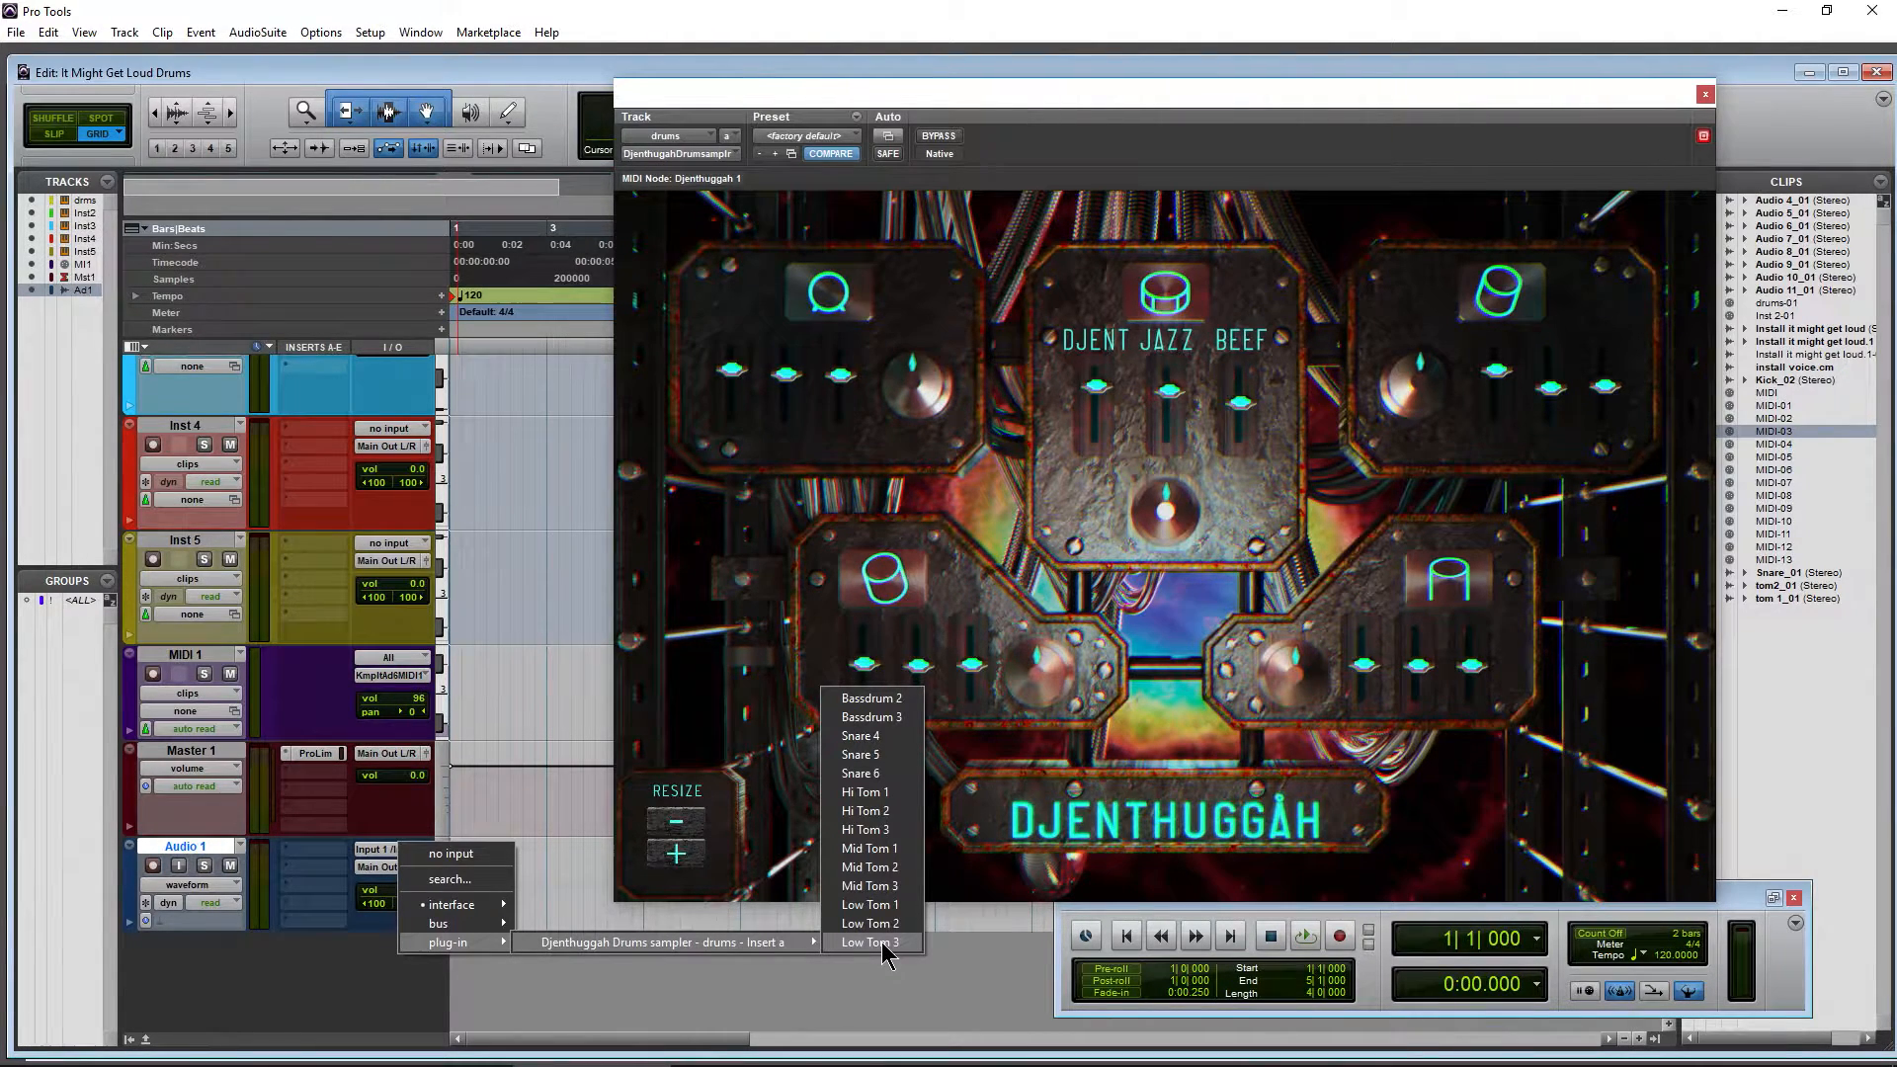
mouse_move(910, 754)
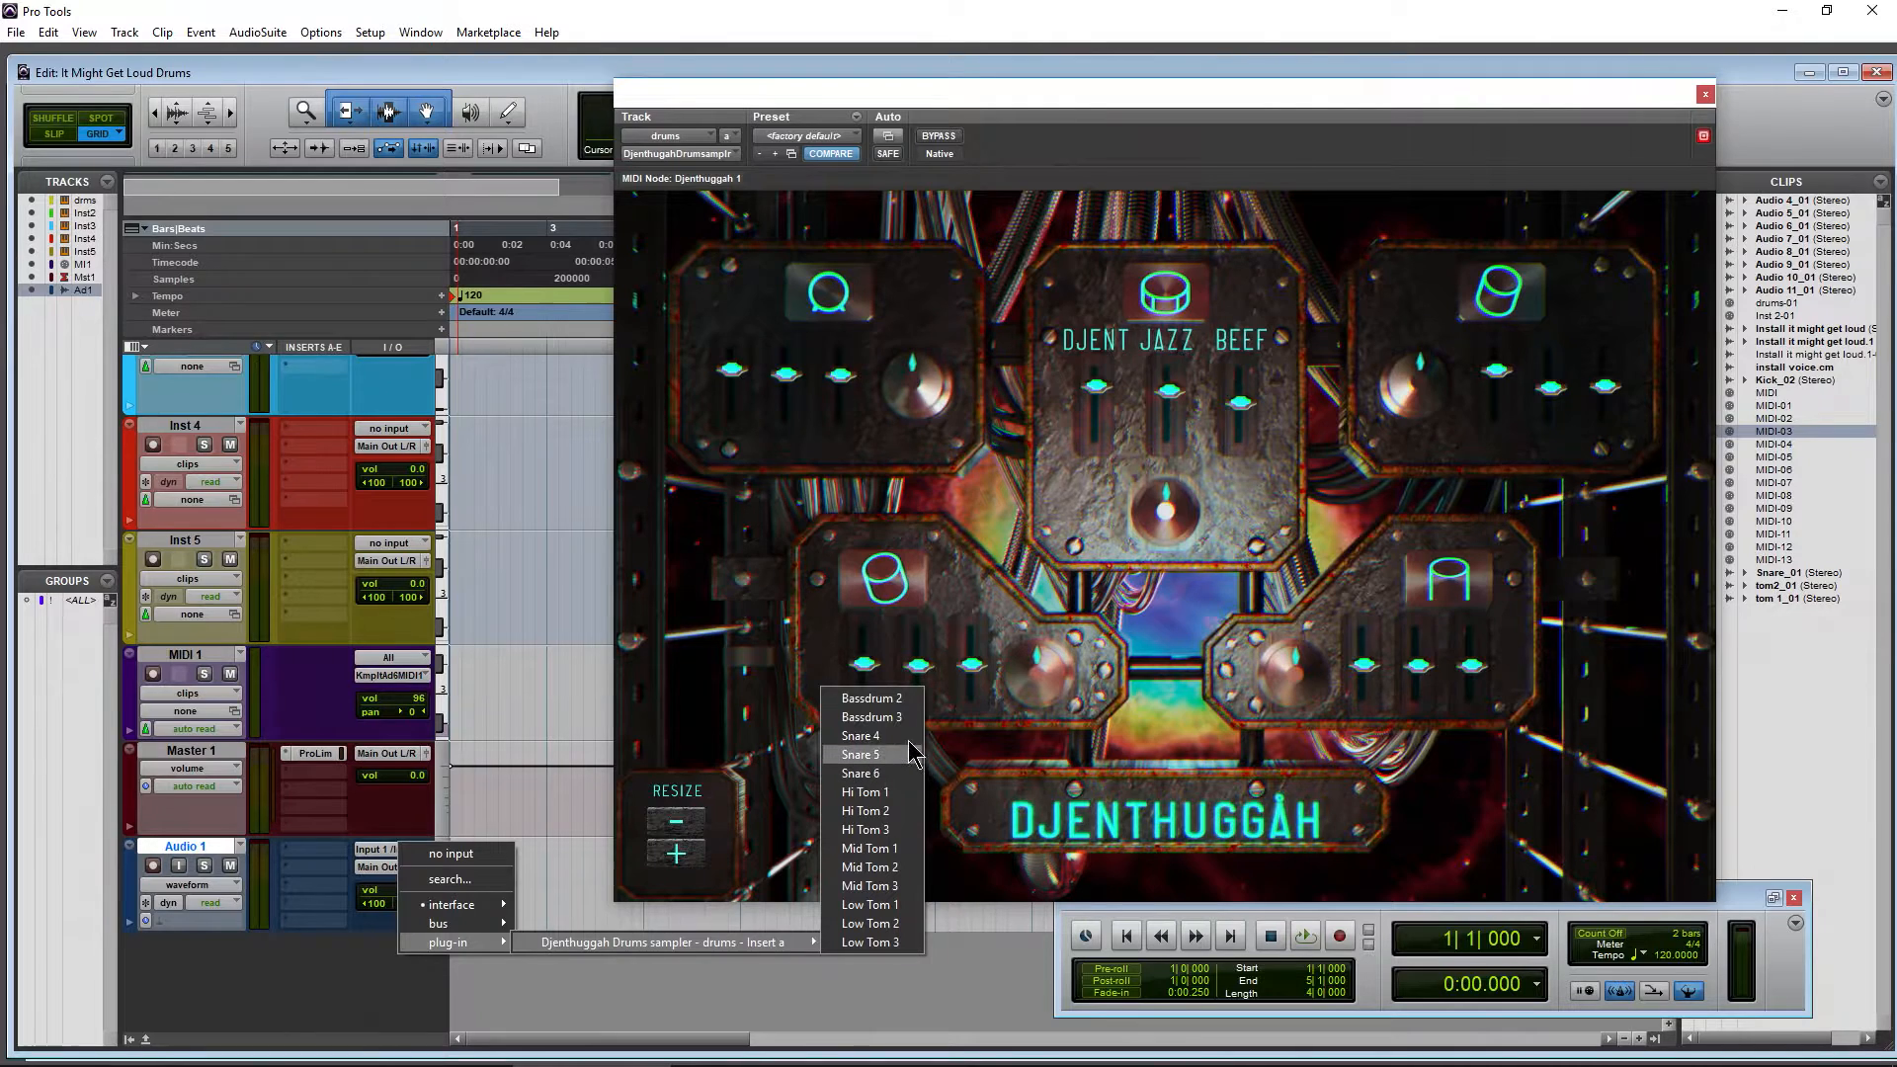
mouse_move(891, 773)
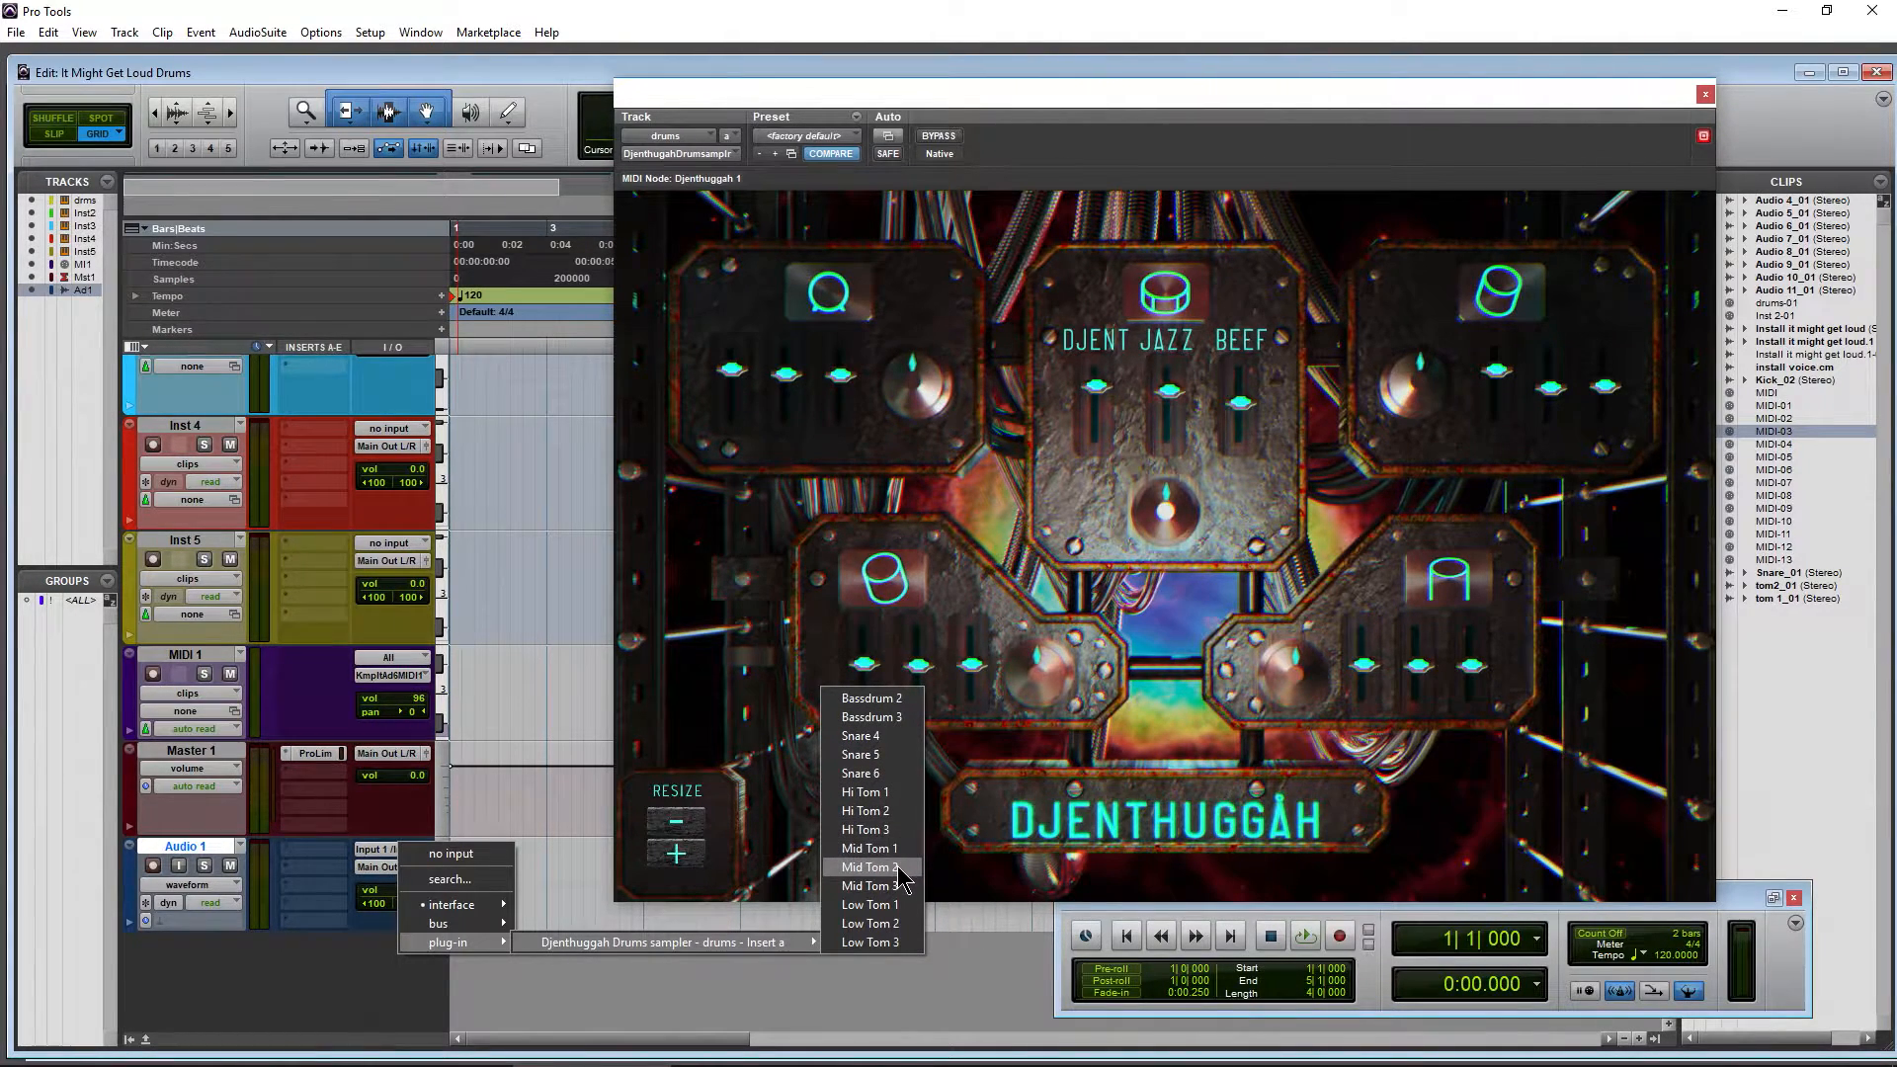
mouse_move(1094, 808)
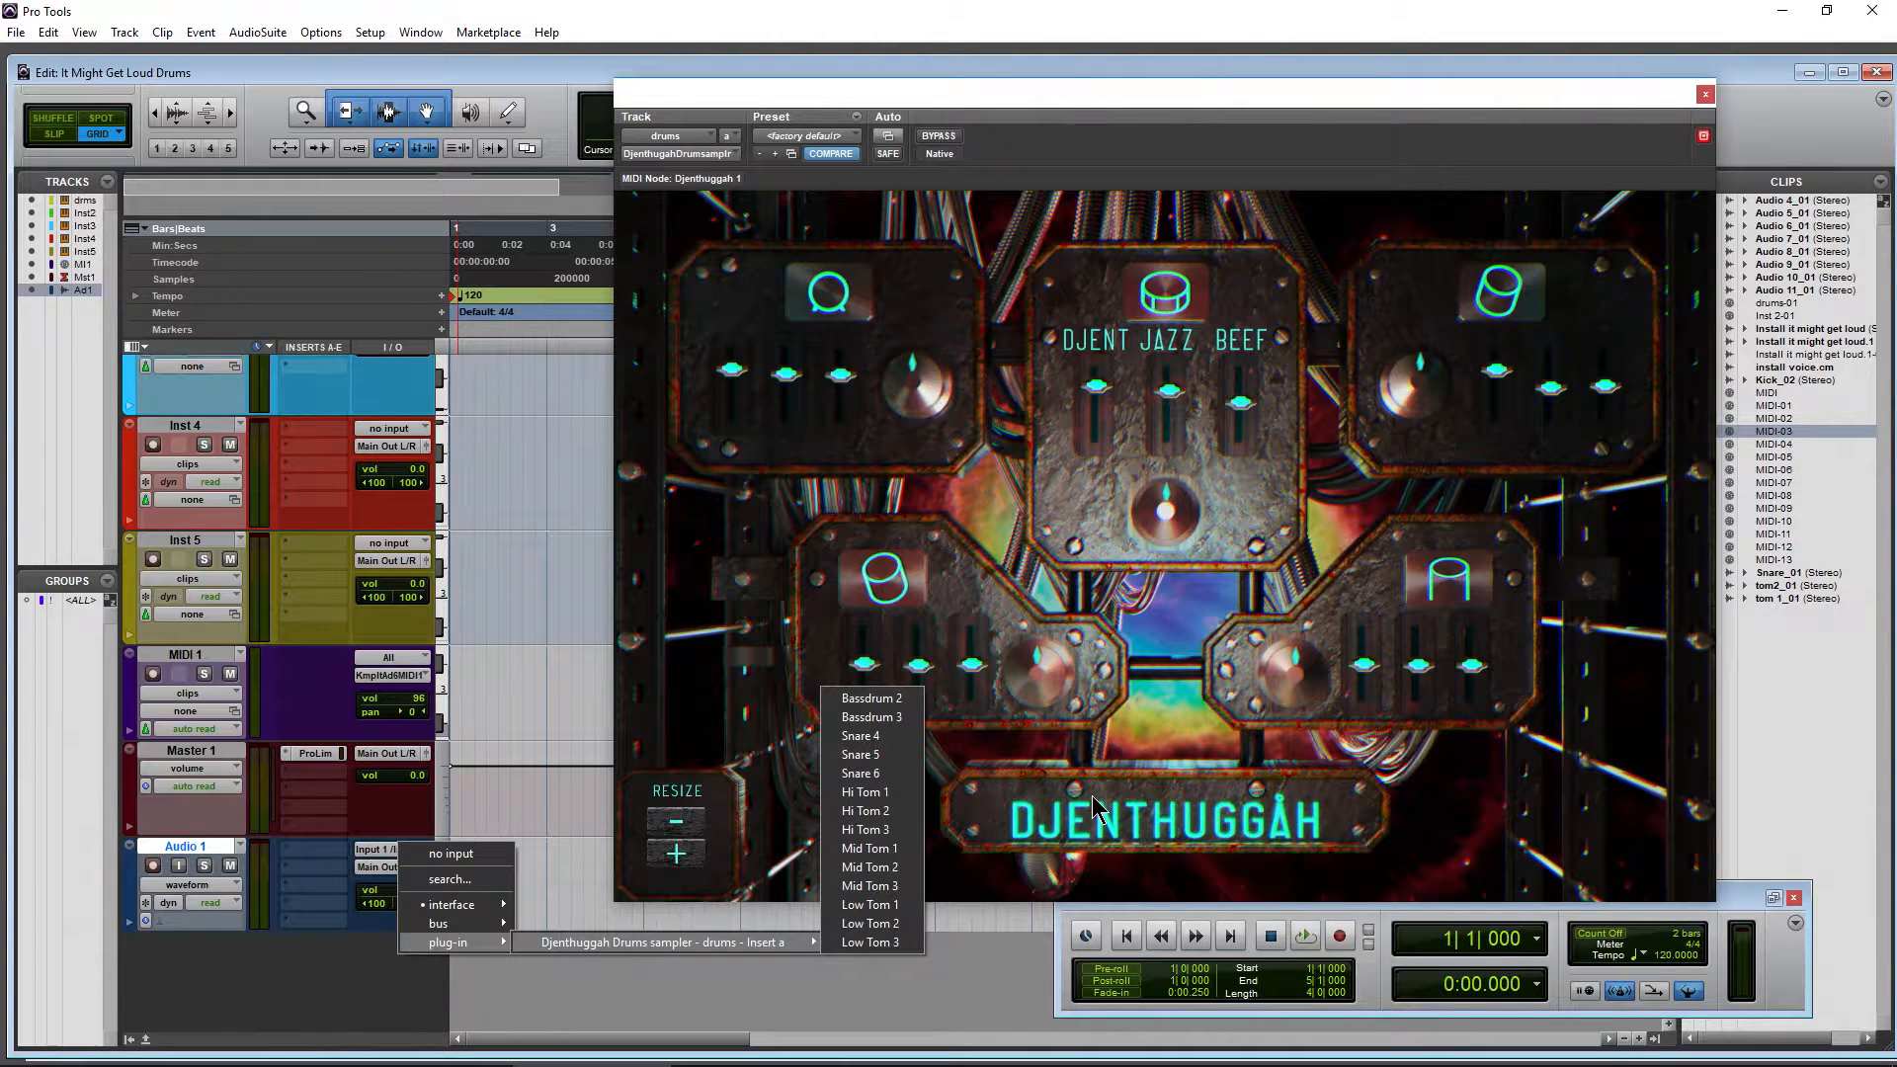
mouse_move(1214, 846)
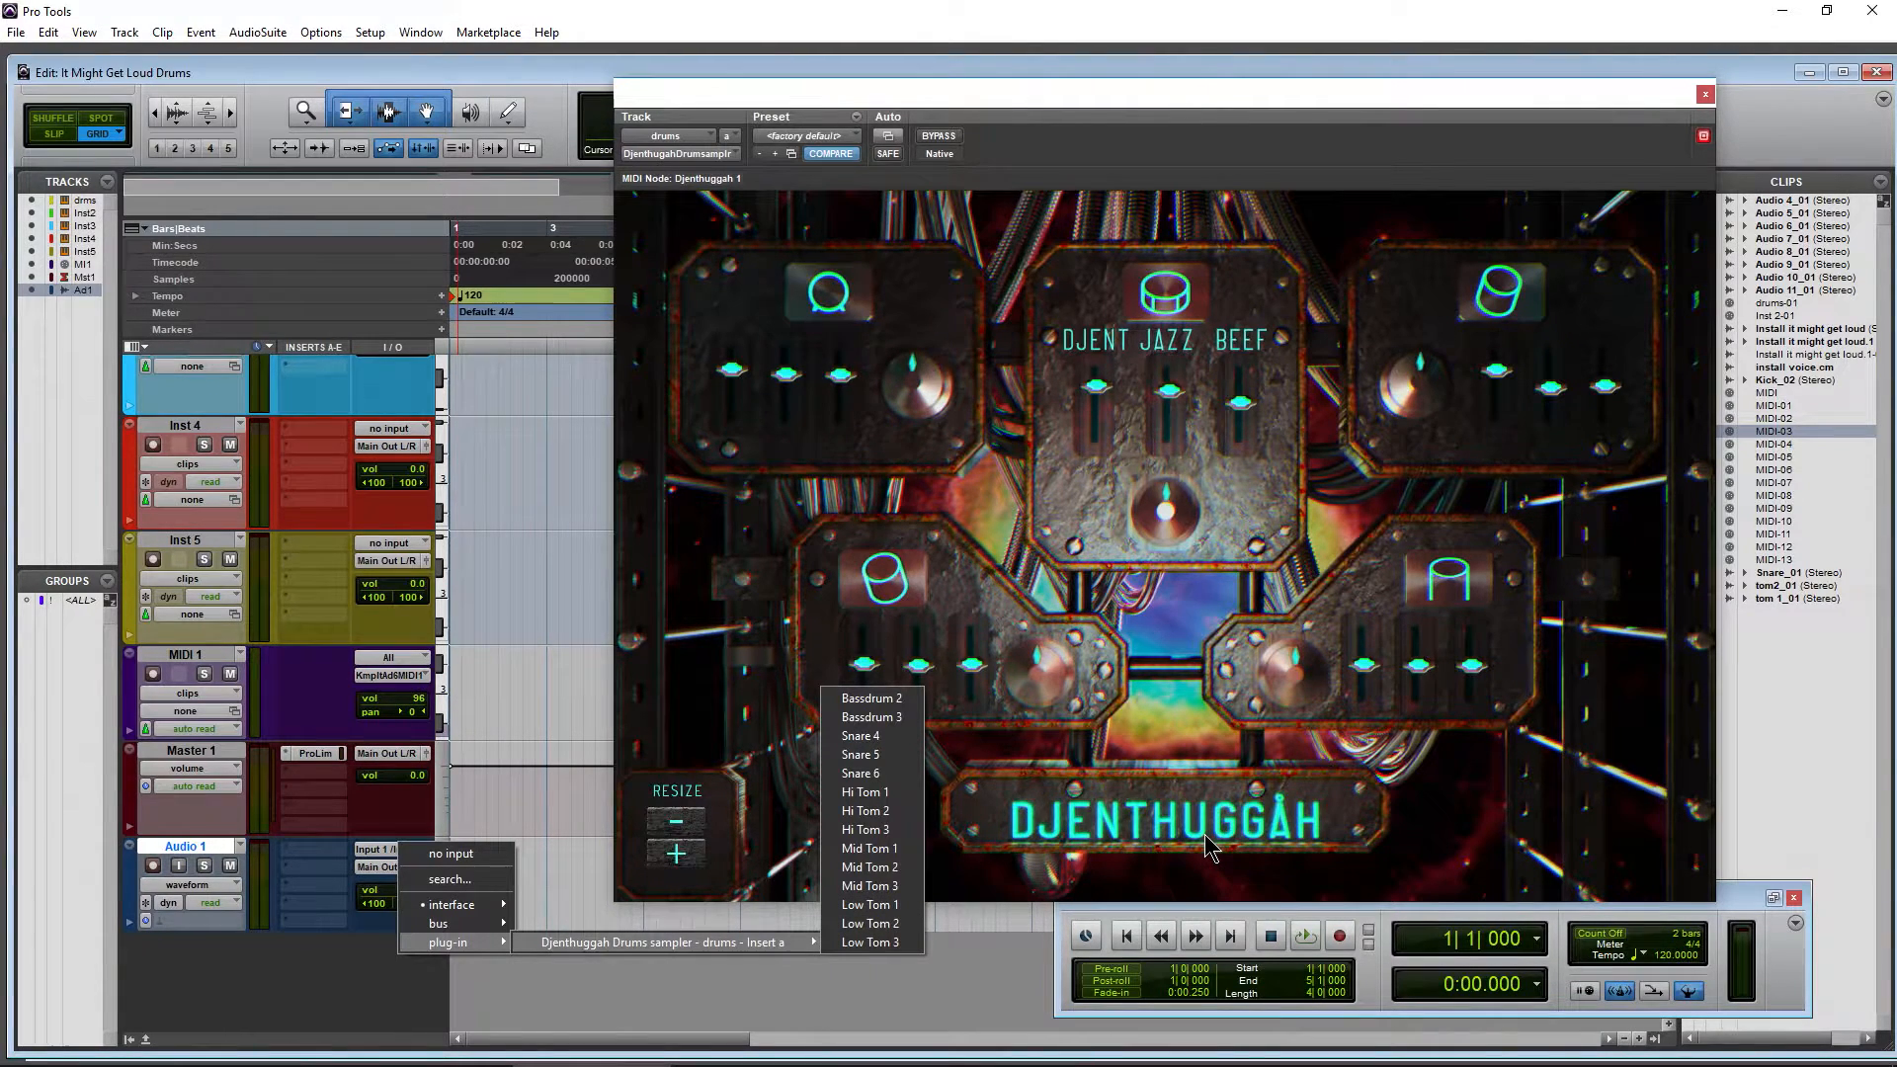
mouse_move(869, 699)
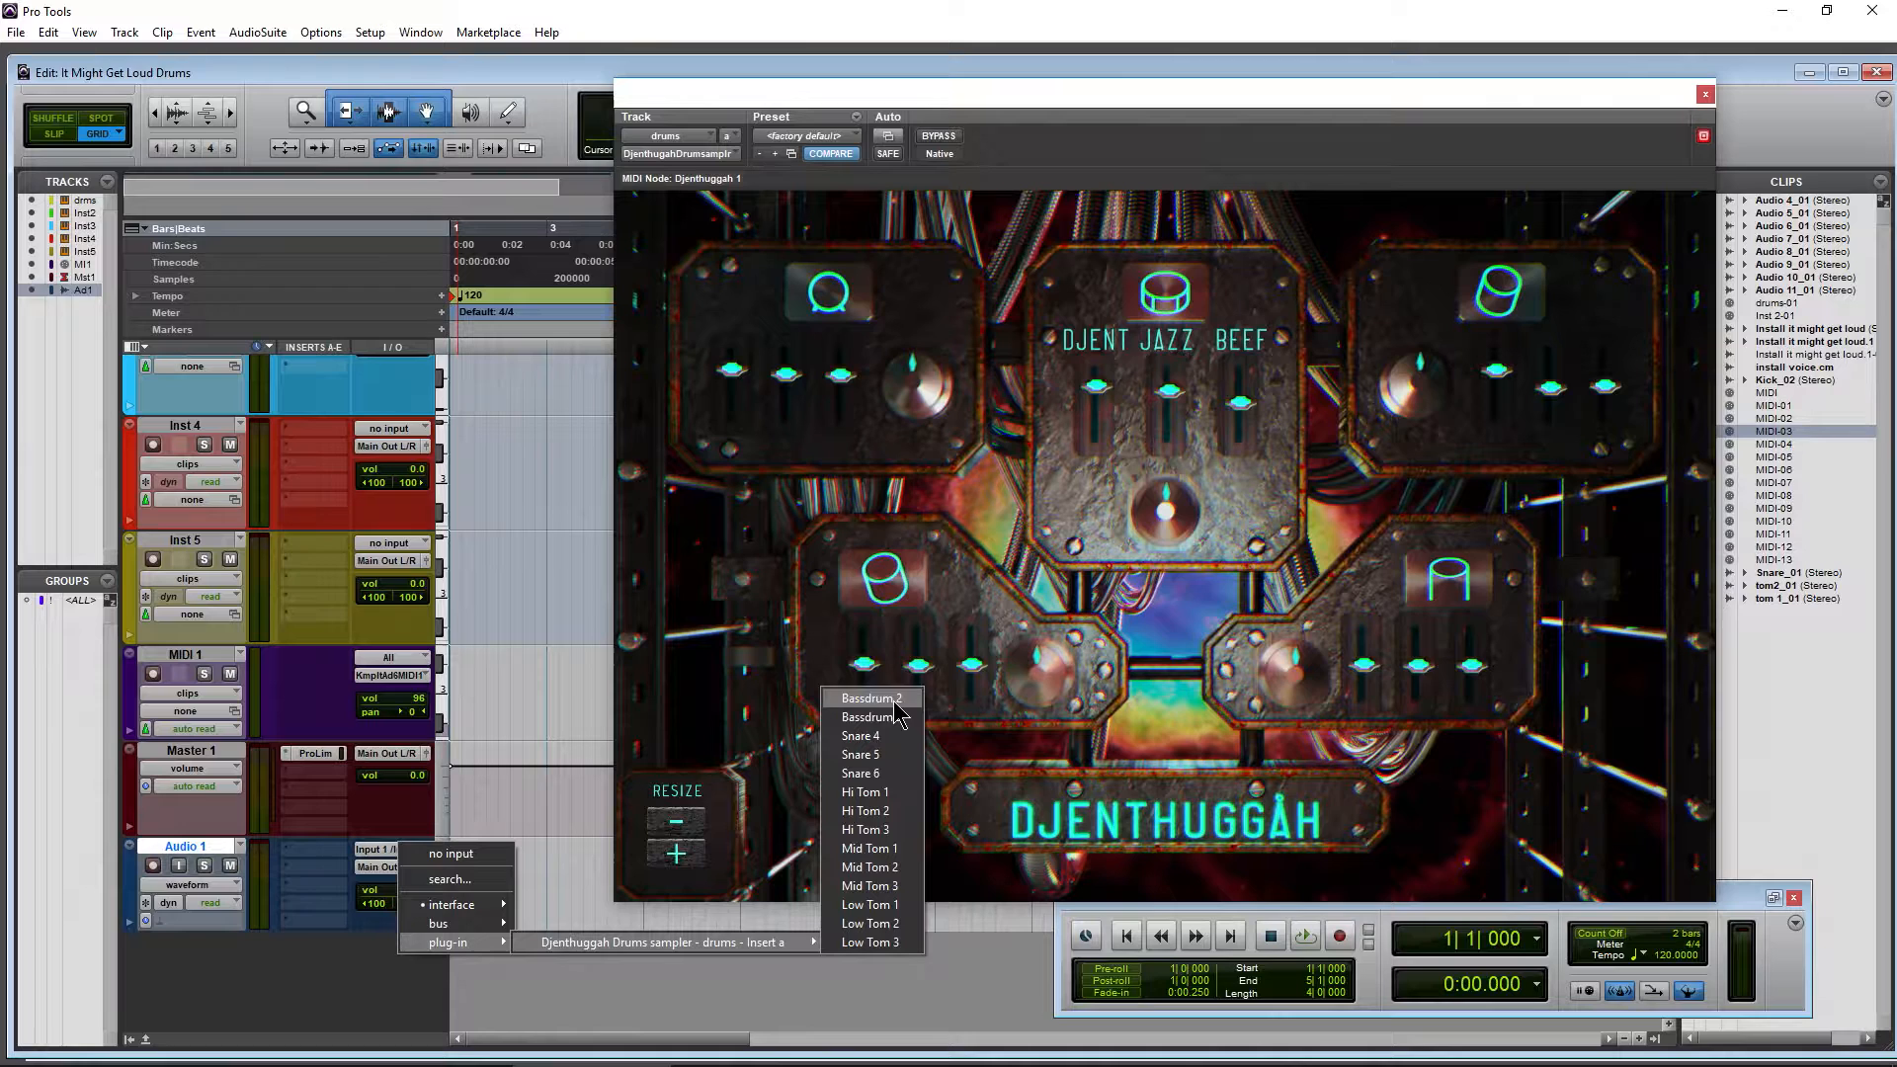
mouse_move(861, 735)
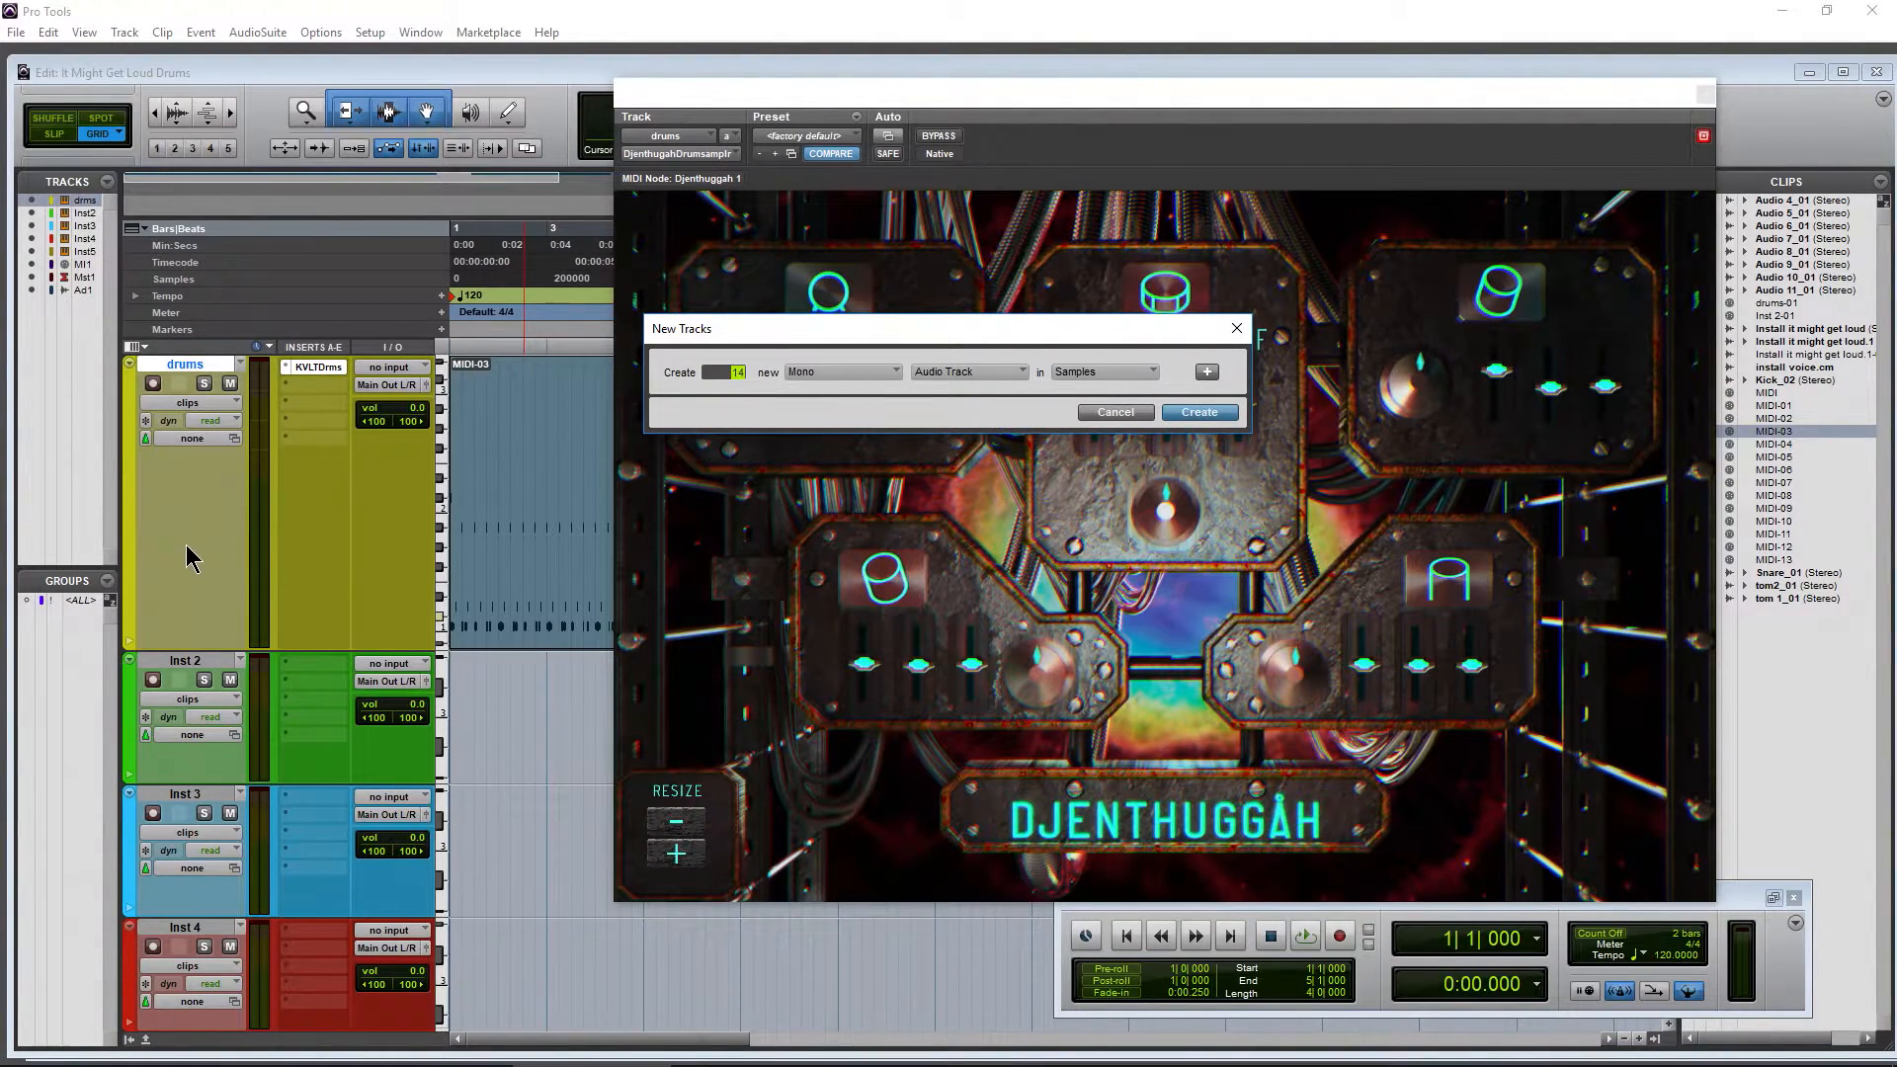
- Create fourteen stereo audio tracks, Audio 2 through Audio 15
left_click(841, 371)
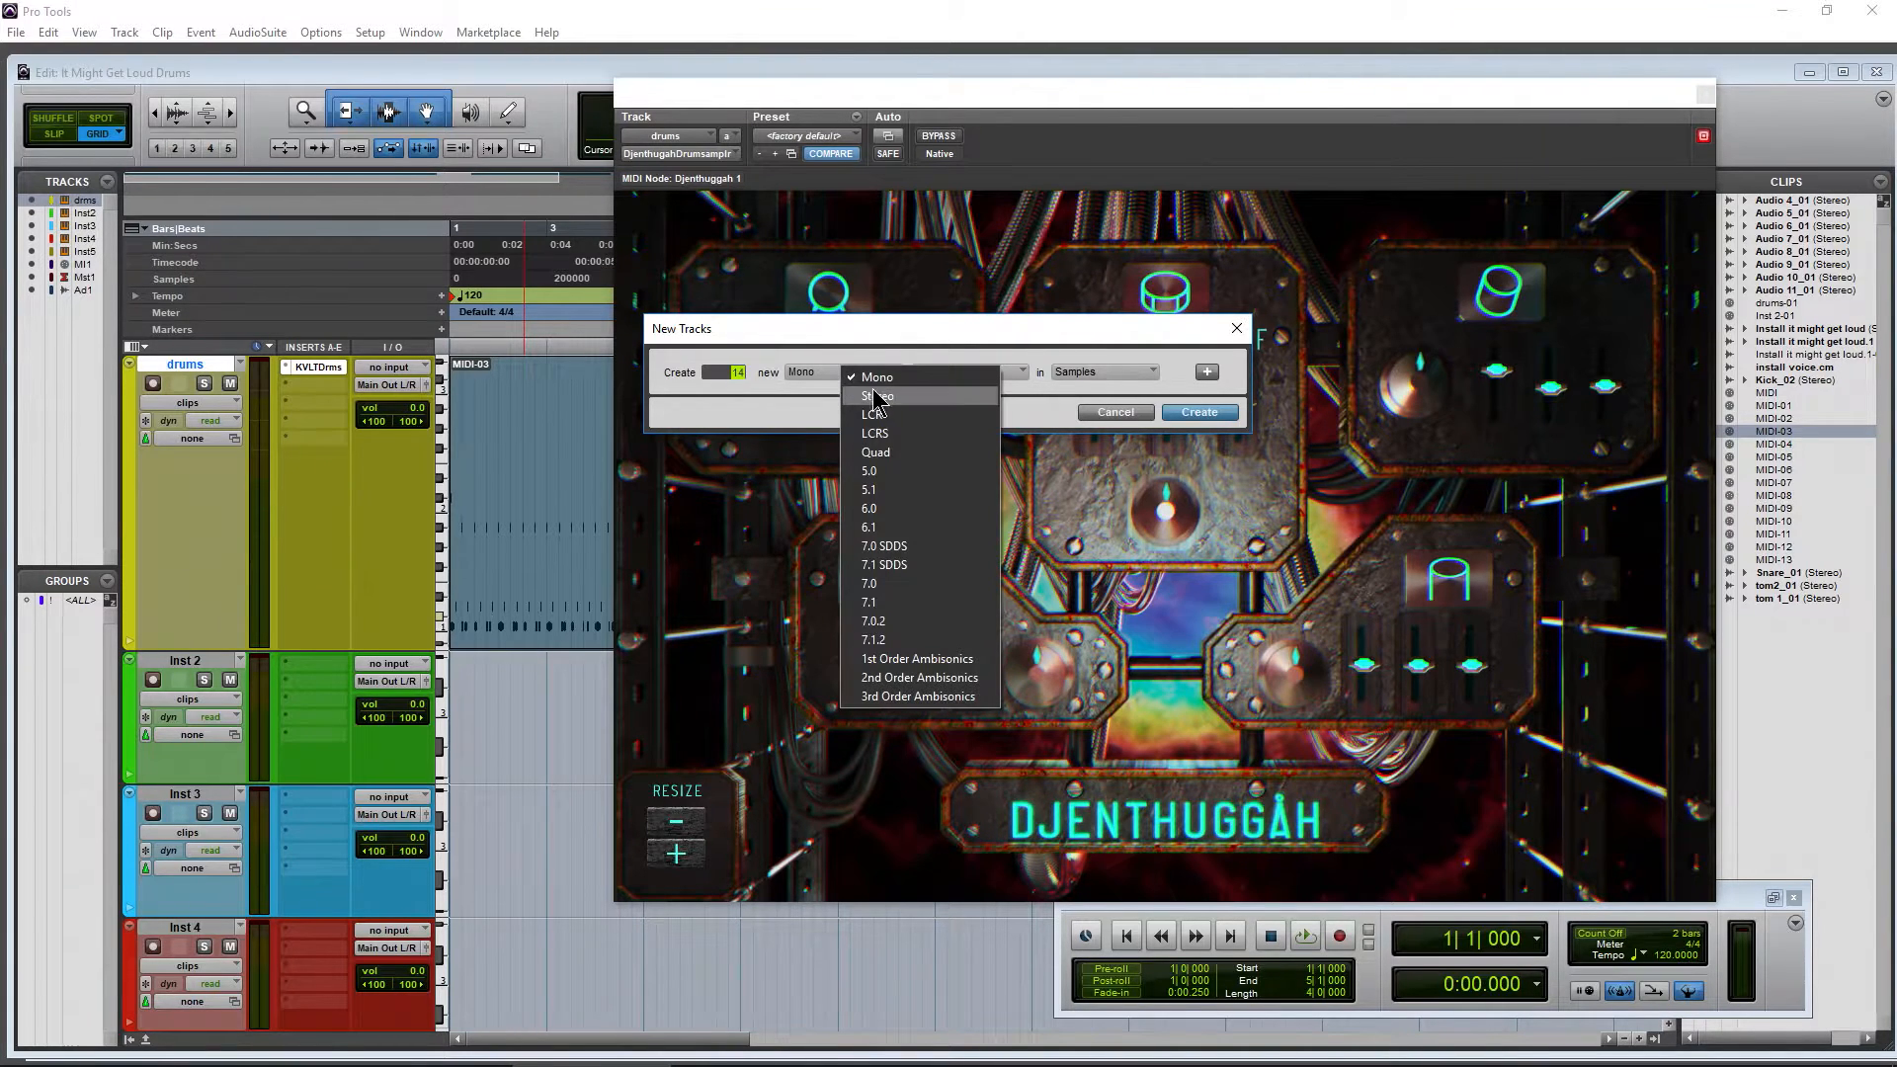
left_click(881, 394)
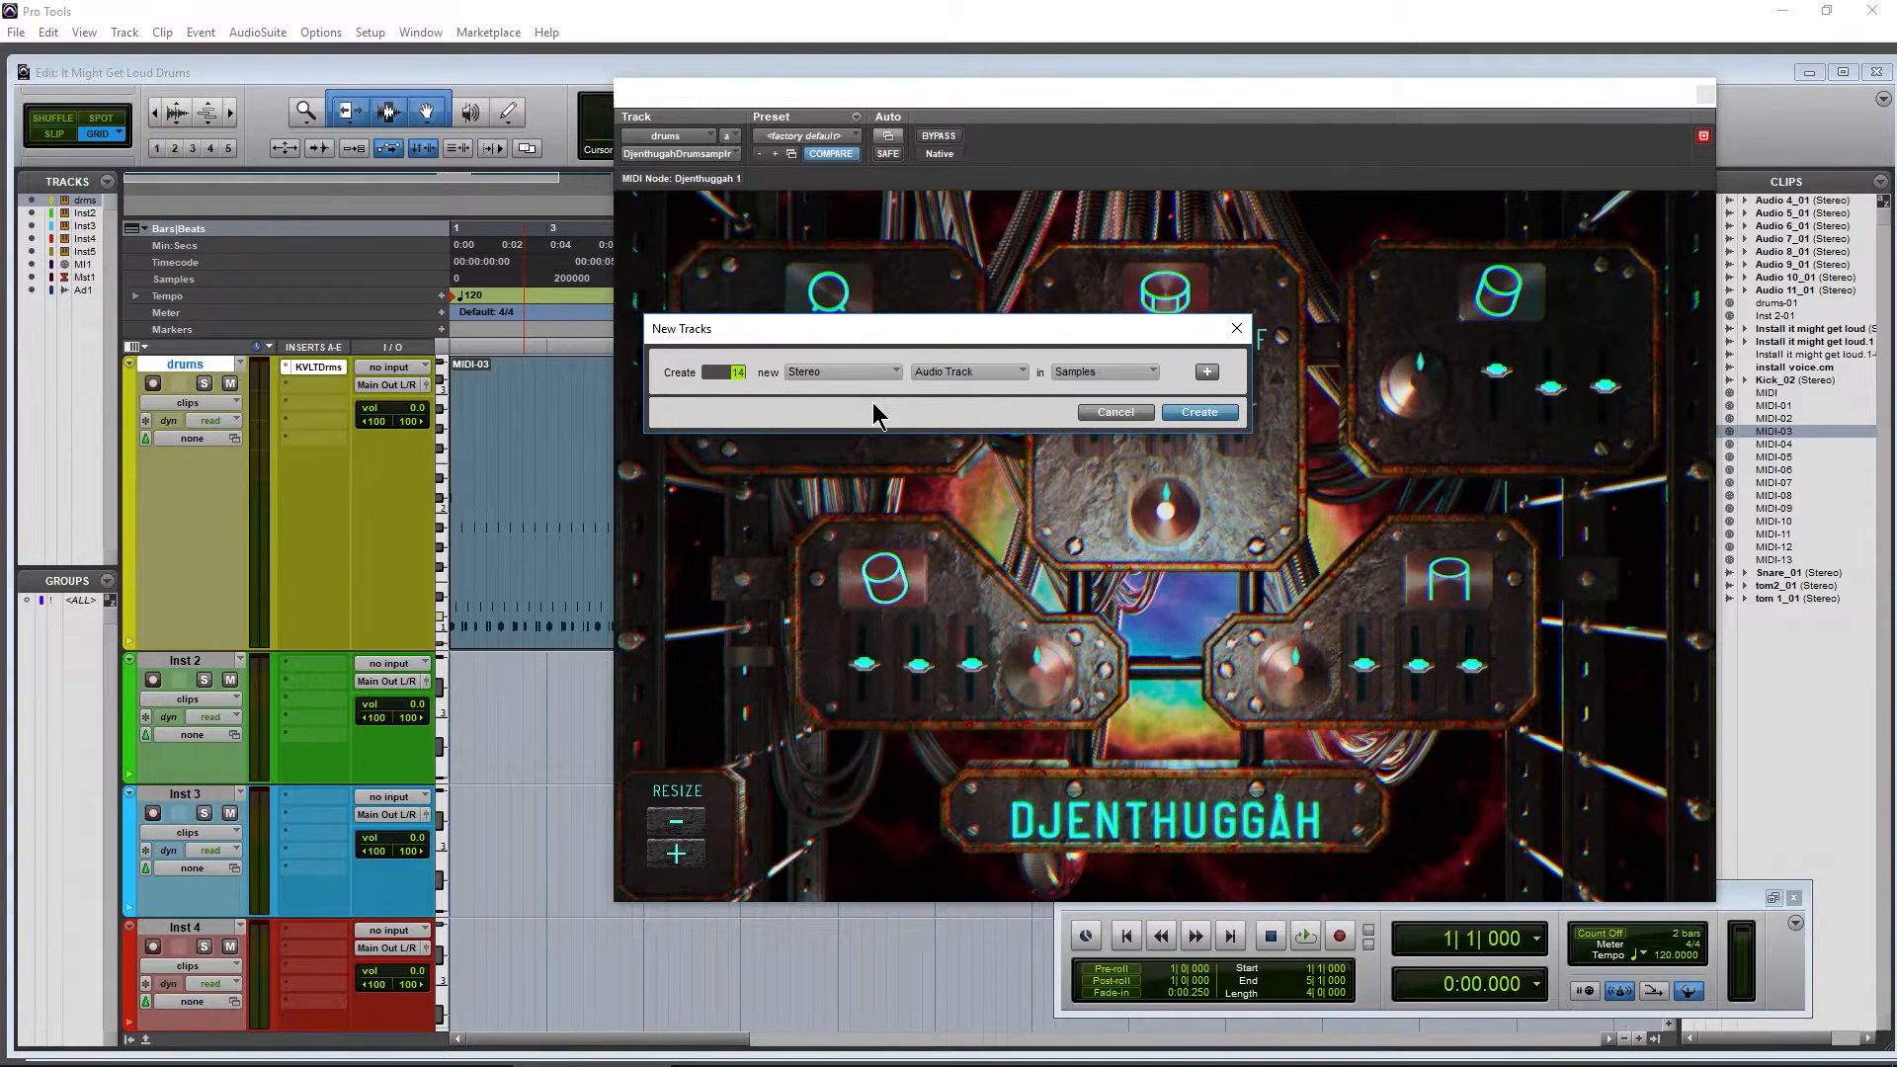
mouse_move(878, 492)
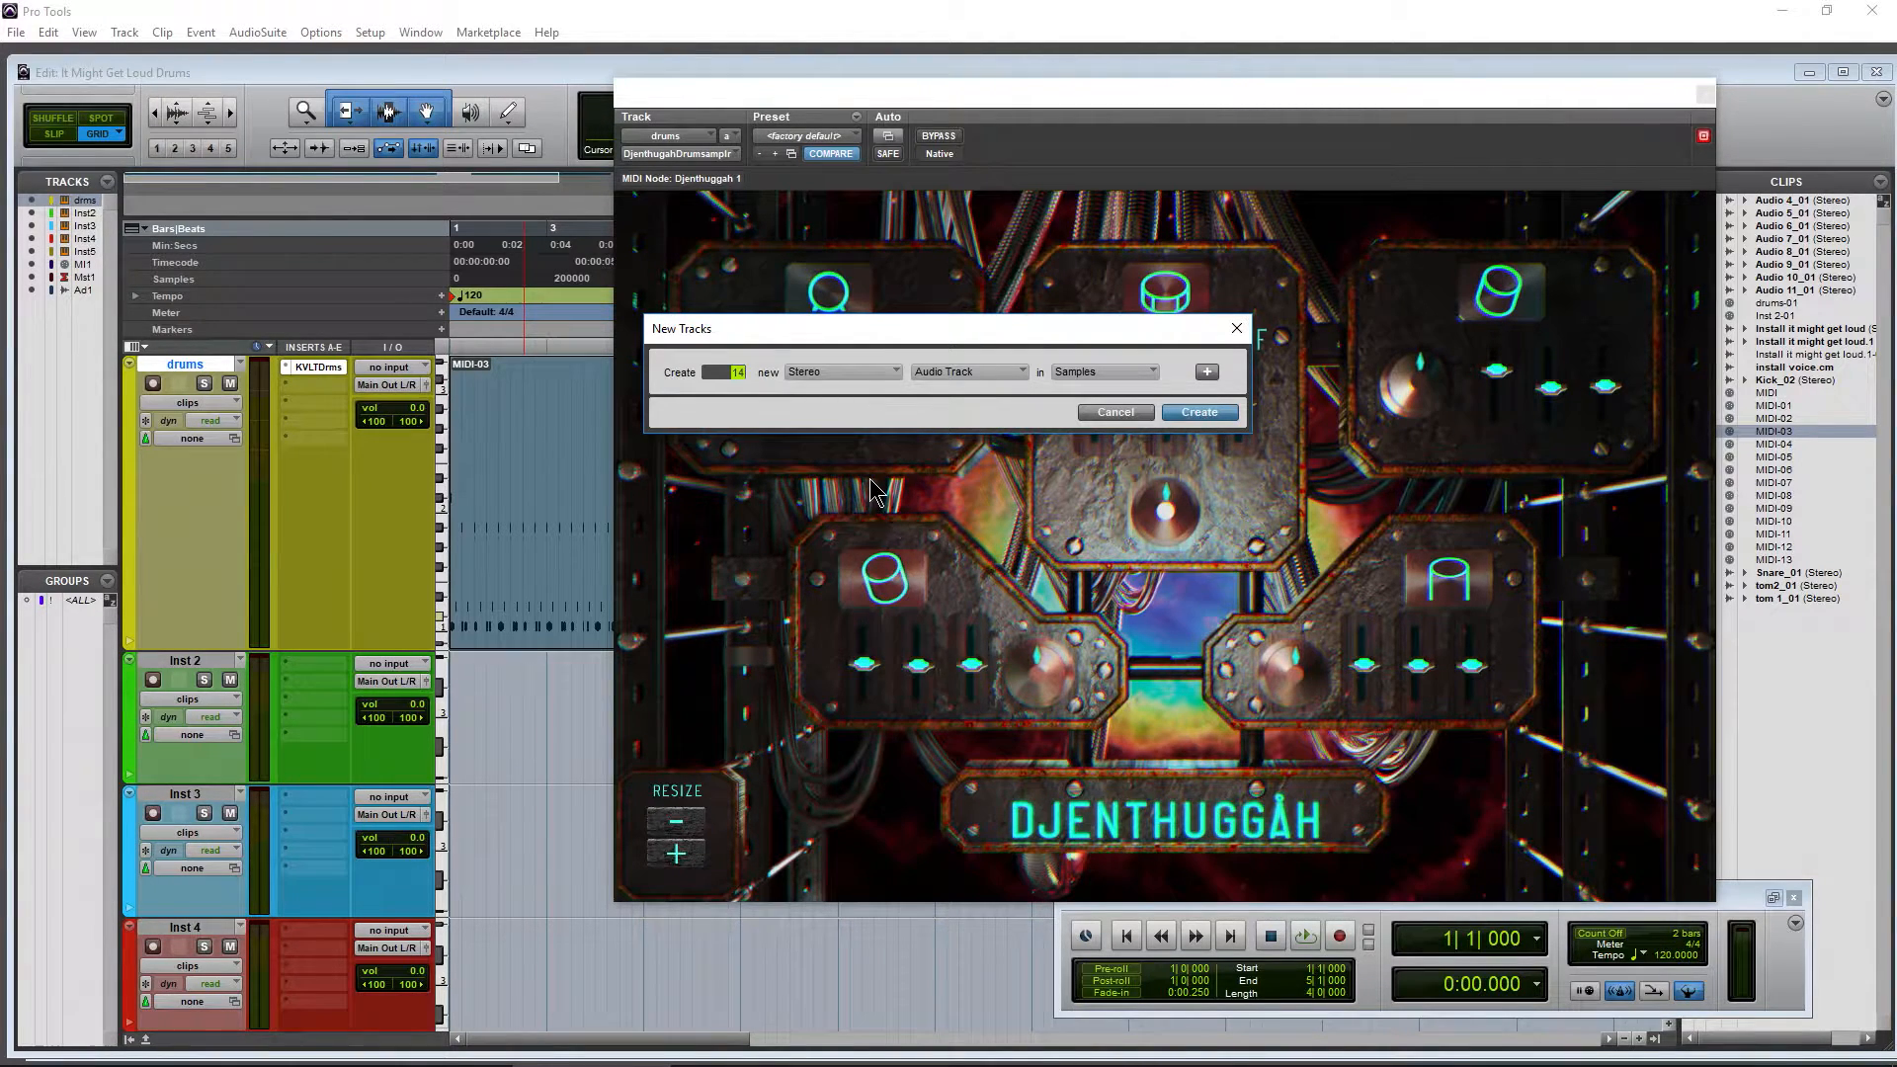
left_click(968, 371)
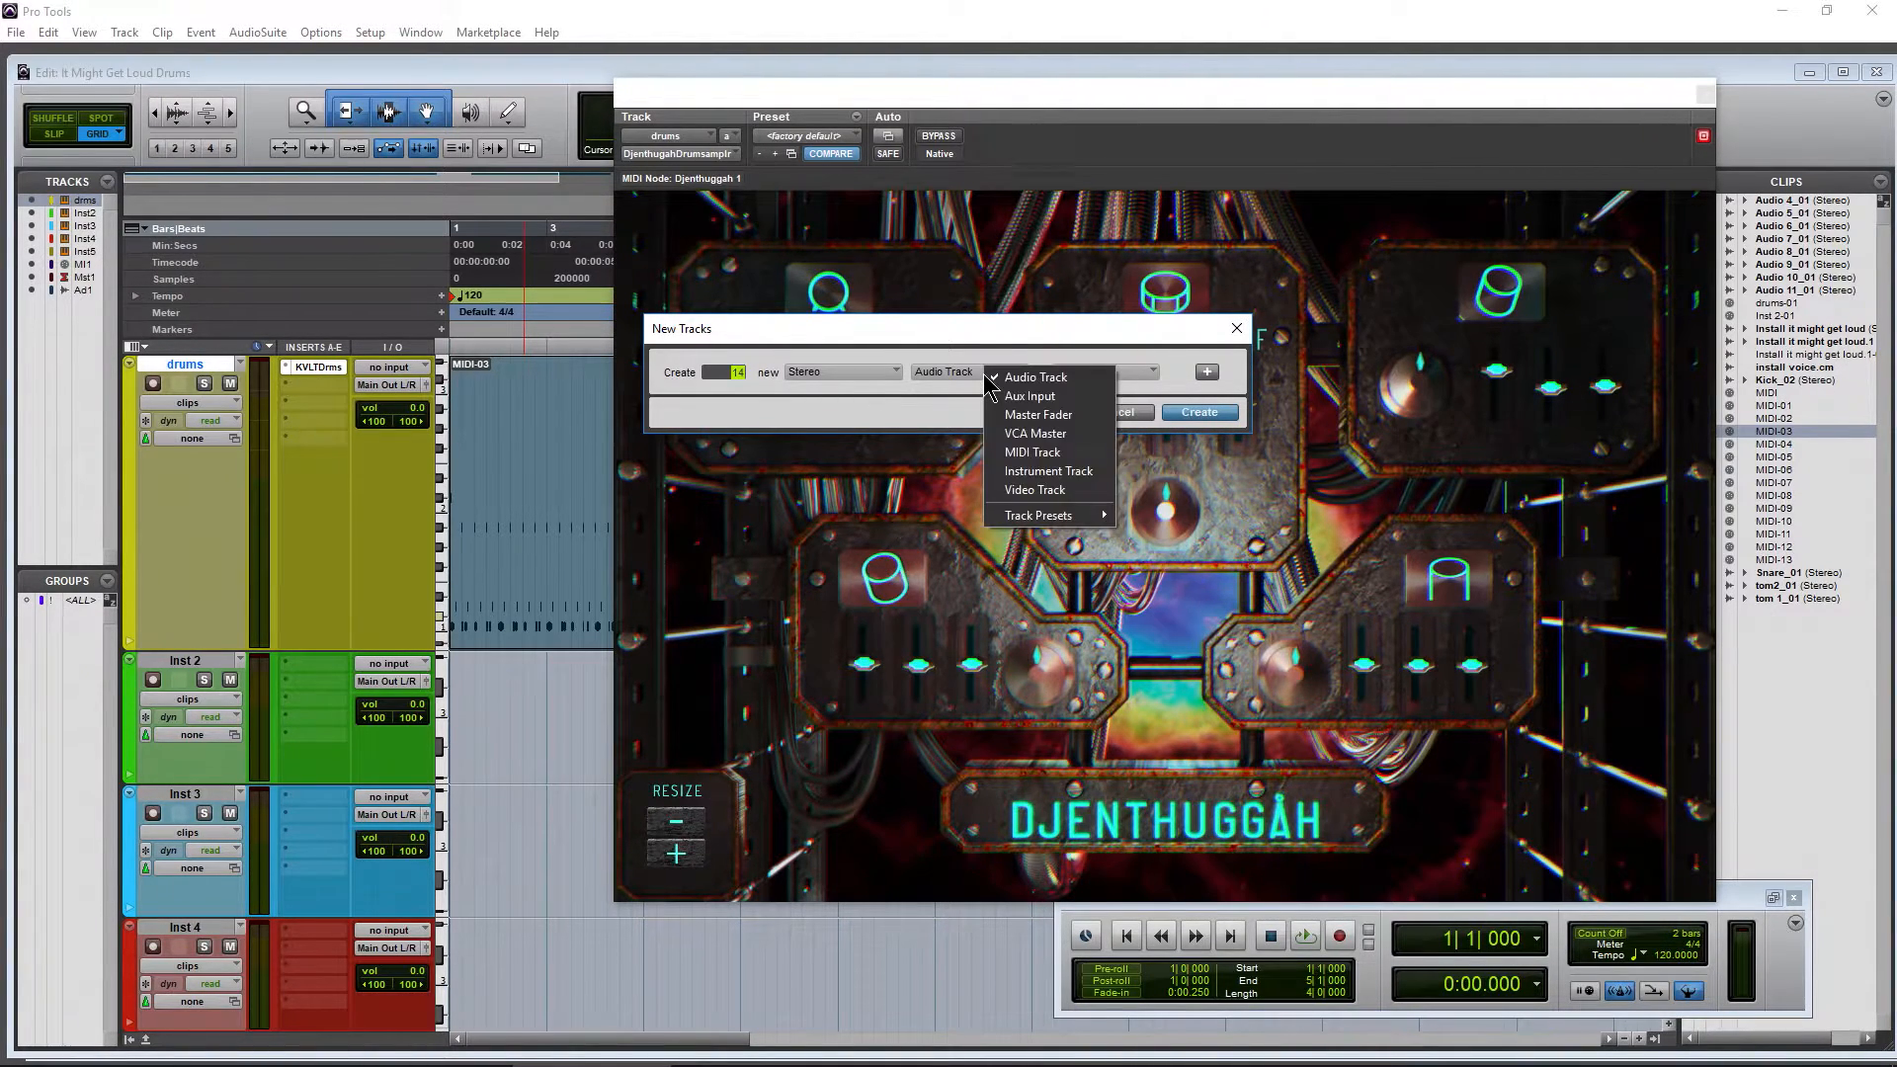
left_click(1035, 376)
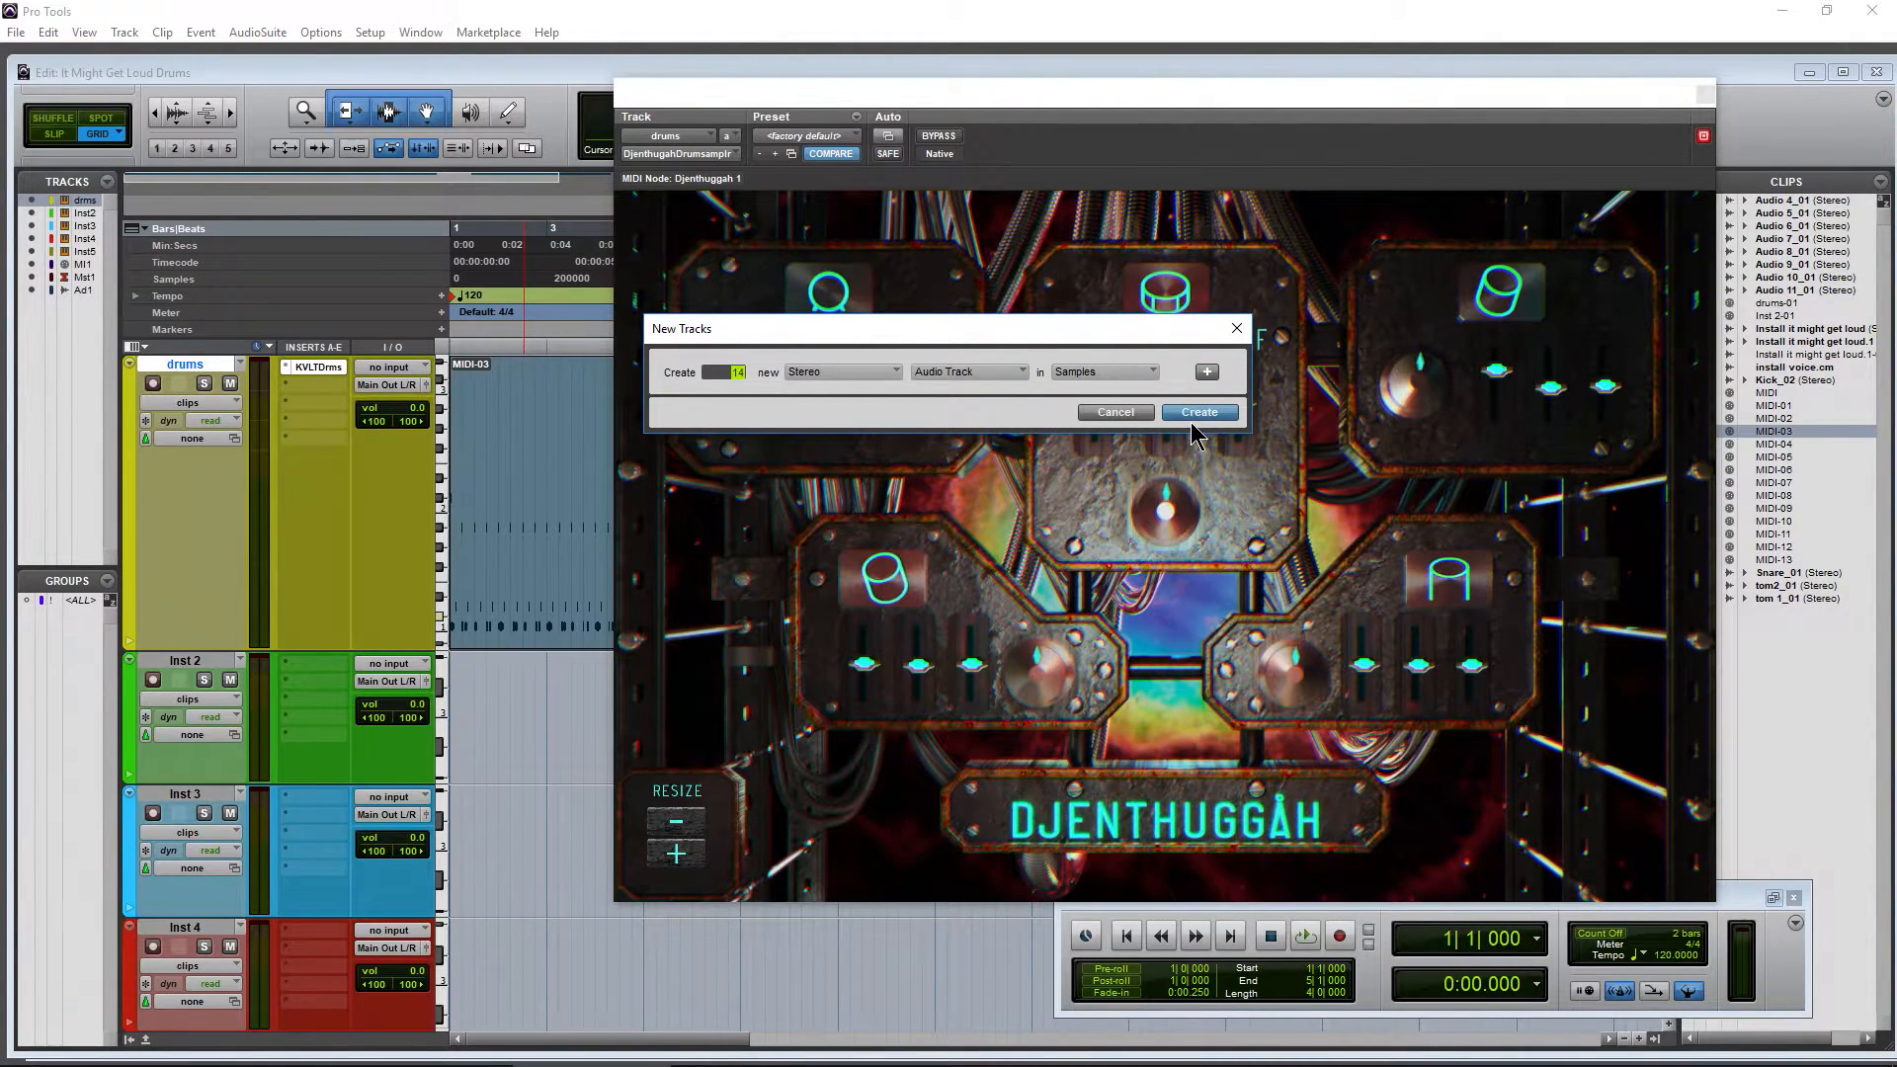
left_click(1197, 411)
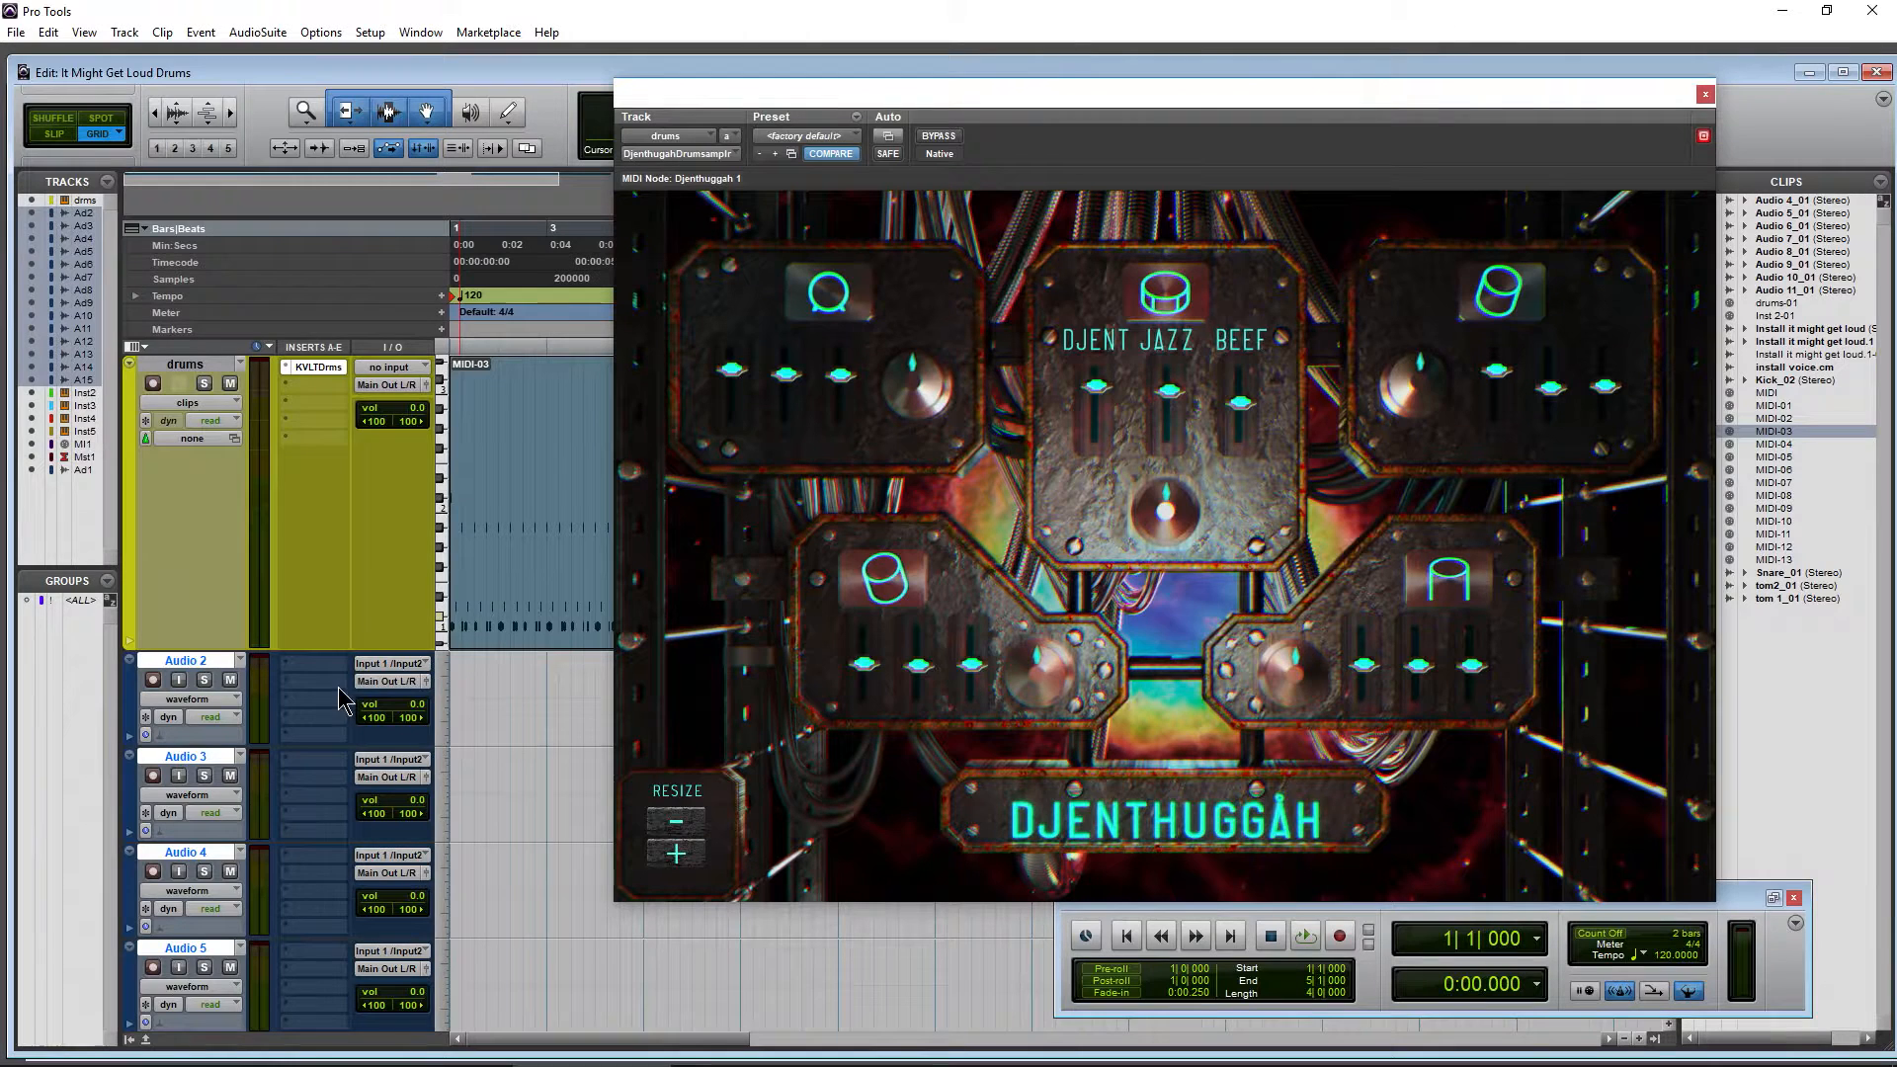
mouse_move(393, 662)
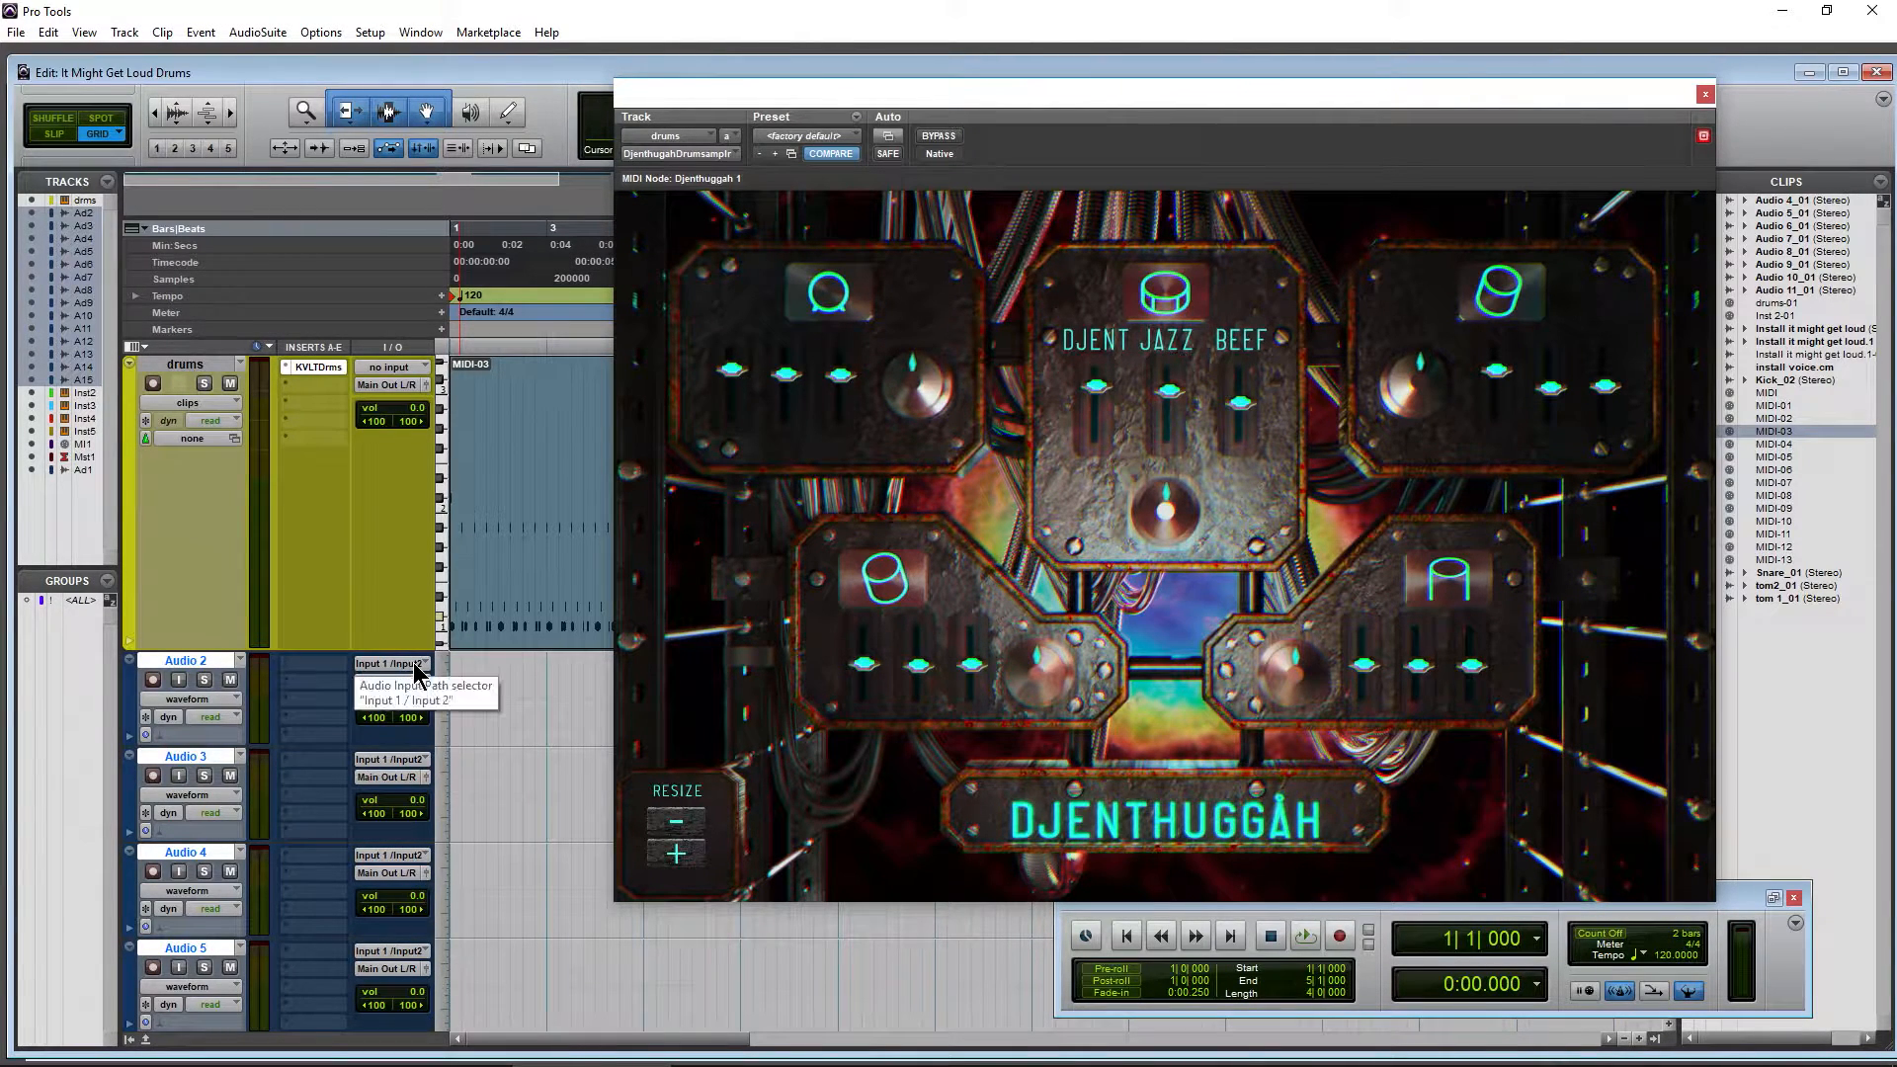
- Set Audio 2's input to sampler output Bassdrum 2, cascading through Low Tom 3 on Audio 15
left_click(392, 663)
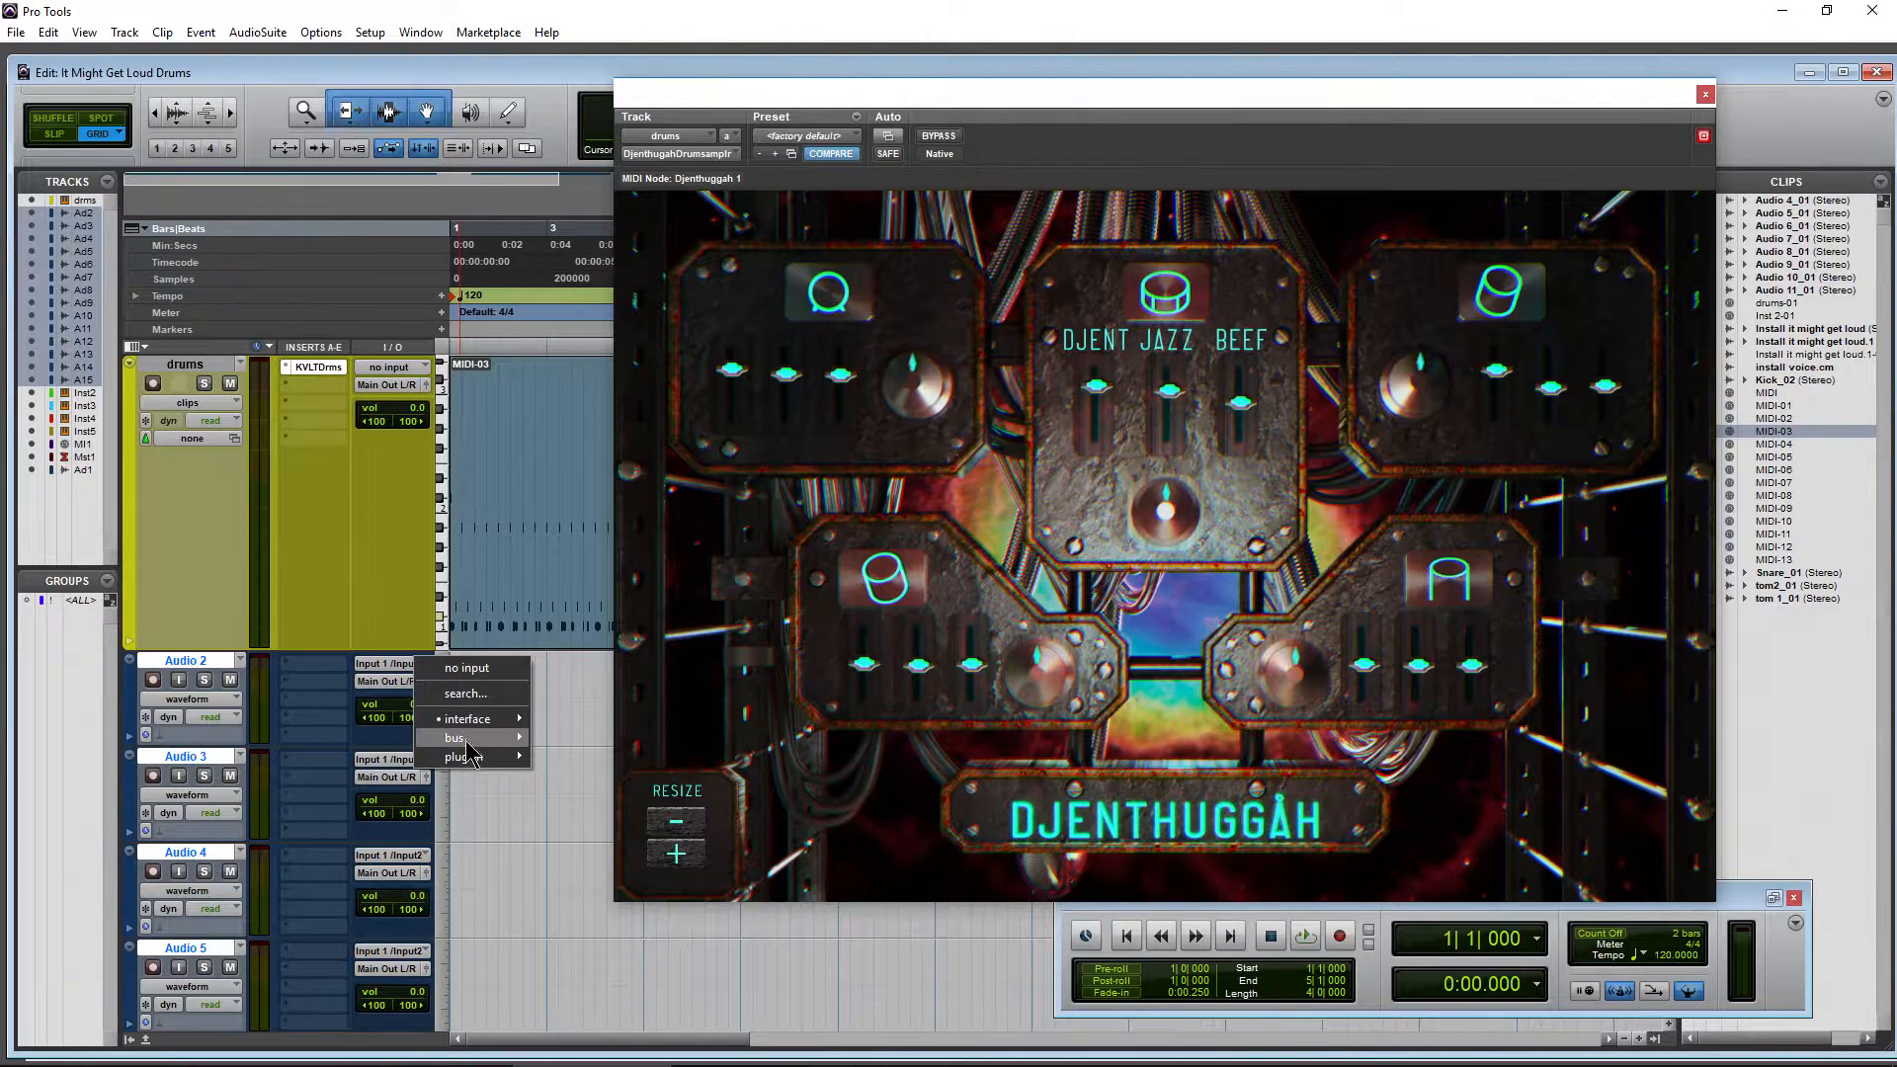
mouse_move(459, 755)
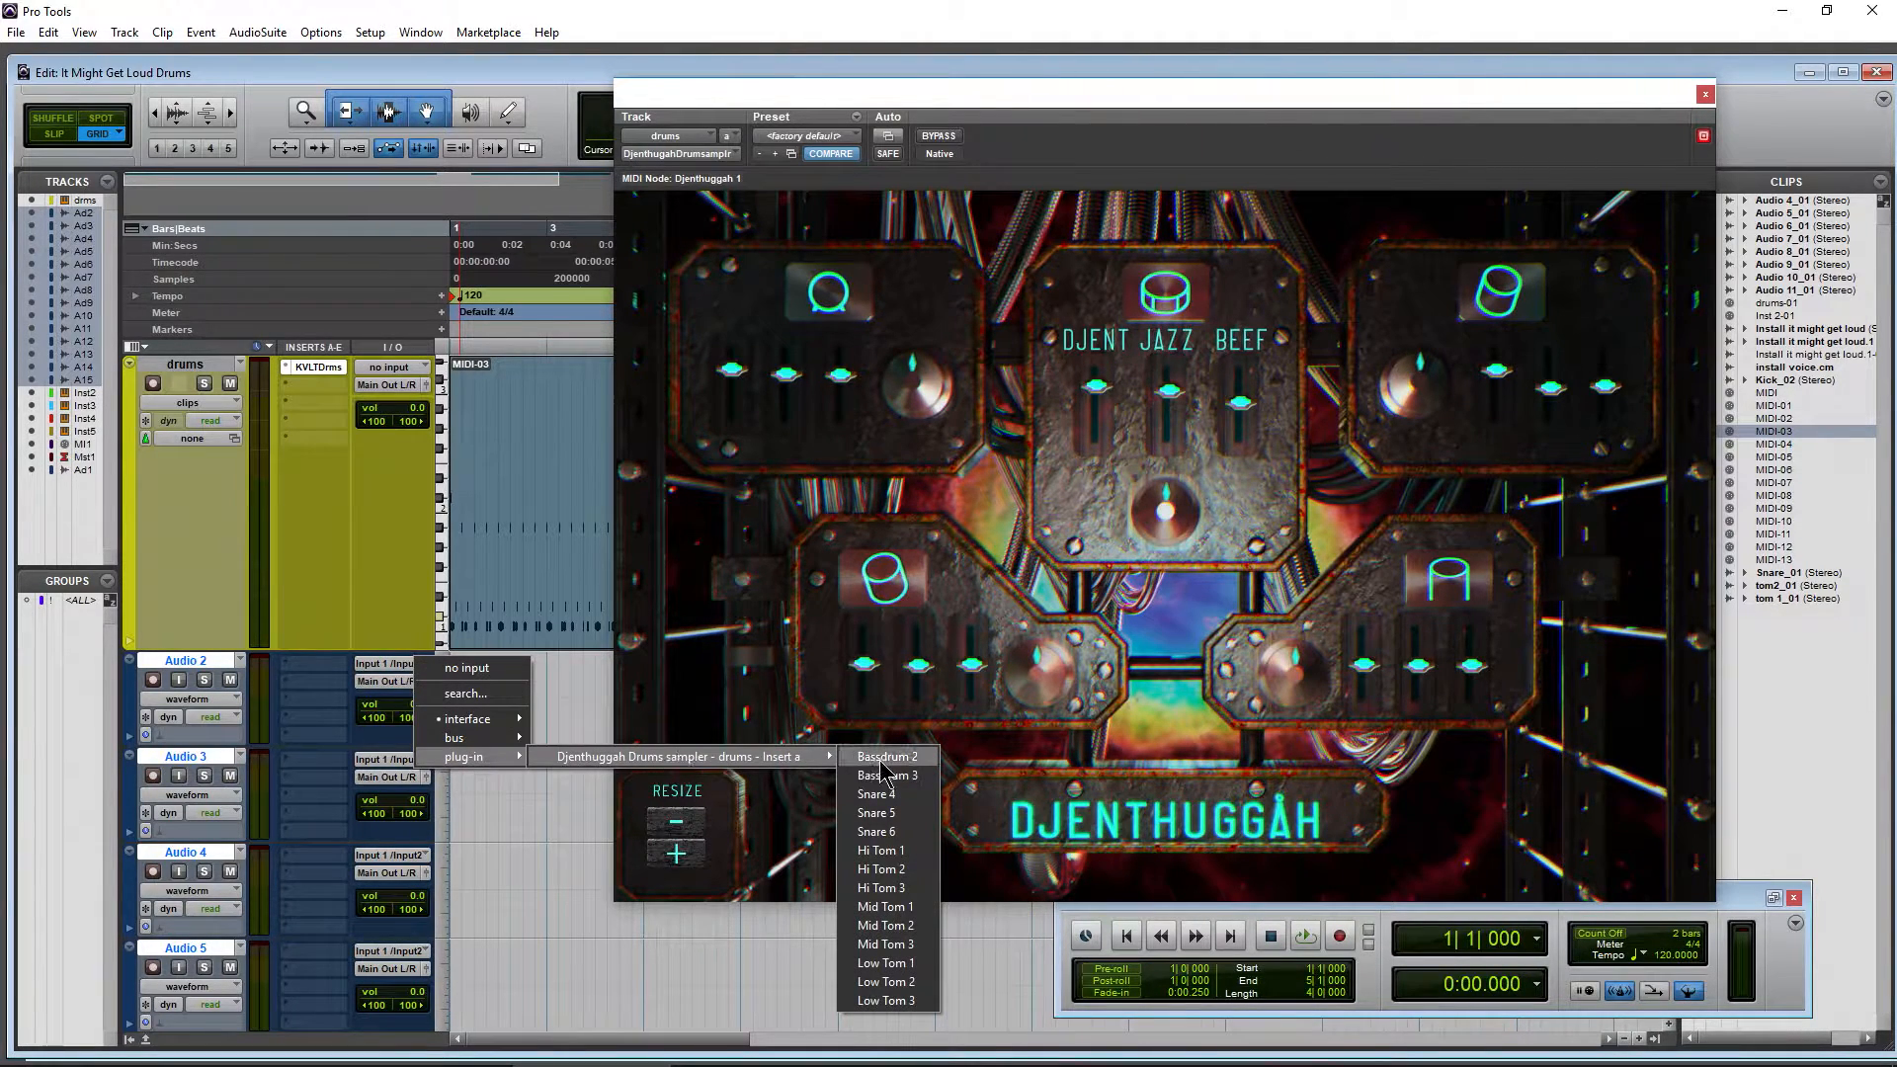
left_click(888, 755)
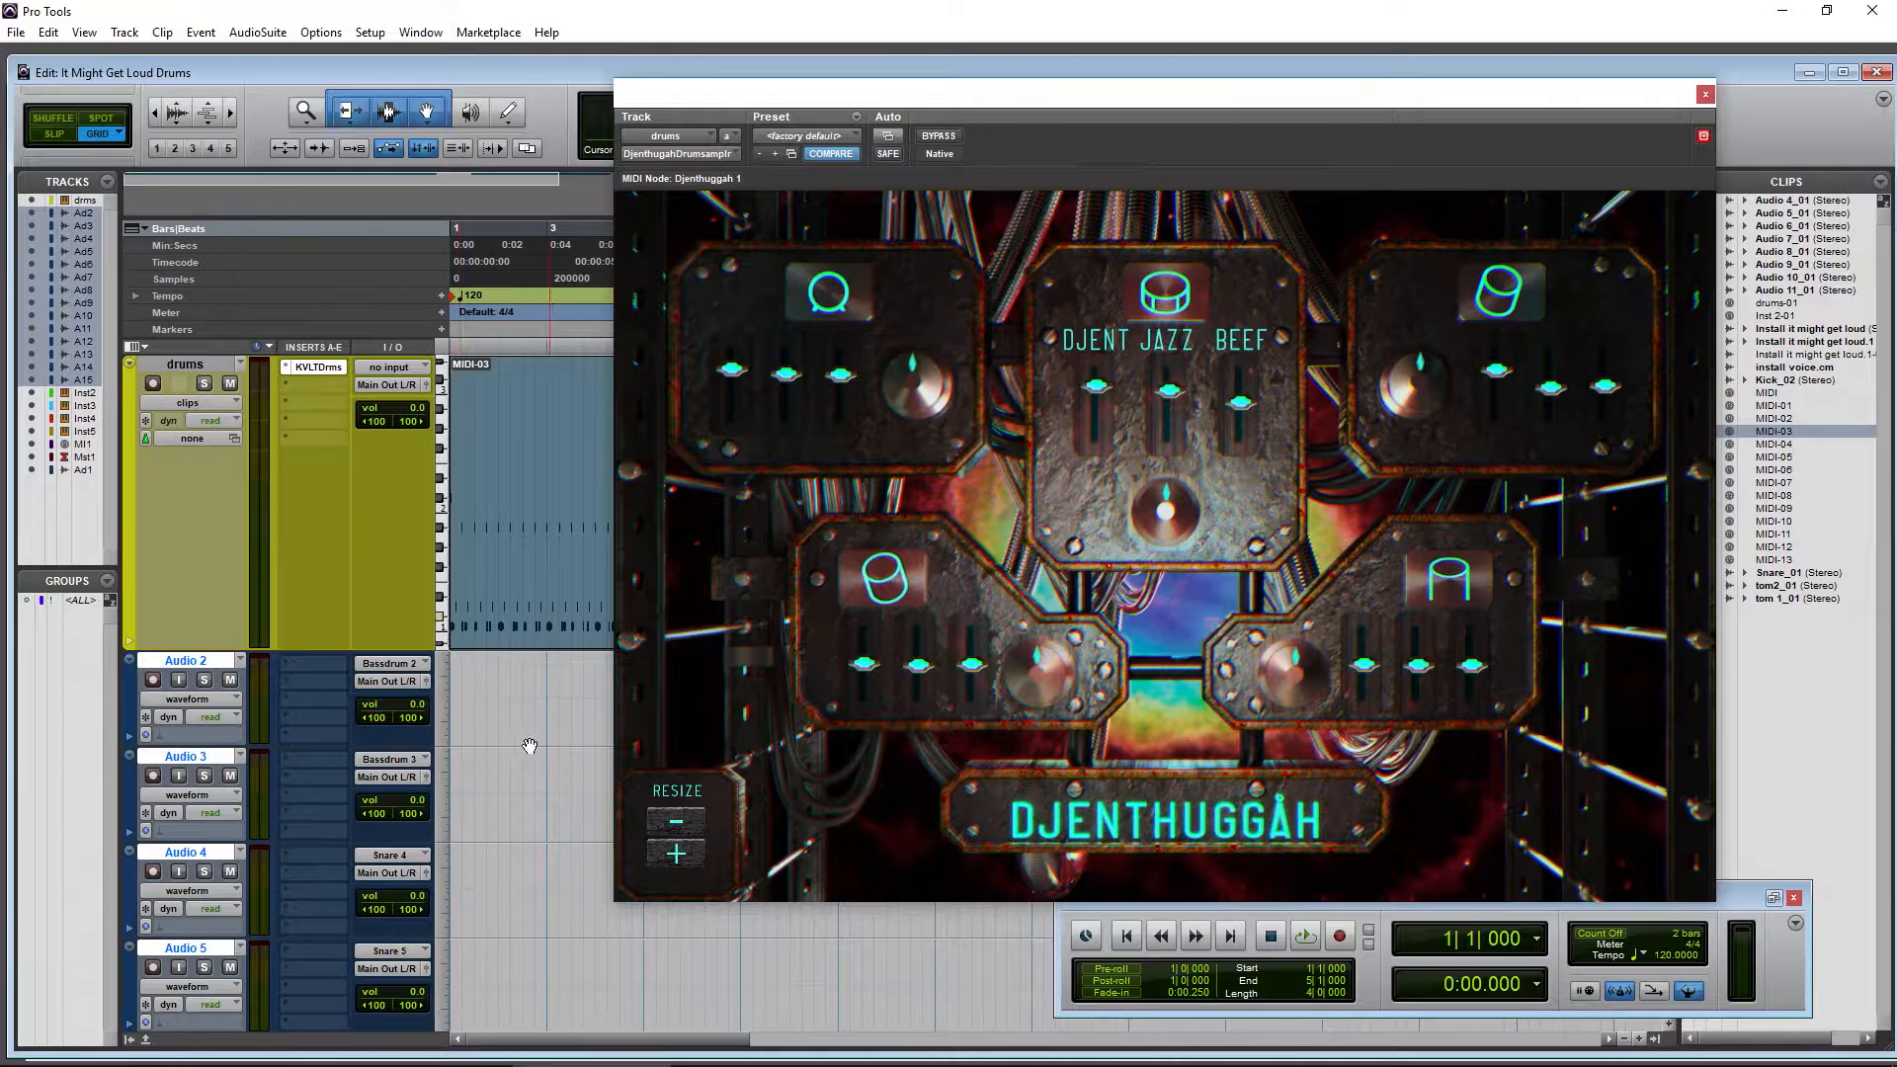
scroll("down", 3)
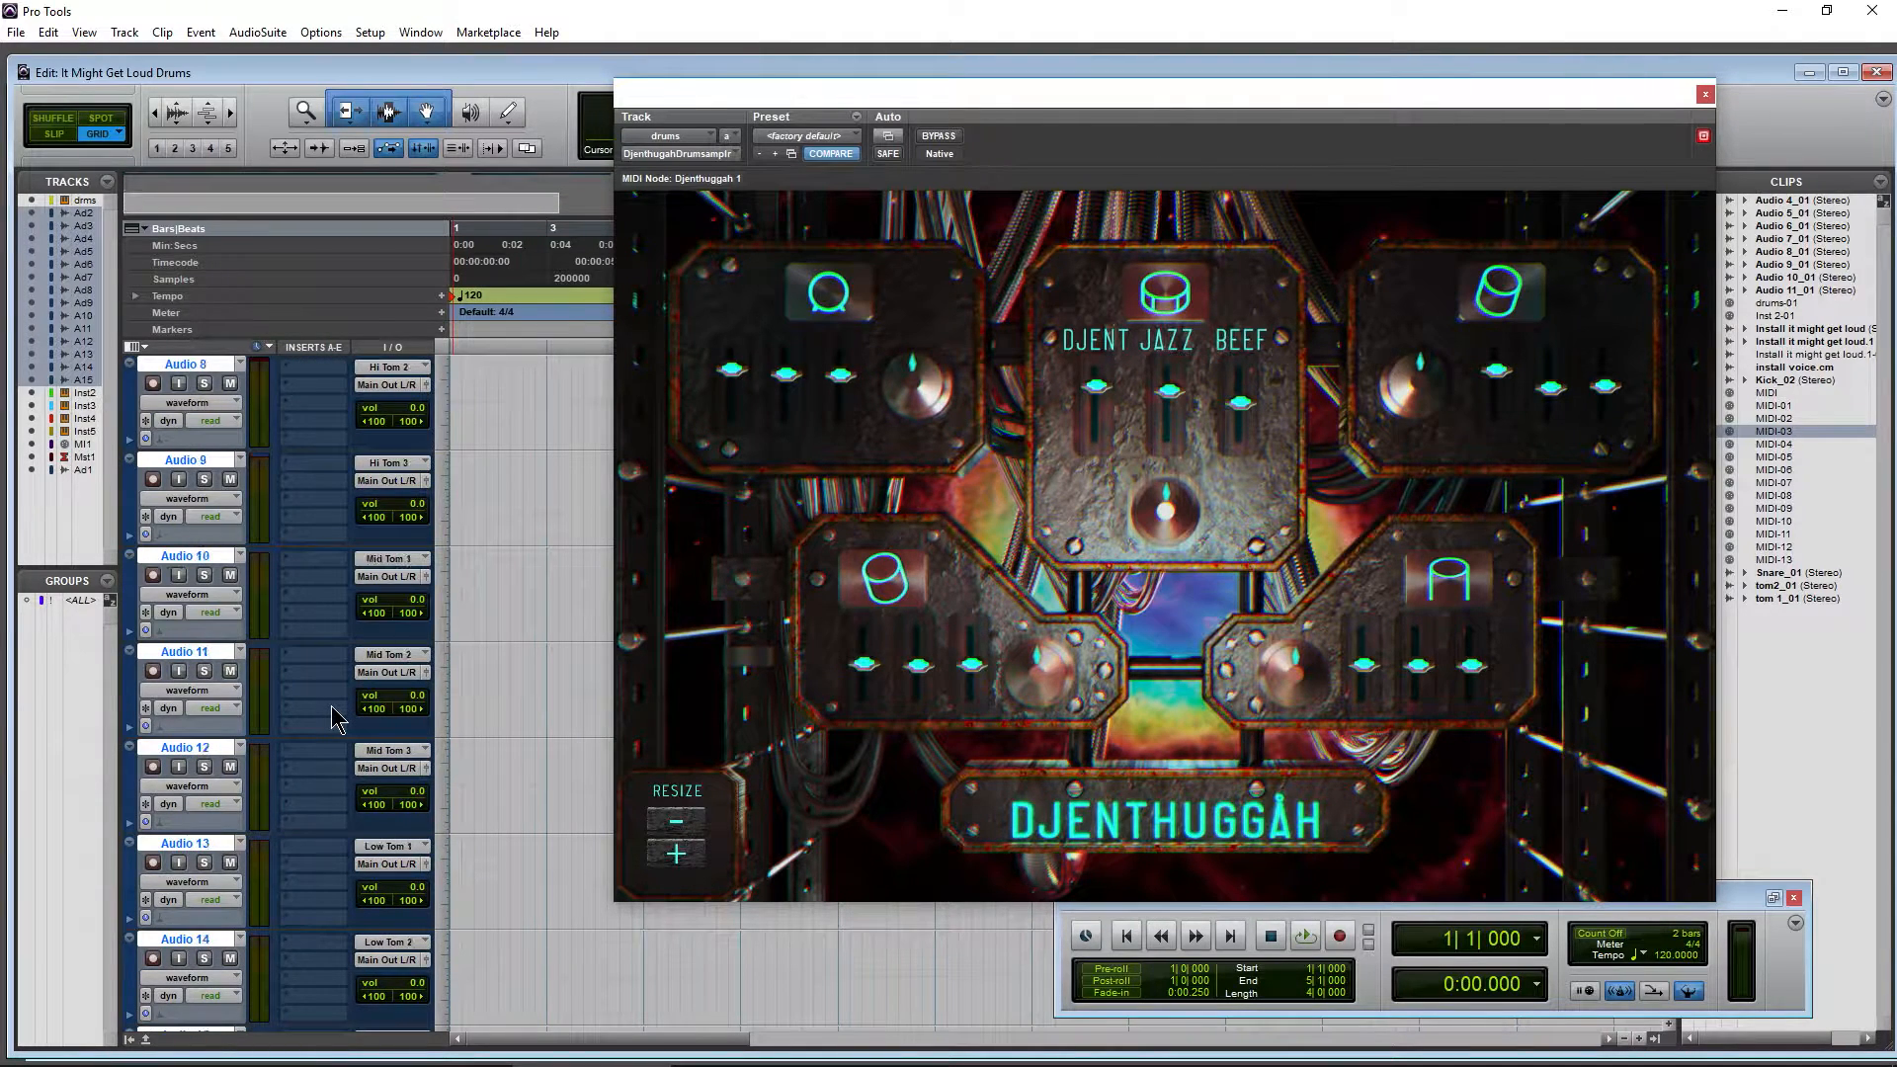
scroll("down", 3)
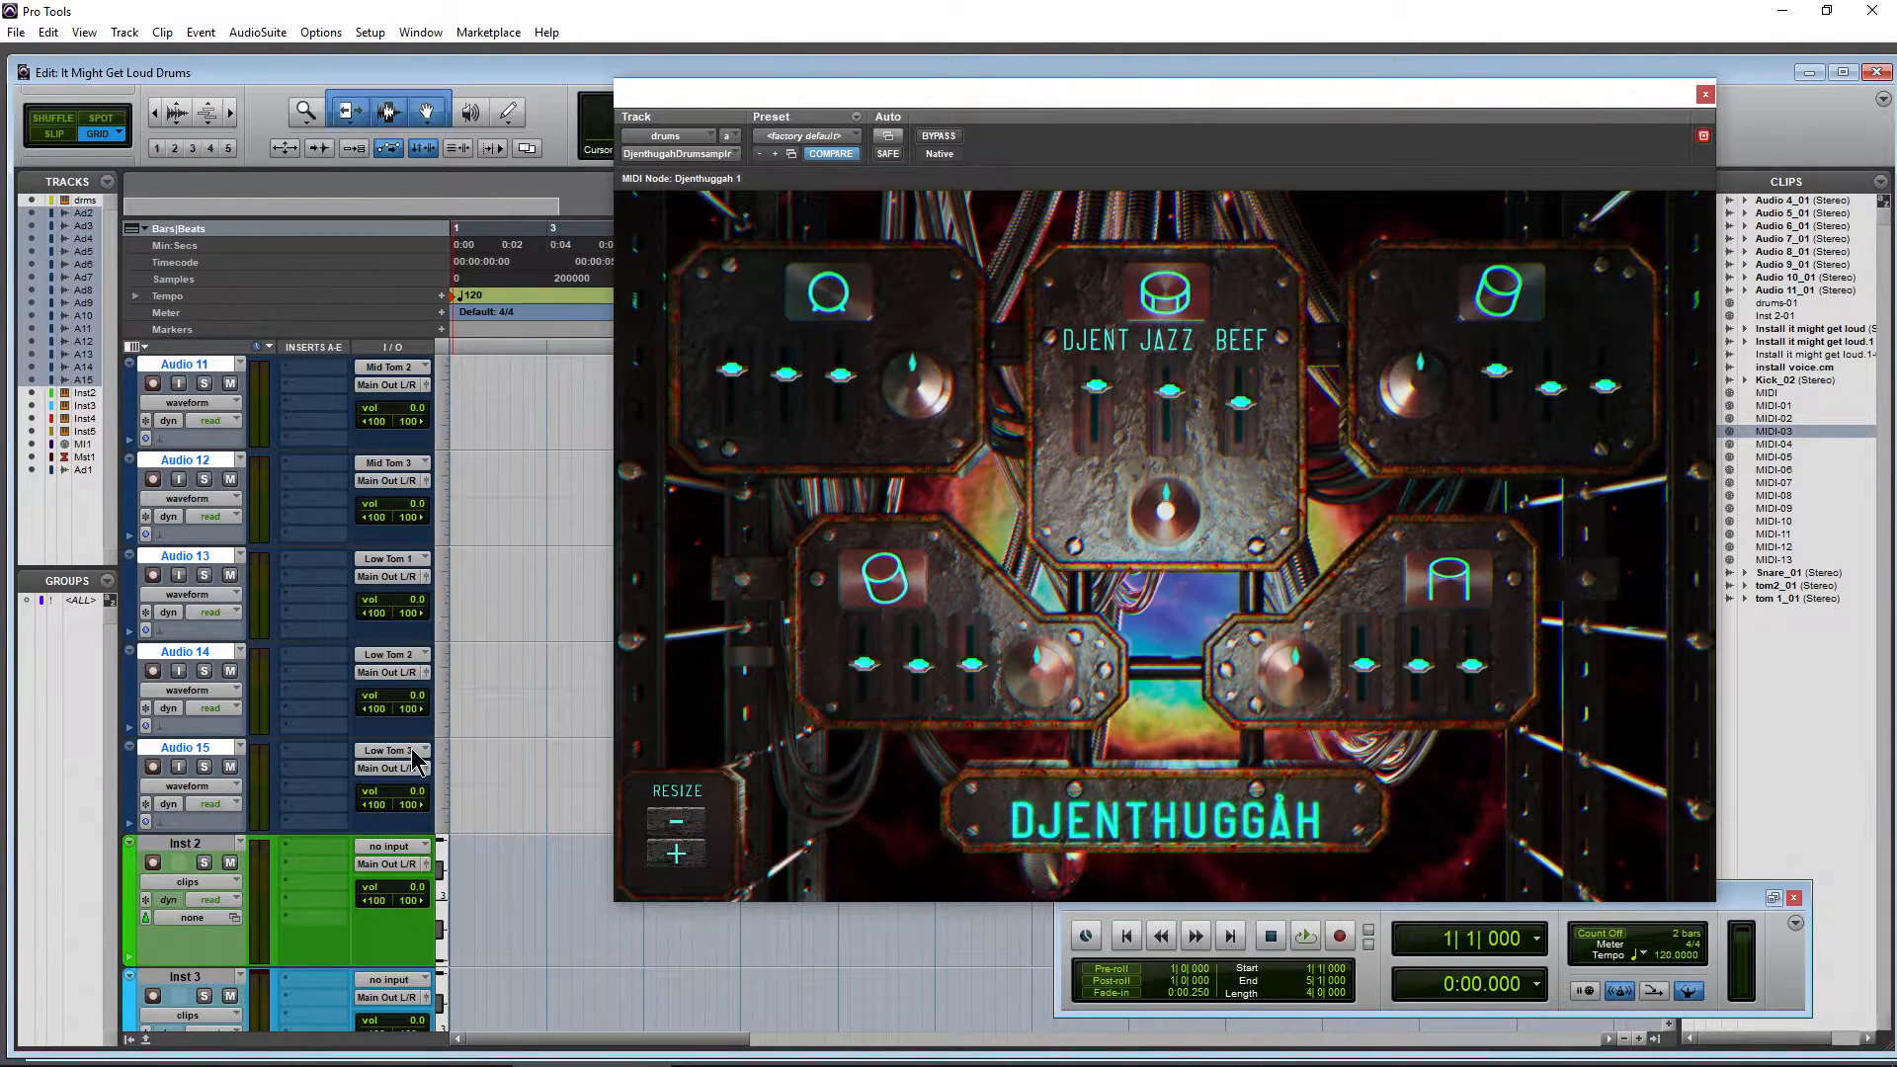
left_click(384, 845)
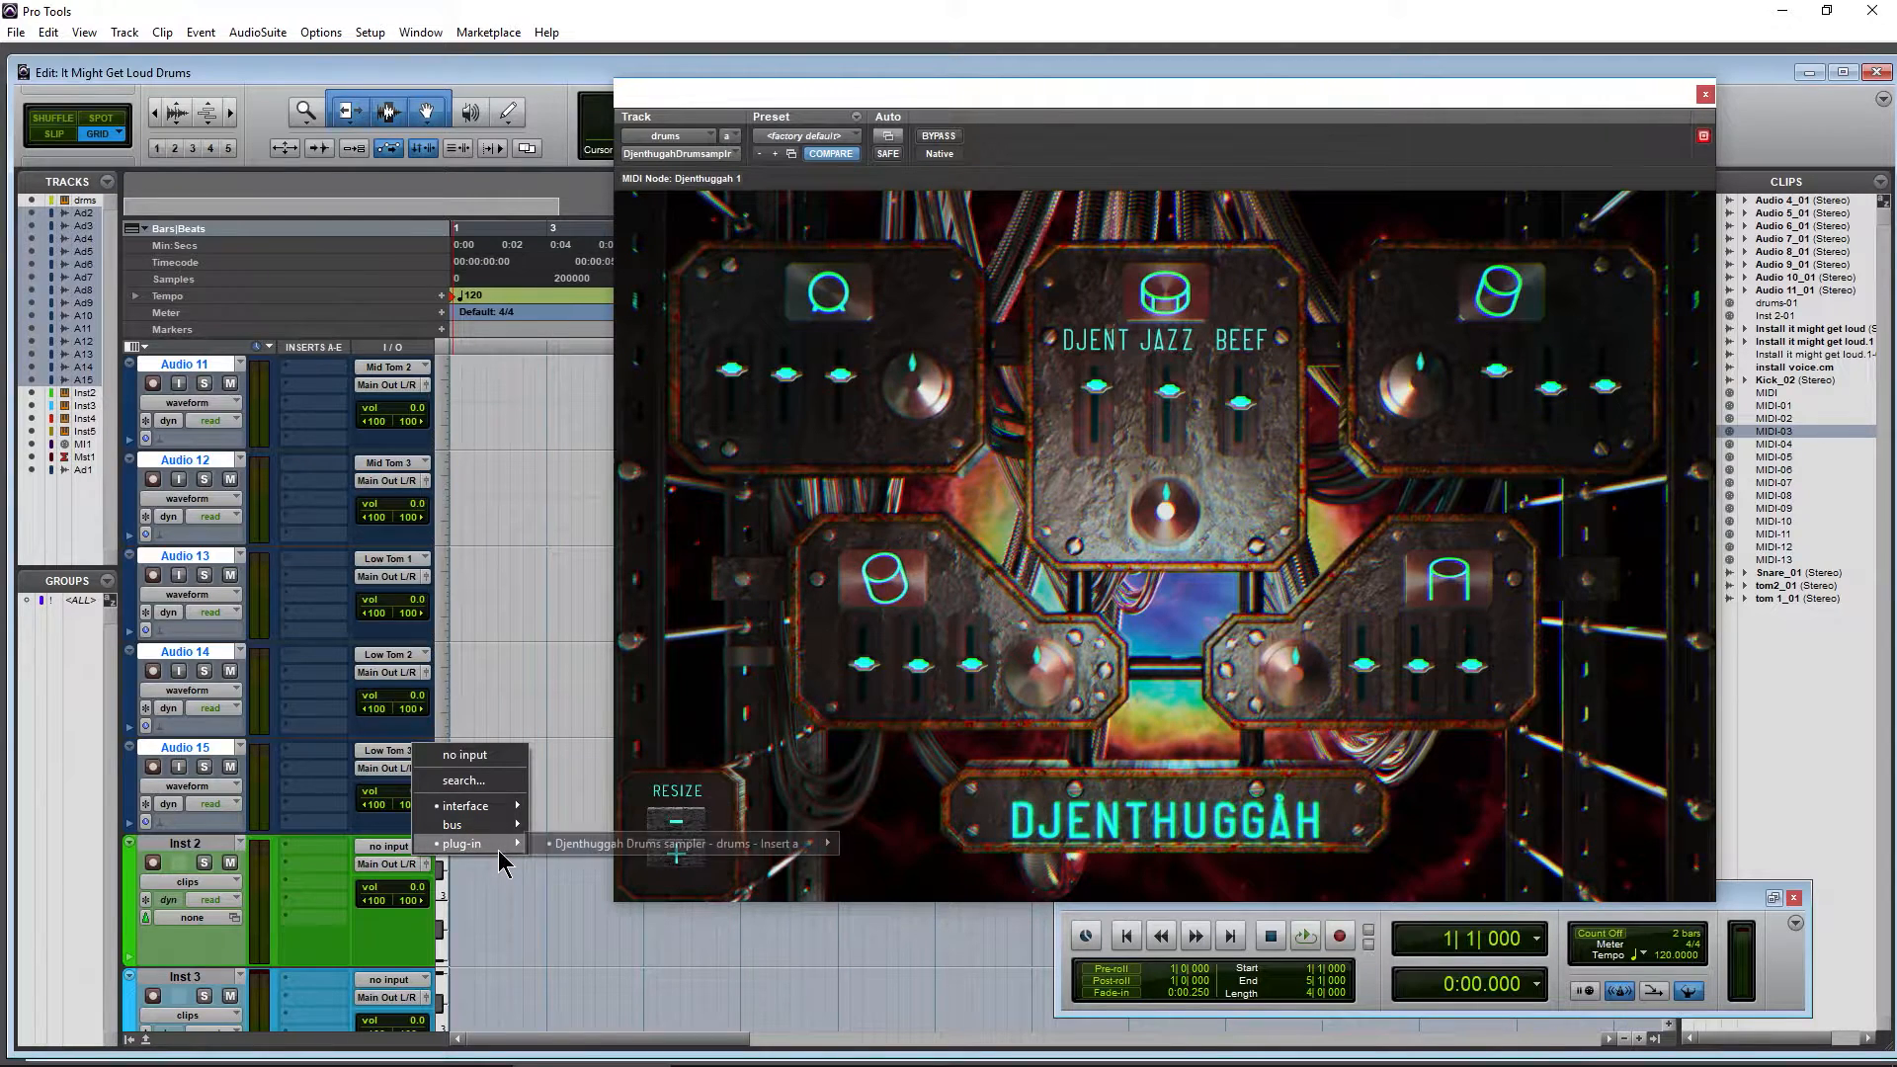
left_click(677, 842)
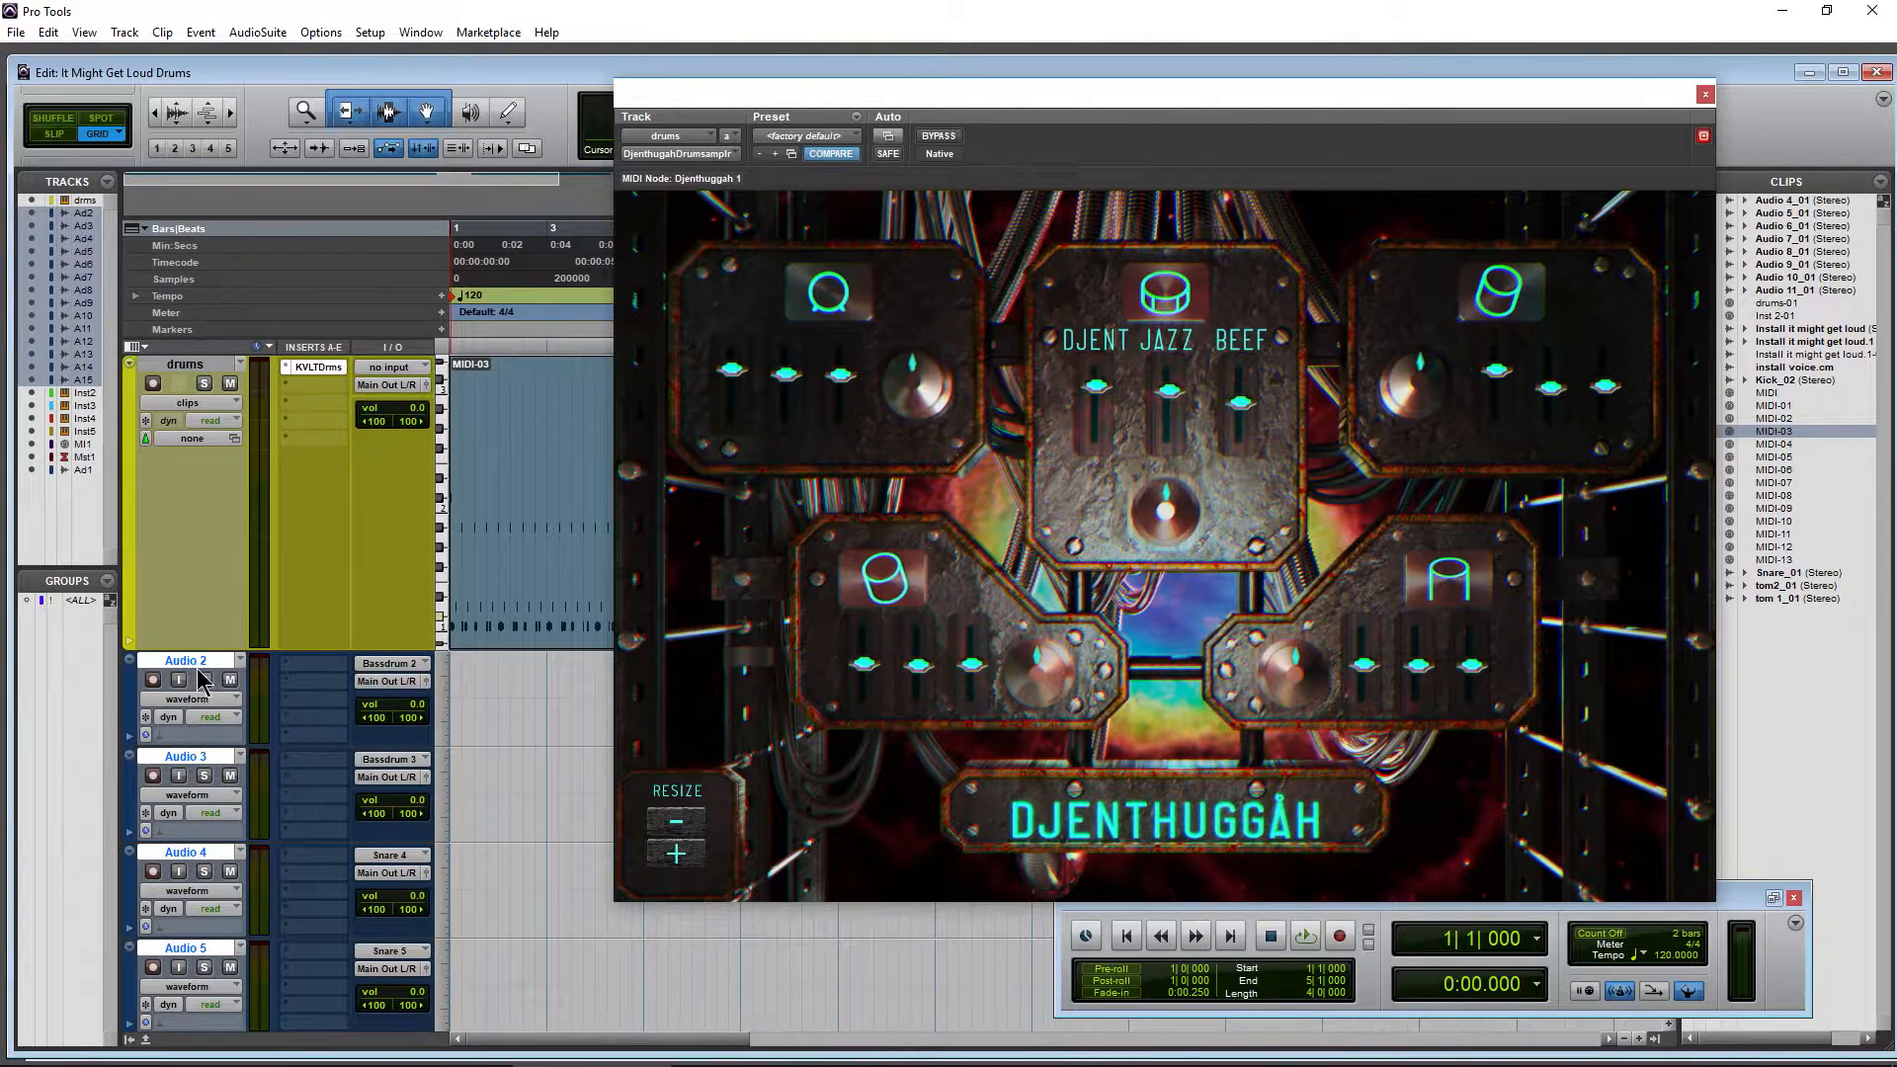
mouse_move(190, 699)
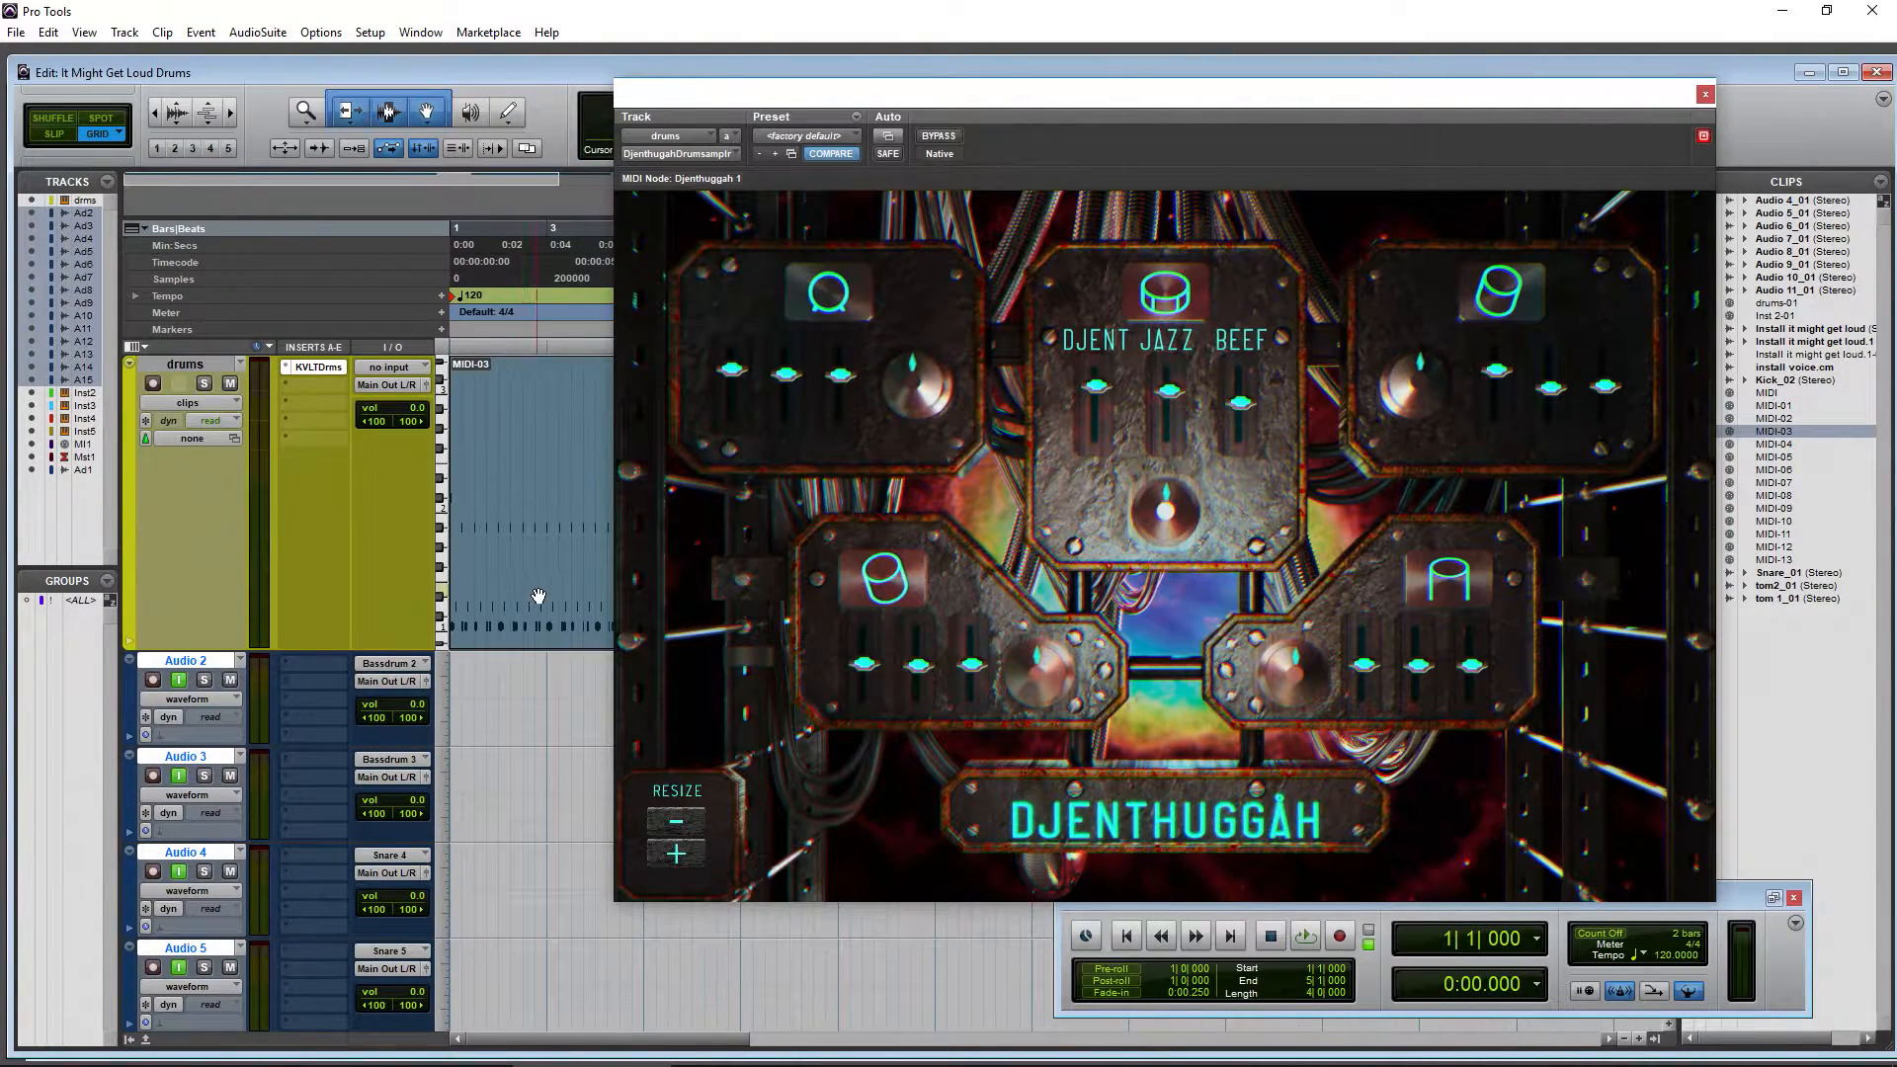
left_click(1304, 937)
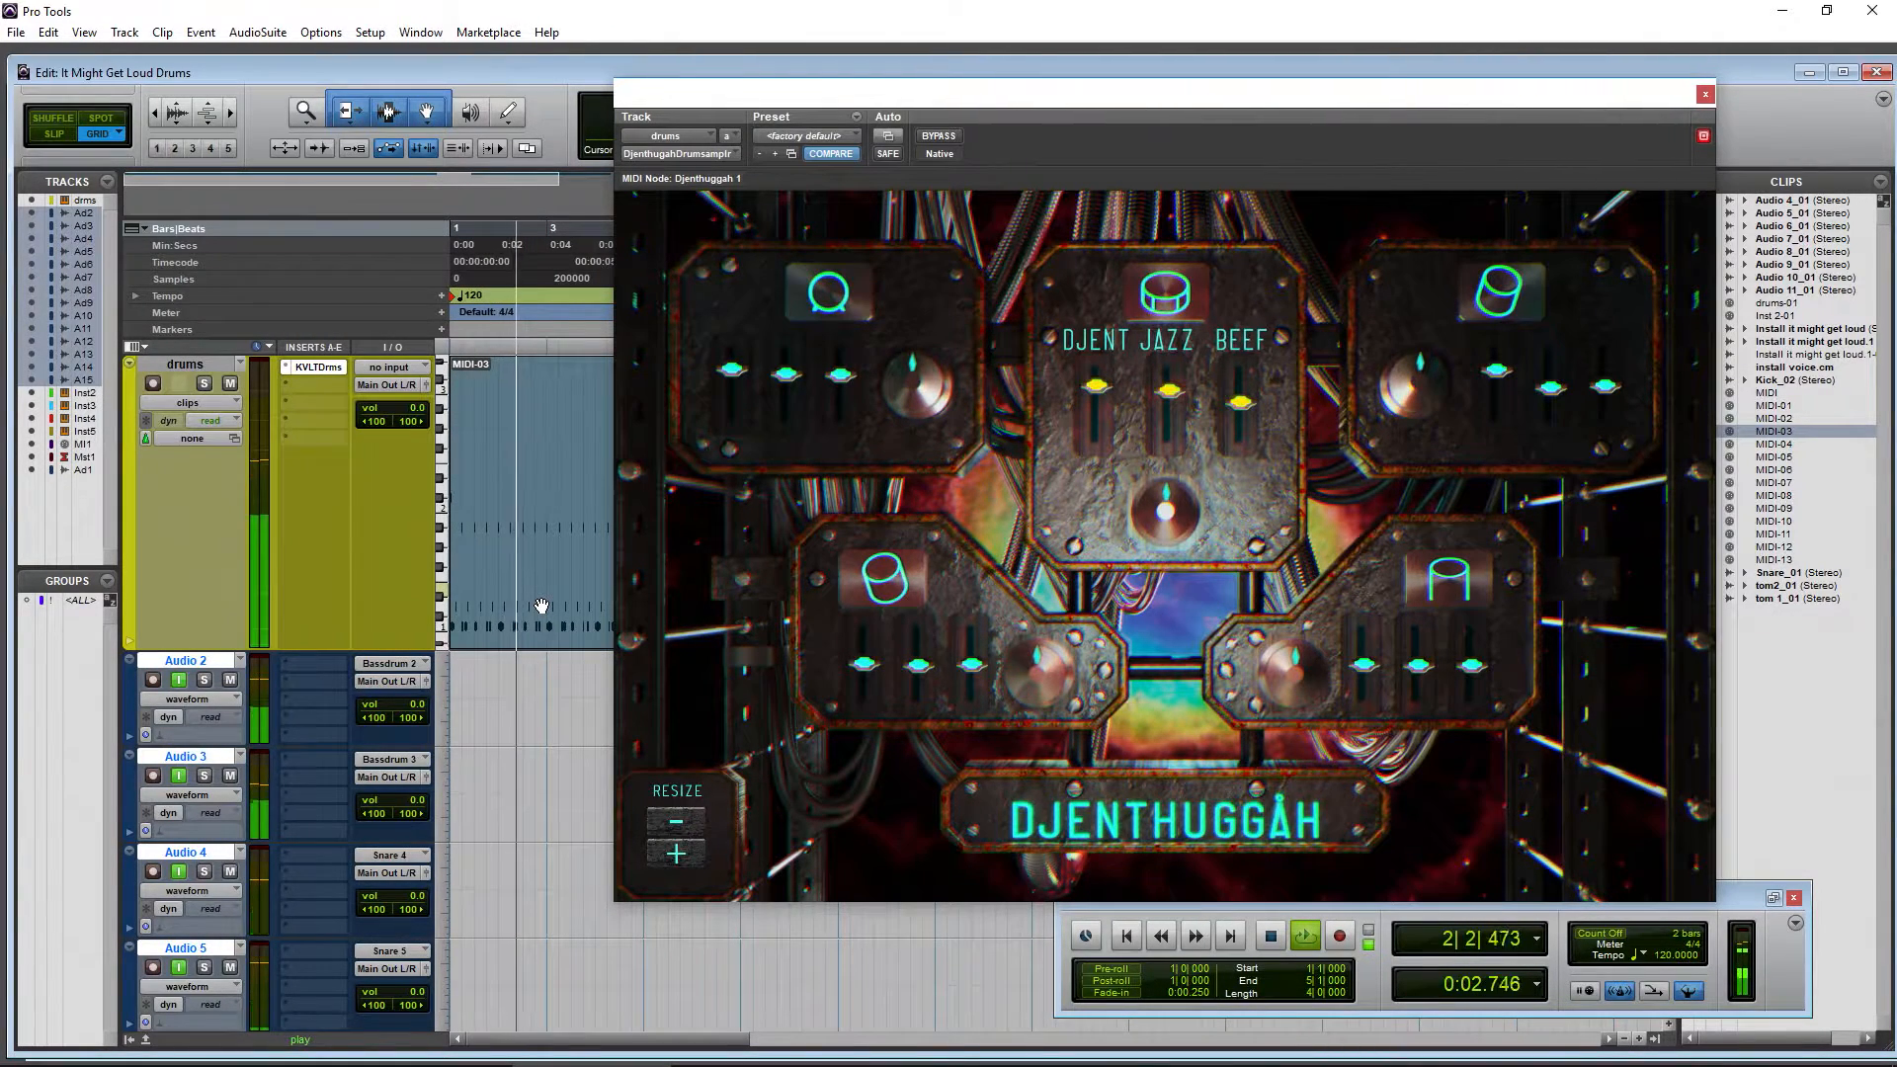
left_click(1267, 936)
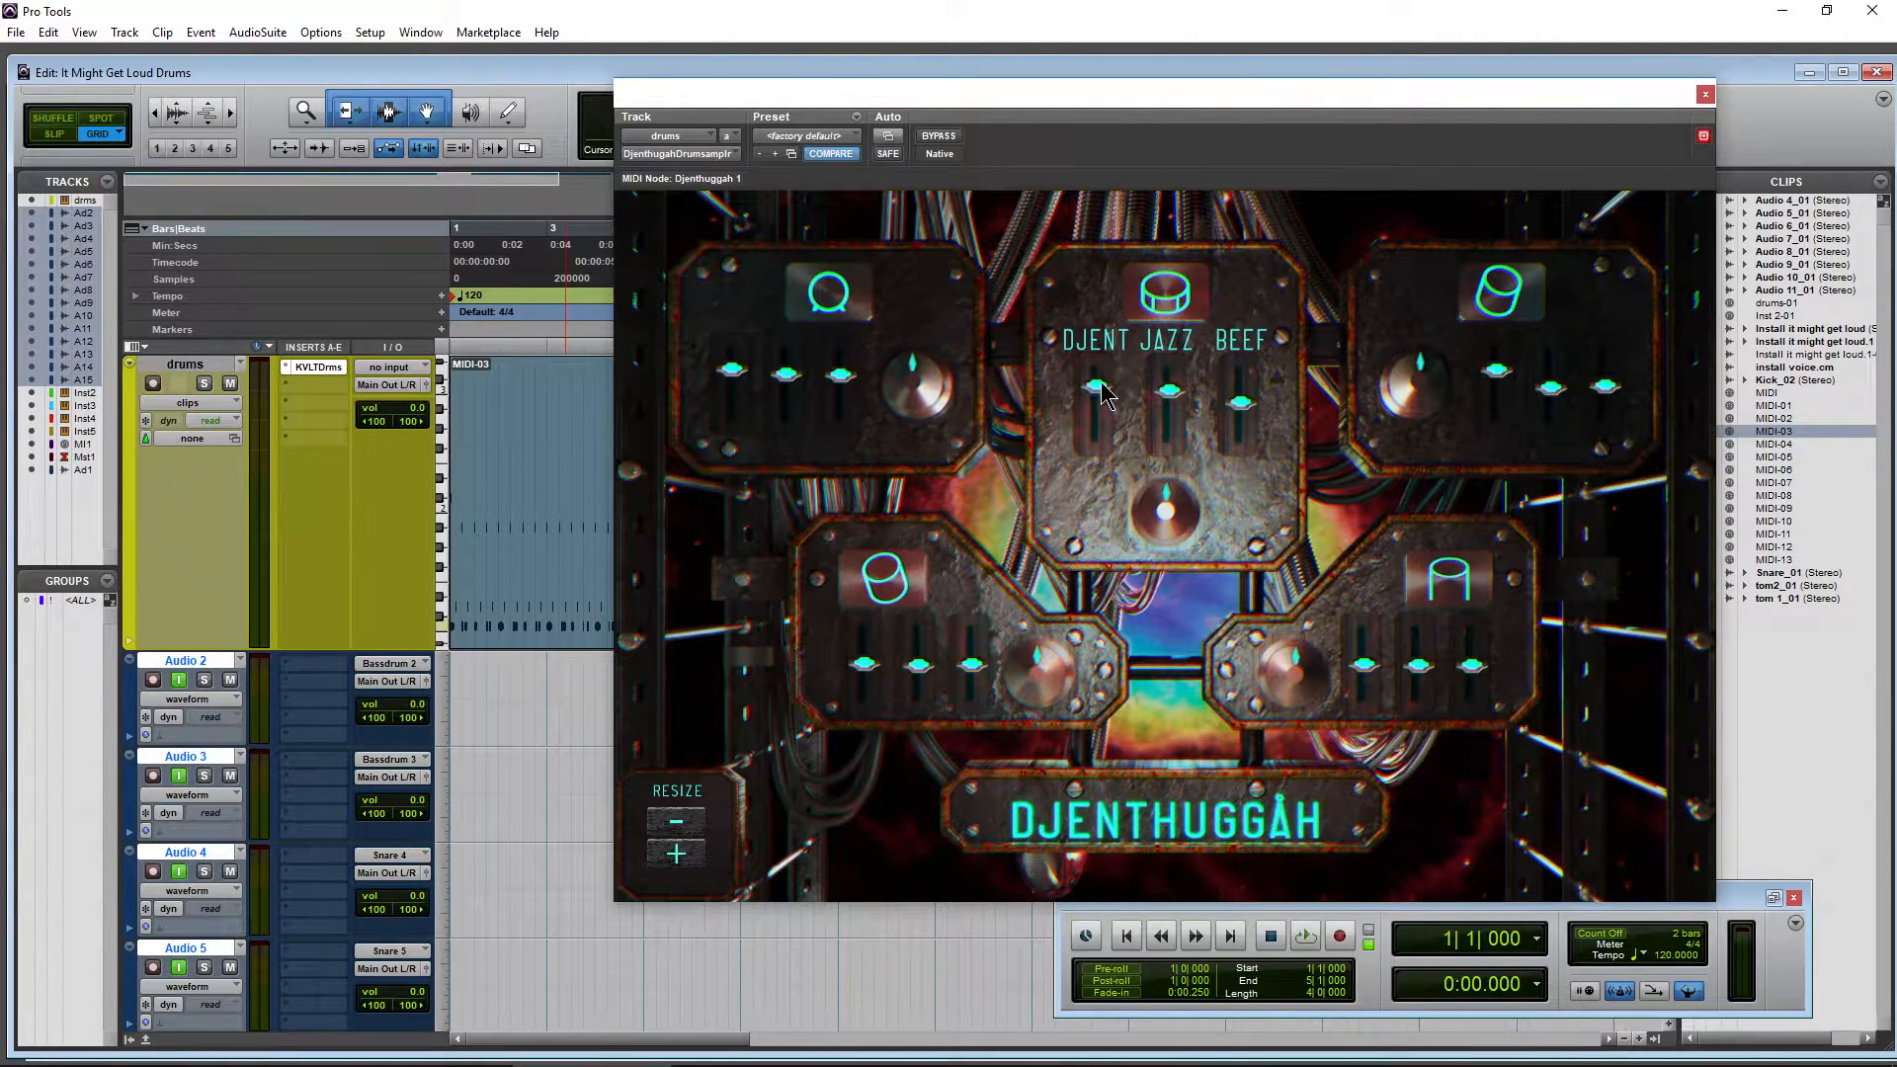
mouse_move(1246, 417)
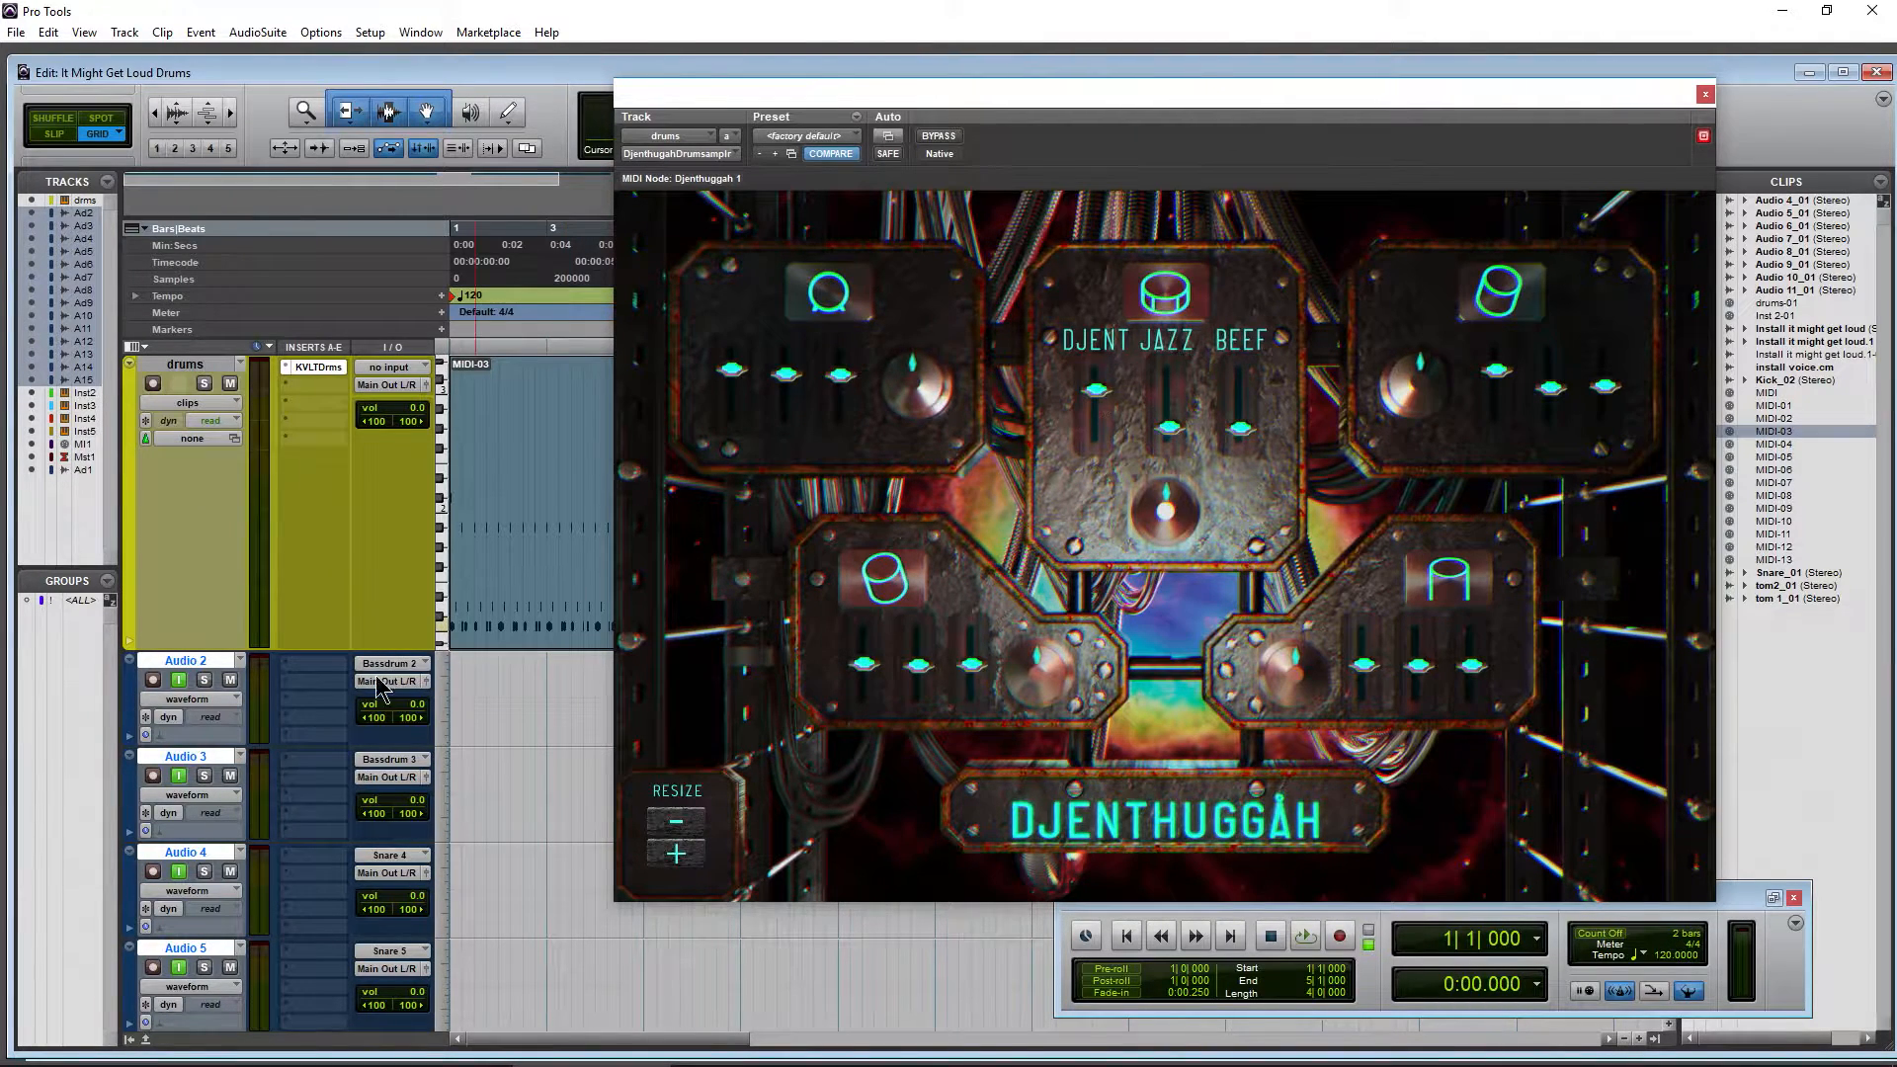
mouse_move(399, 871)
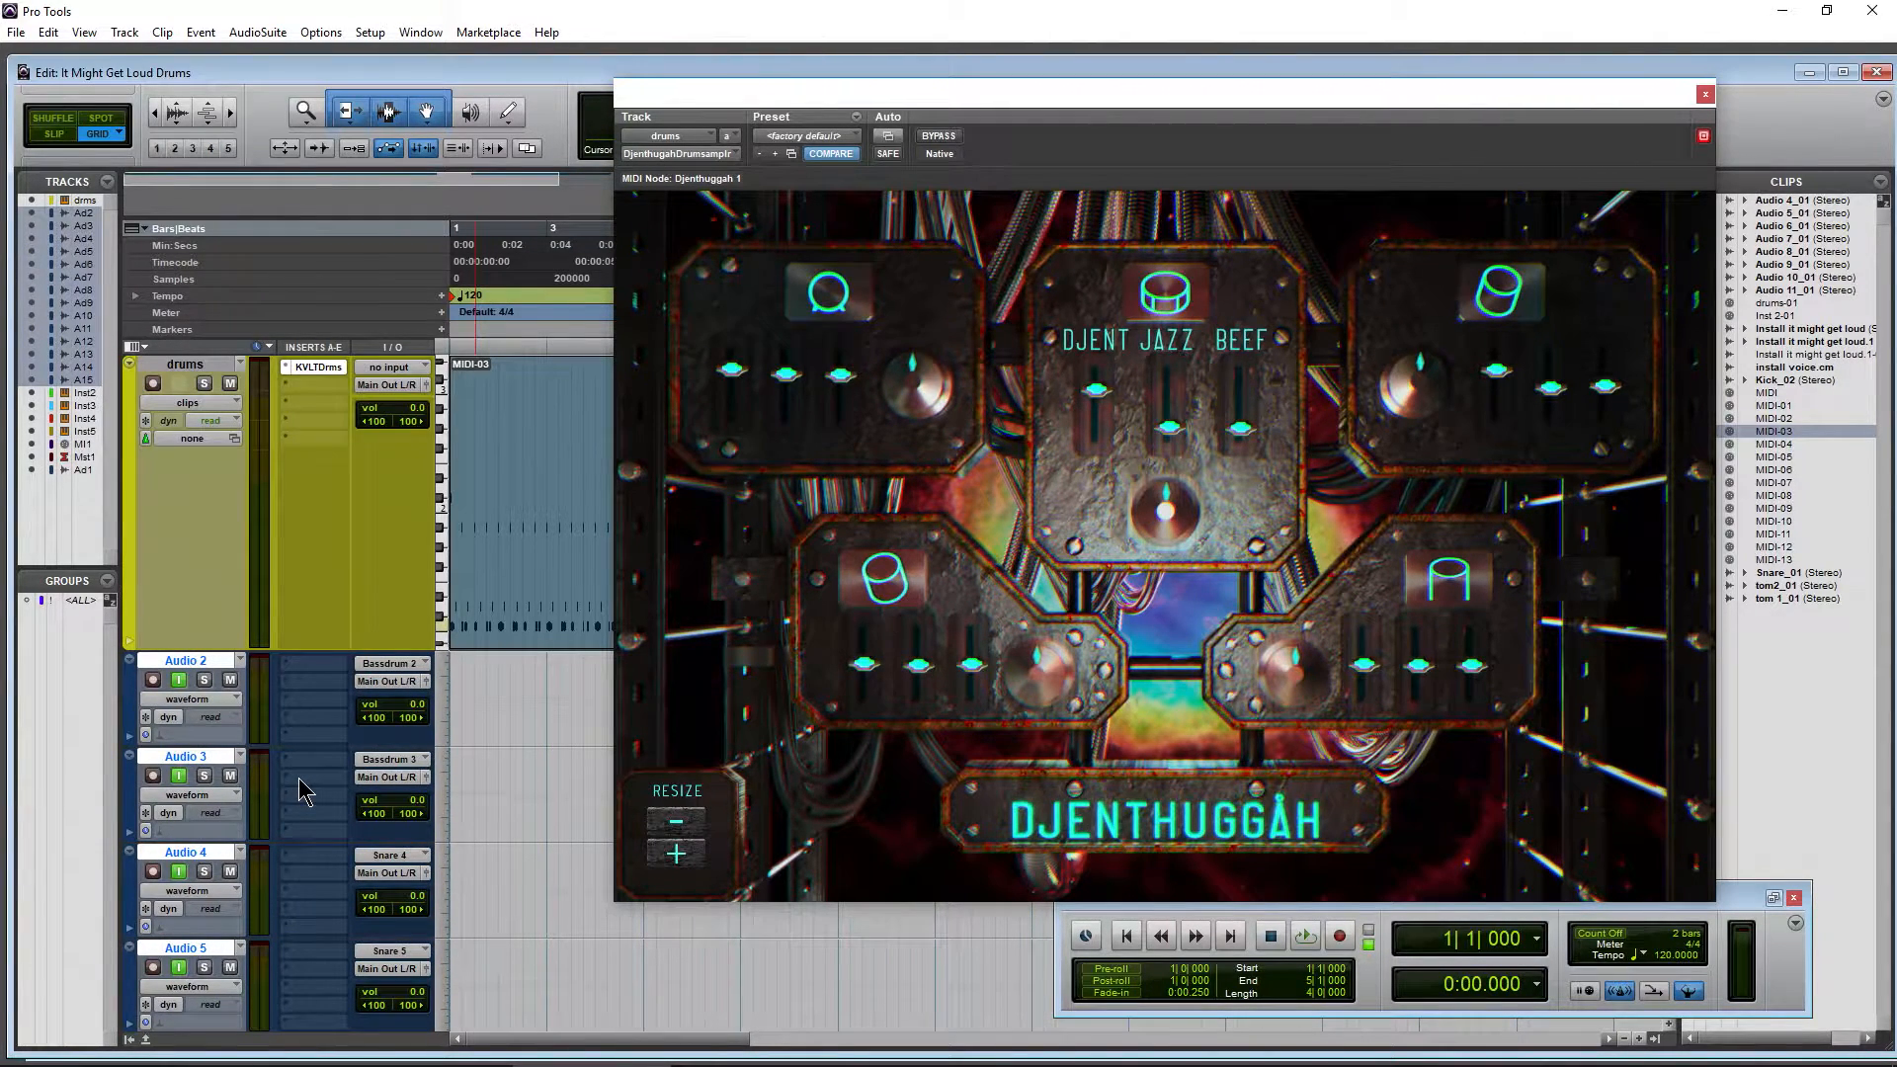
mouse_move(1203, 420)
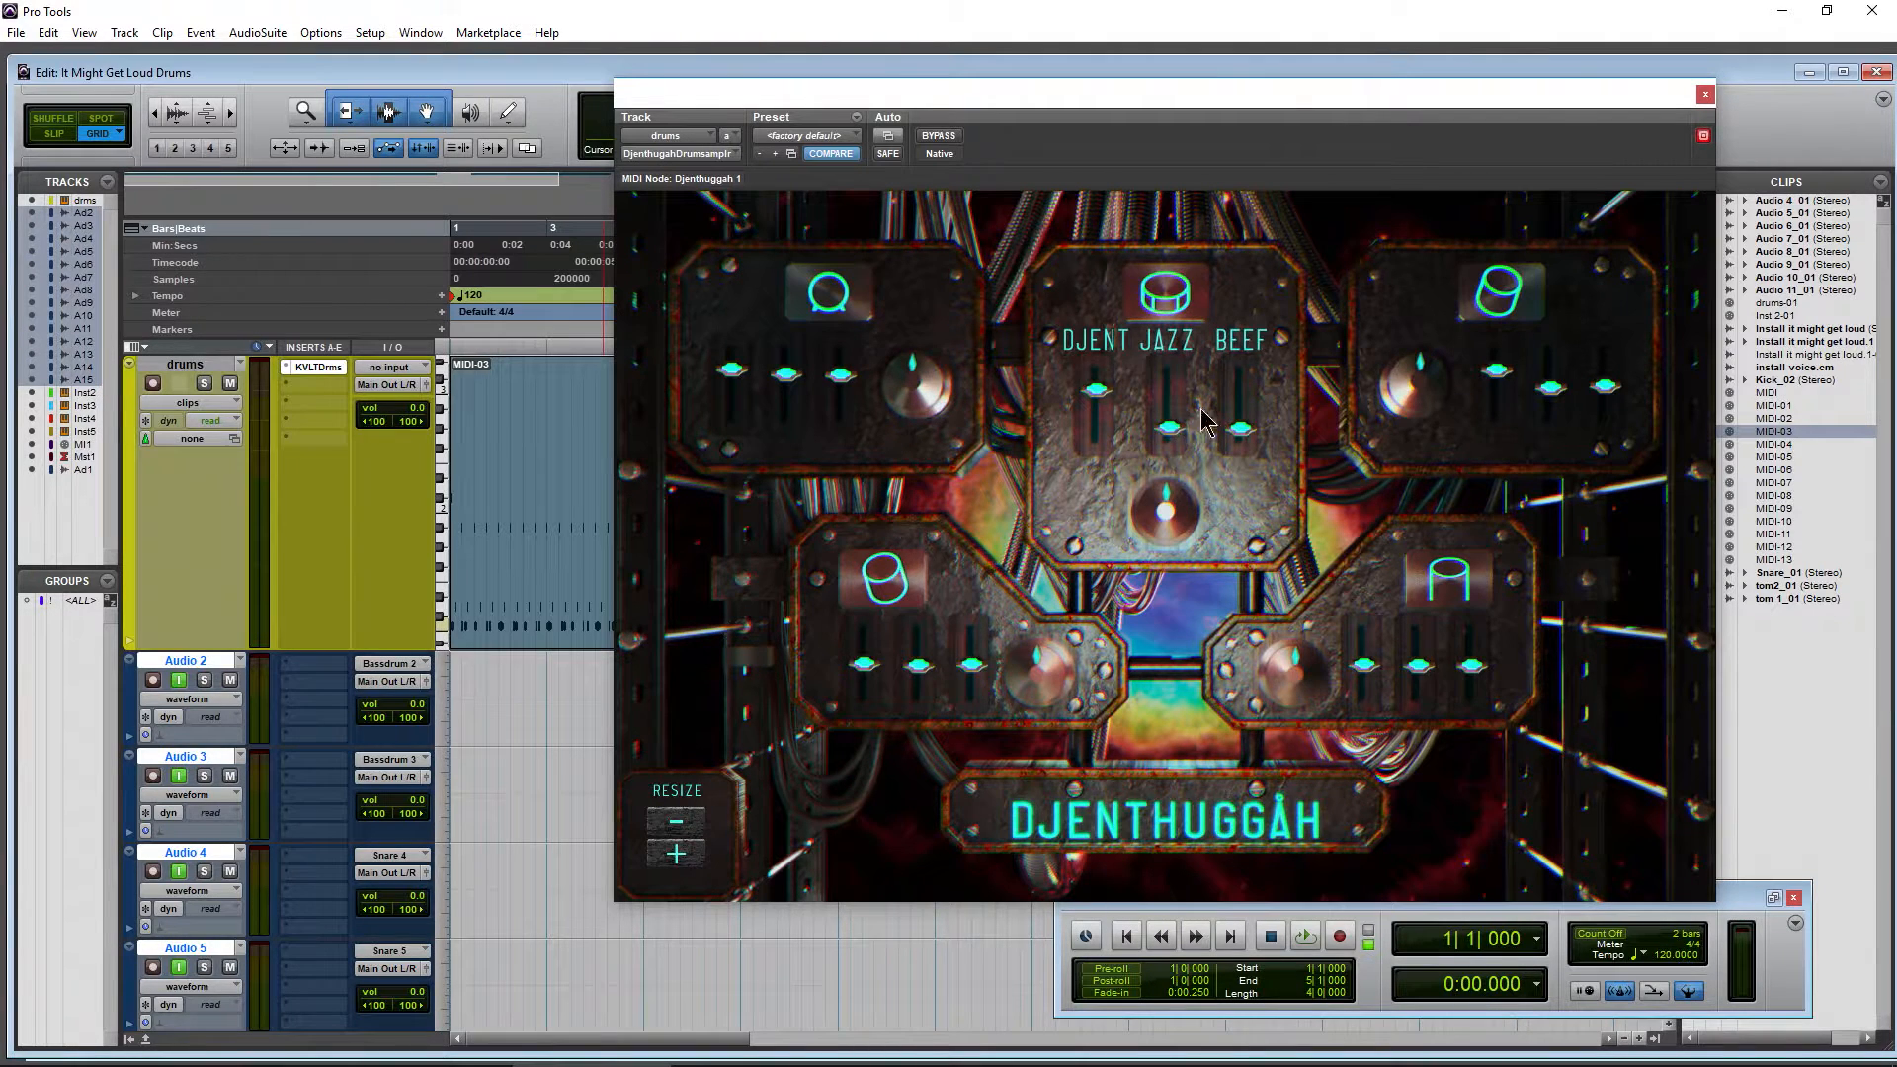
mouse_move(230, 808)
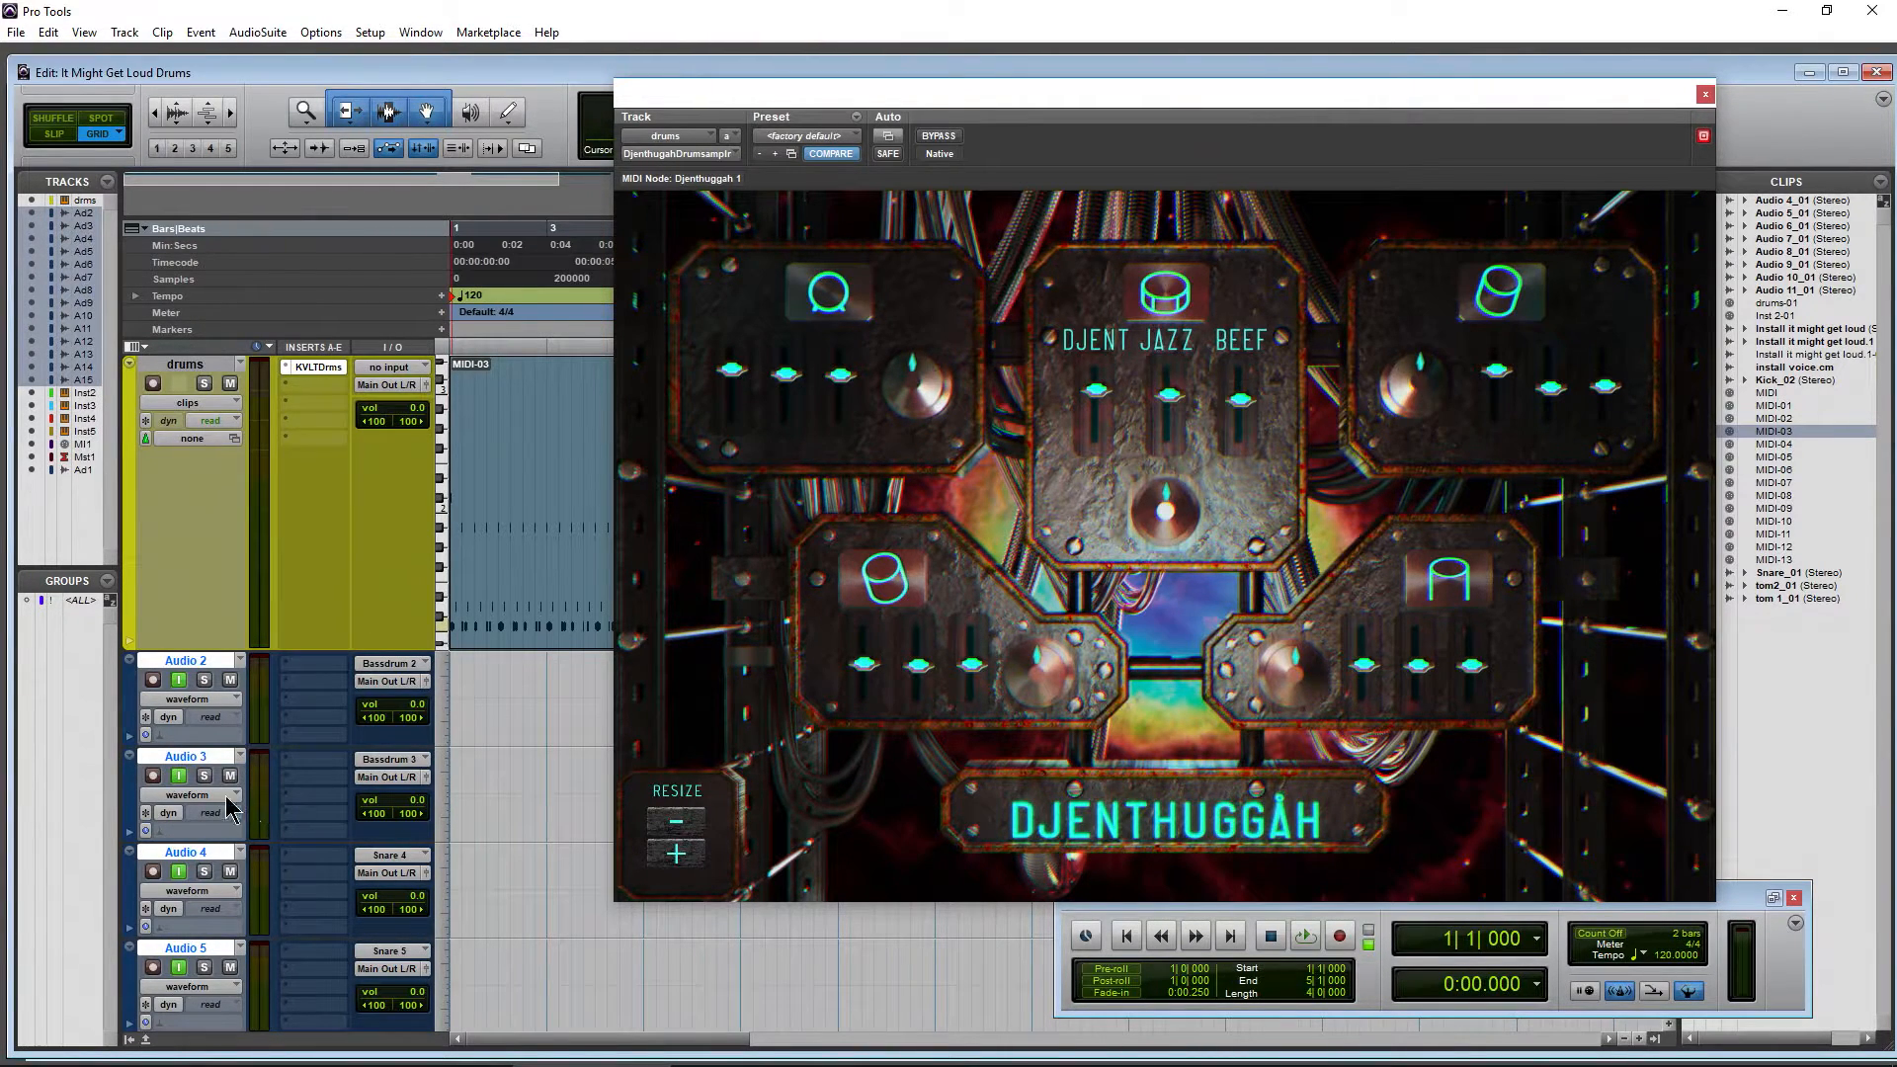
mouse_move(790, 389)
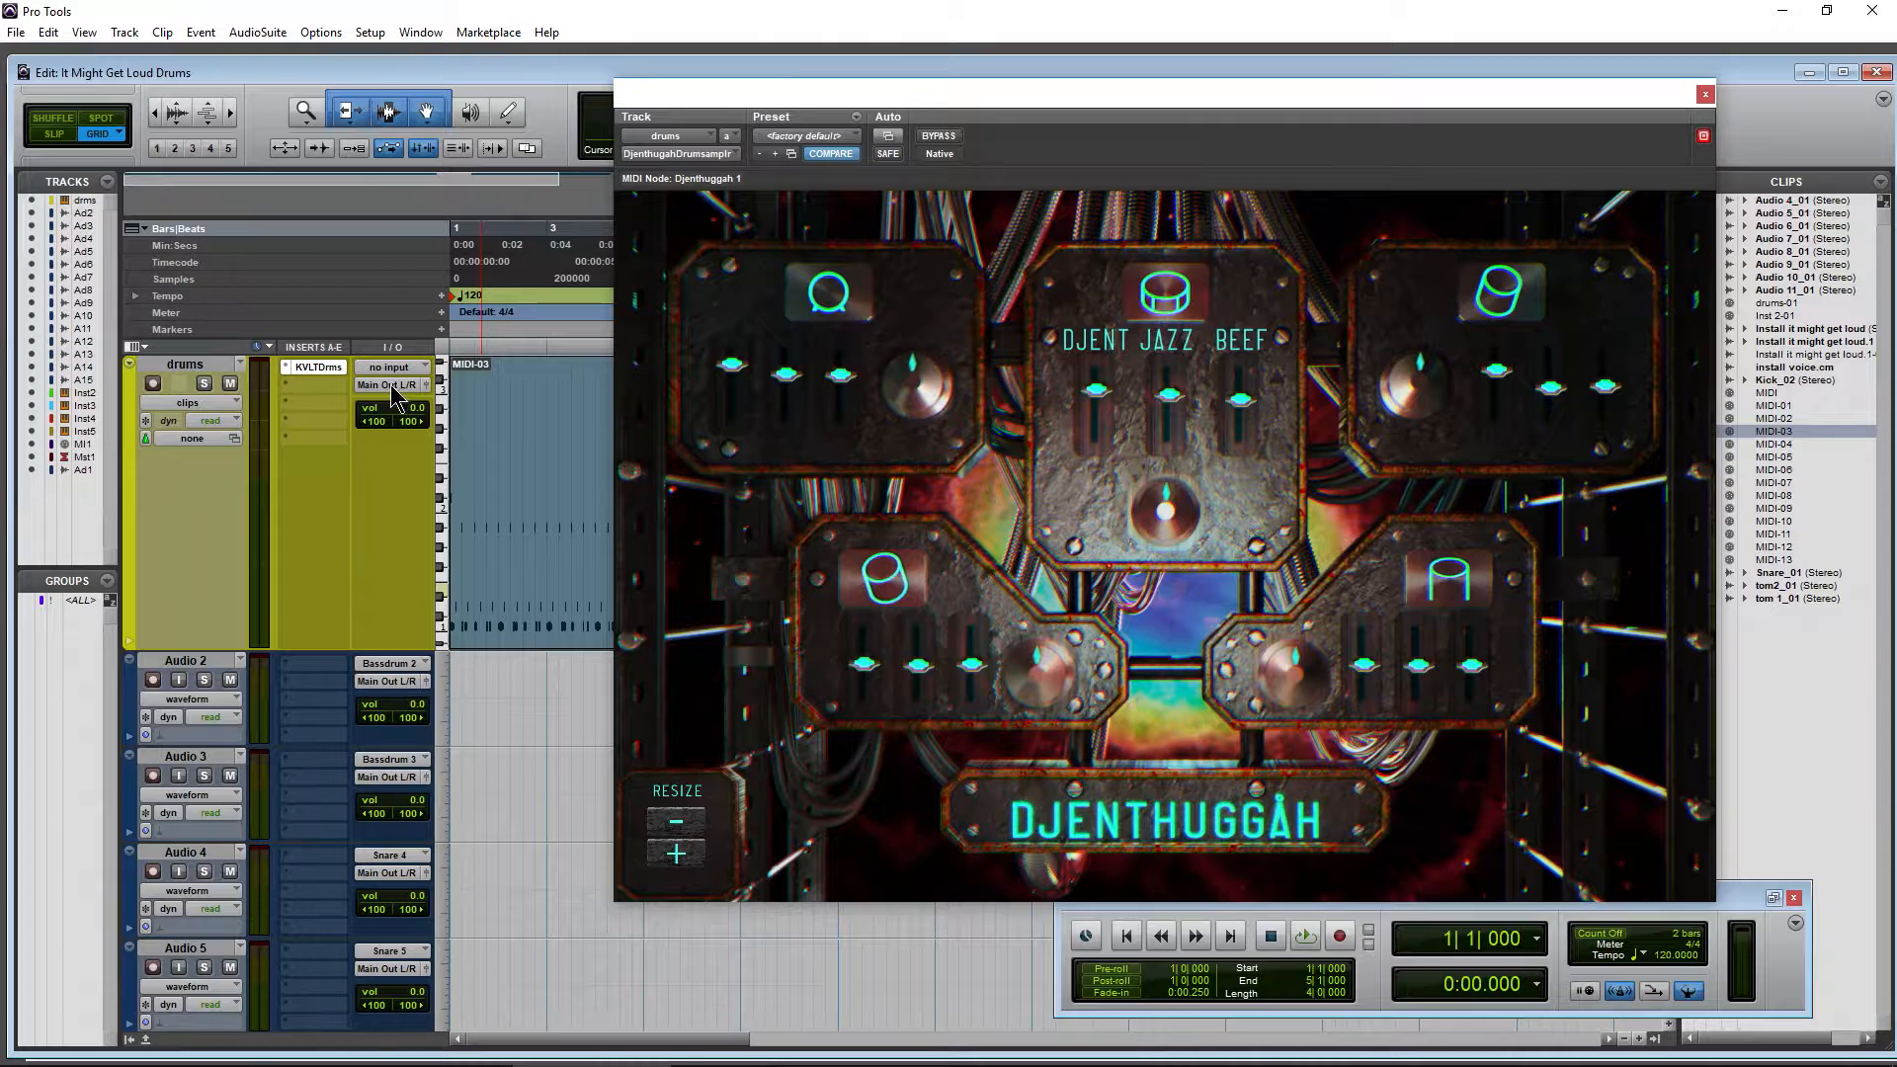
- Create a new stereo audio track named 'Kick 1' next to the drums track
left_click(390, 384)
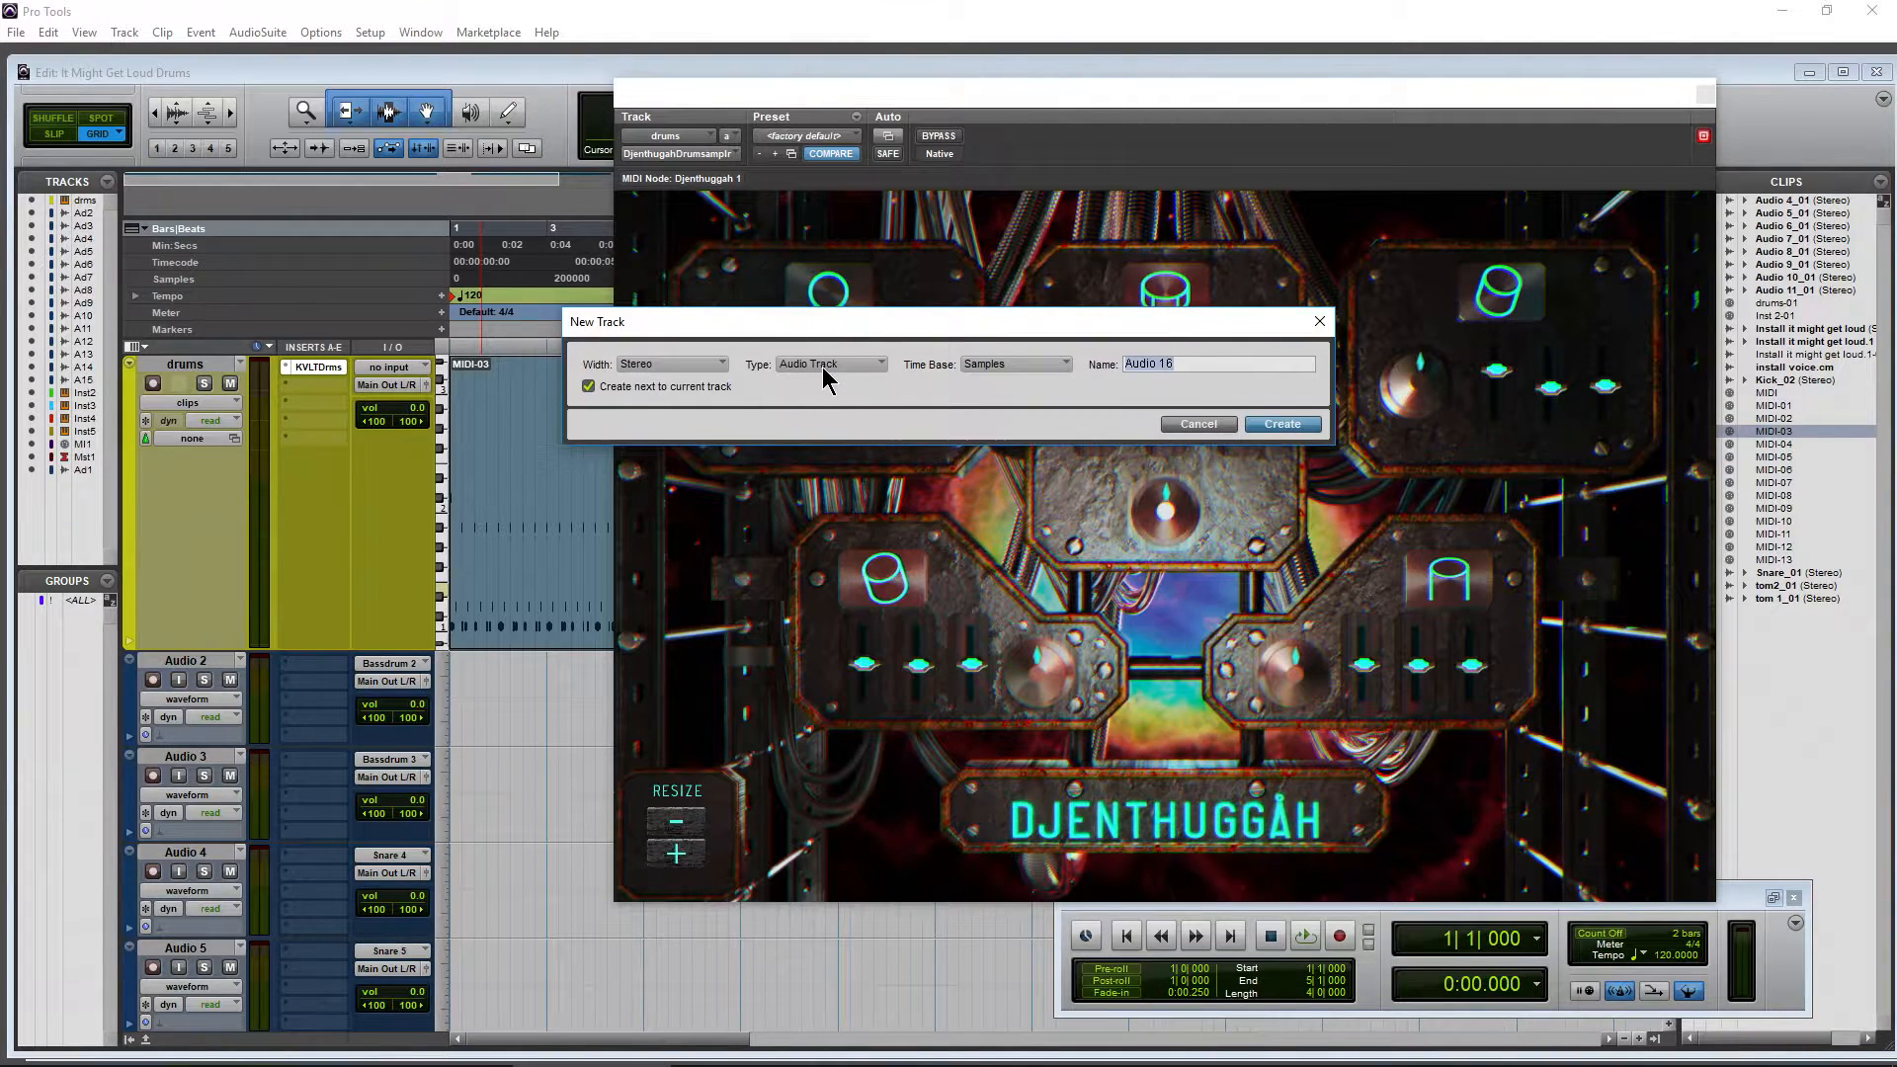
type("K")
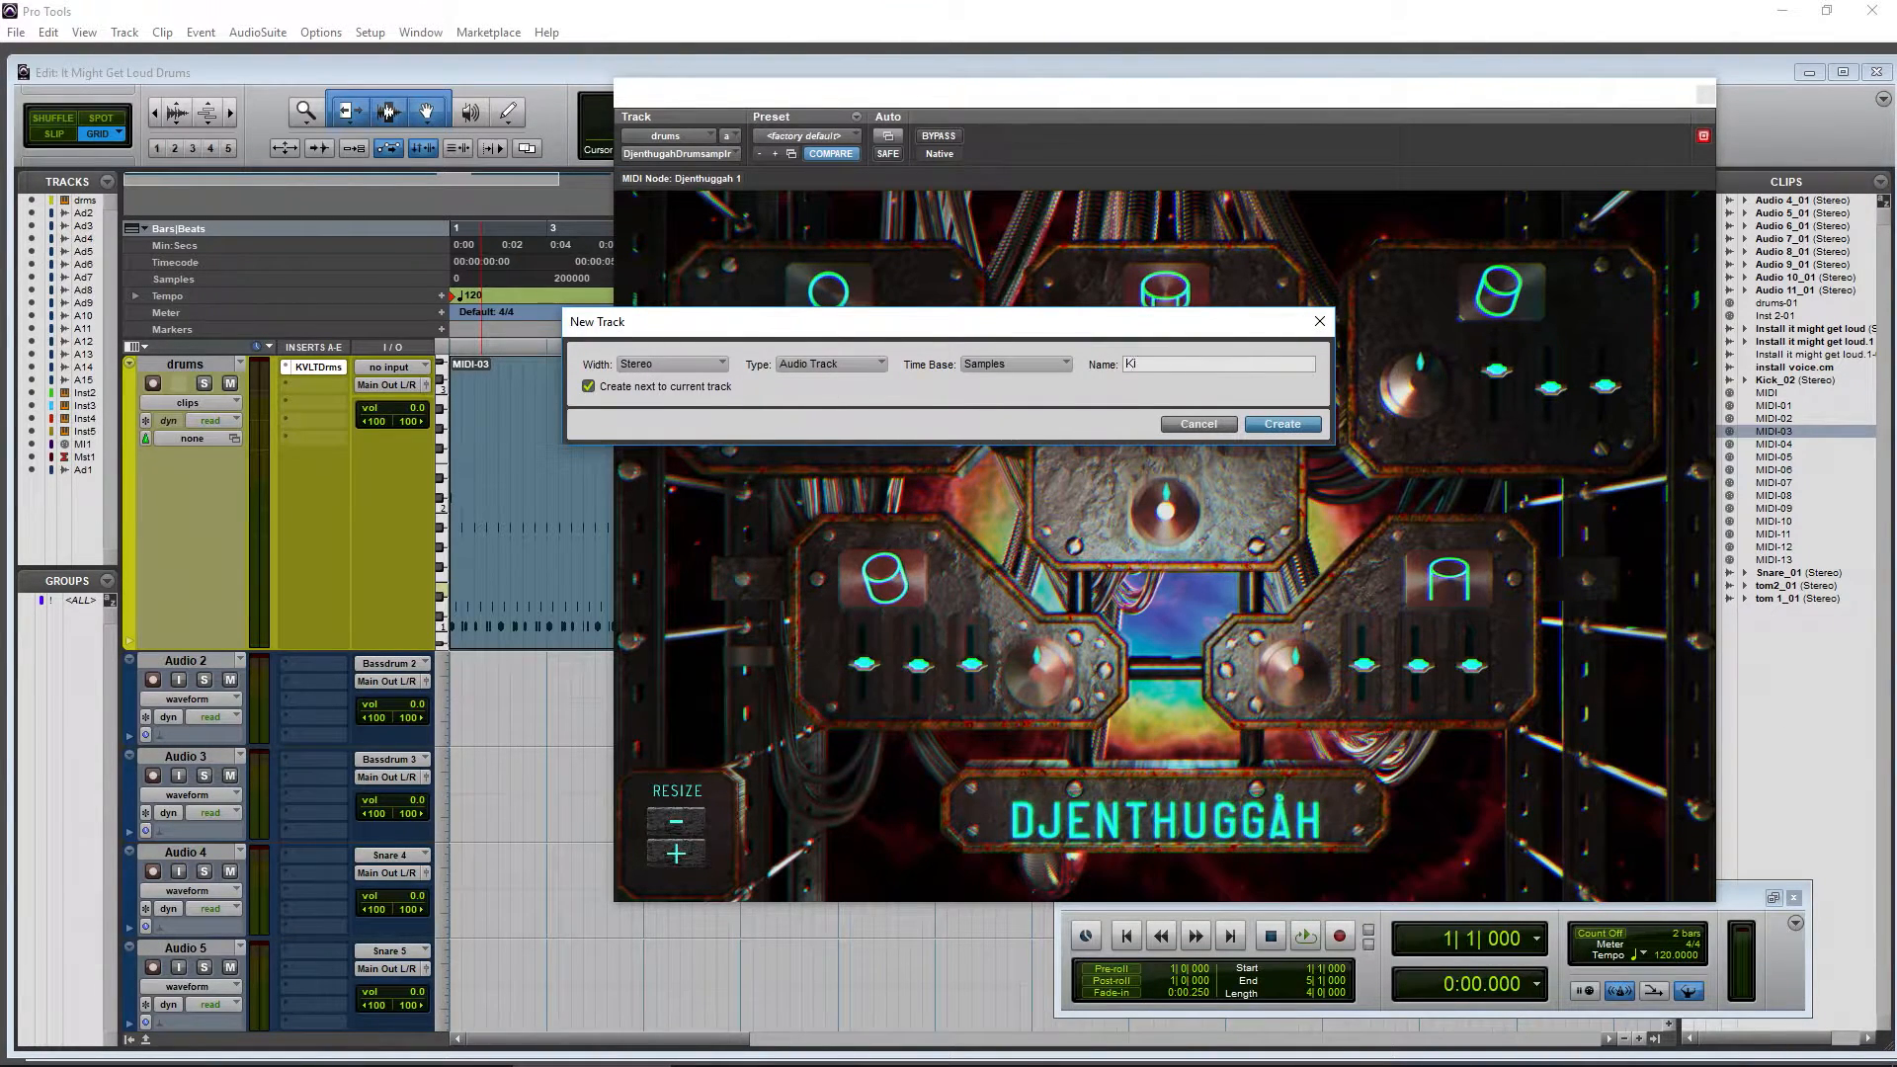
type("ick 1")
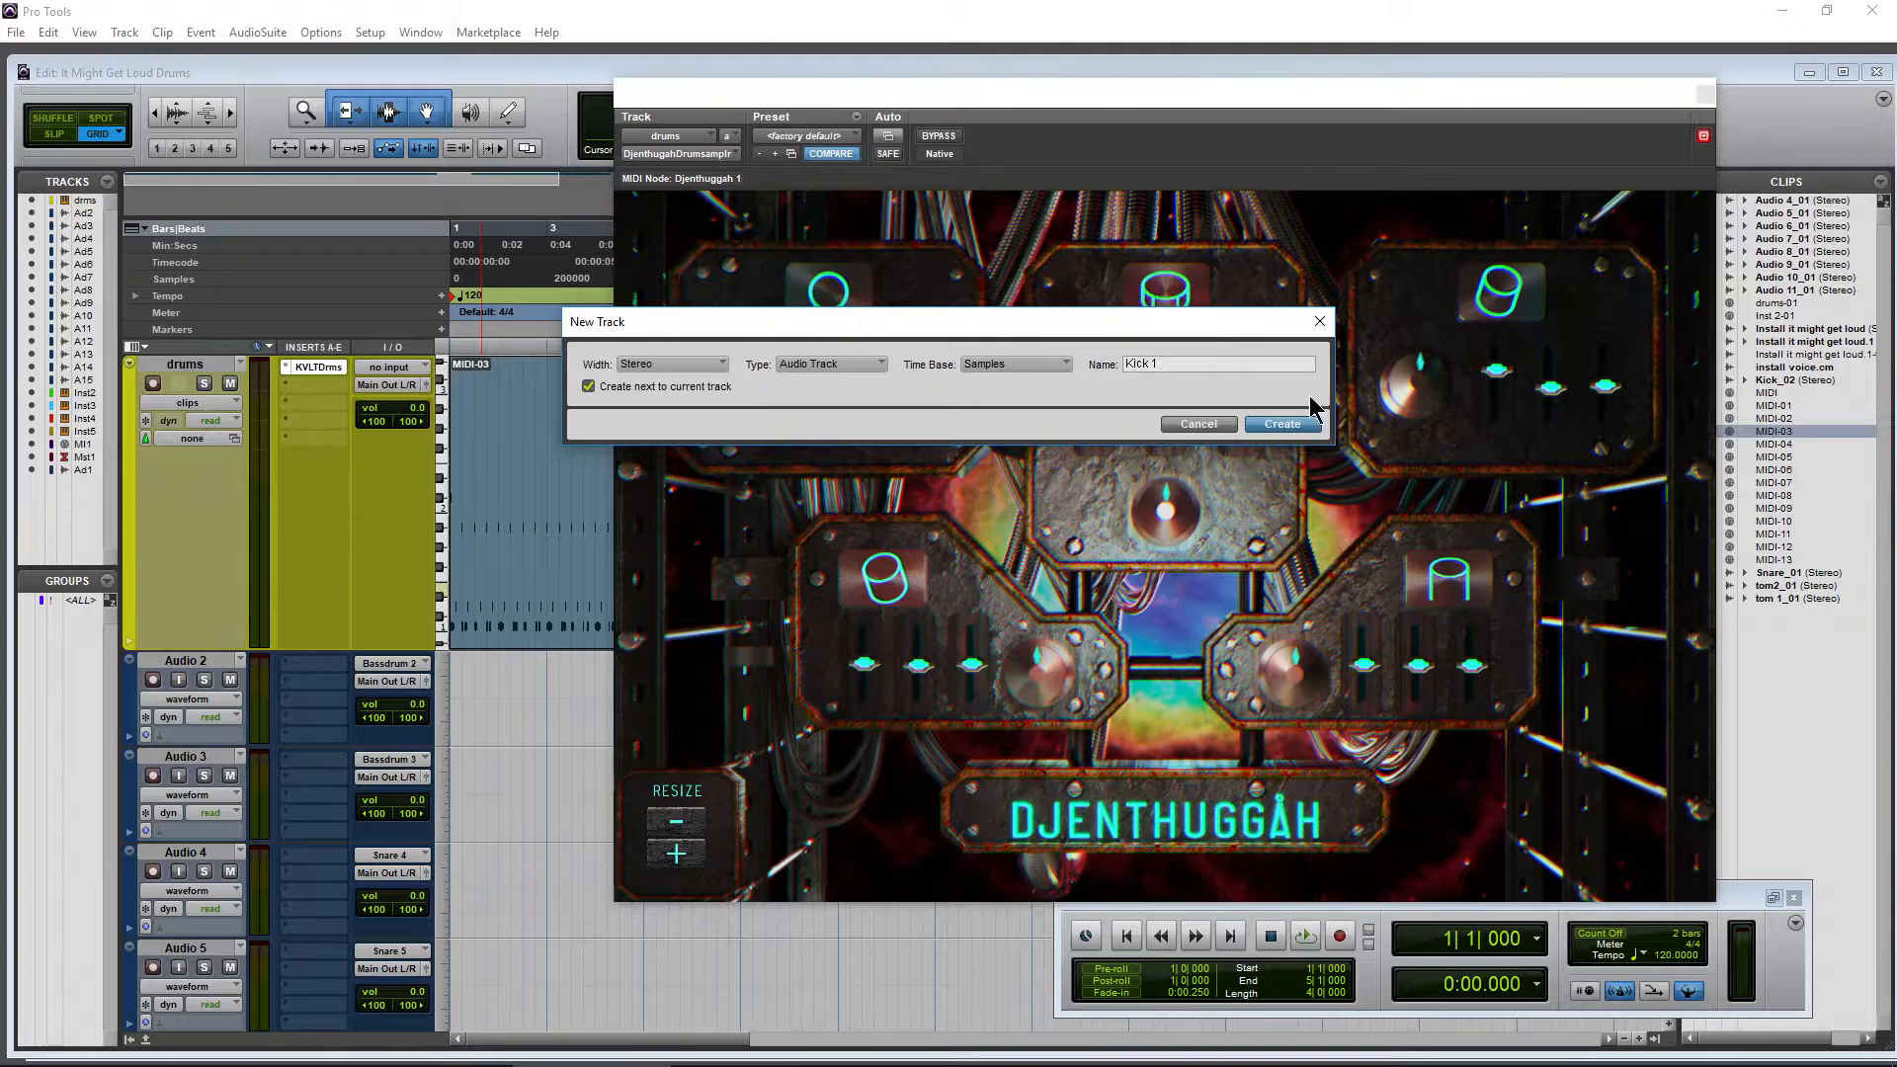
left_click(1280, 424)
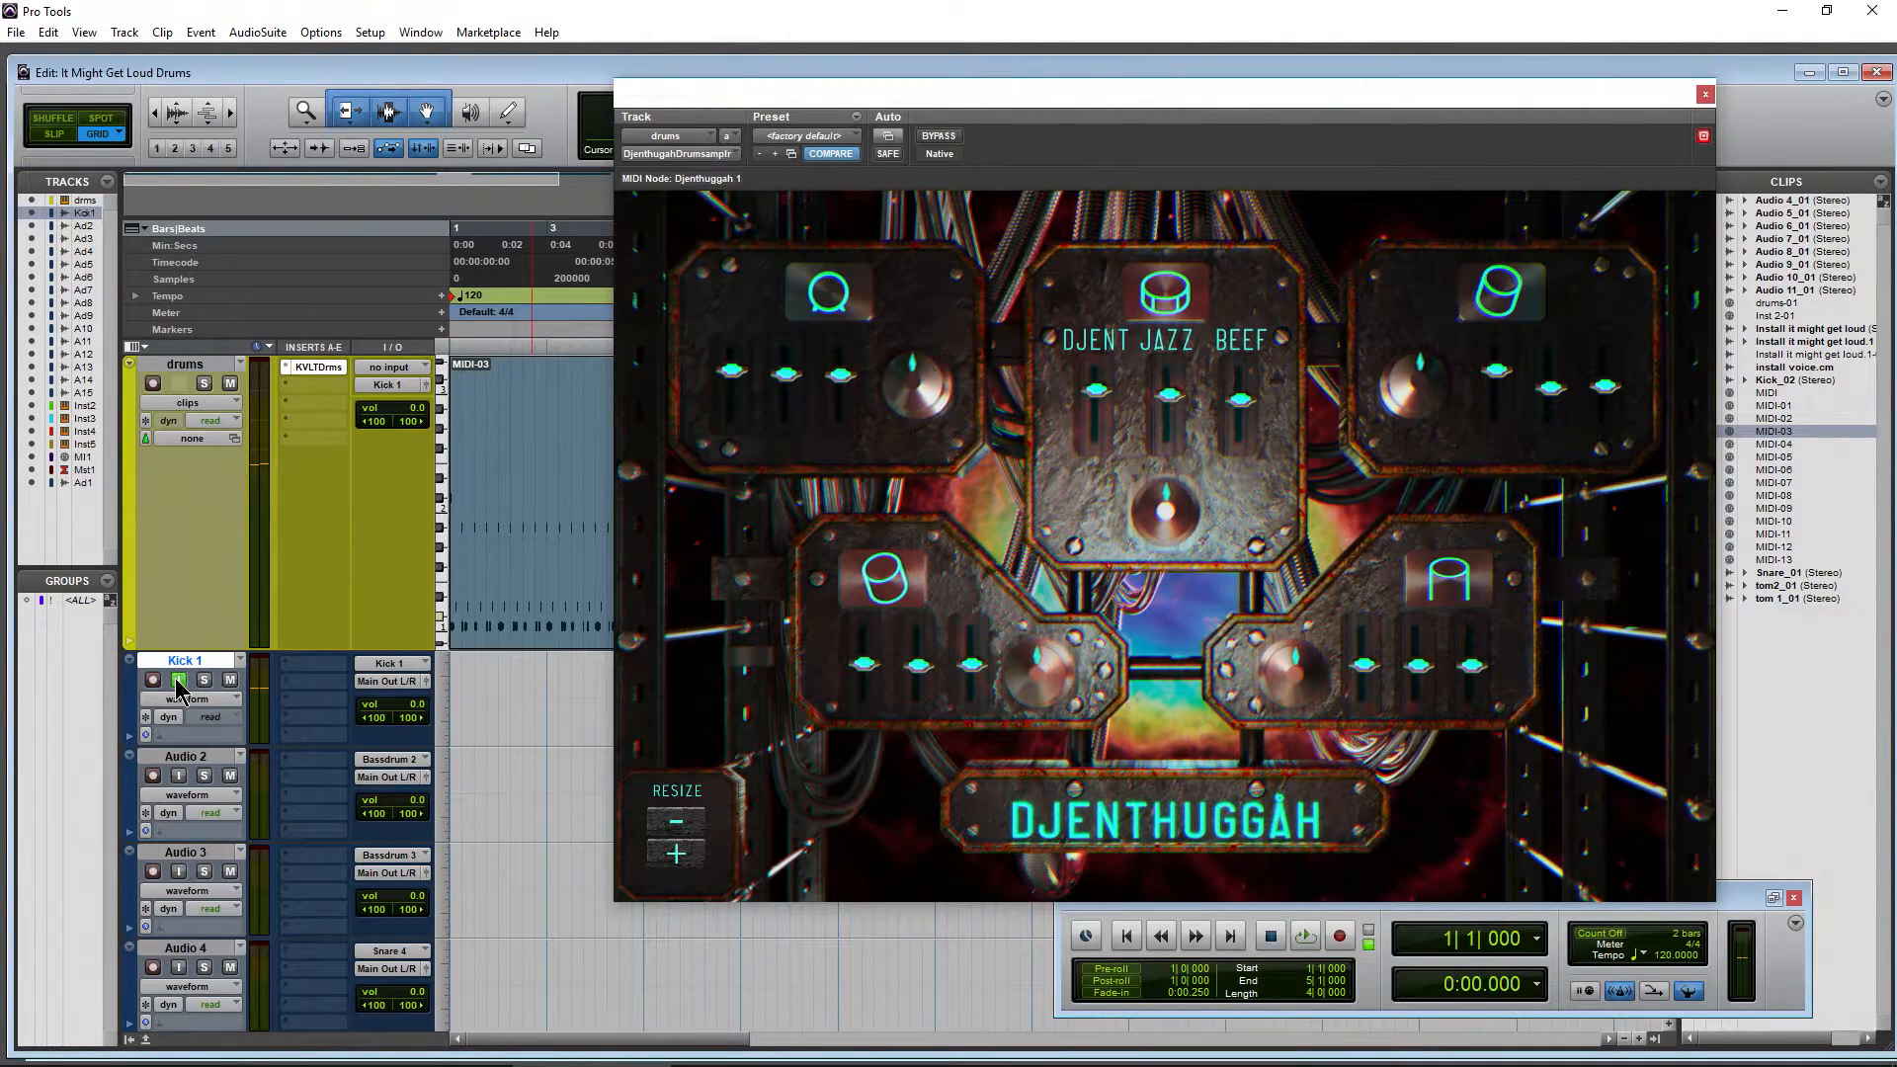
- Turn on input monitoring for Kick 1 and play the drum pattern through the tracks
left_click(178, 679)
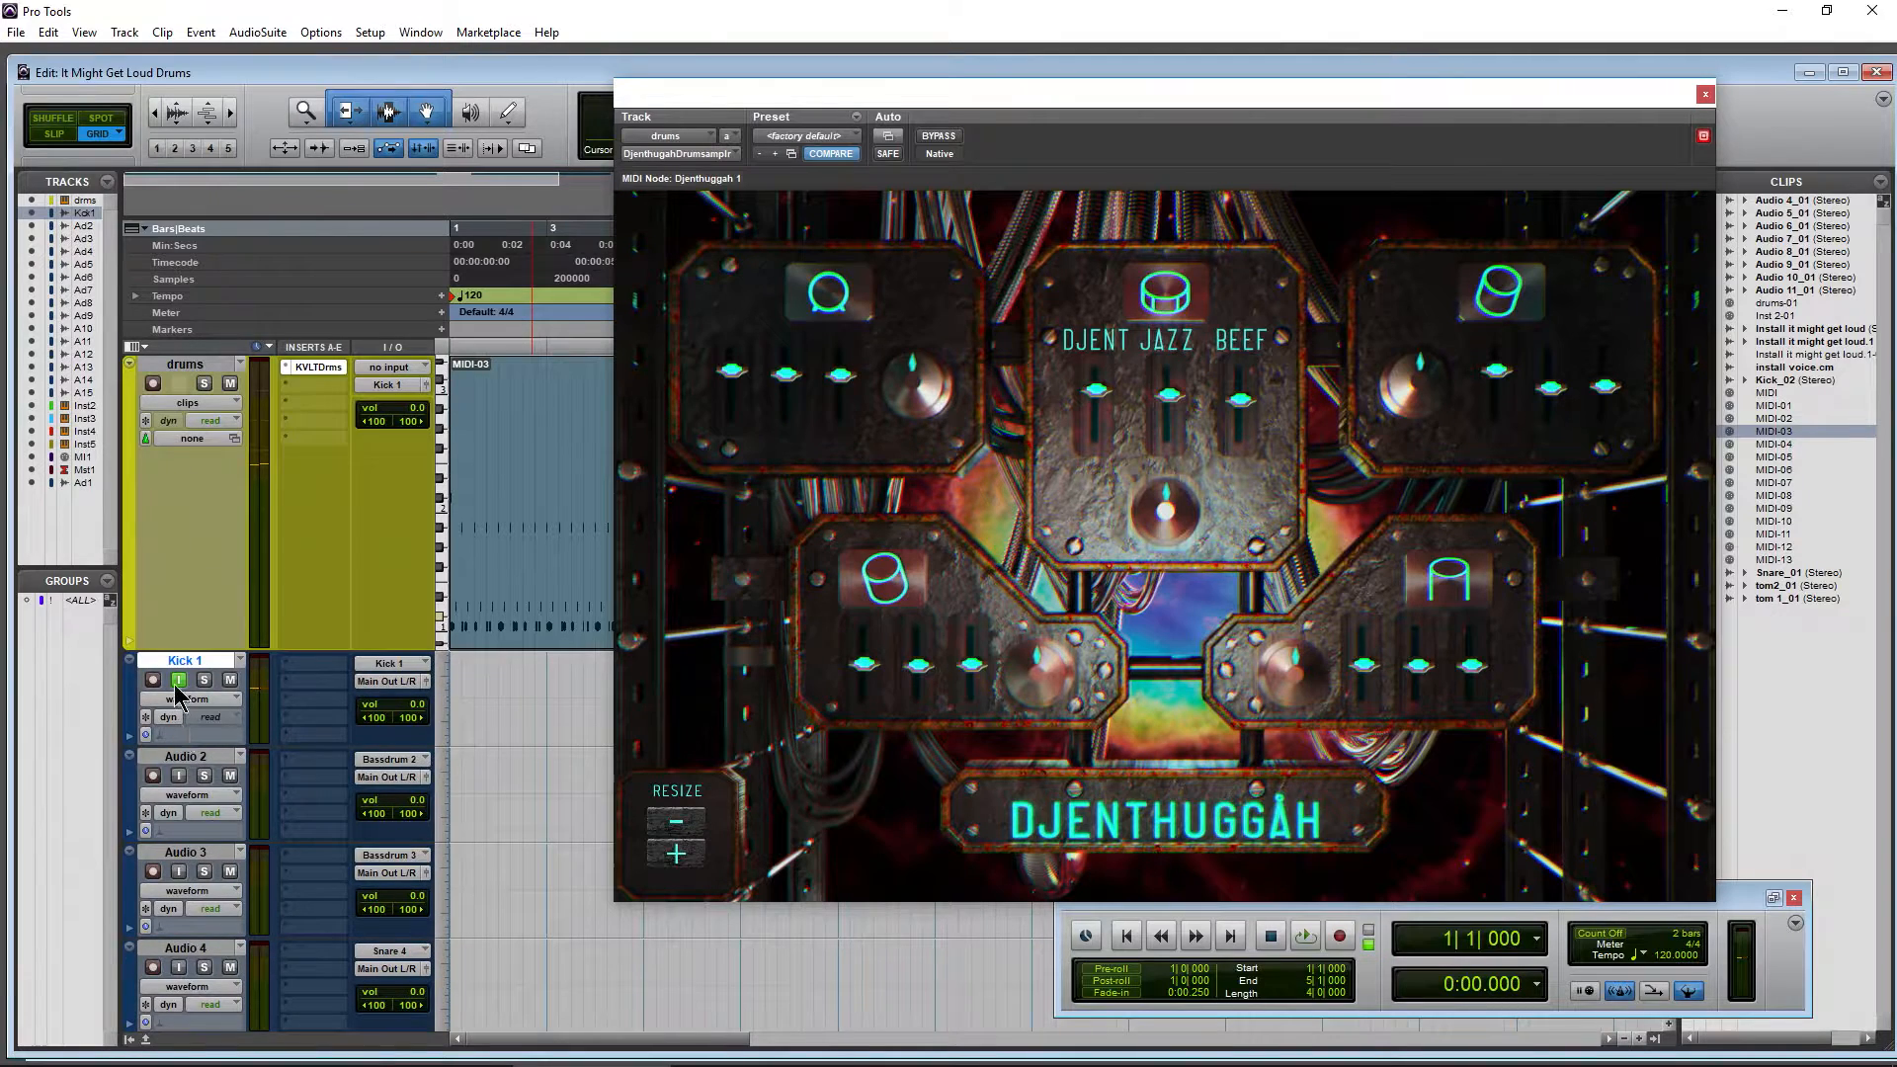
scroll("down", 3)
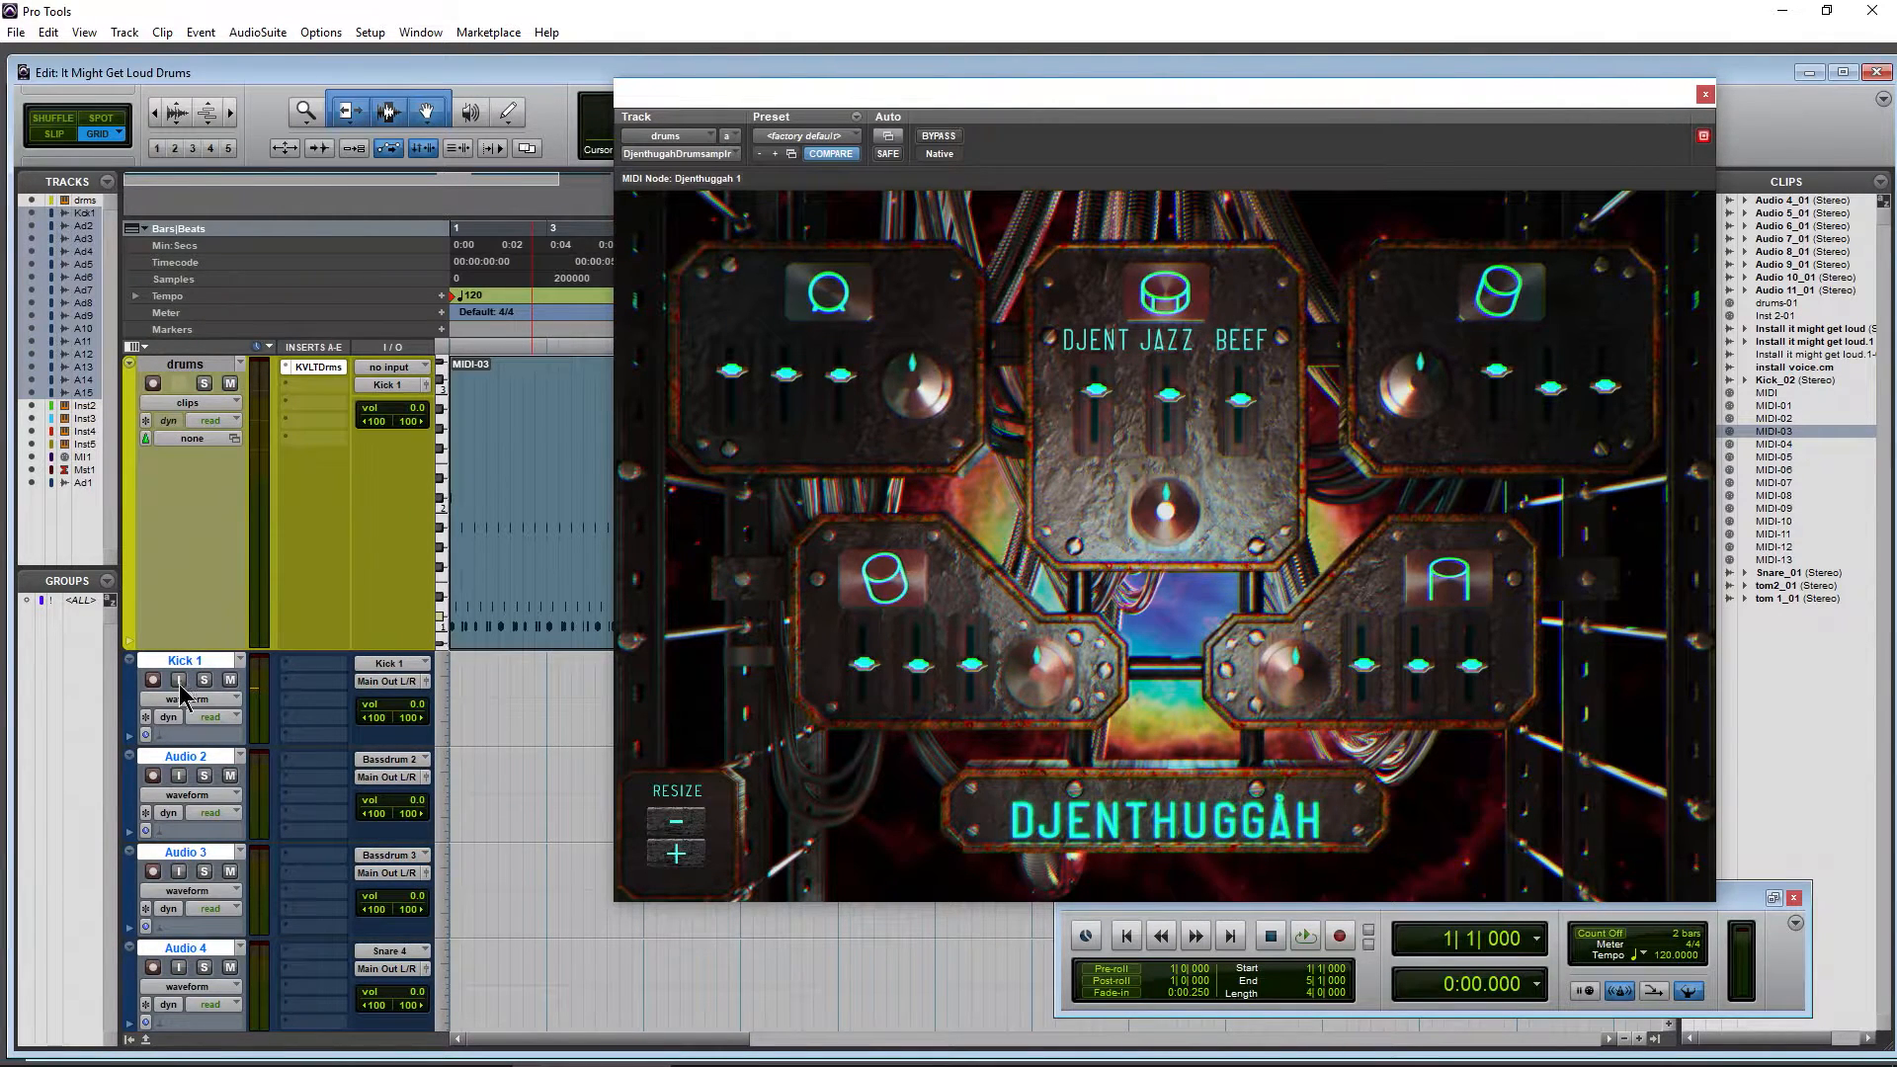
left_click(1304, 936)
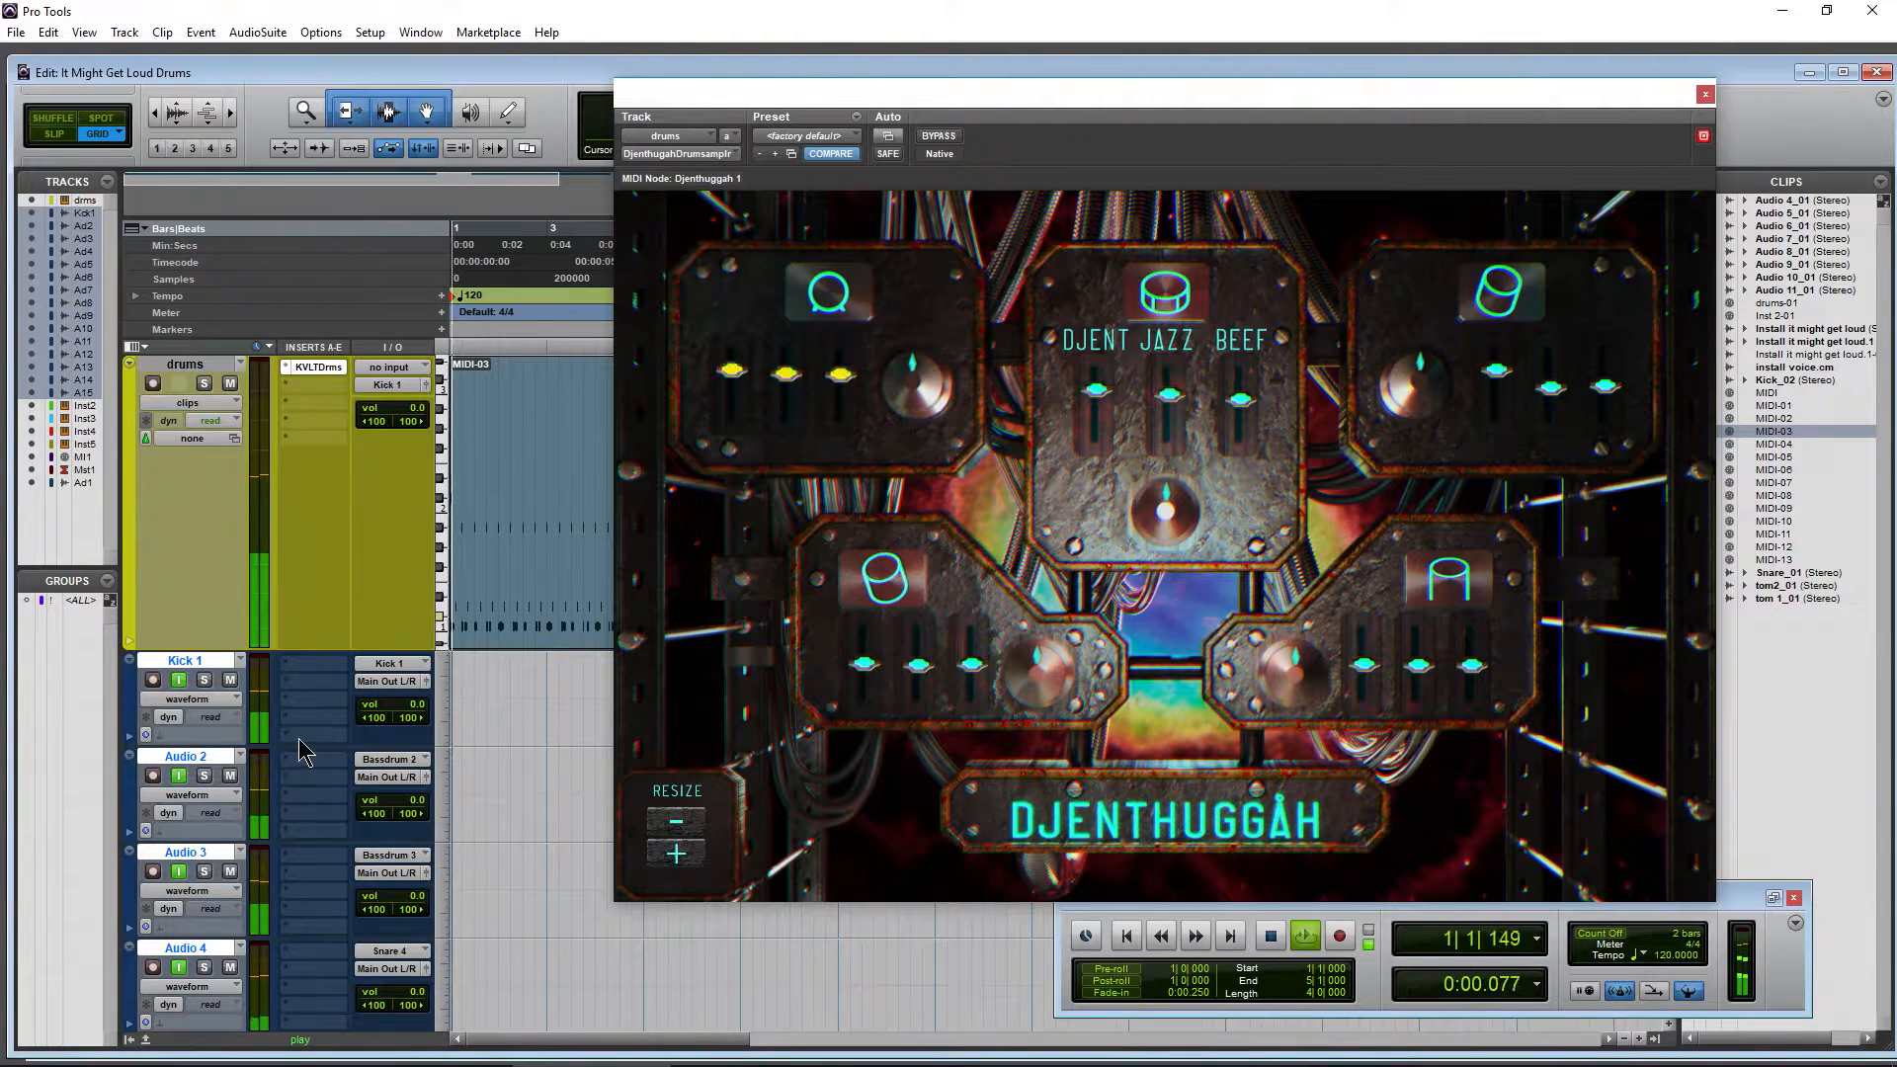
left_click(204, 680)
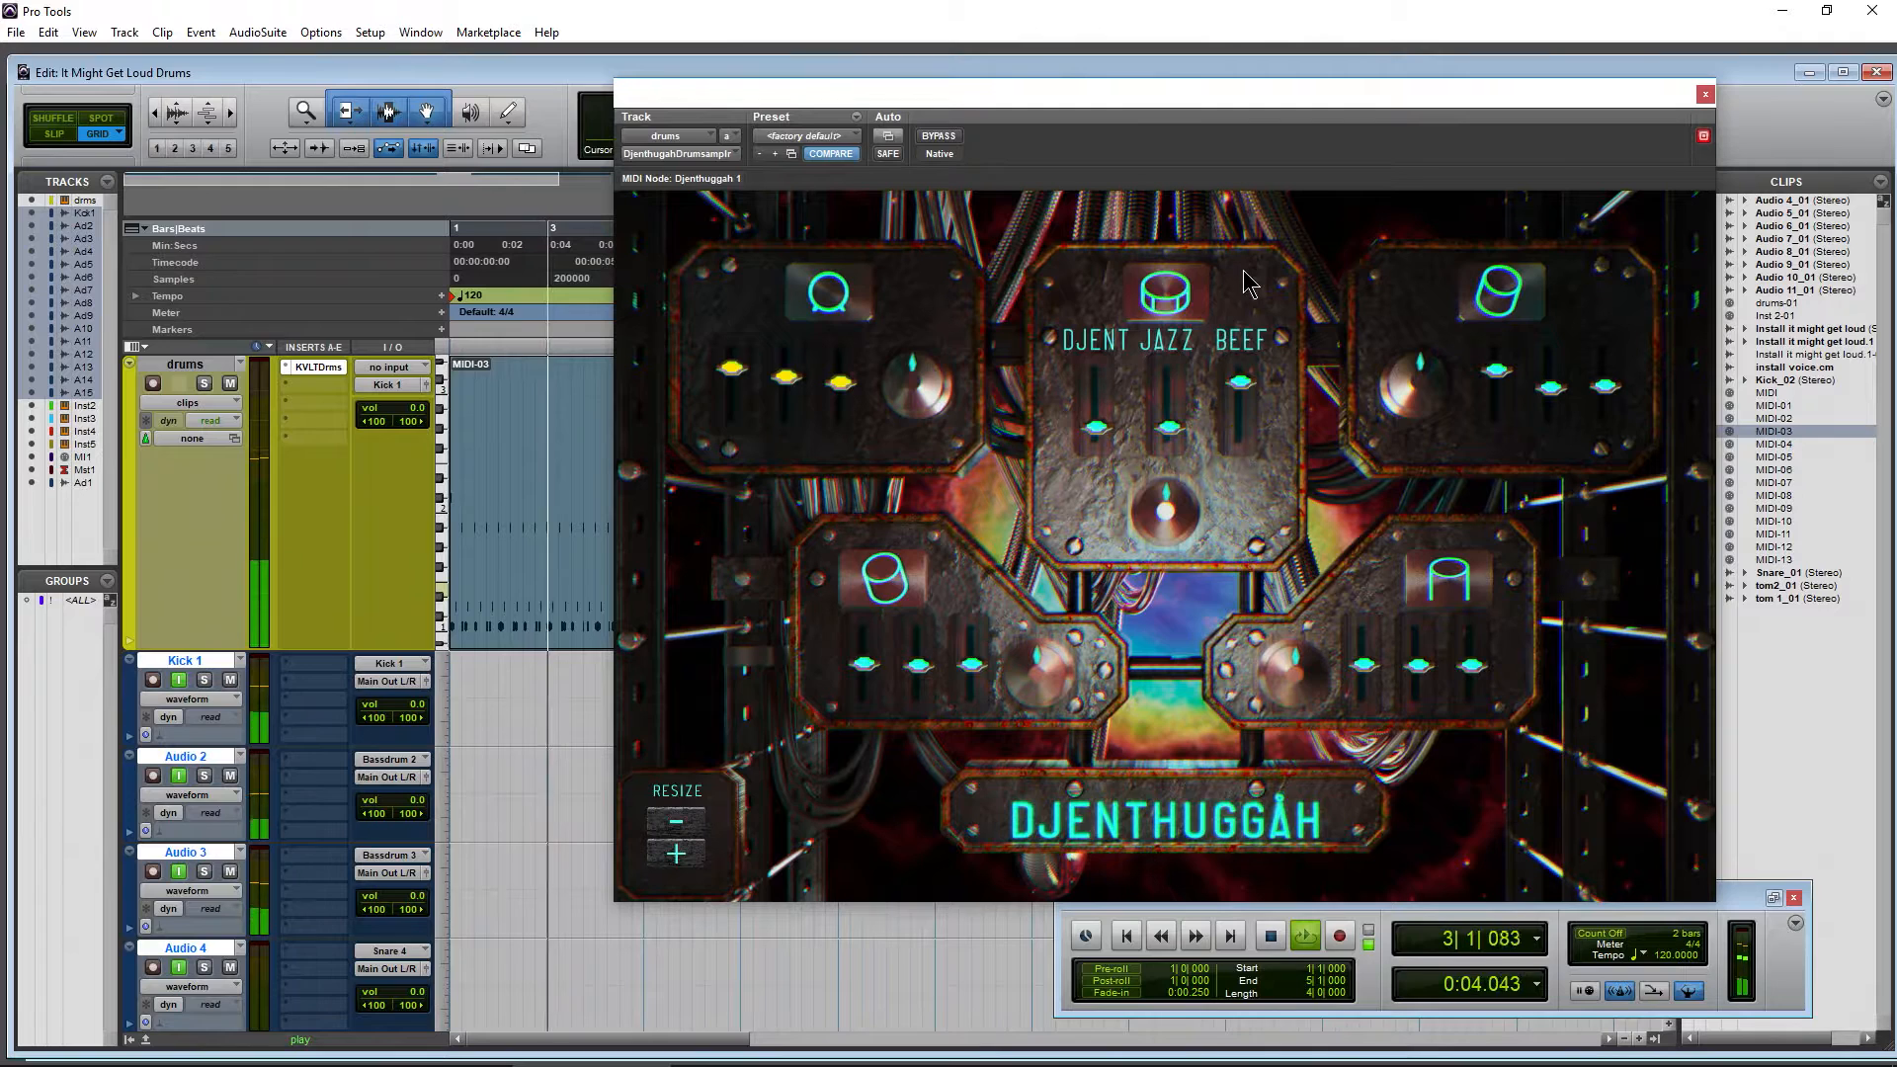
mouse_move(1164, 437)
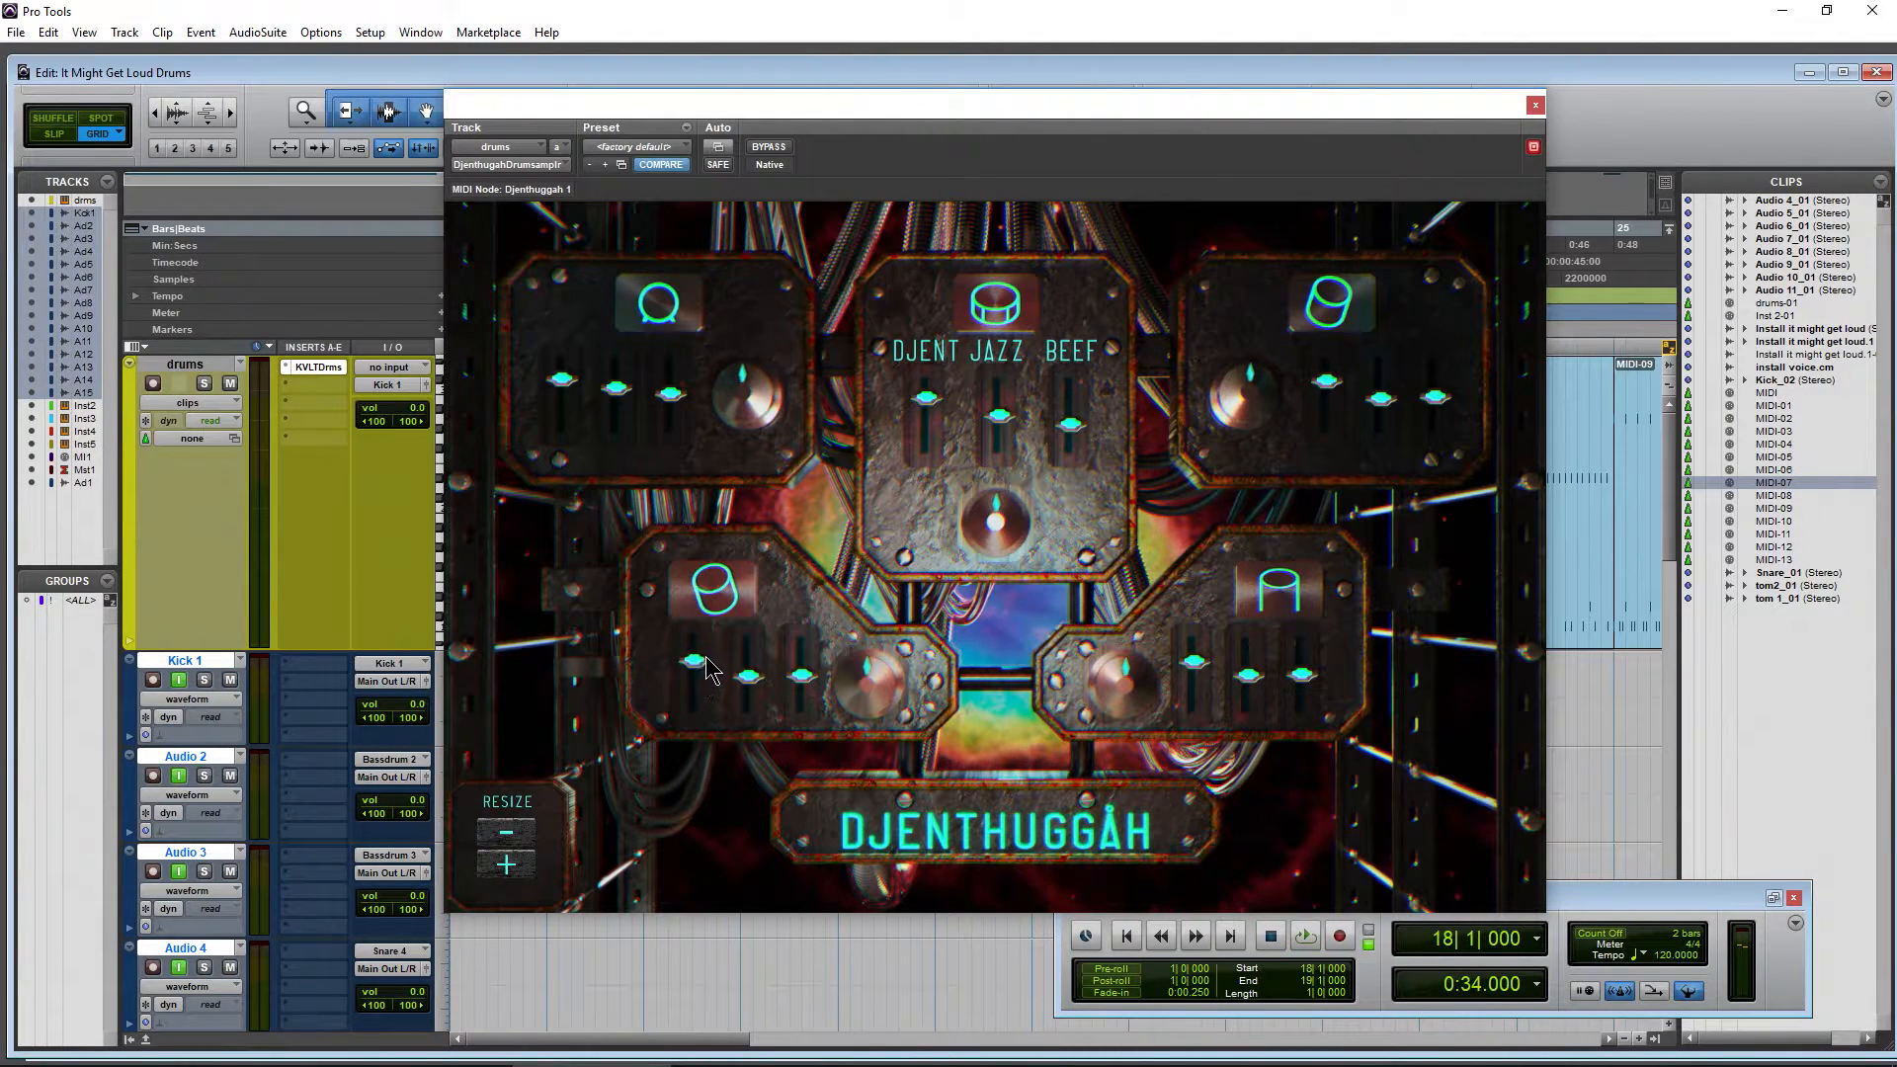
mouse_move(1379, 879)
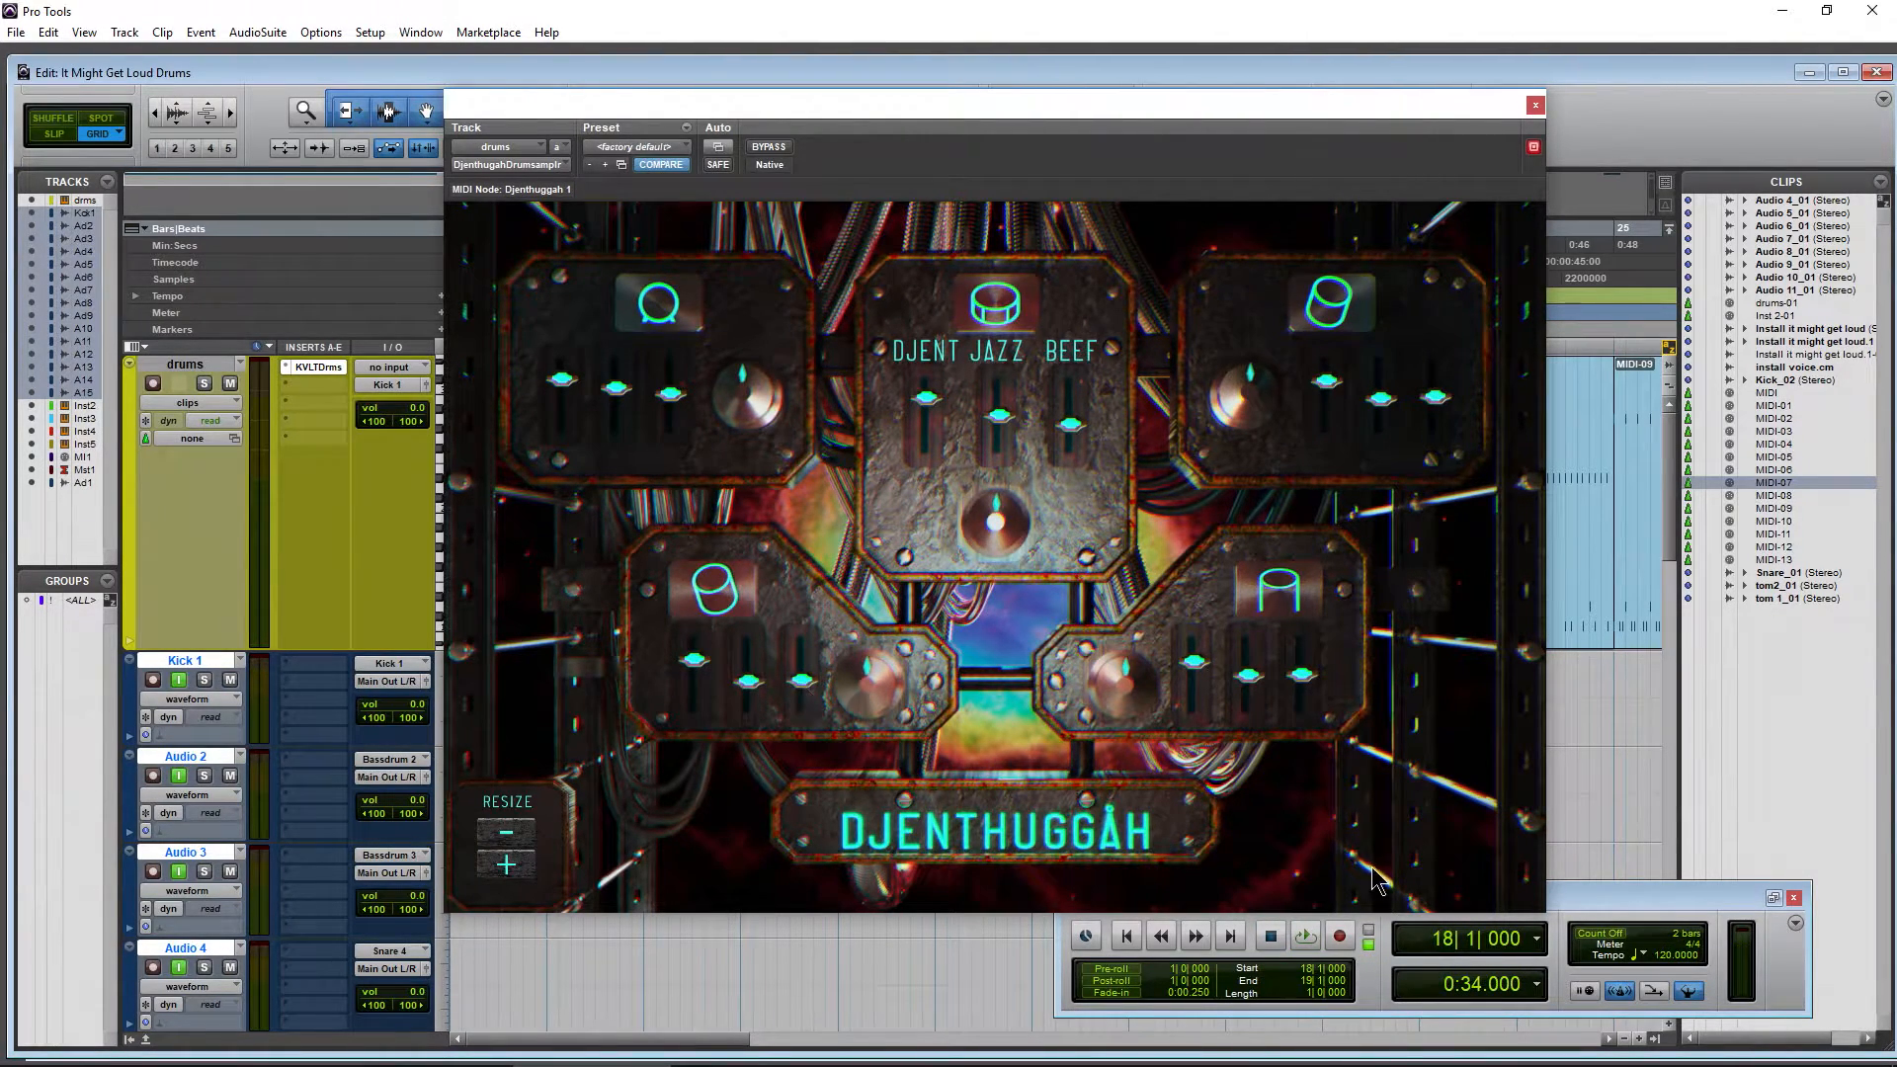
mouse_move(1352, 393)
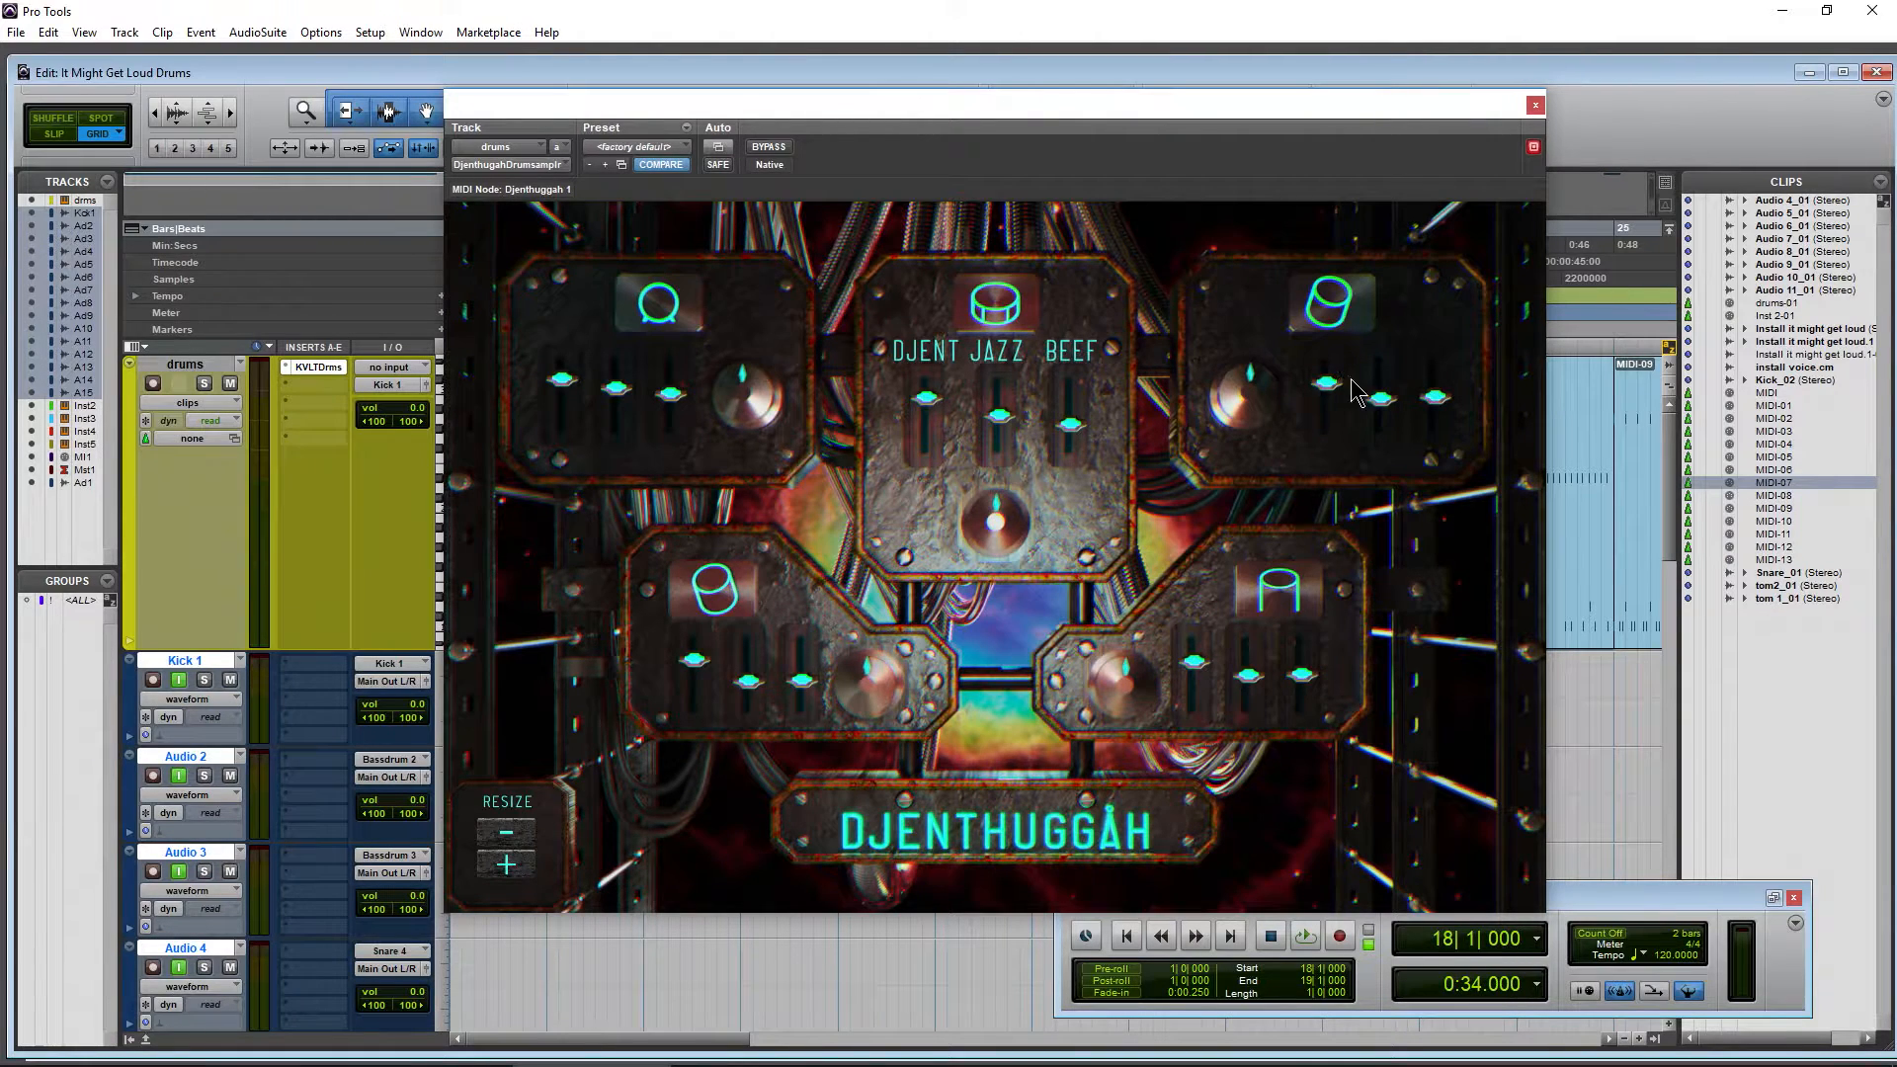
mouse_move(1385, 420)
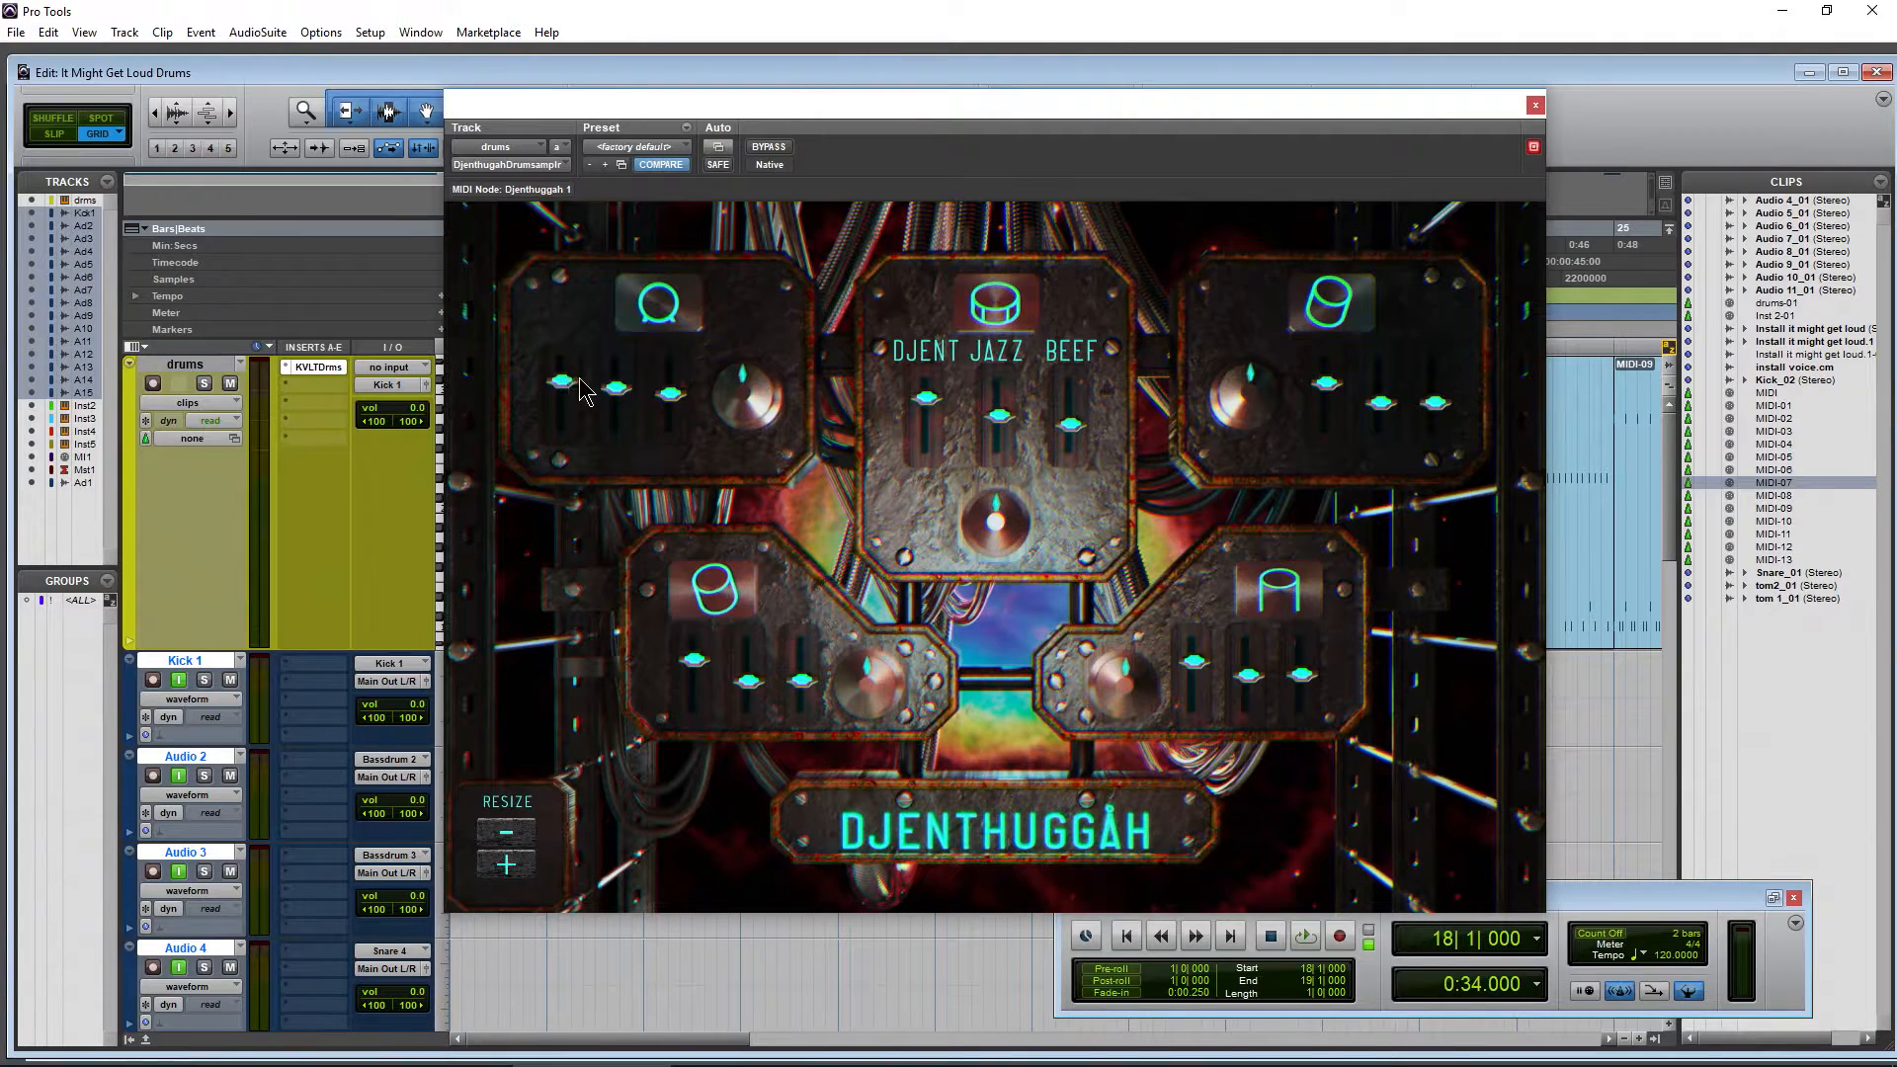
mouse_move(991, 424)
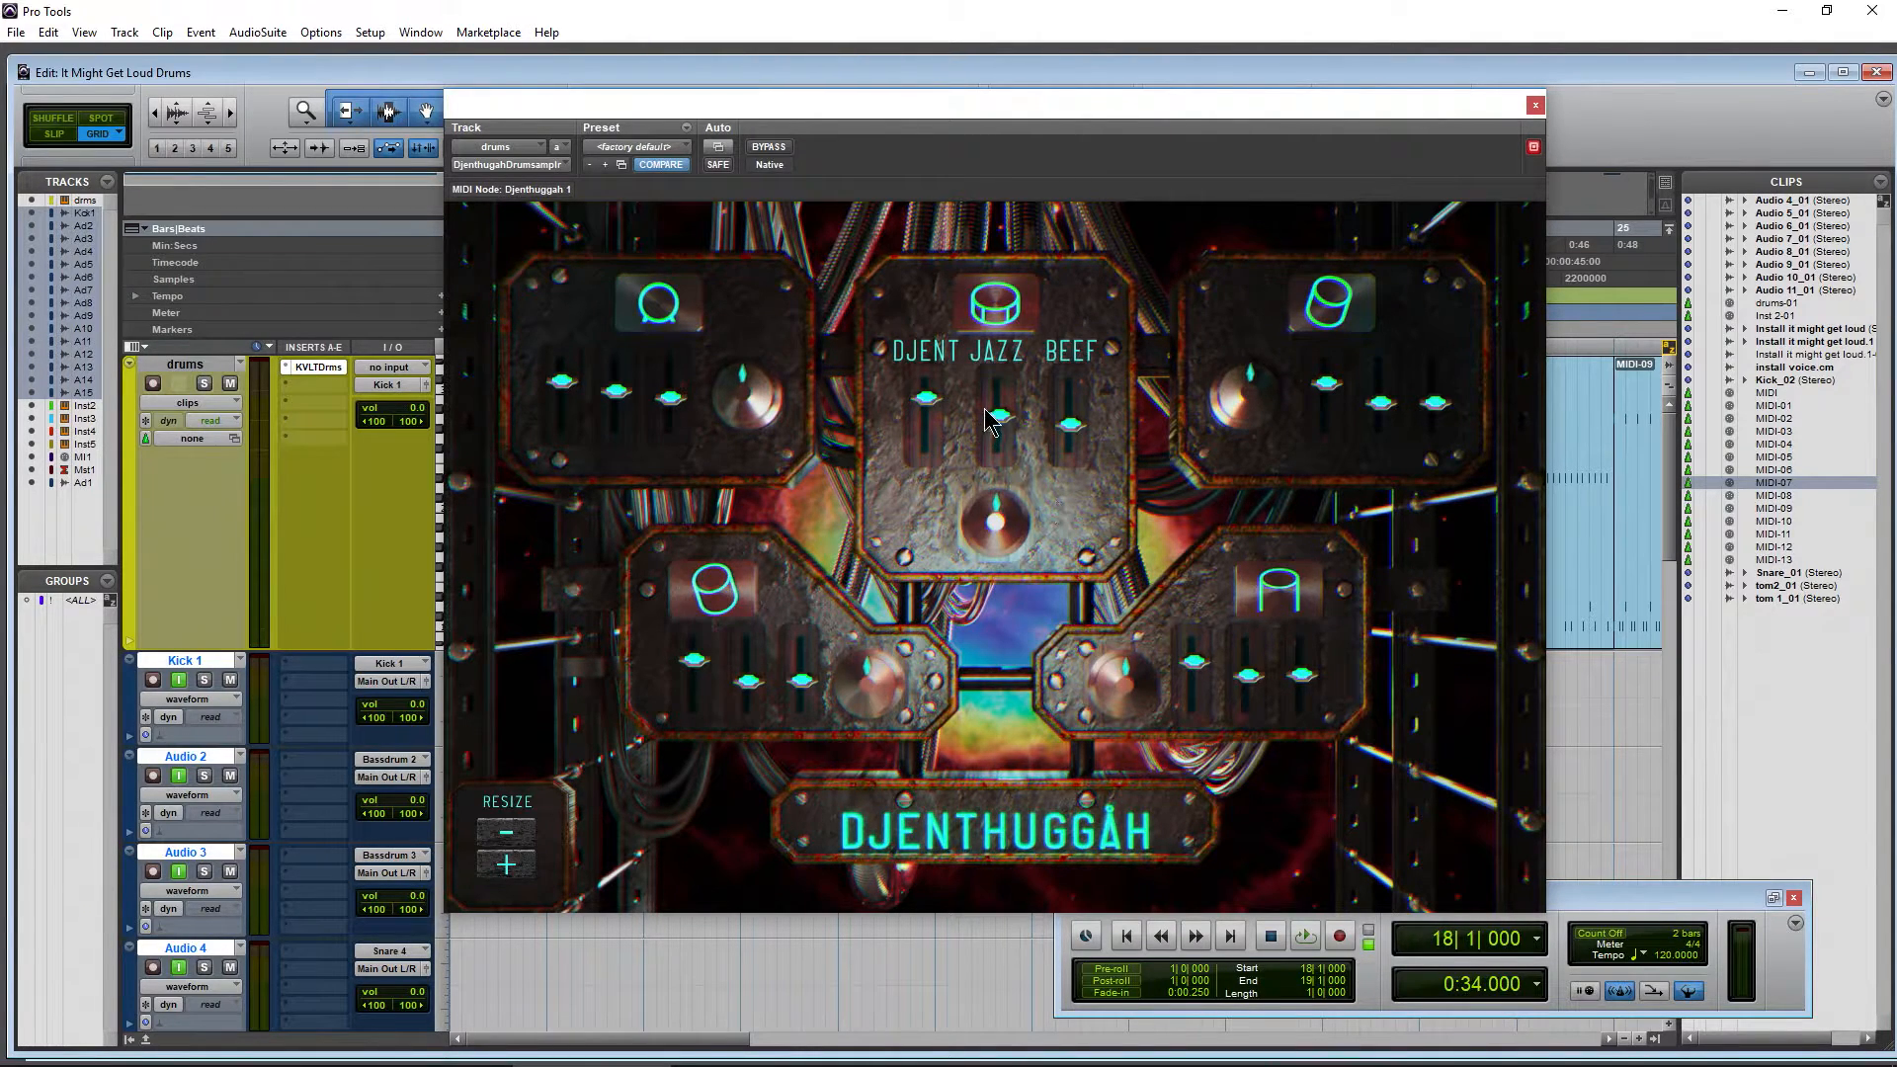
mouse_move(1104, 859)
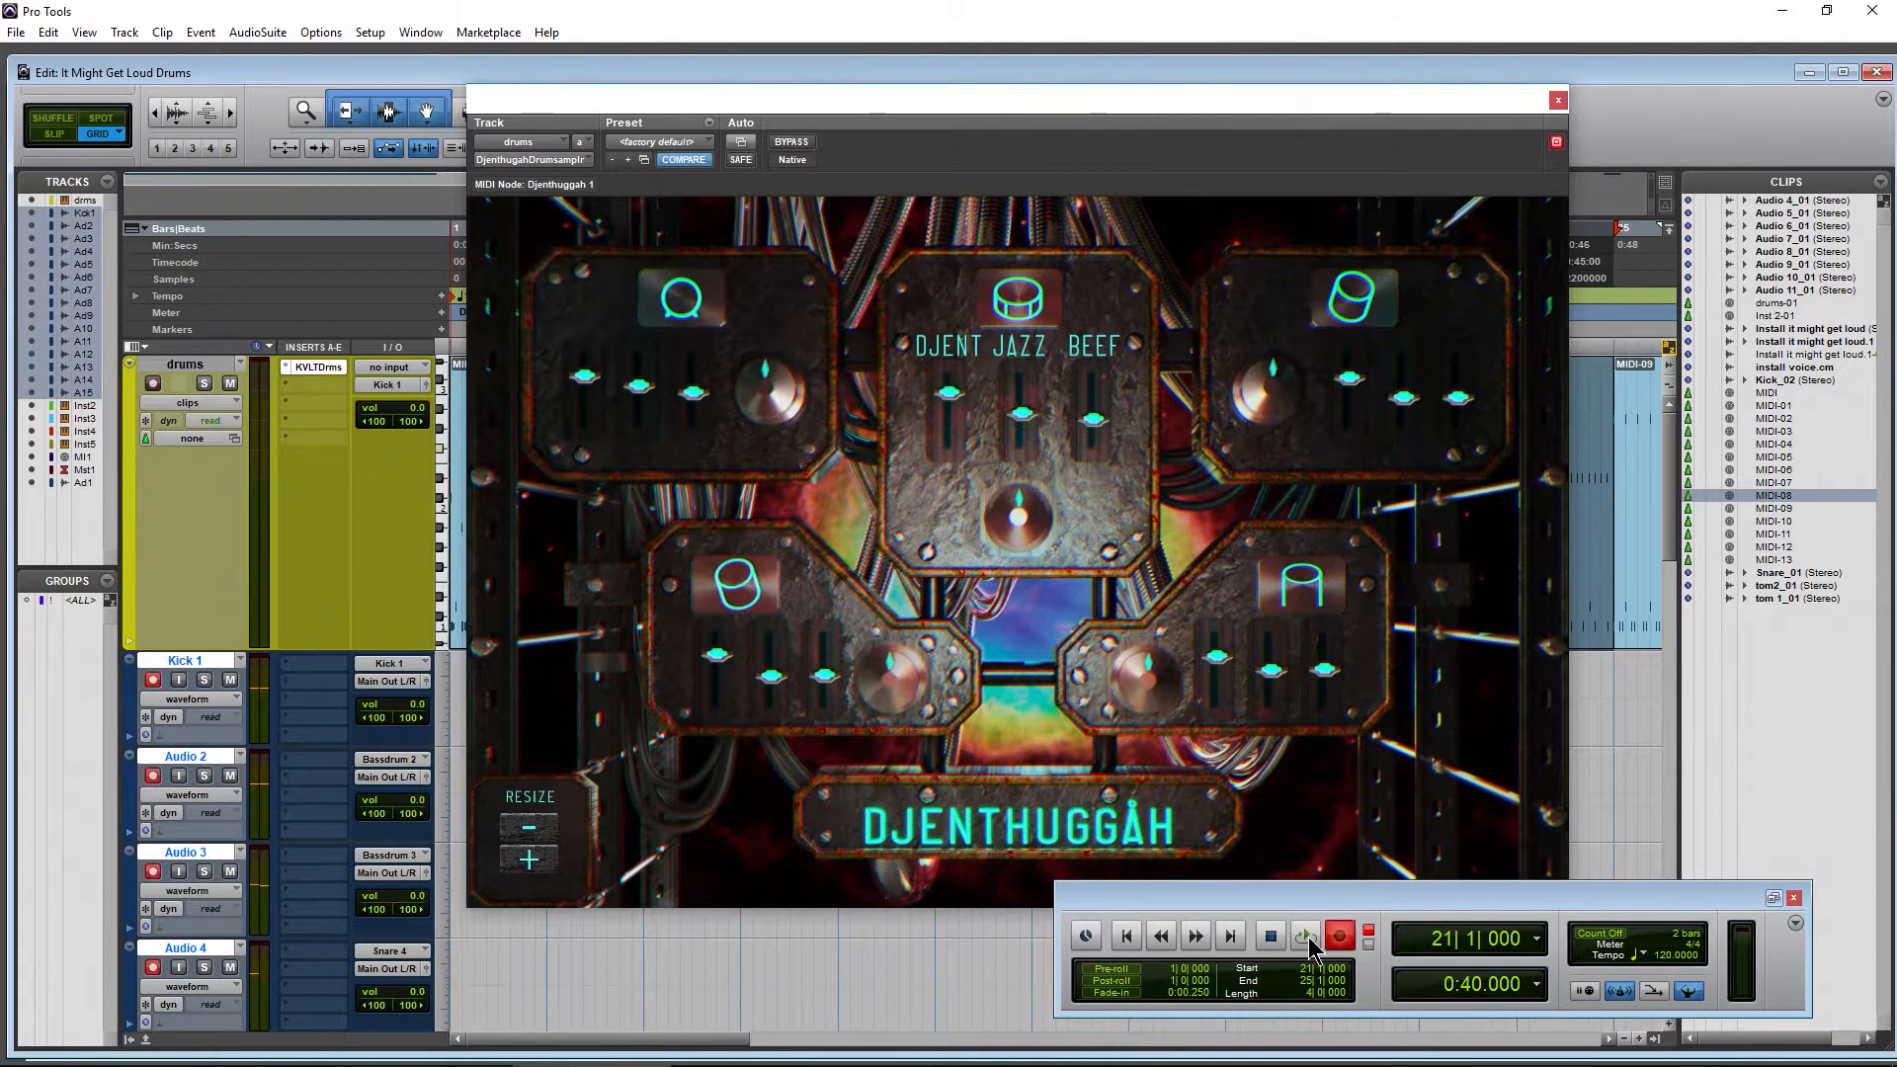
- Record the drum outputs into new clips such as Kick 1_01 and Audio 2_01
left_click(1304, 938)
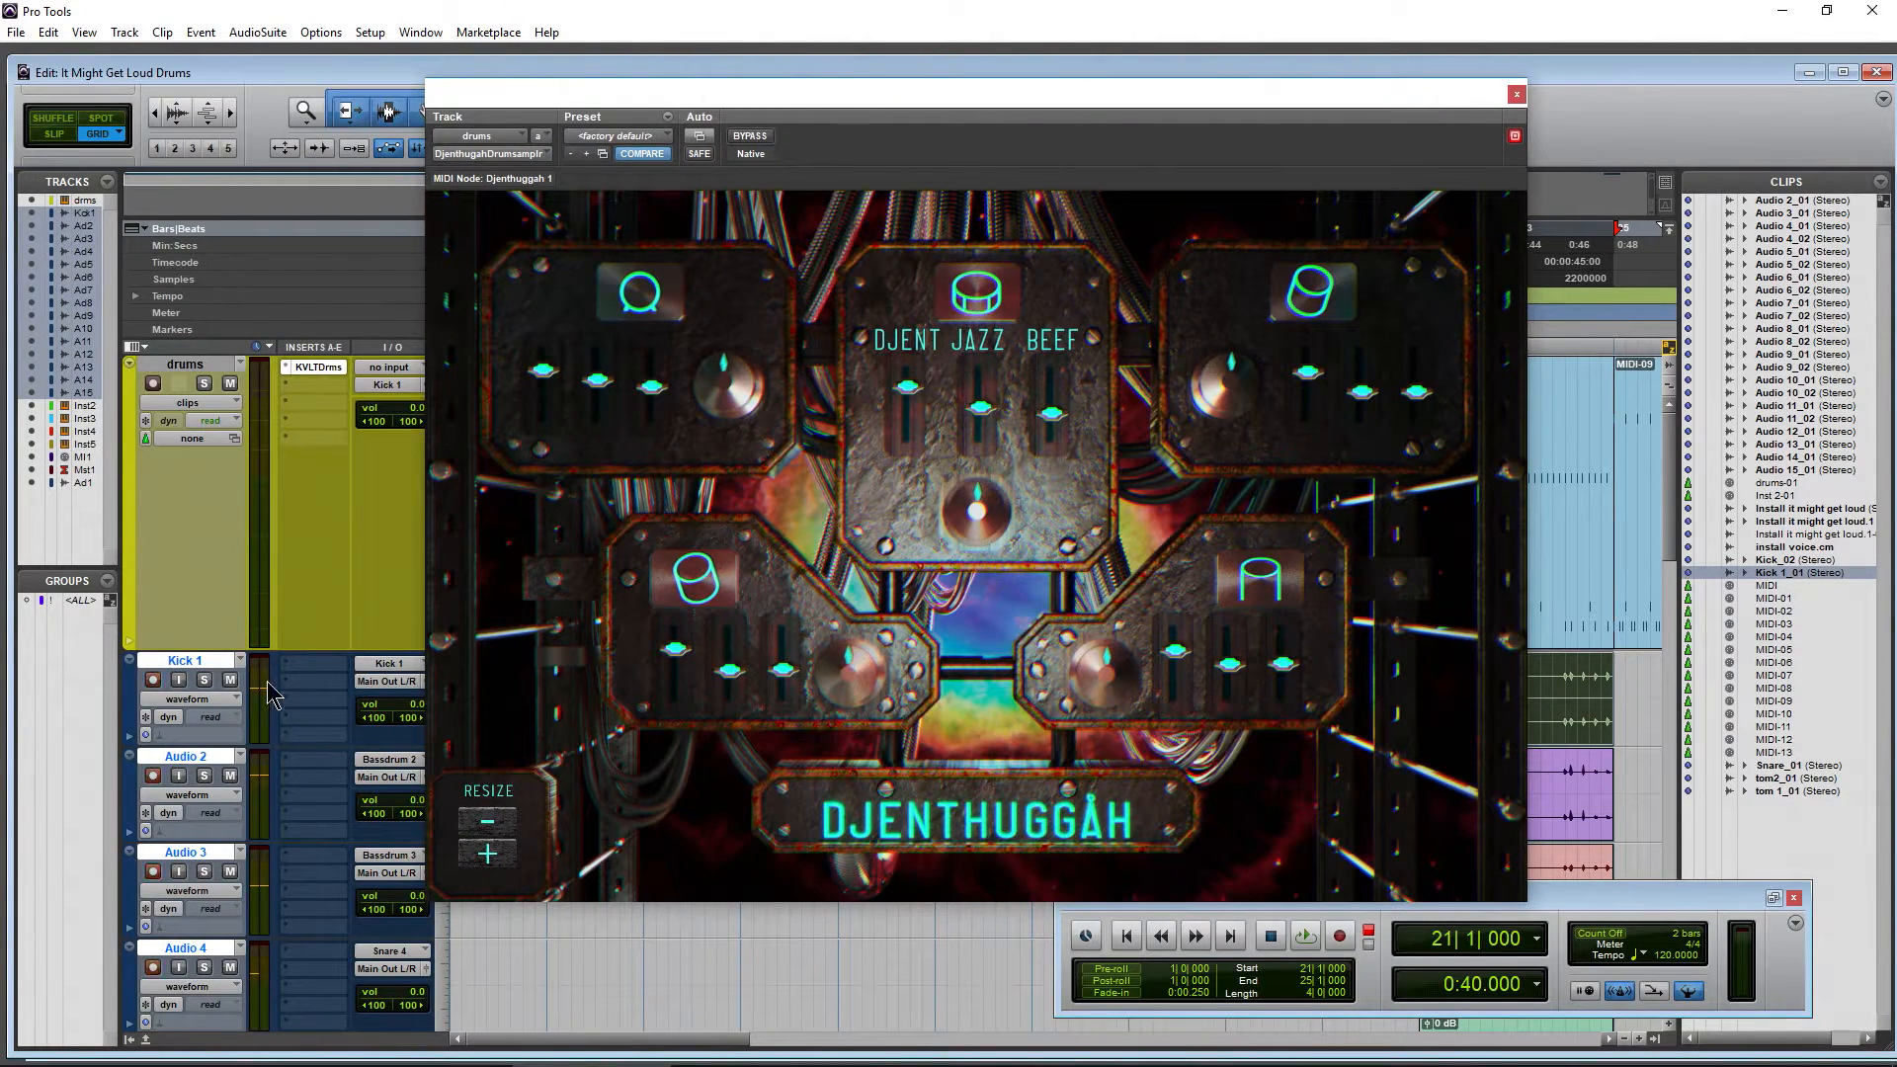
mouse_move(317, 678)
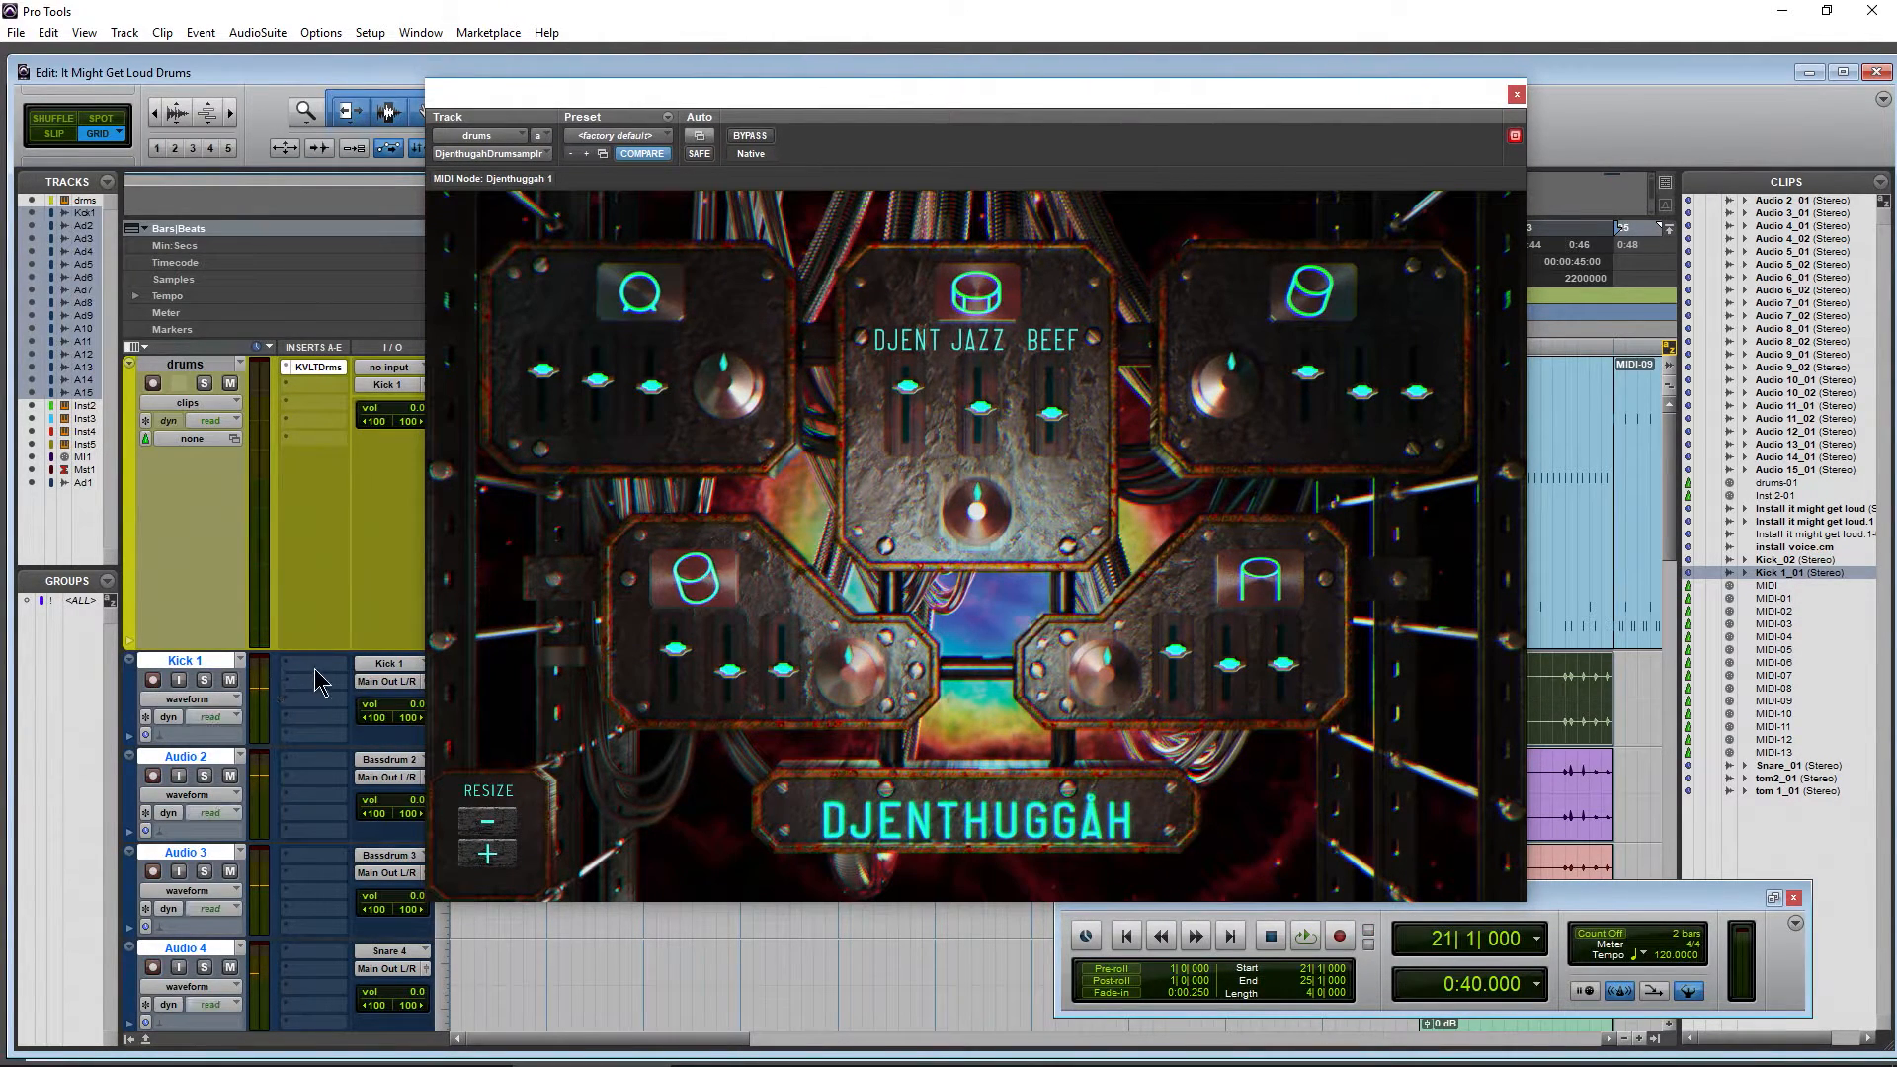
left_click(308, 678)
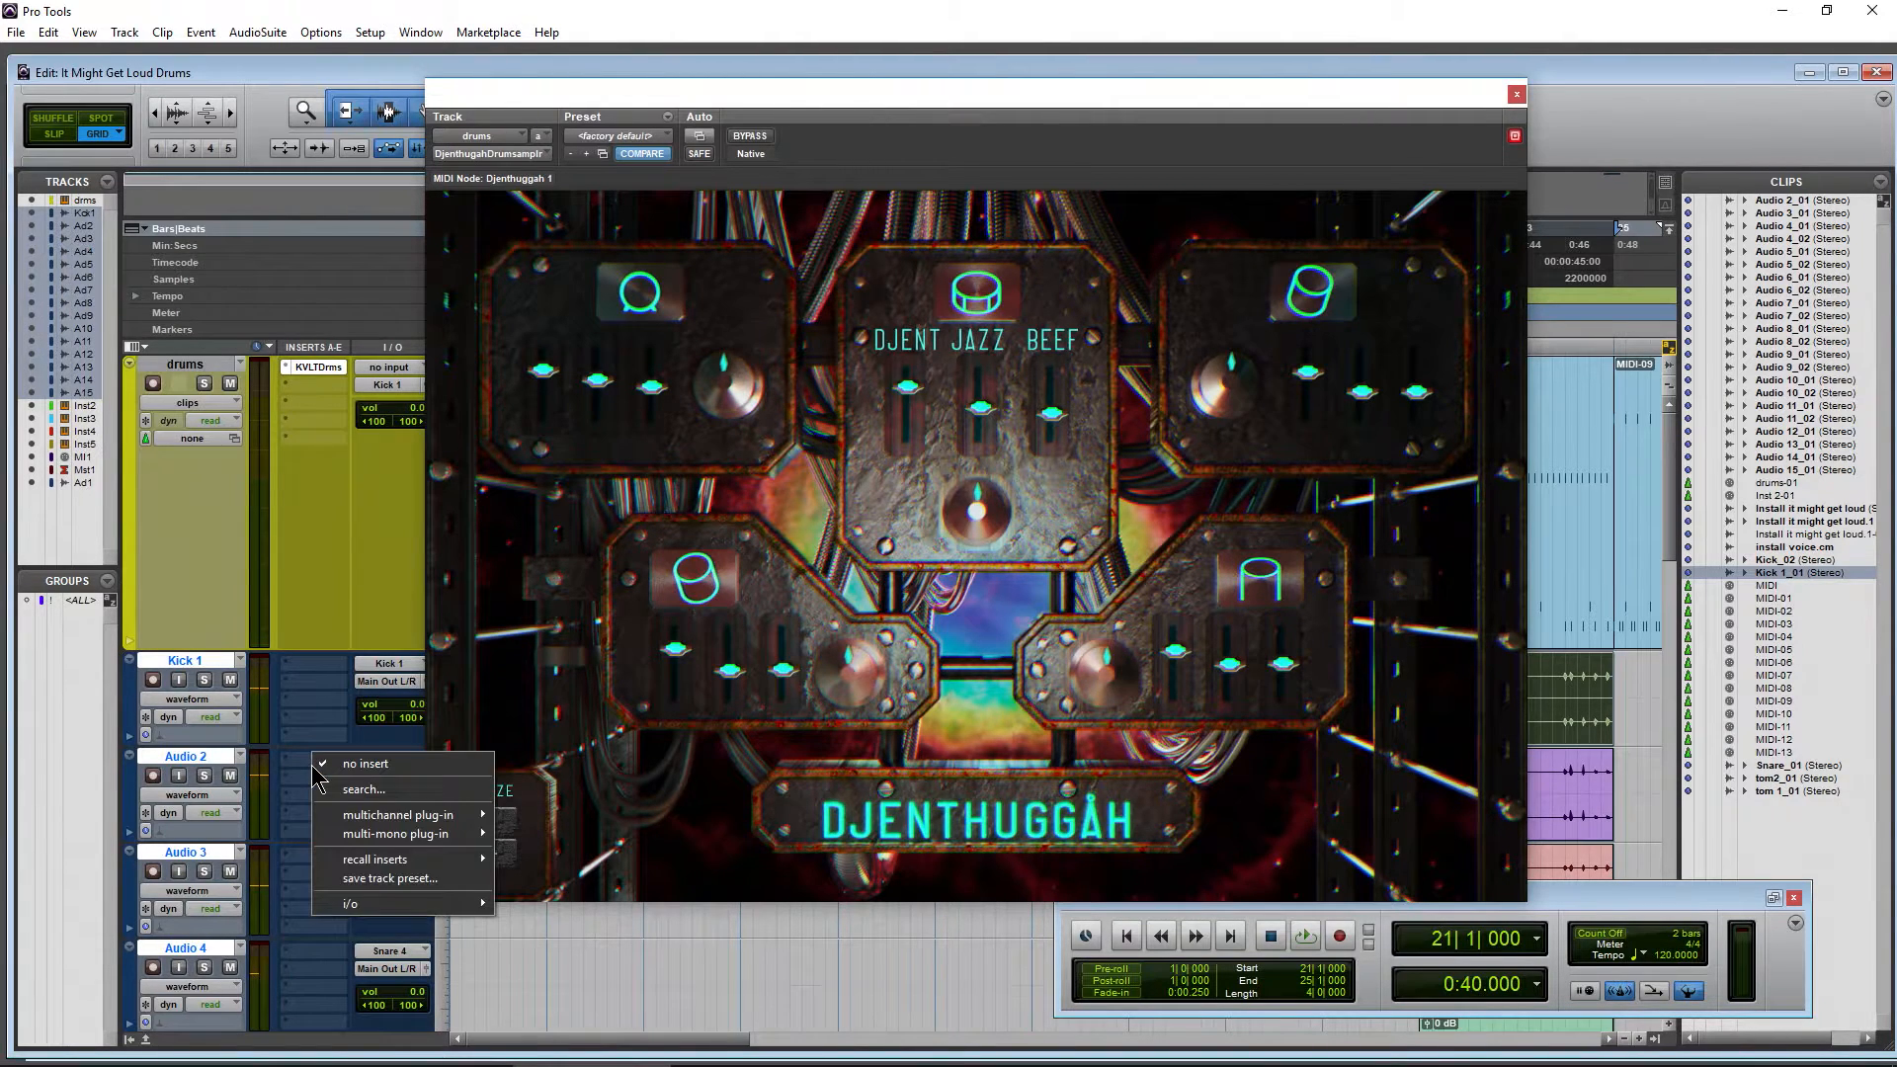
left_click(395, 813)
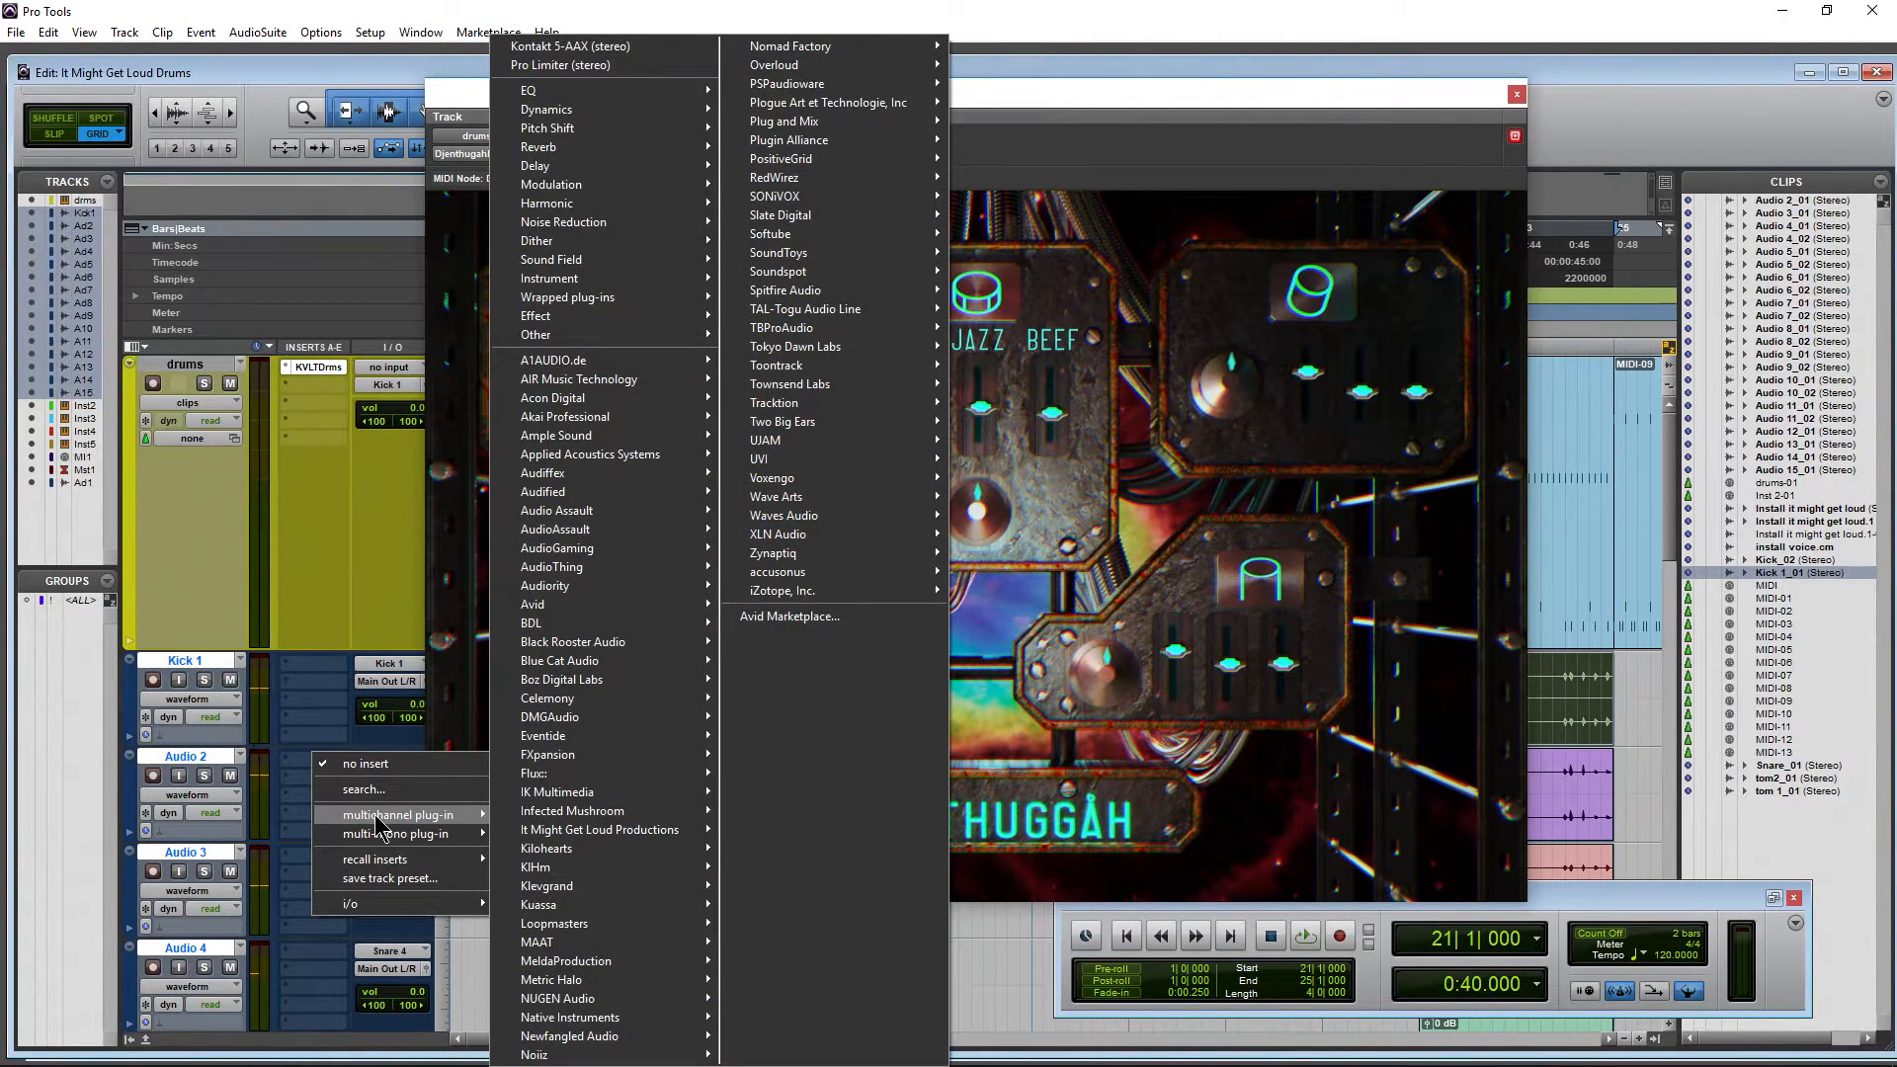
mouse_move(592, 814)
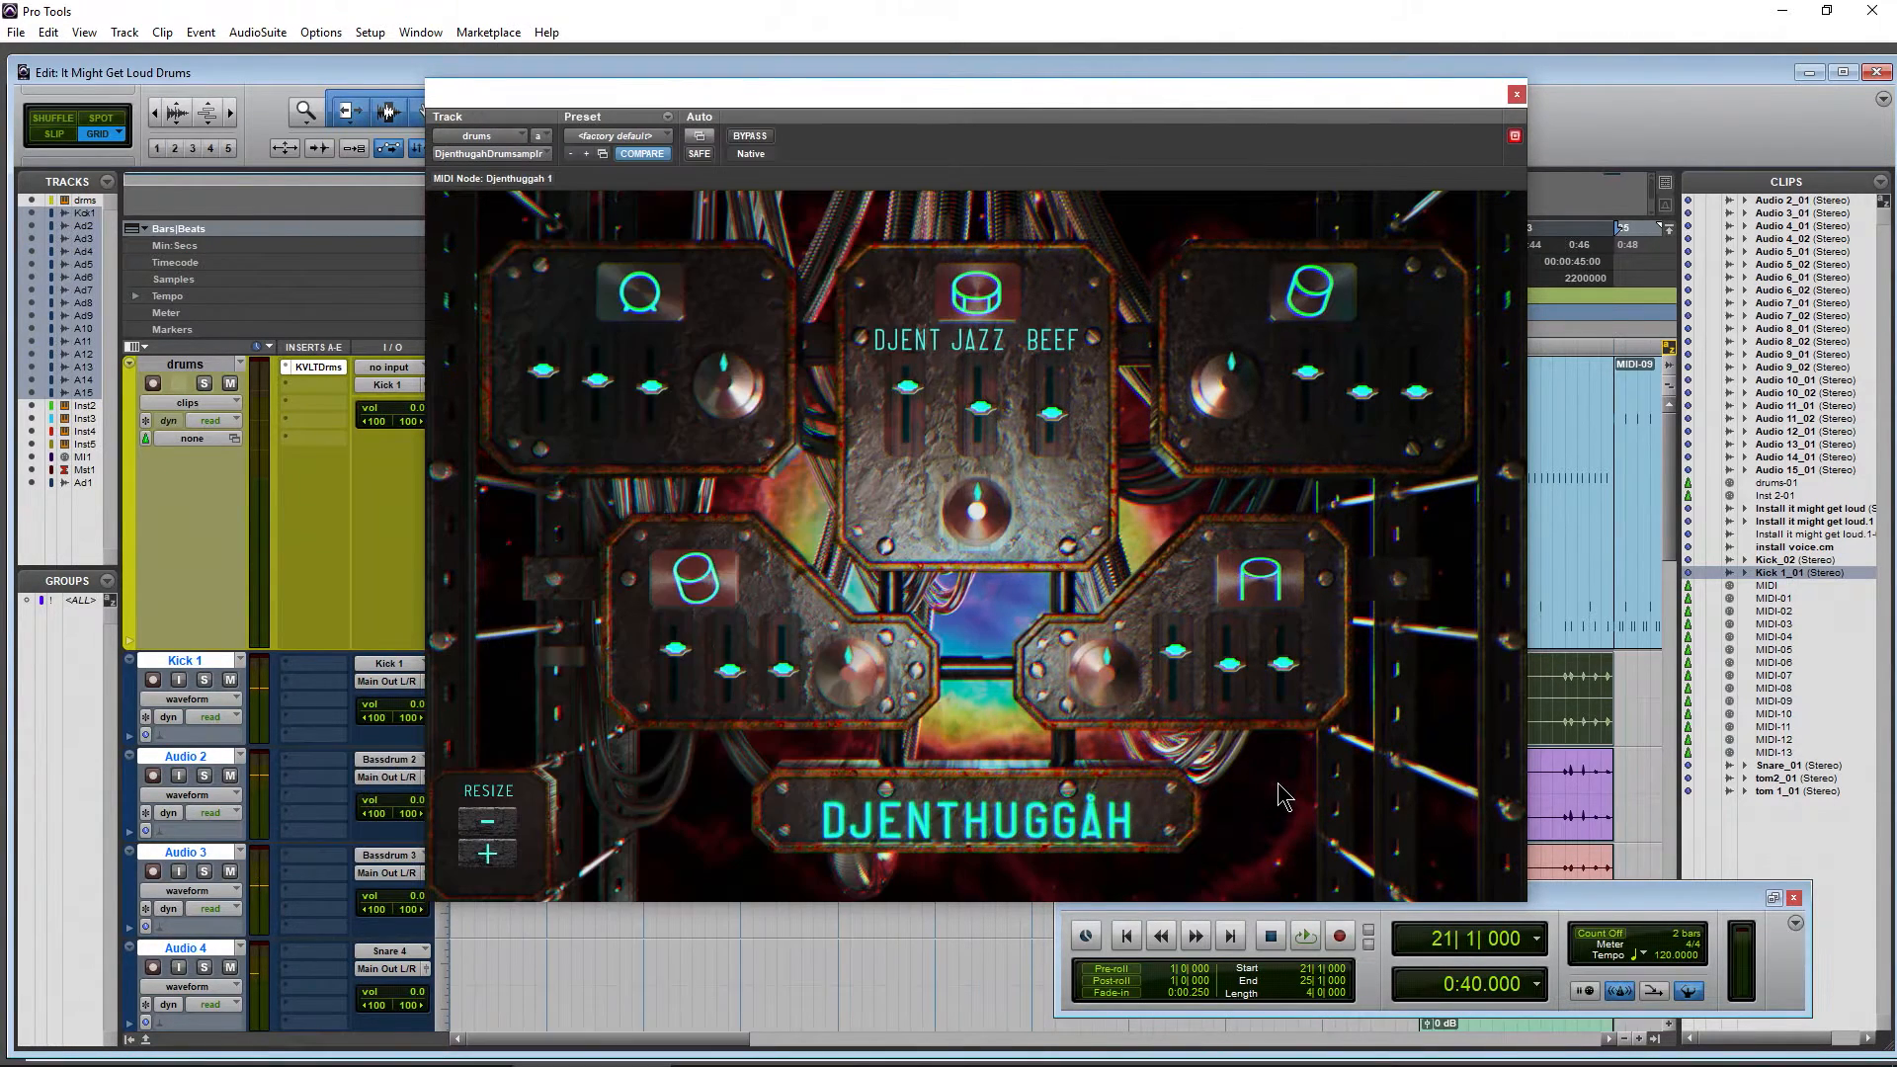
mouse_move(1050, 691)
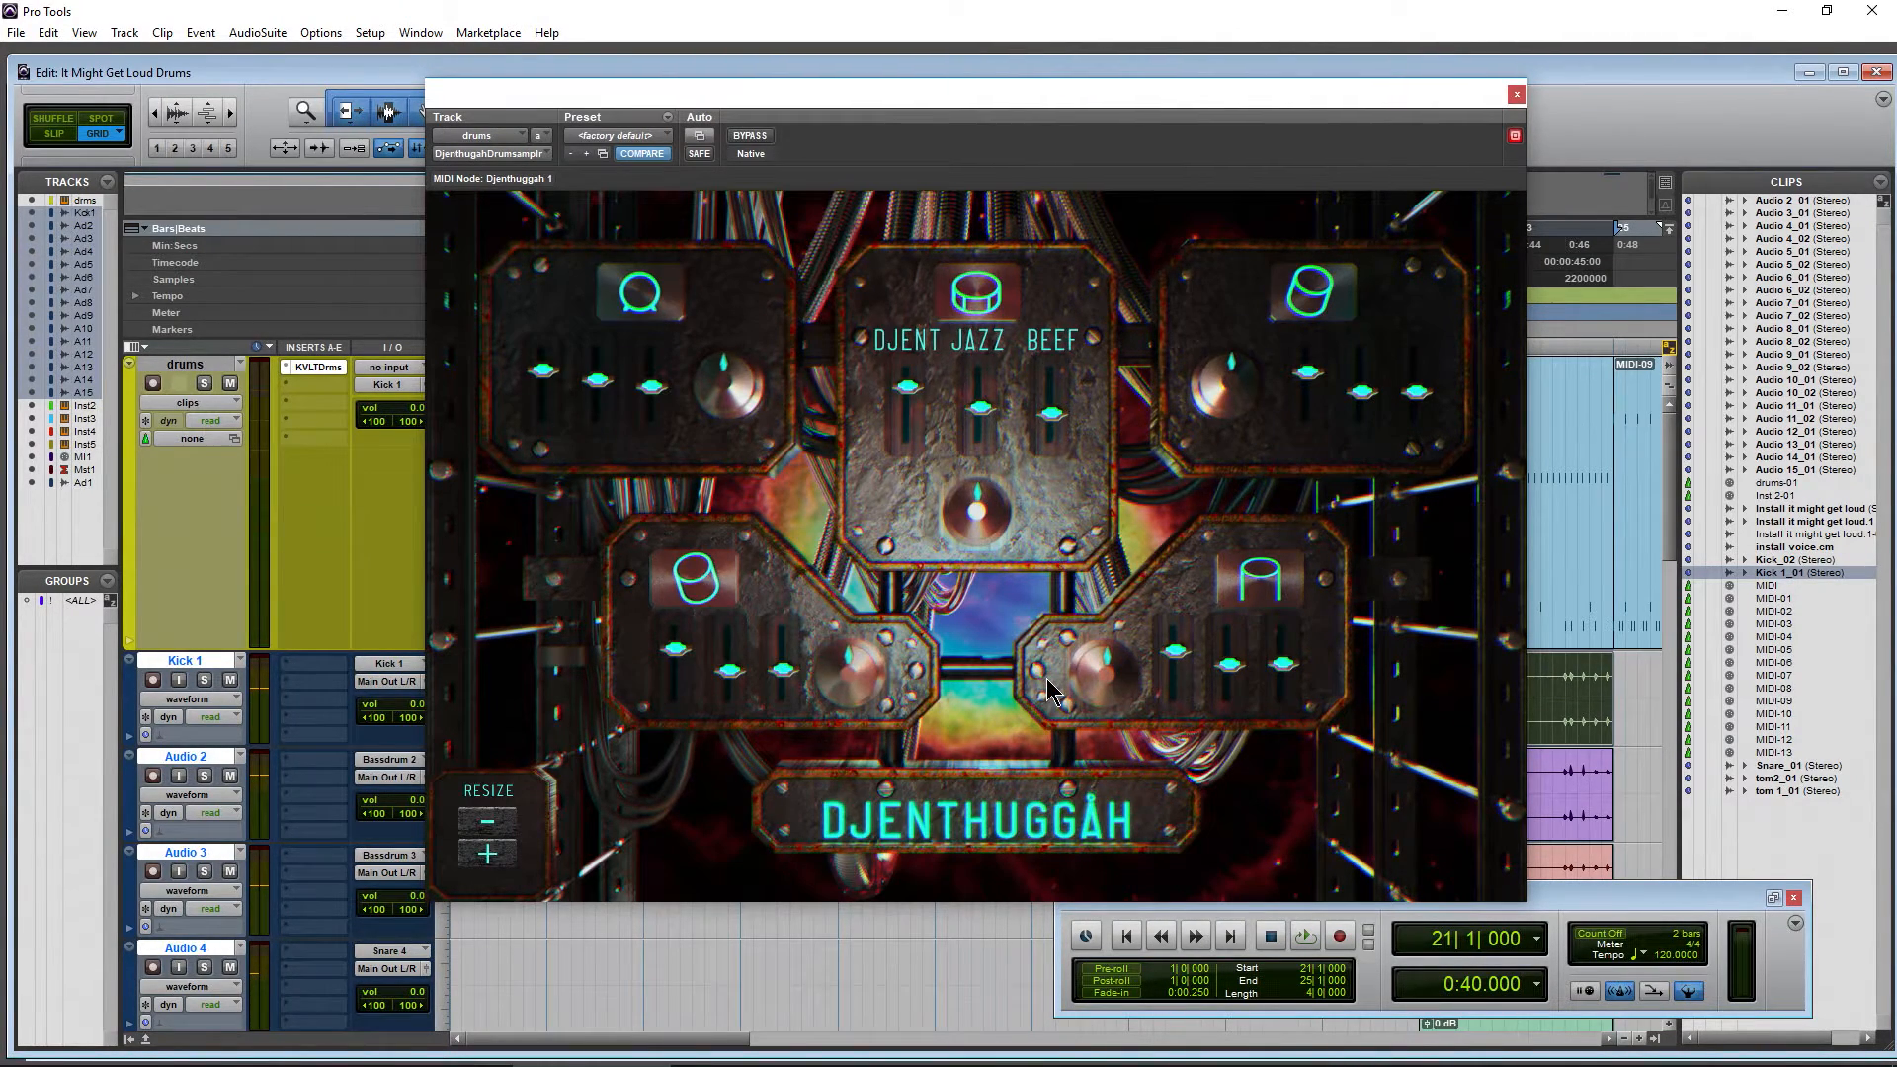
mouse_move(1077, 632)
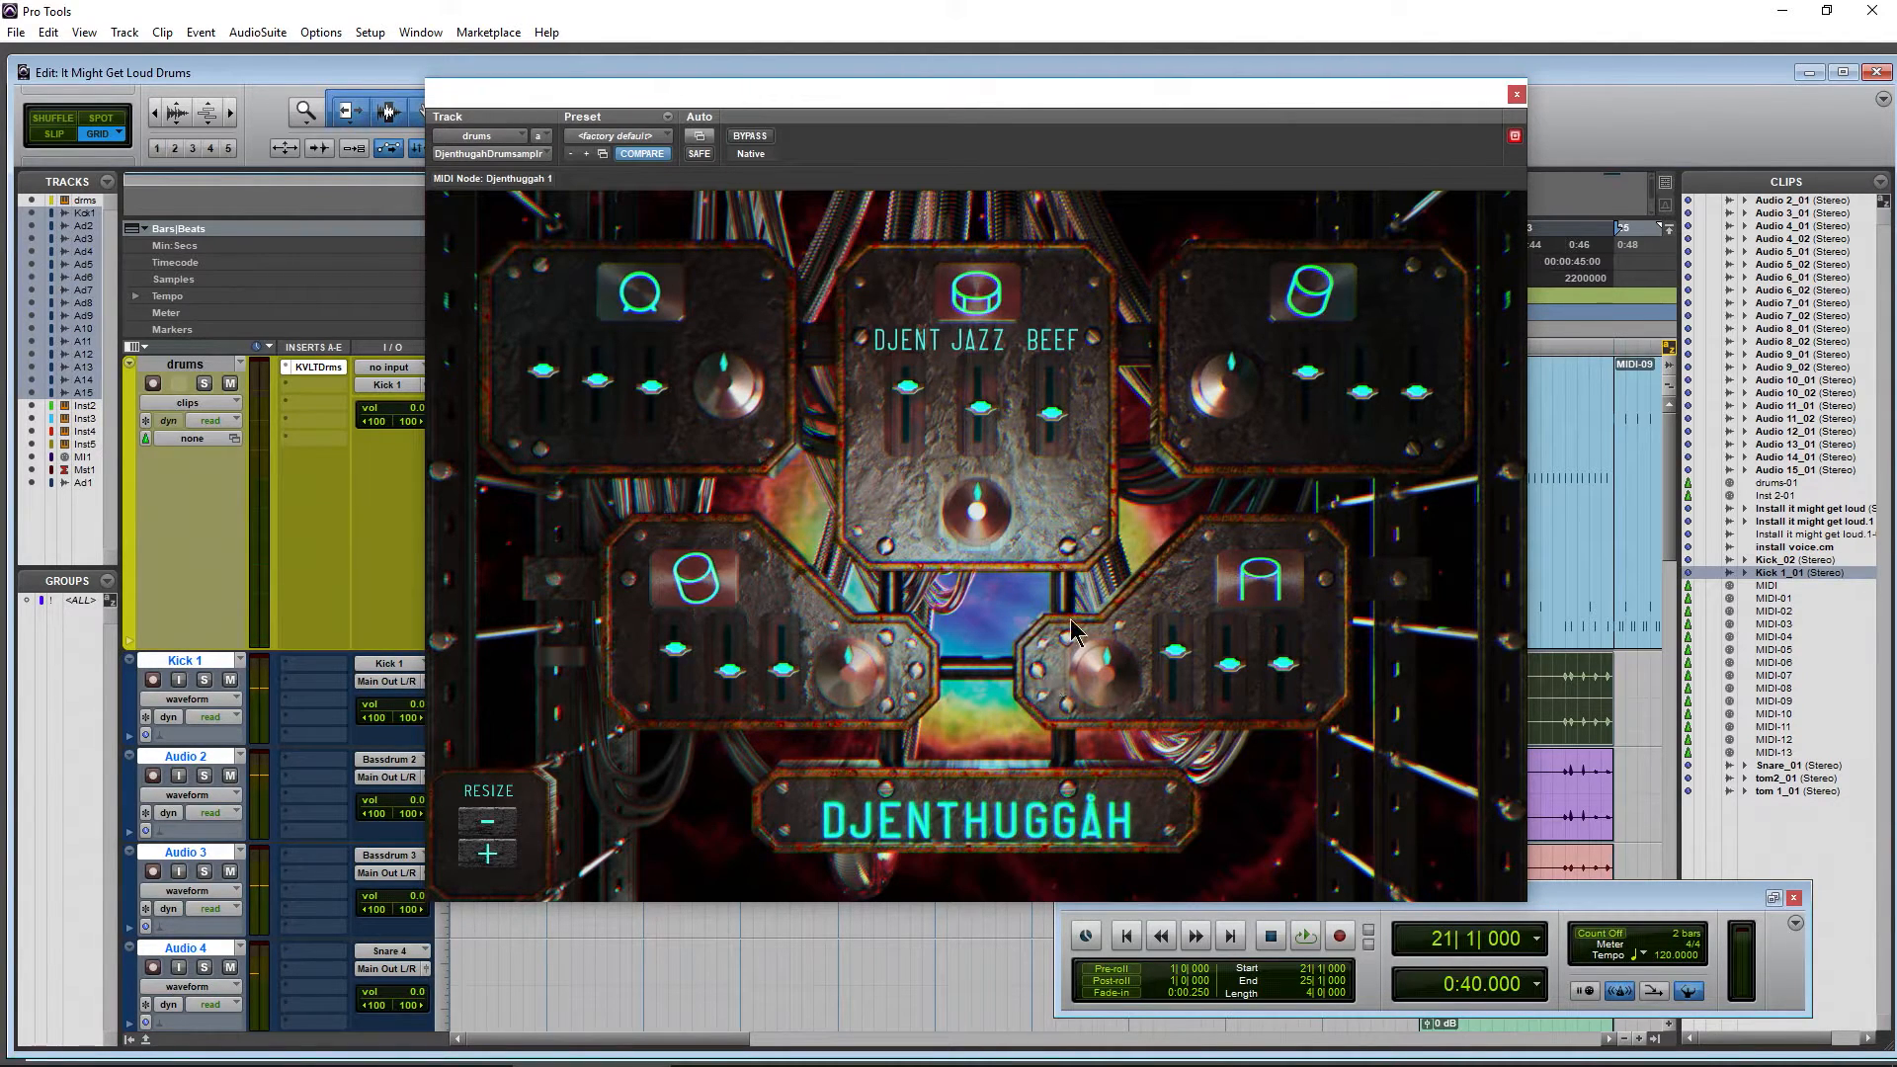
mouse_move(943, 103)
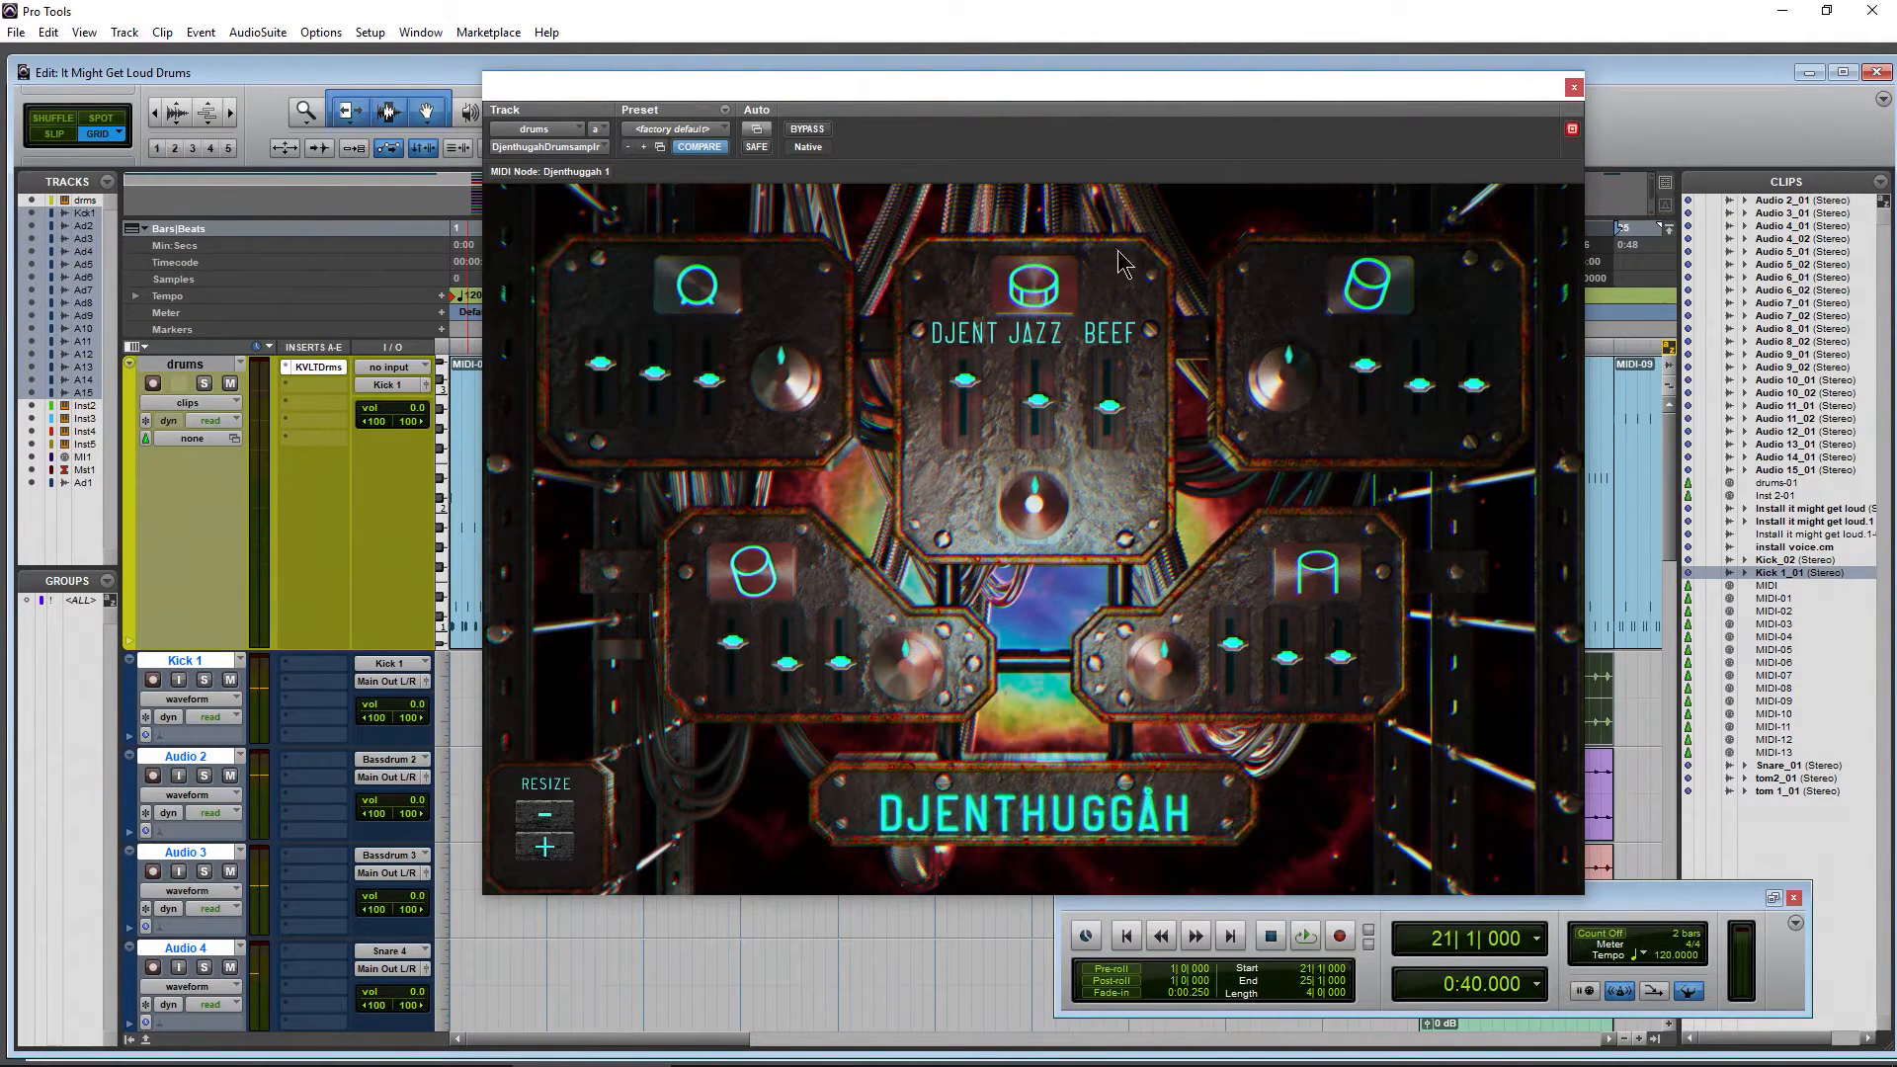
mouse_move(1168, 354)
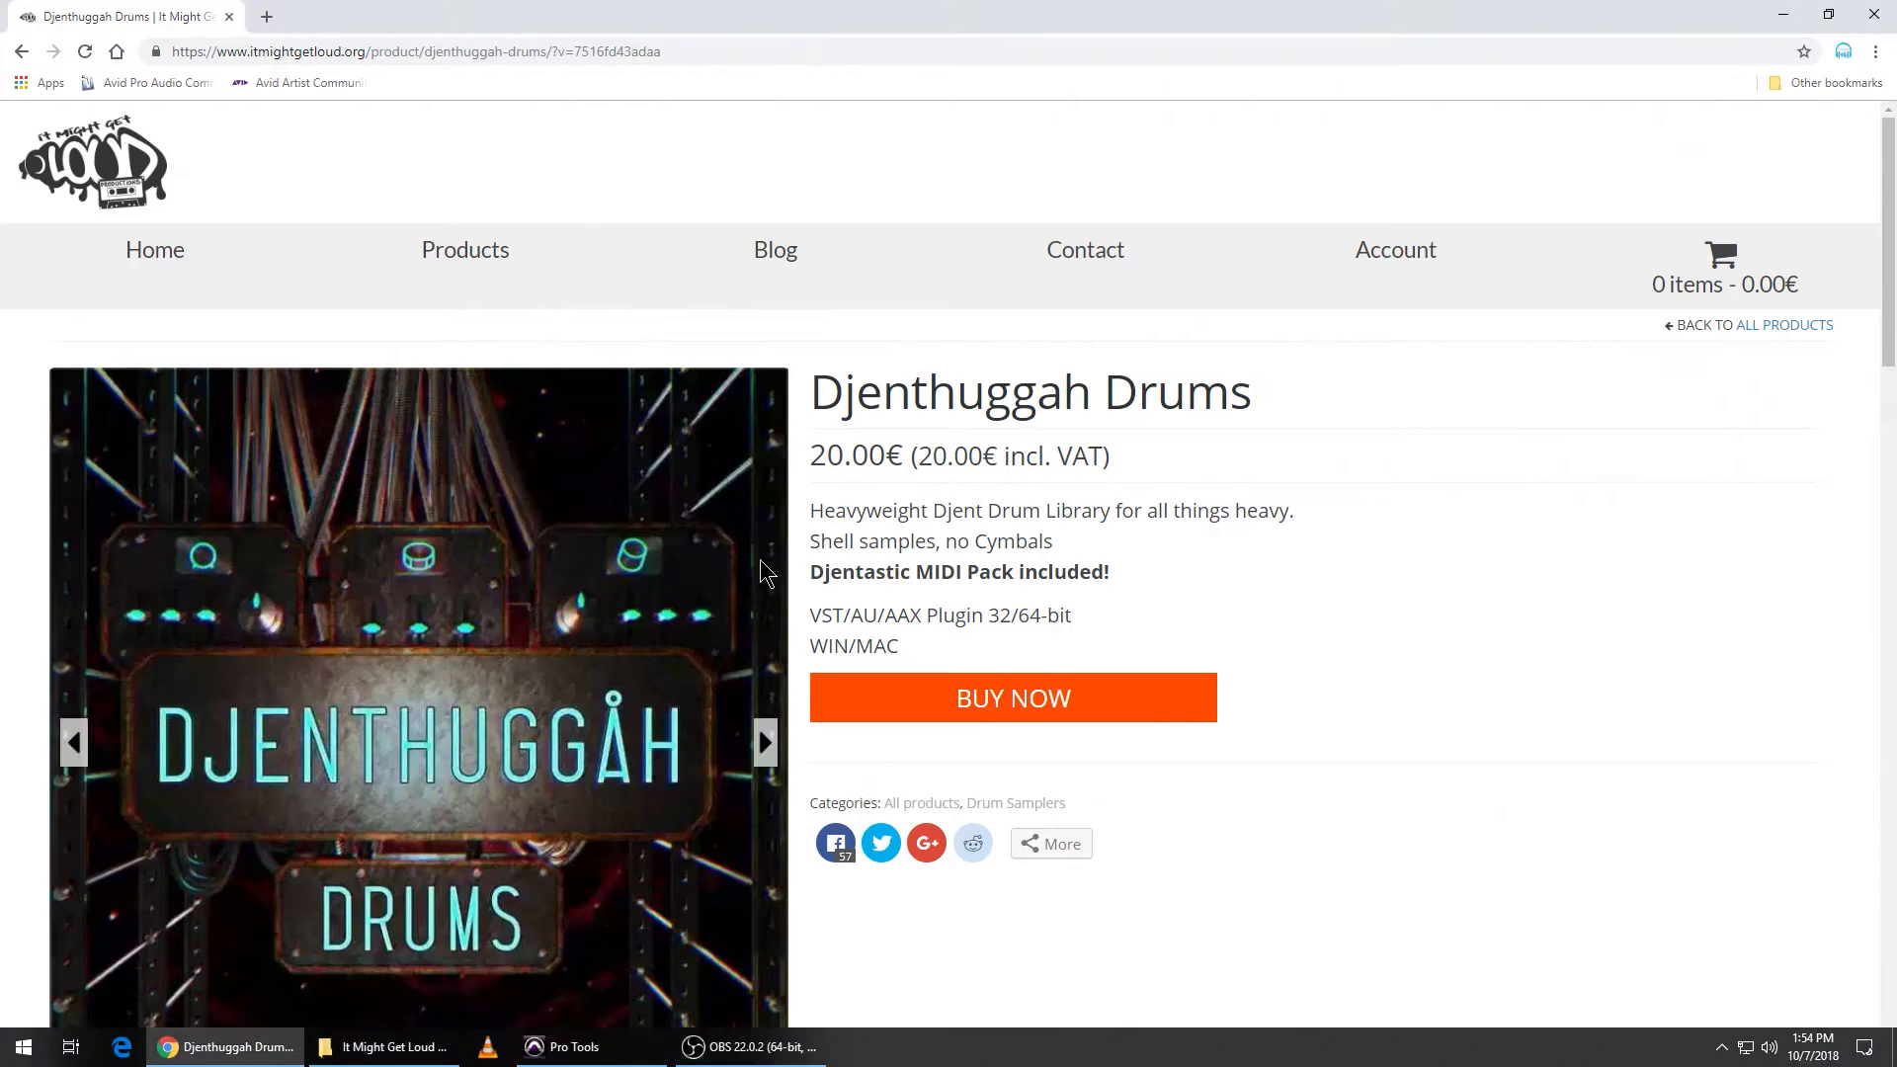
scroll("down", 3)
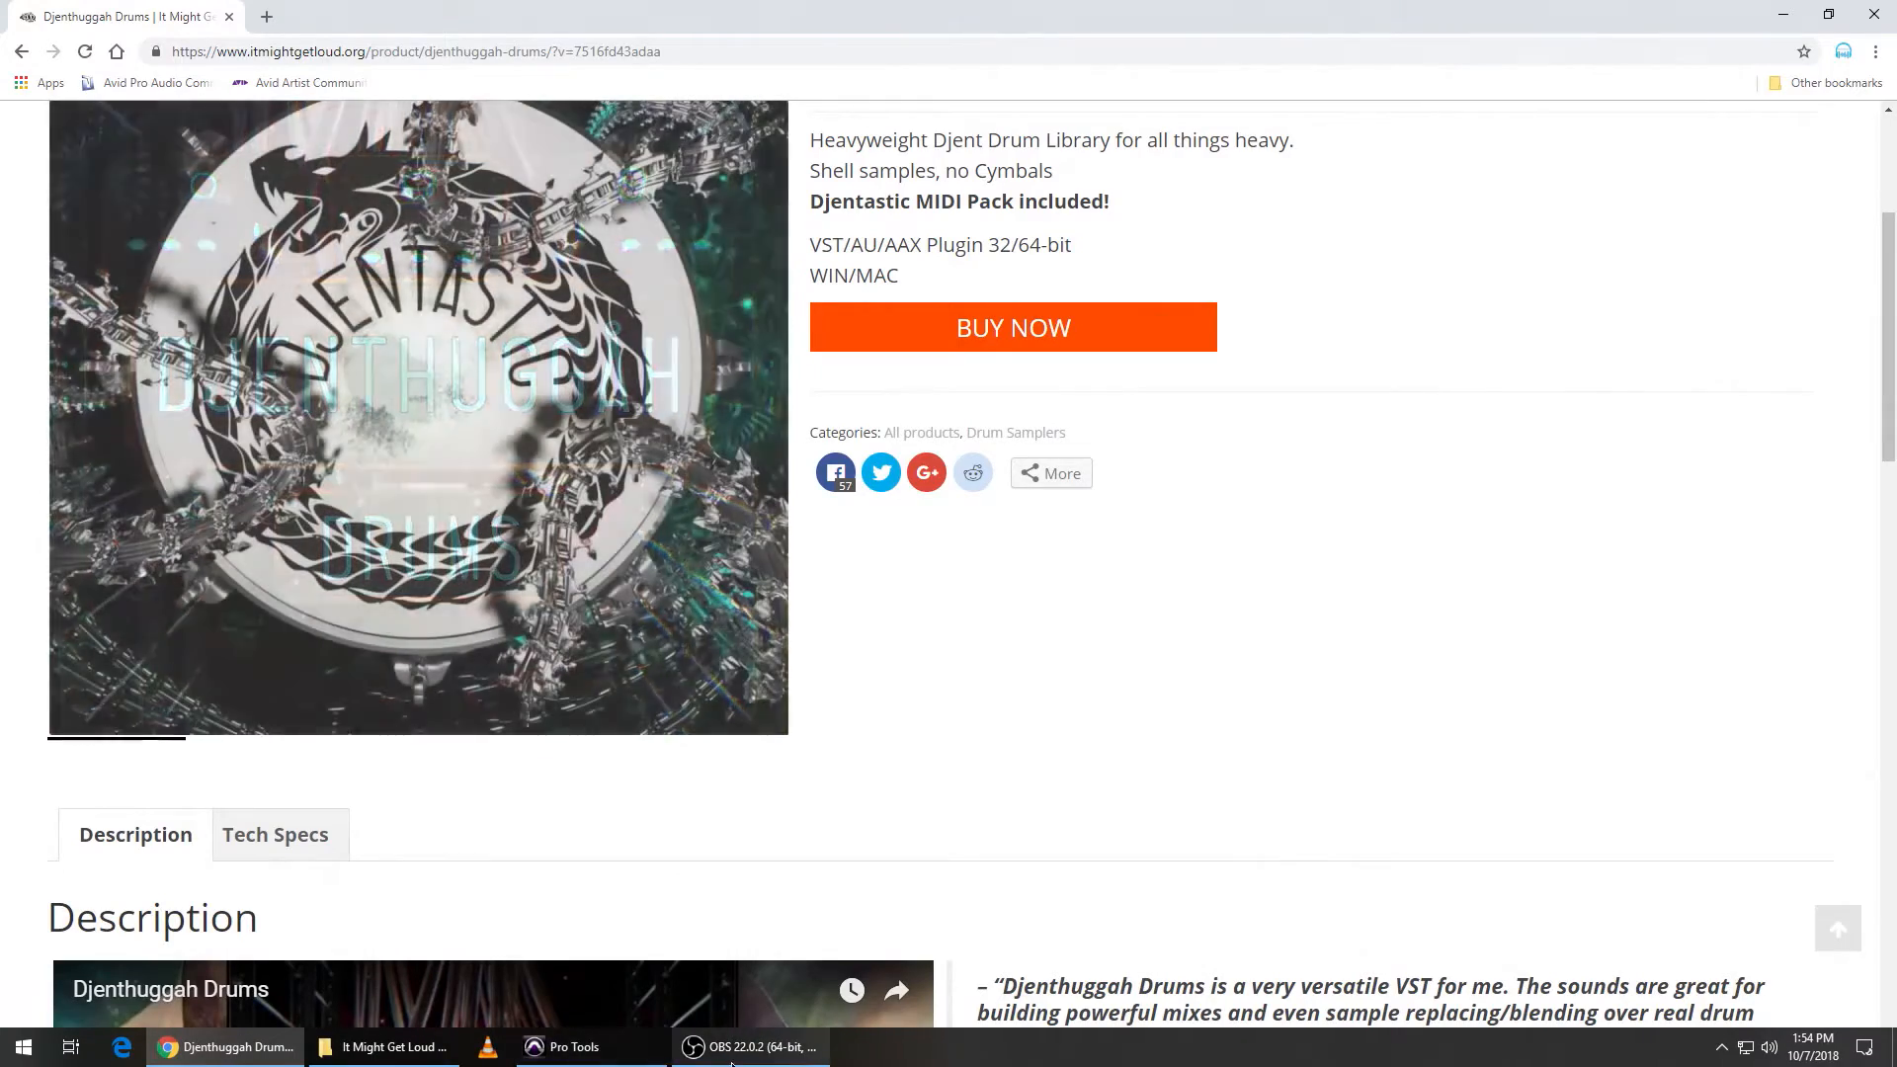
left_click(561, 1046)
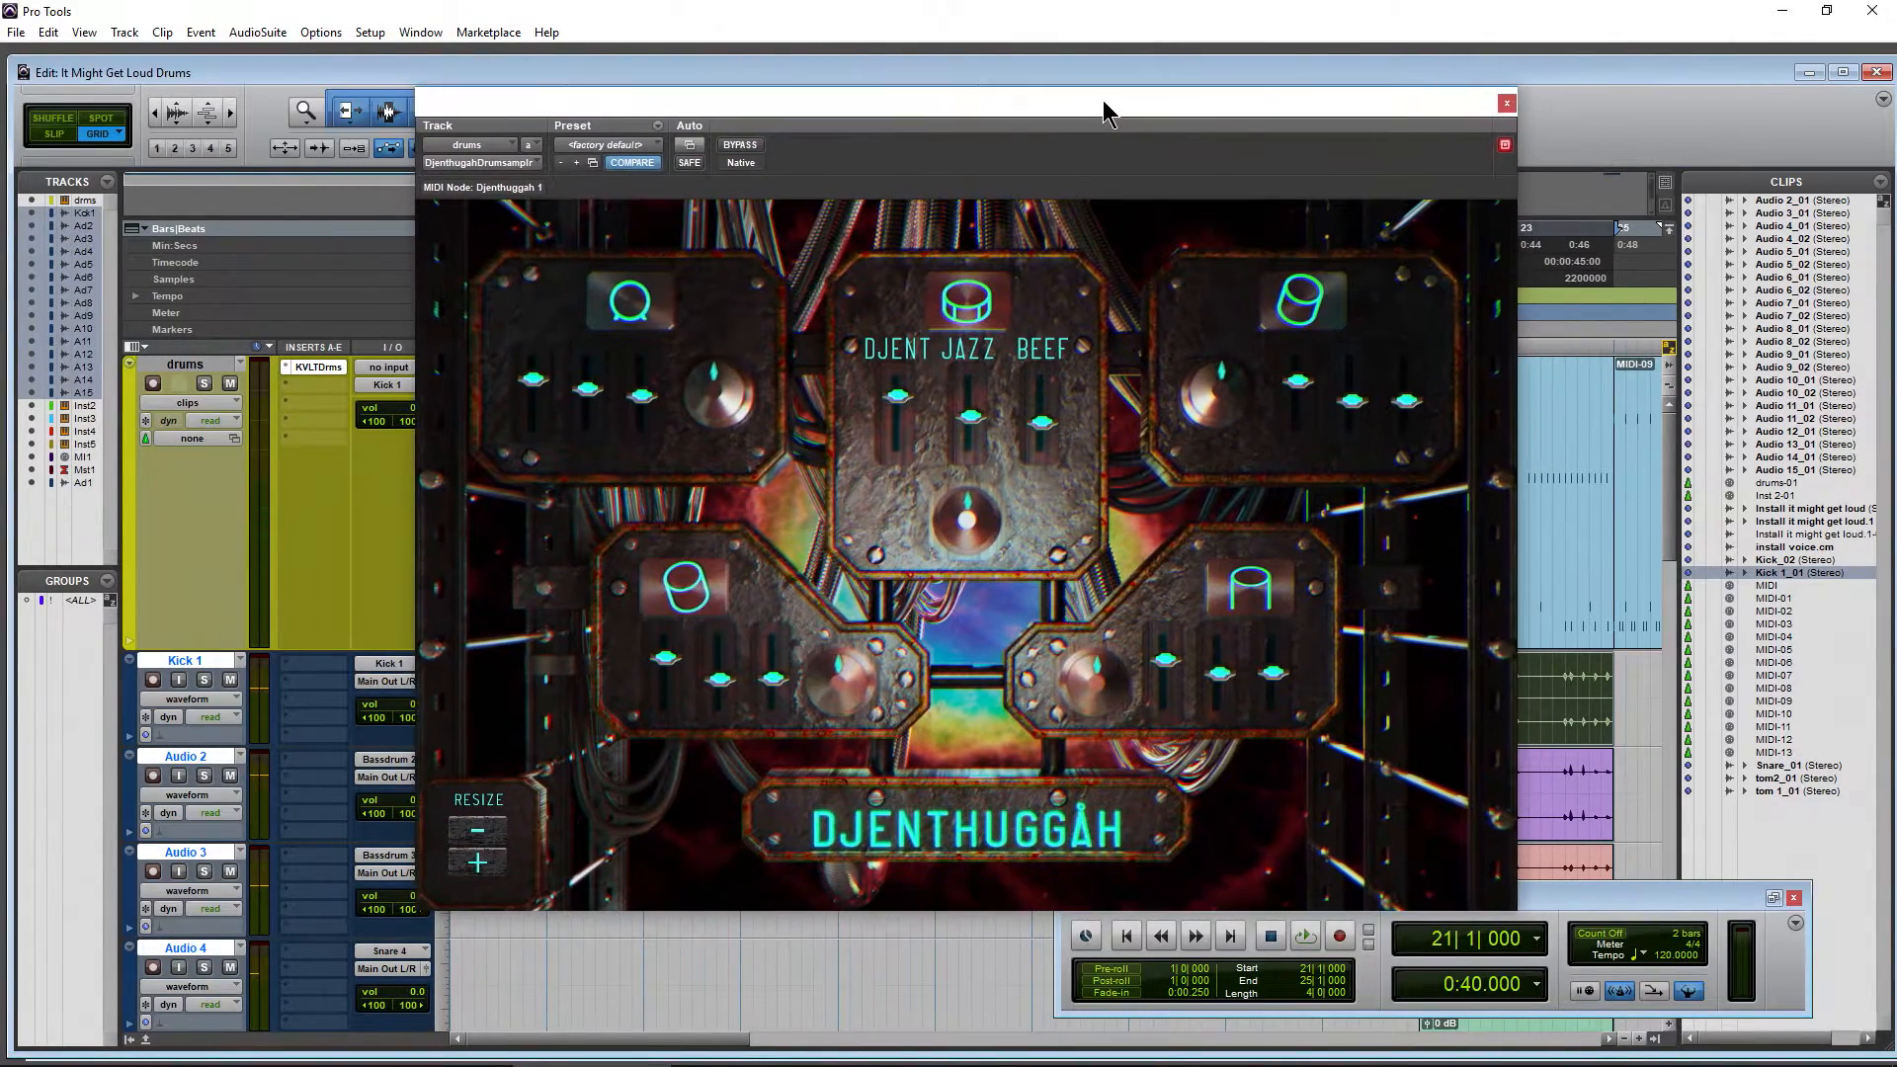